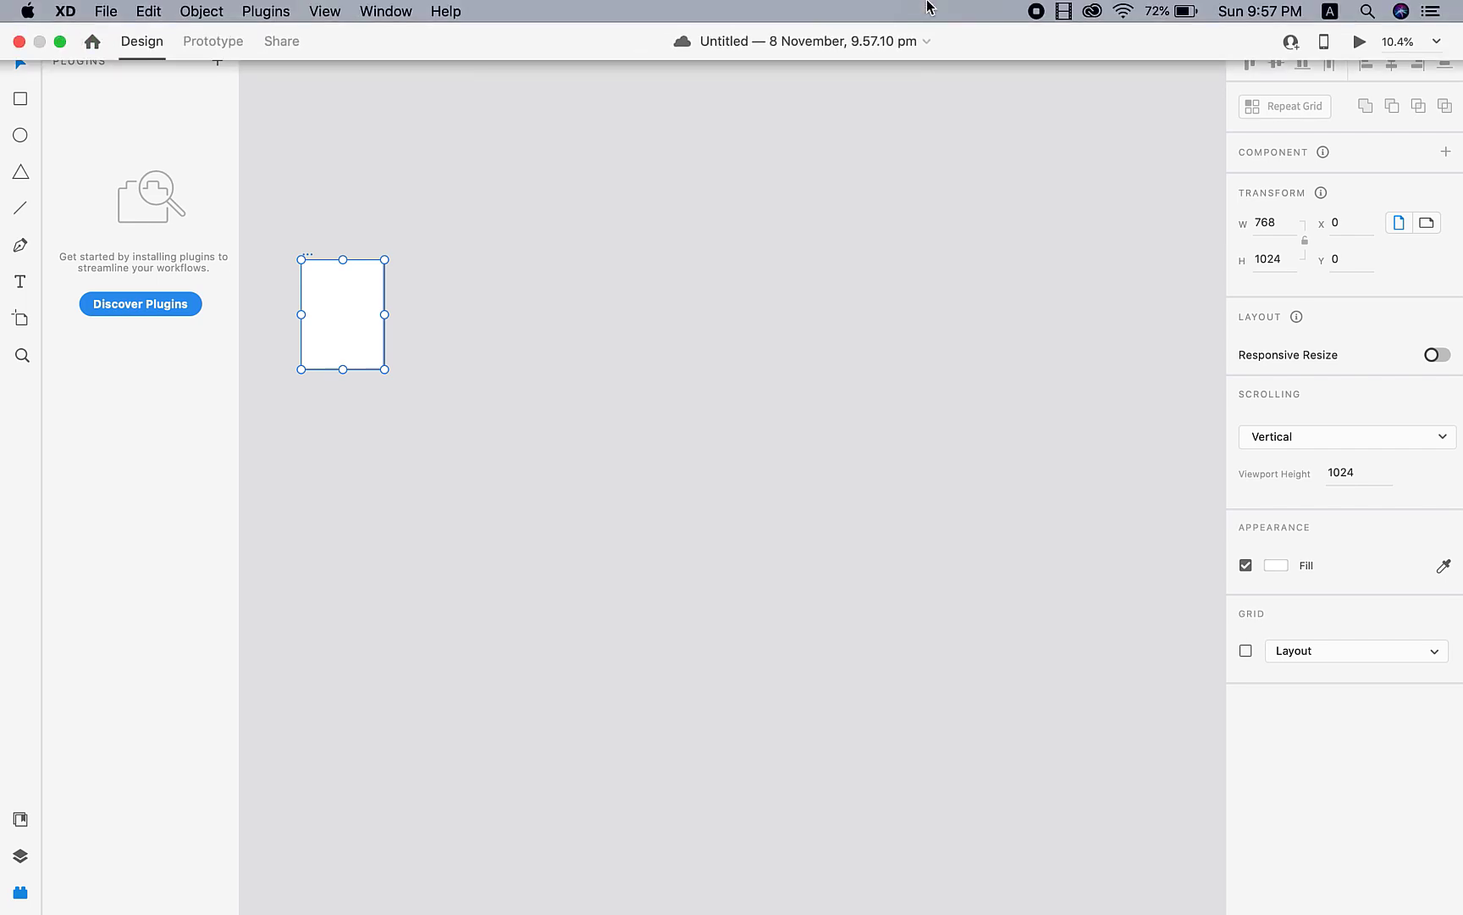
Zoom to the blank iPad artboard and duplicate it to get 'iPad, Nexus 9 – 2' on its right.
drag(342, 313, 574, 388)
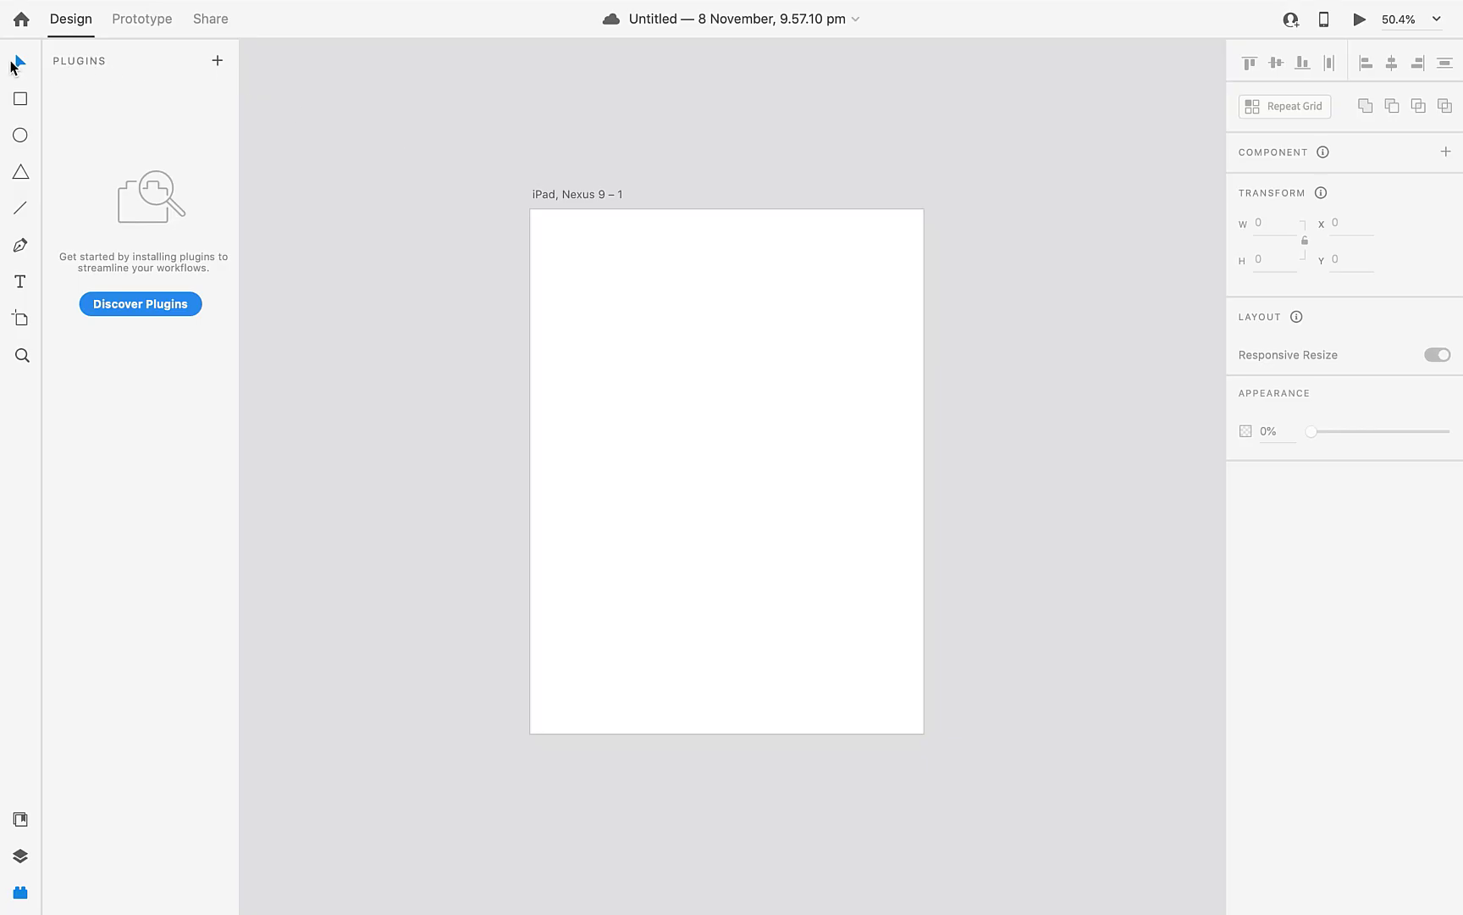
mouse_move(15, 66)
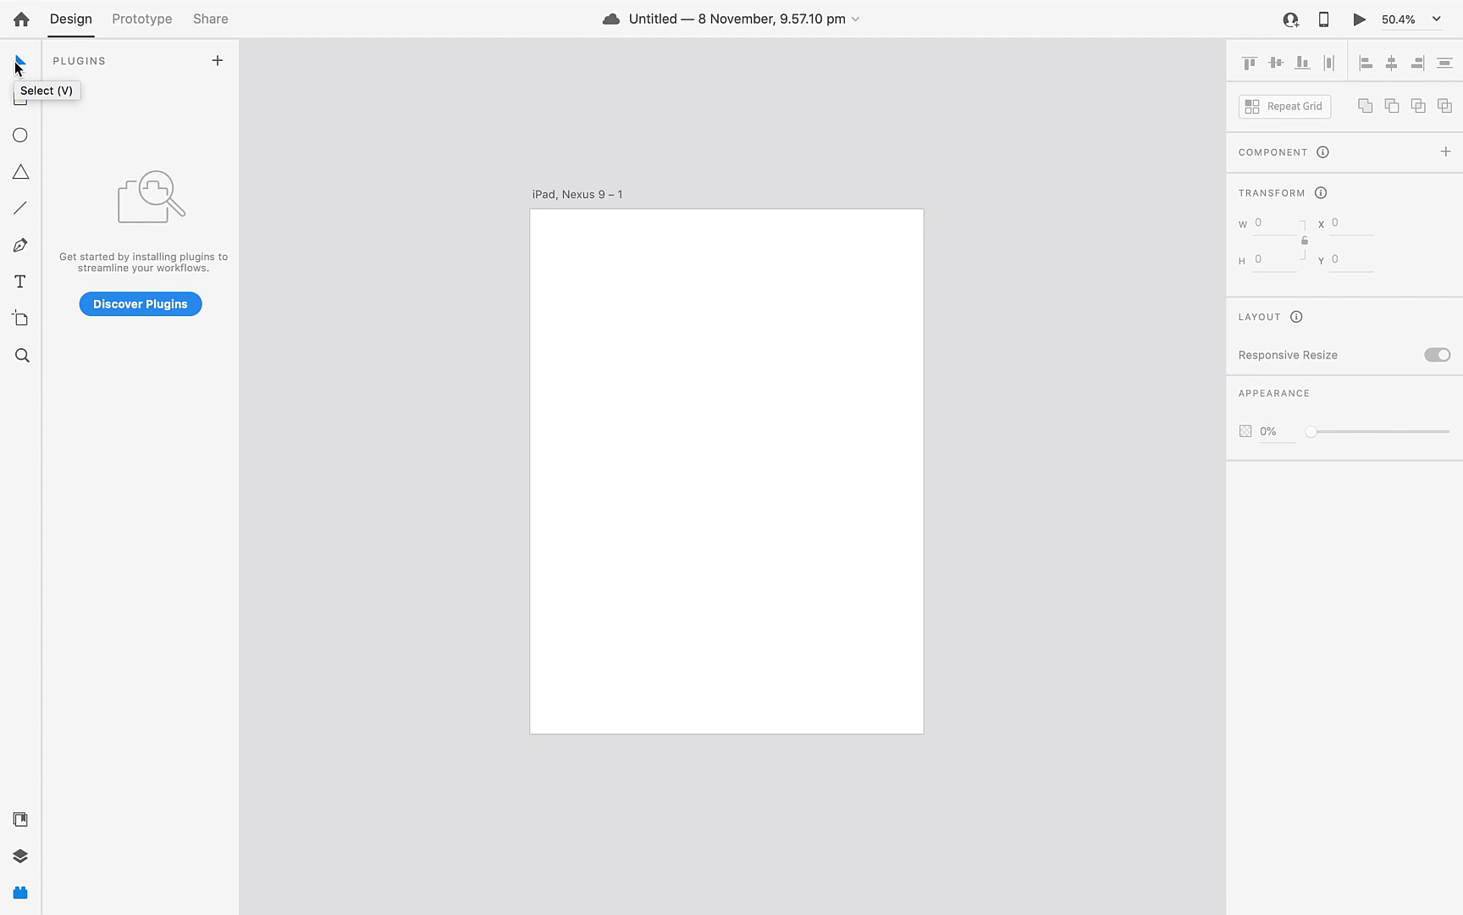
mouse_move(159, 111)
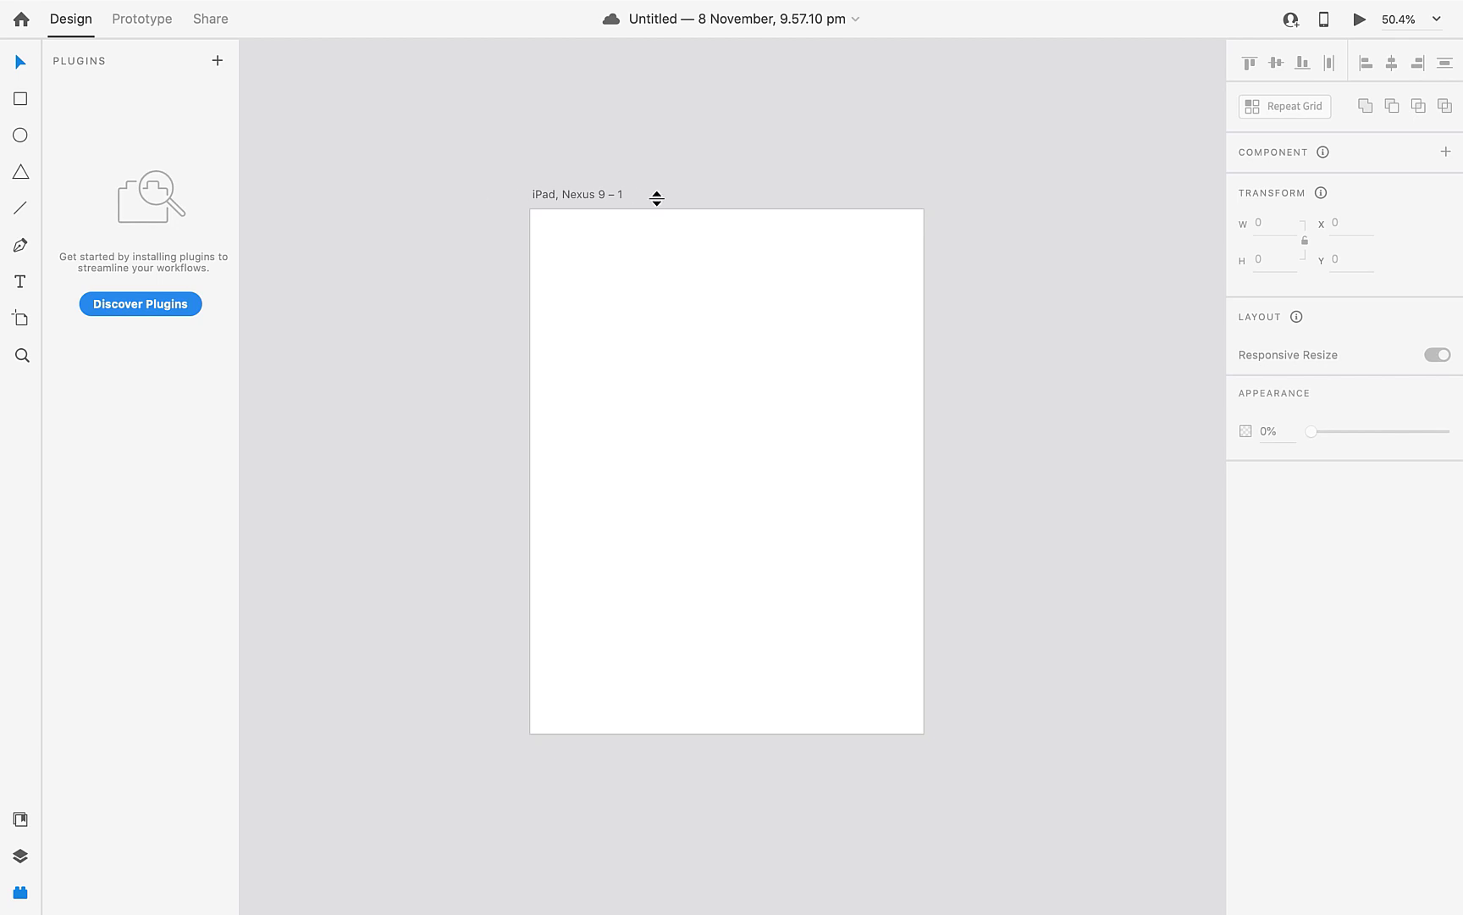
mouse_move(654, 337)
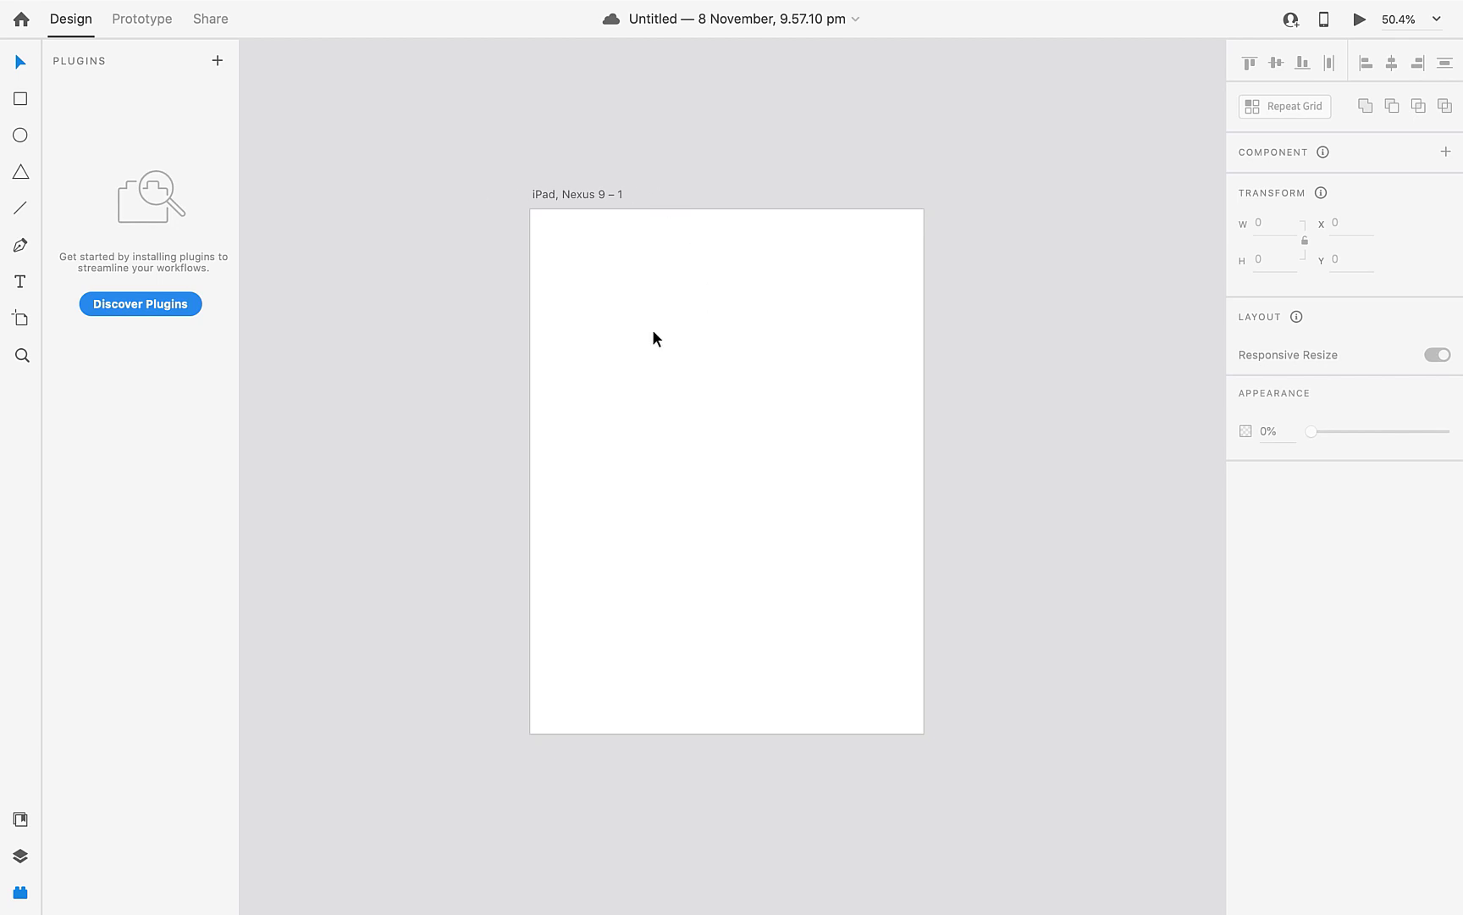
mouse_move(601, 270)
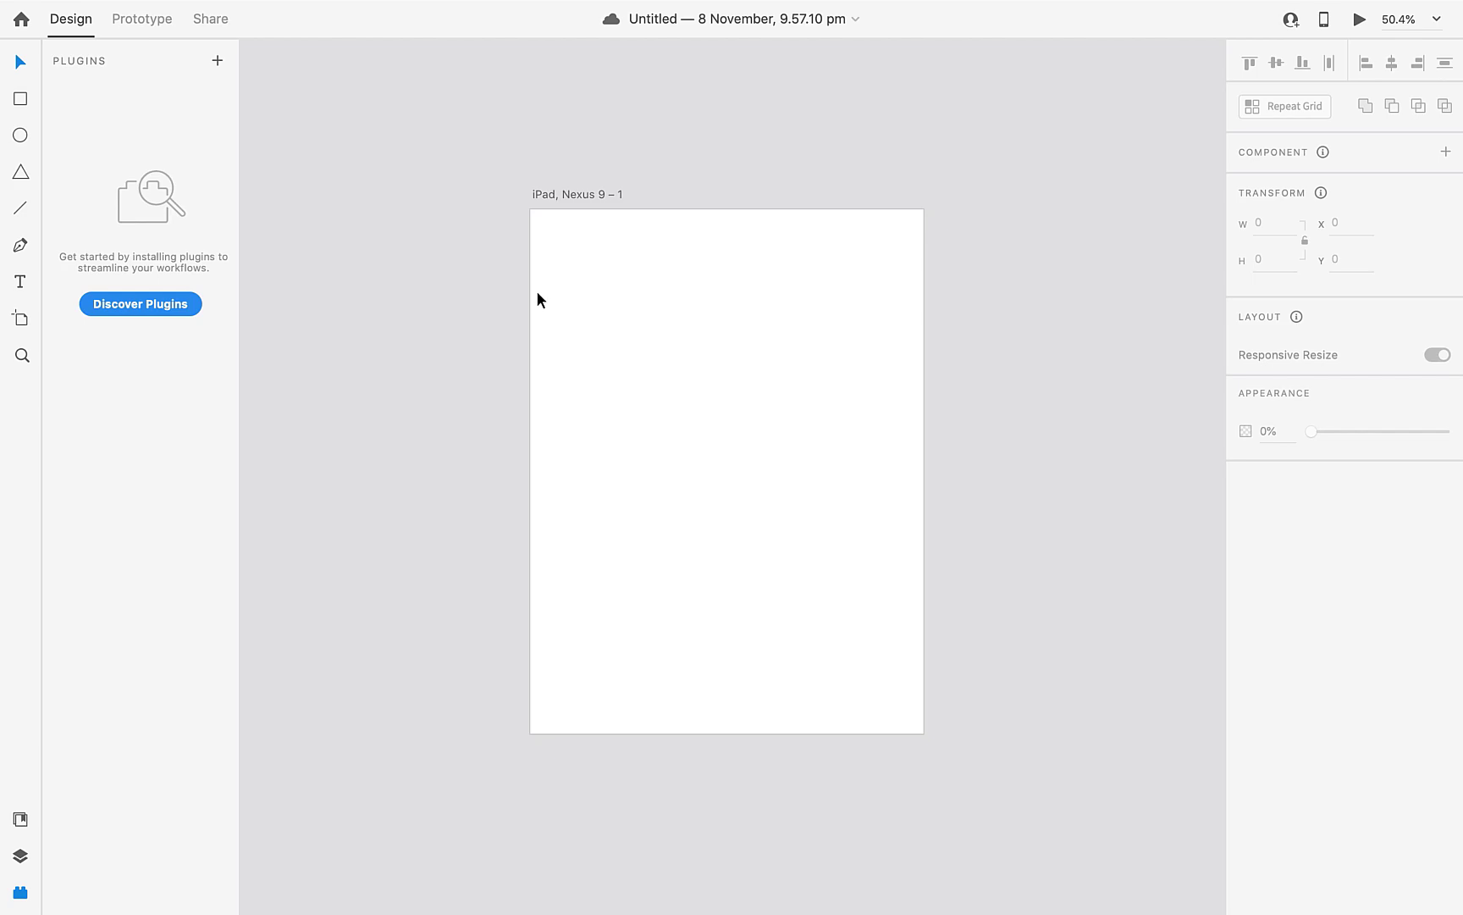
mouse_move(5, 41)
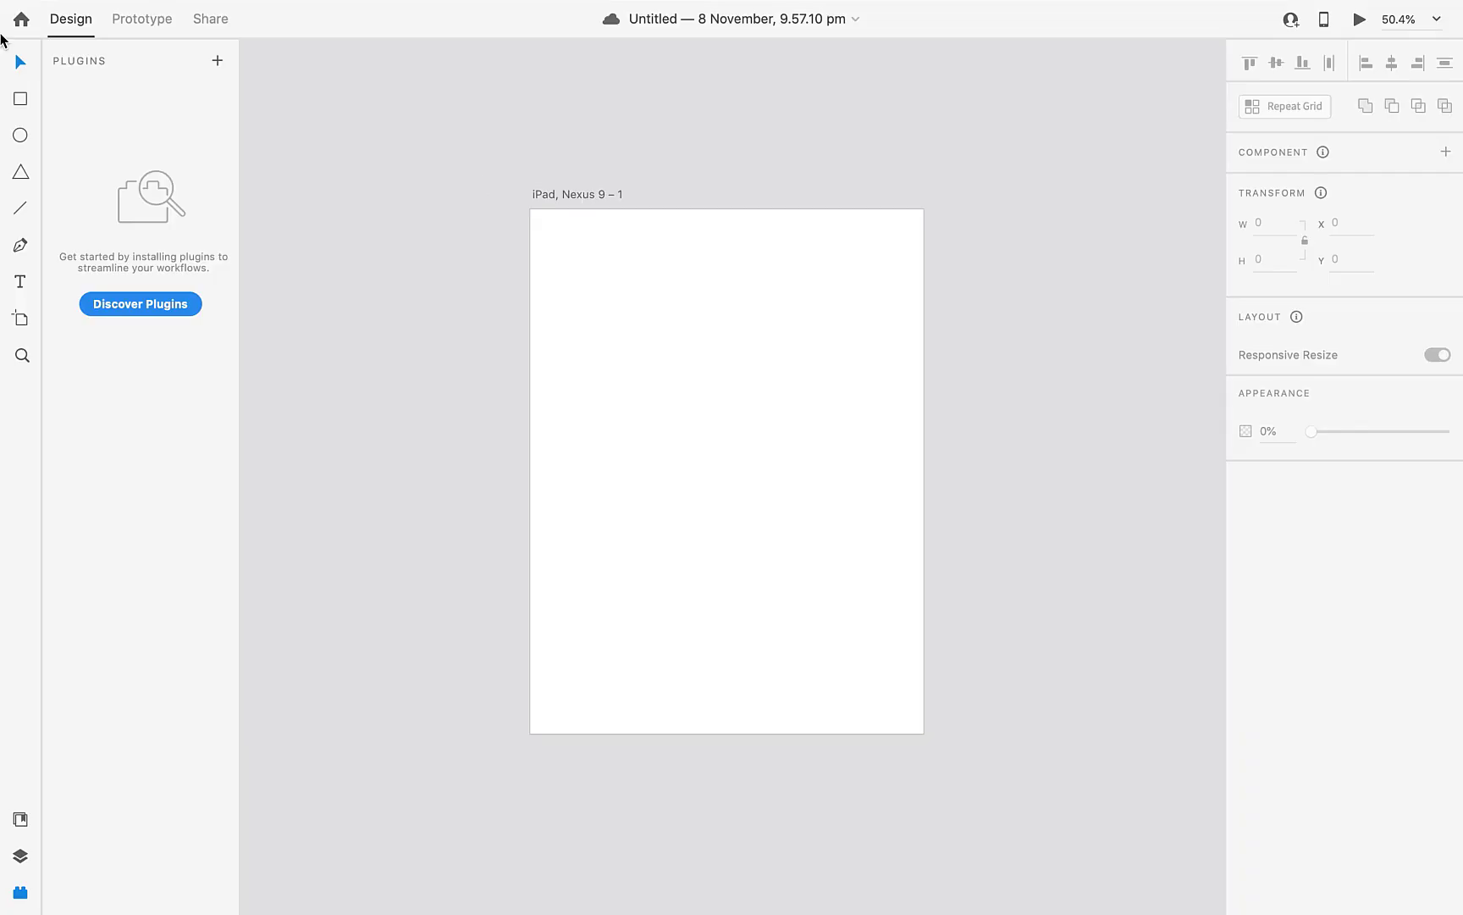
mouse_move(583, 195)
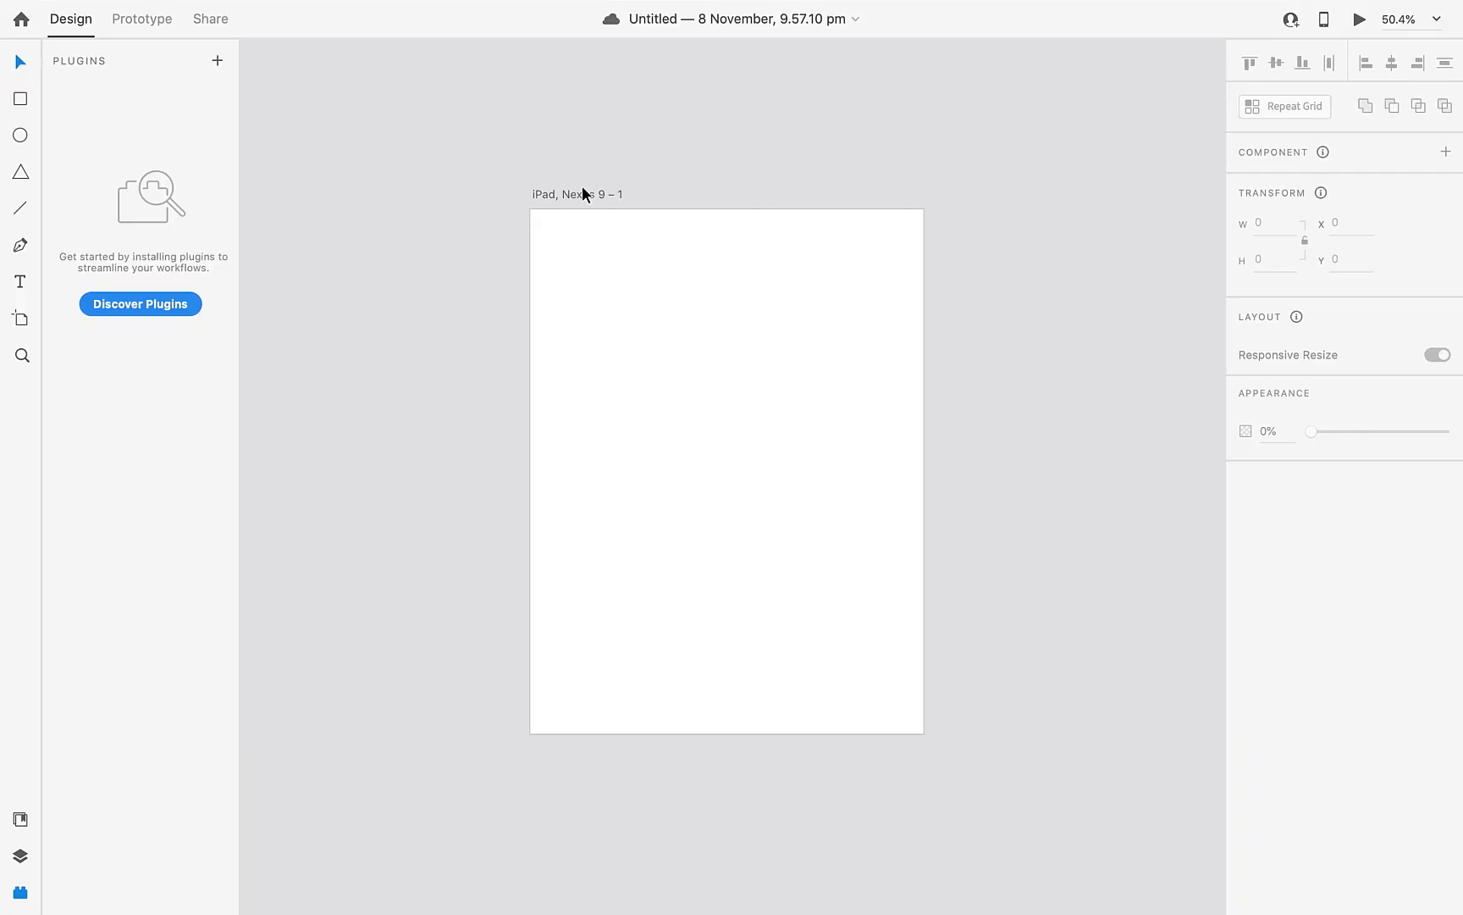
click(576, 195)
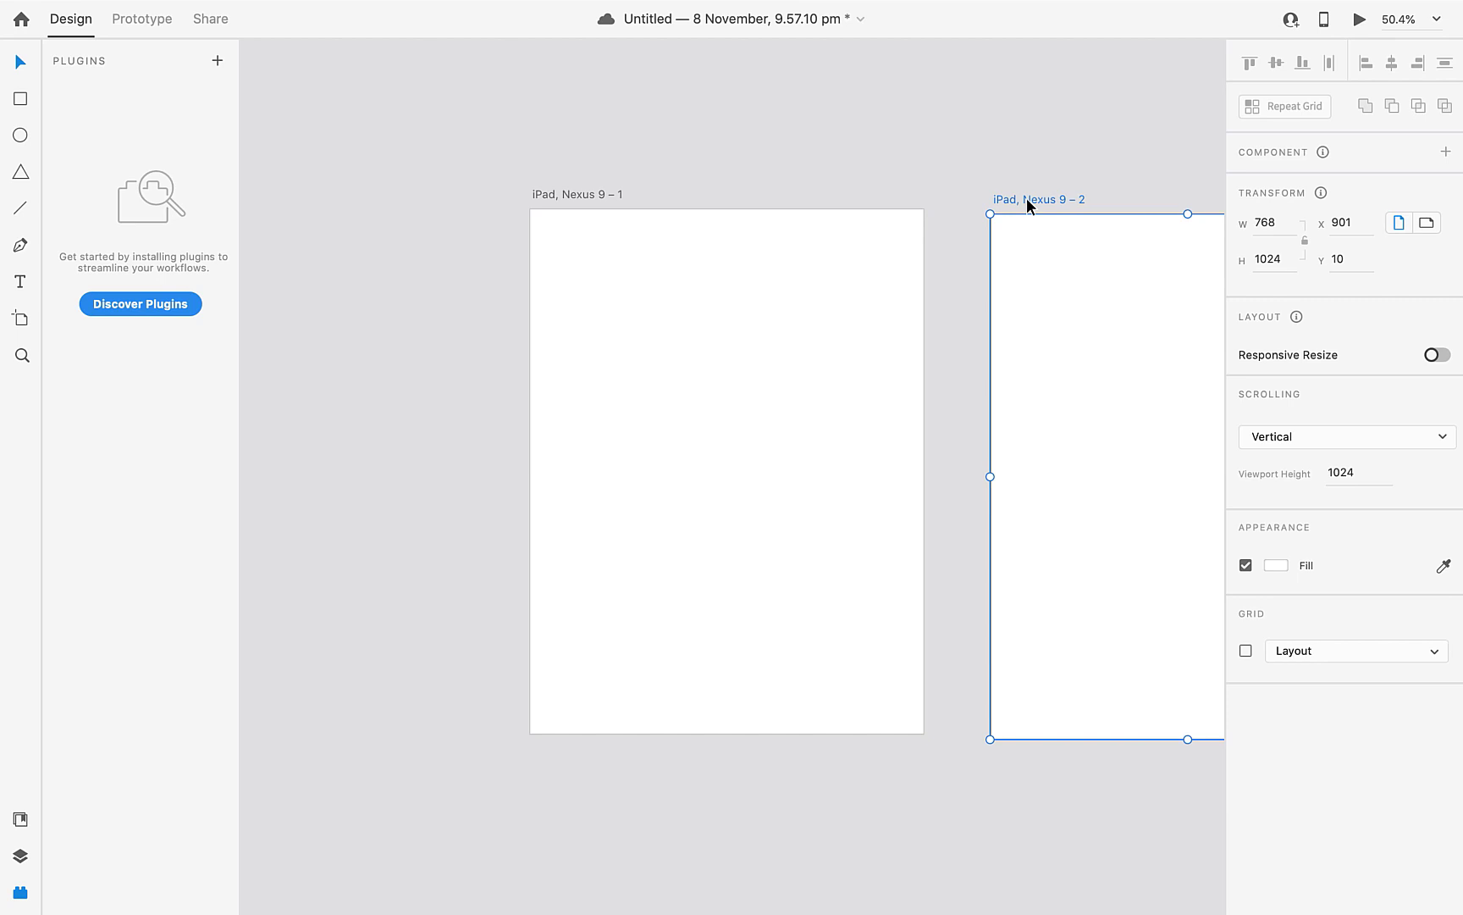
key(Delete)
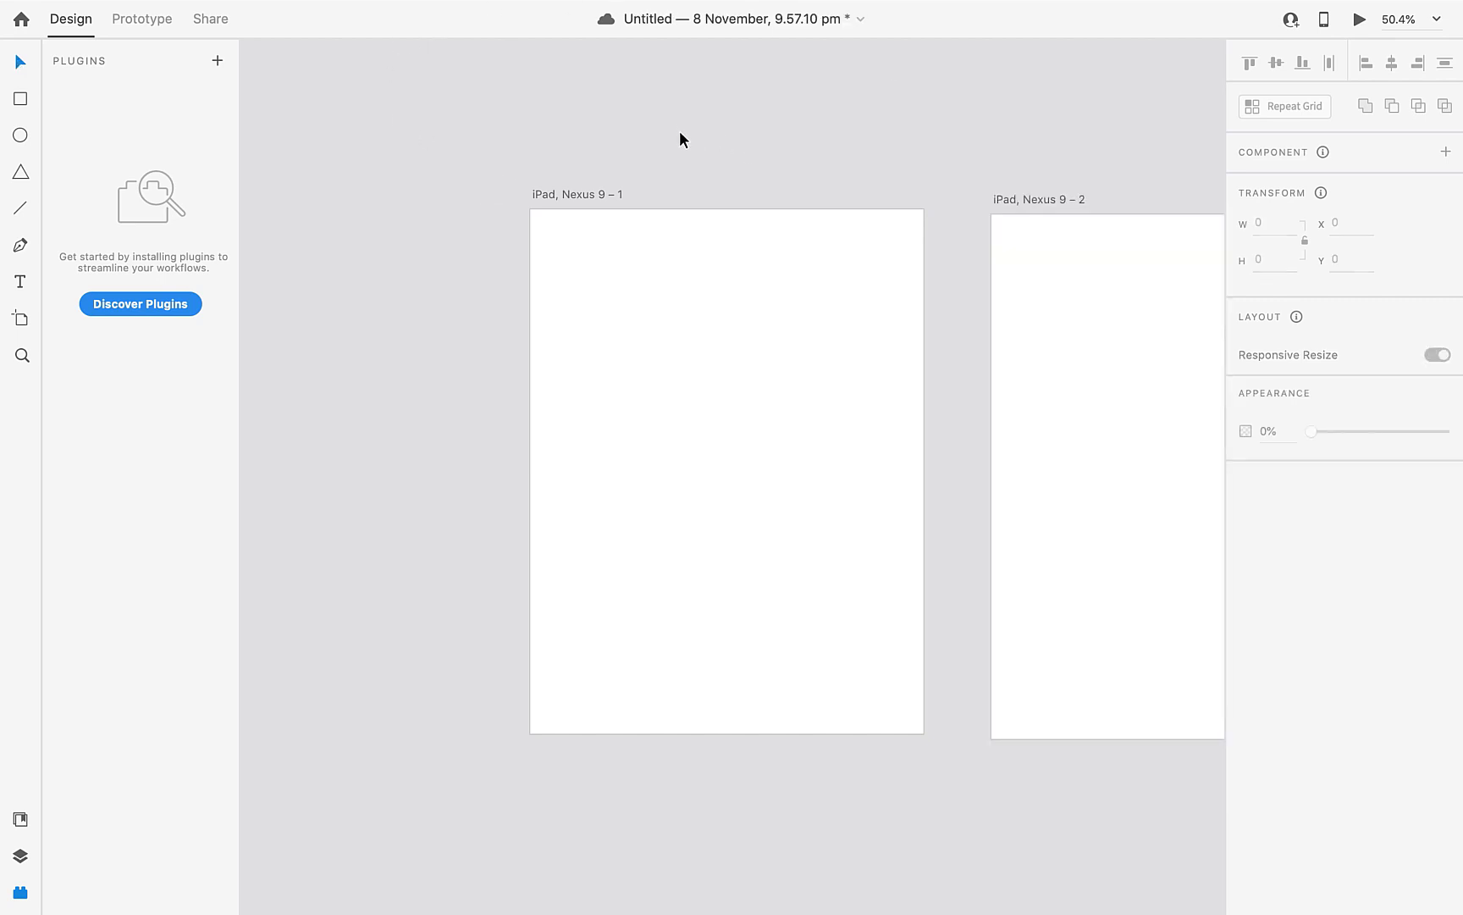
mouse_move(20, 98)
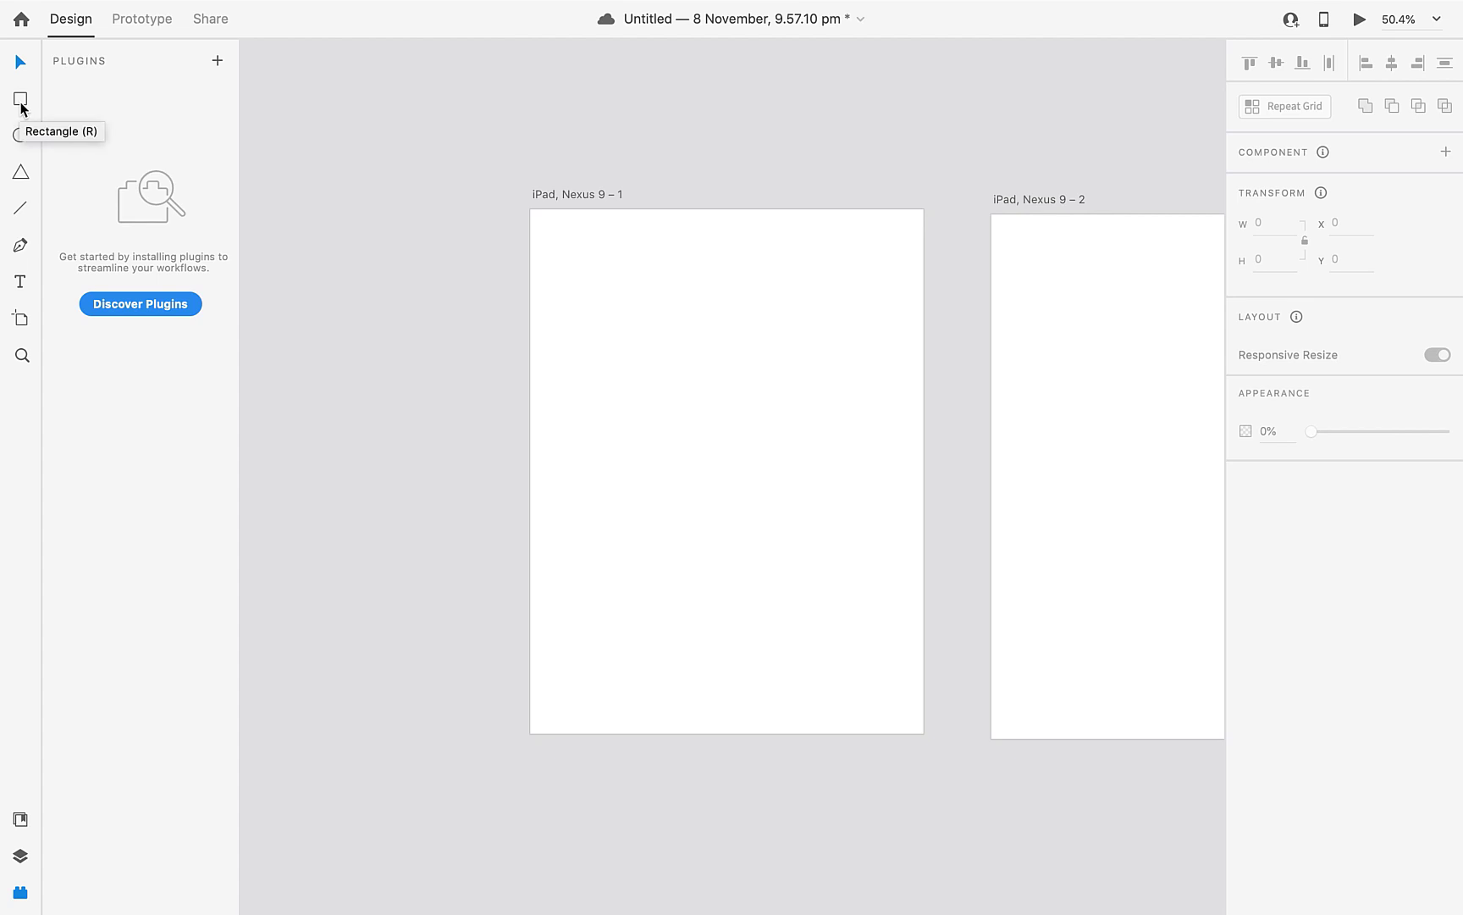
Draw small wireframe rectangles near the top left of the first artboard.
click(20, 99)
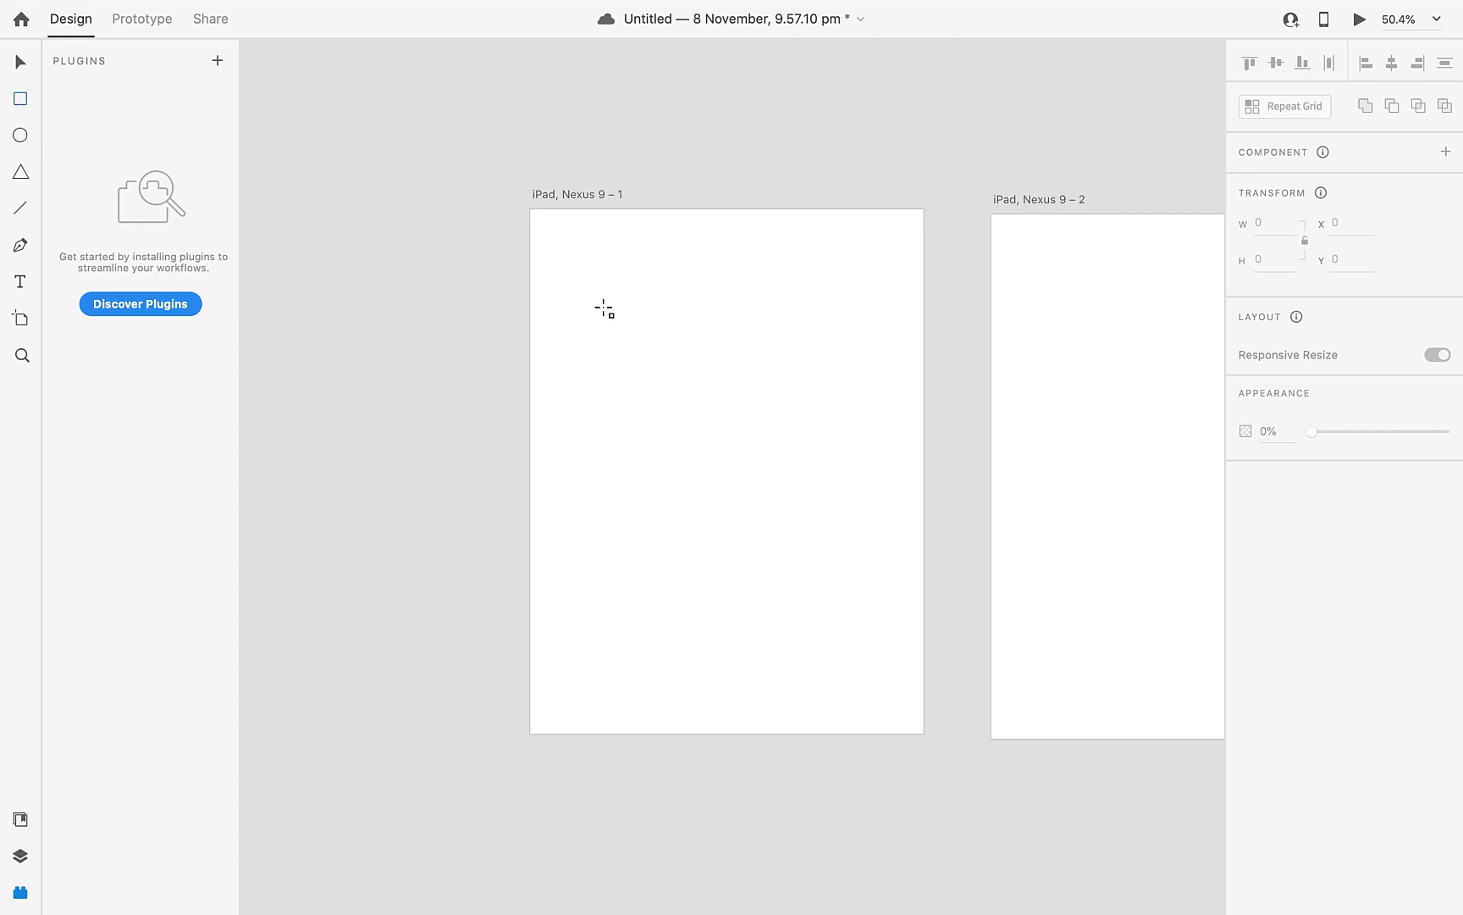
drag(583, 284, 628, 313)
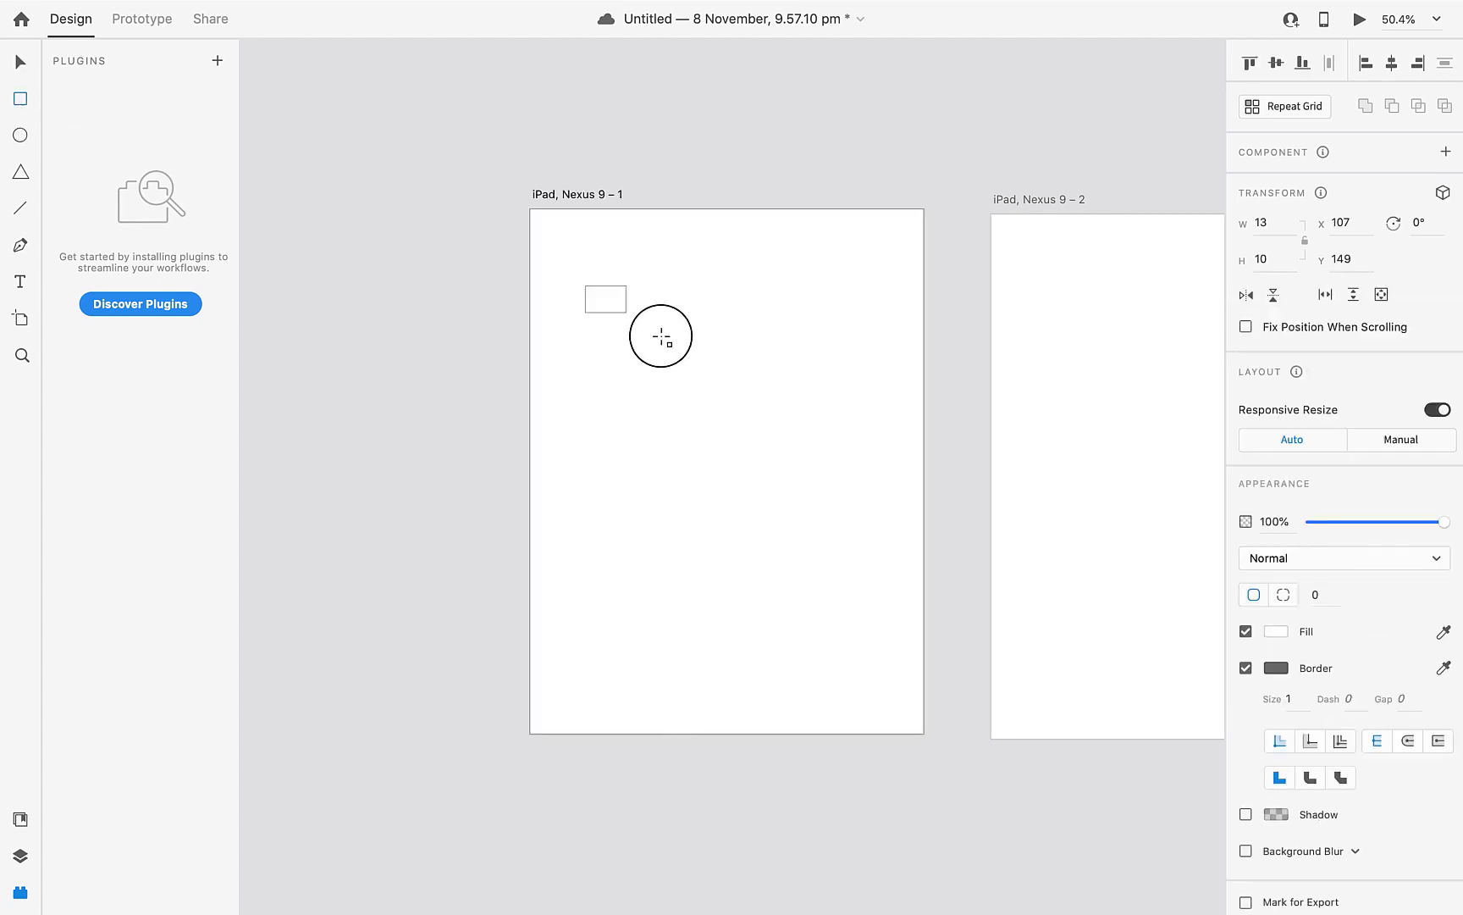
drag(625, 313, 718, 337)
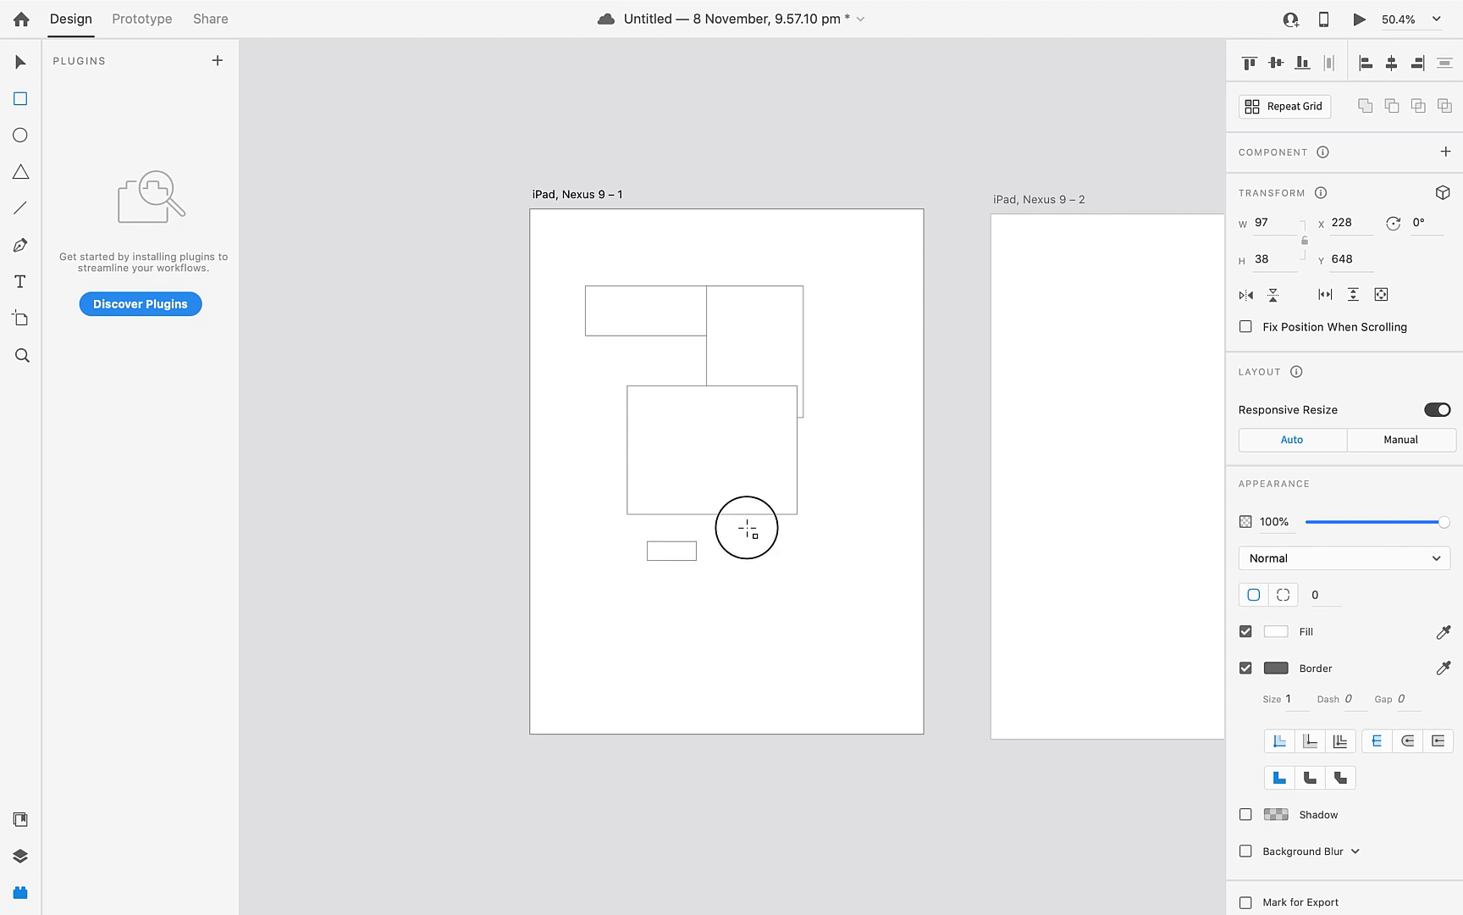
Draw a square in the artboard's lower right and enlarge it to nearly the artboard edge.
drag(746, 526, 822, 618)
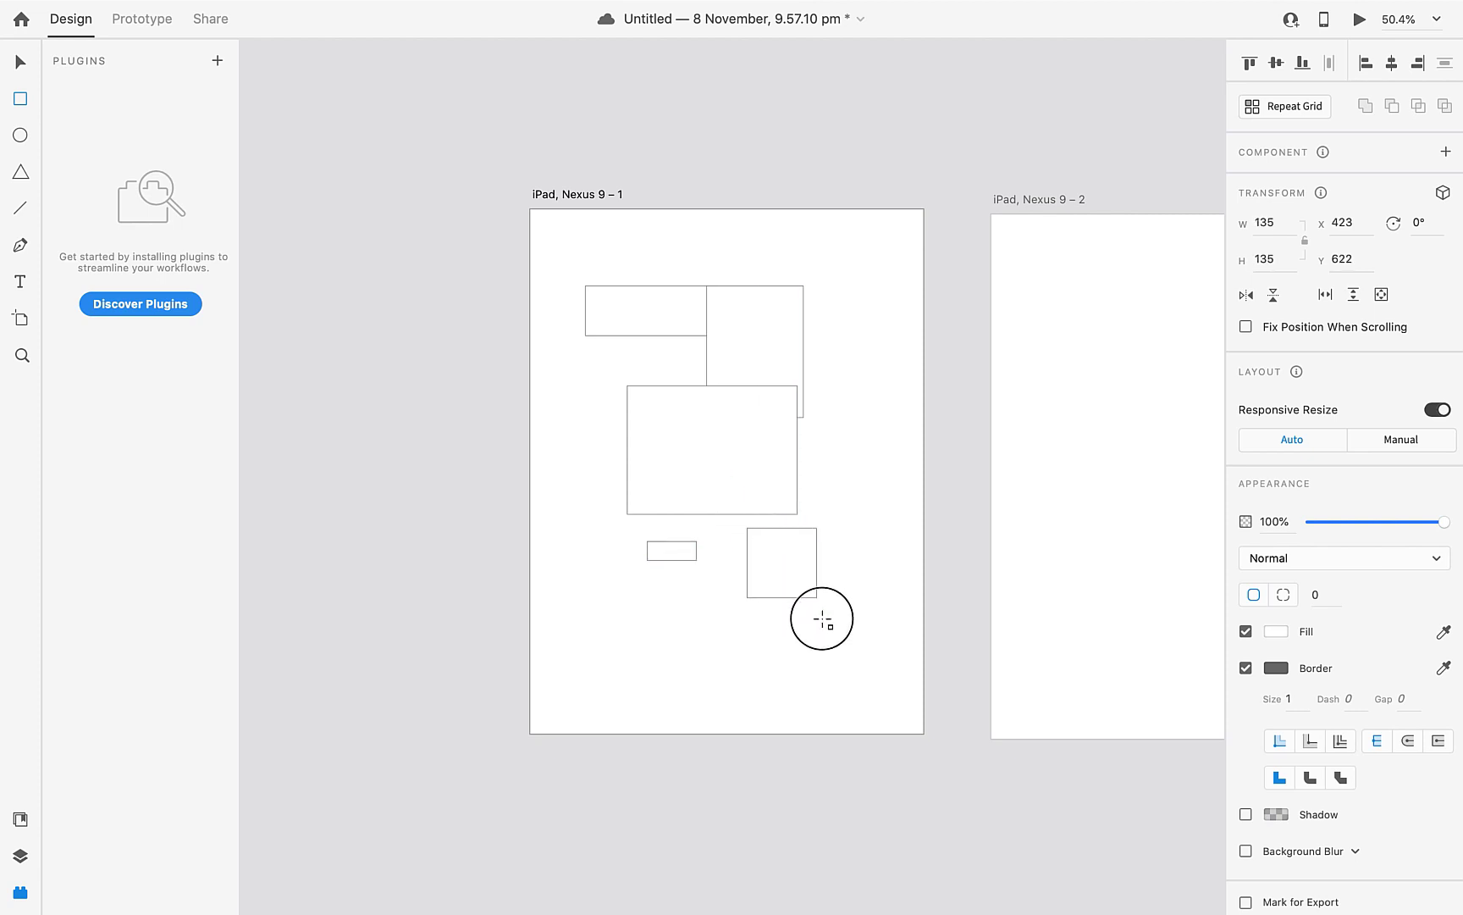
drag(821, 618, 890, 676)
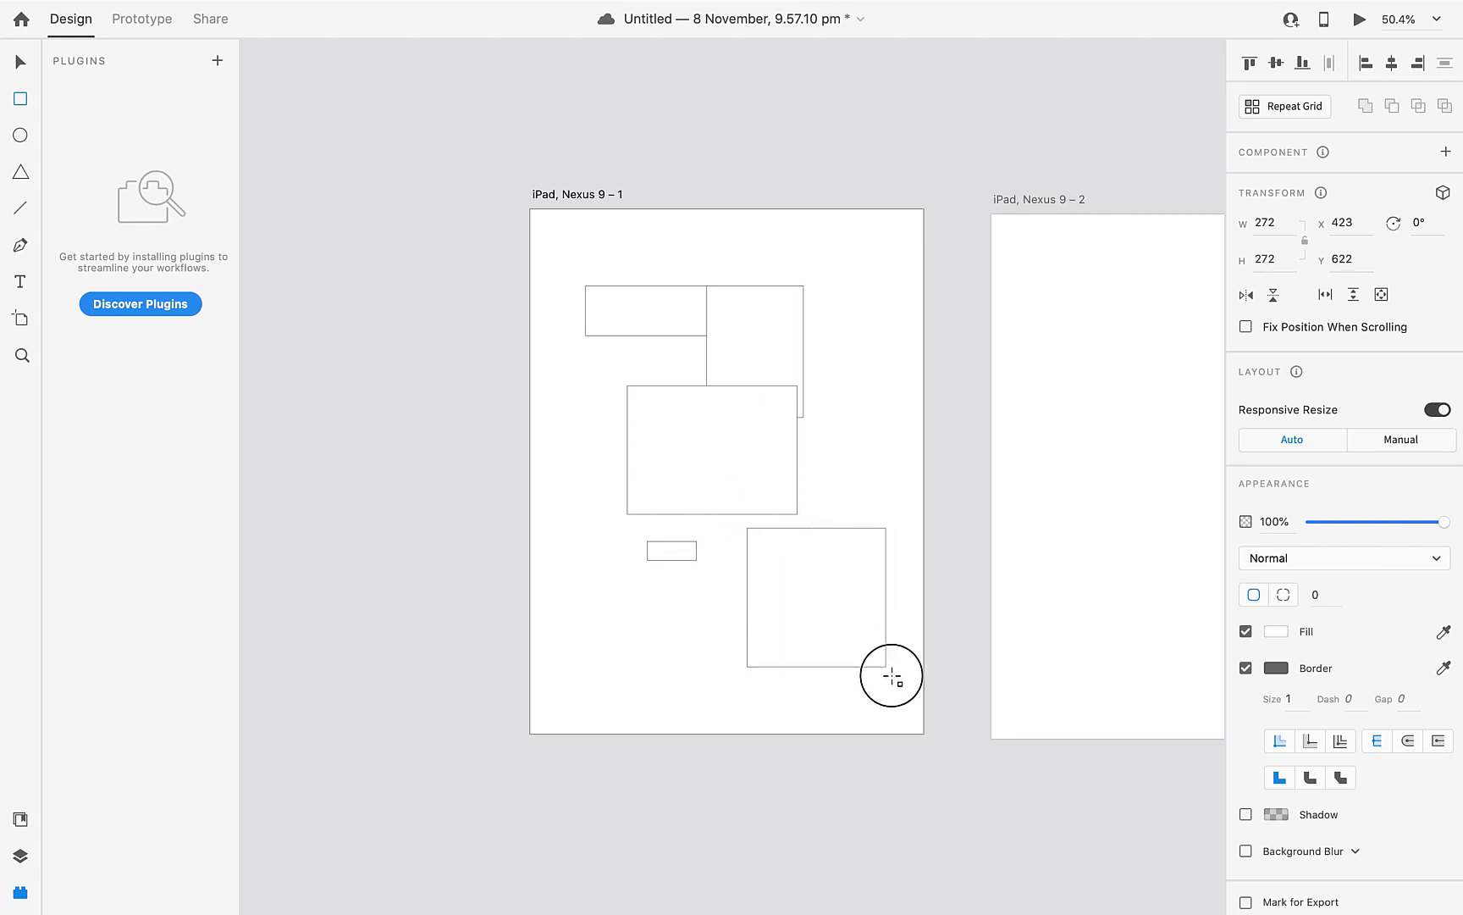
drag(891, 678, 931, 693)
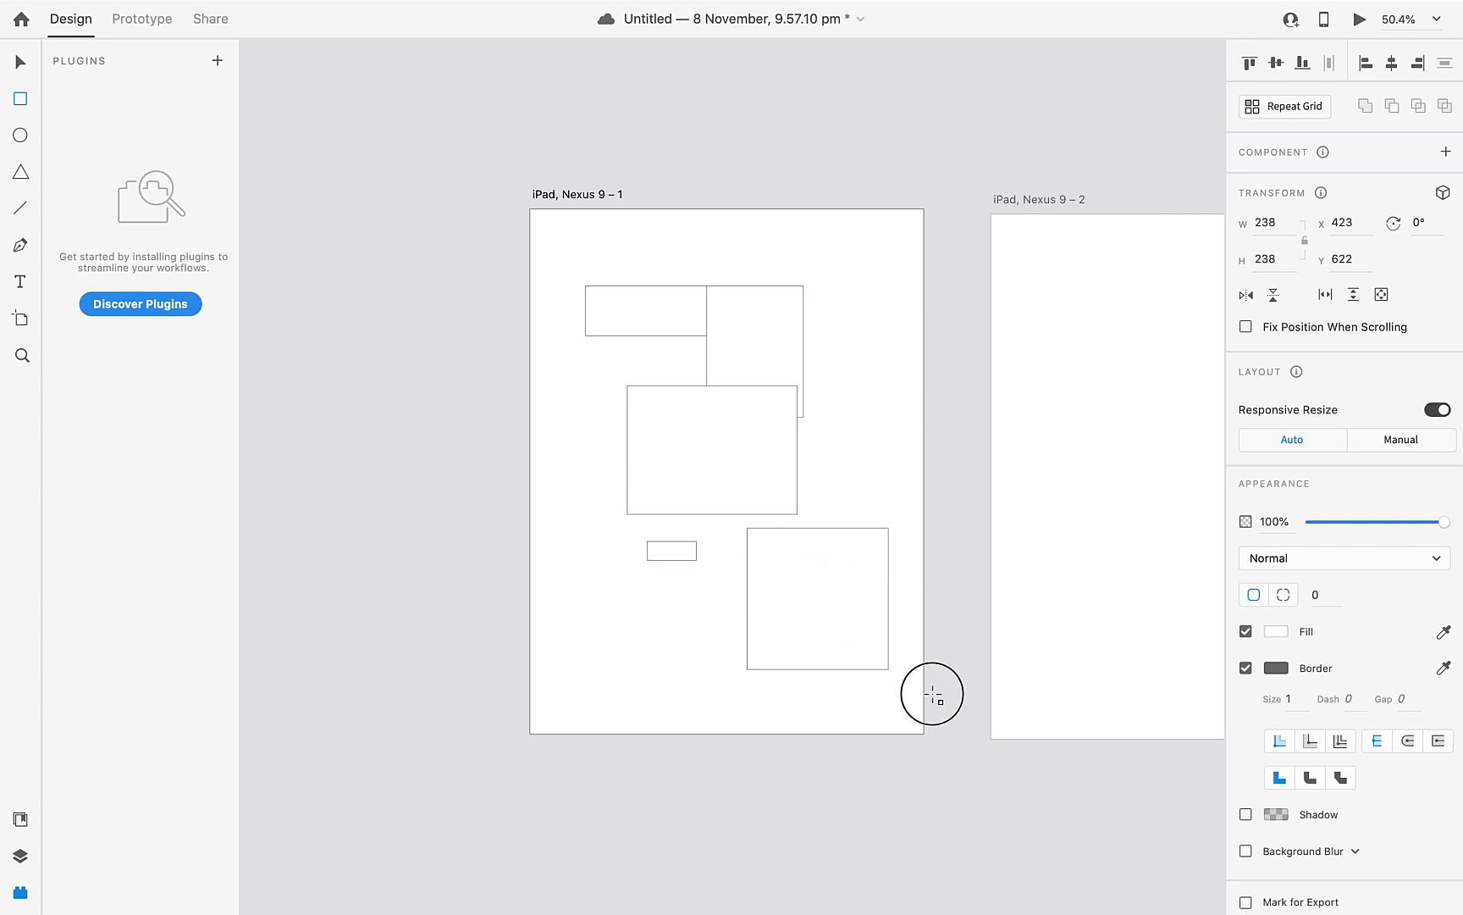
drag(932, 693, 918, 683)
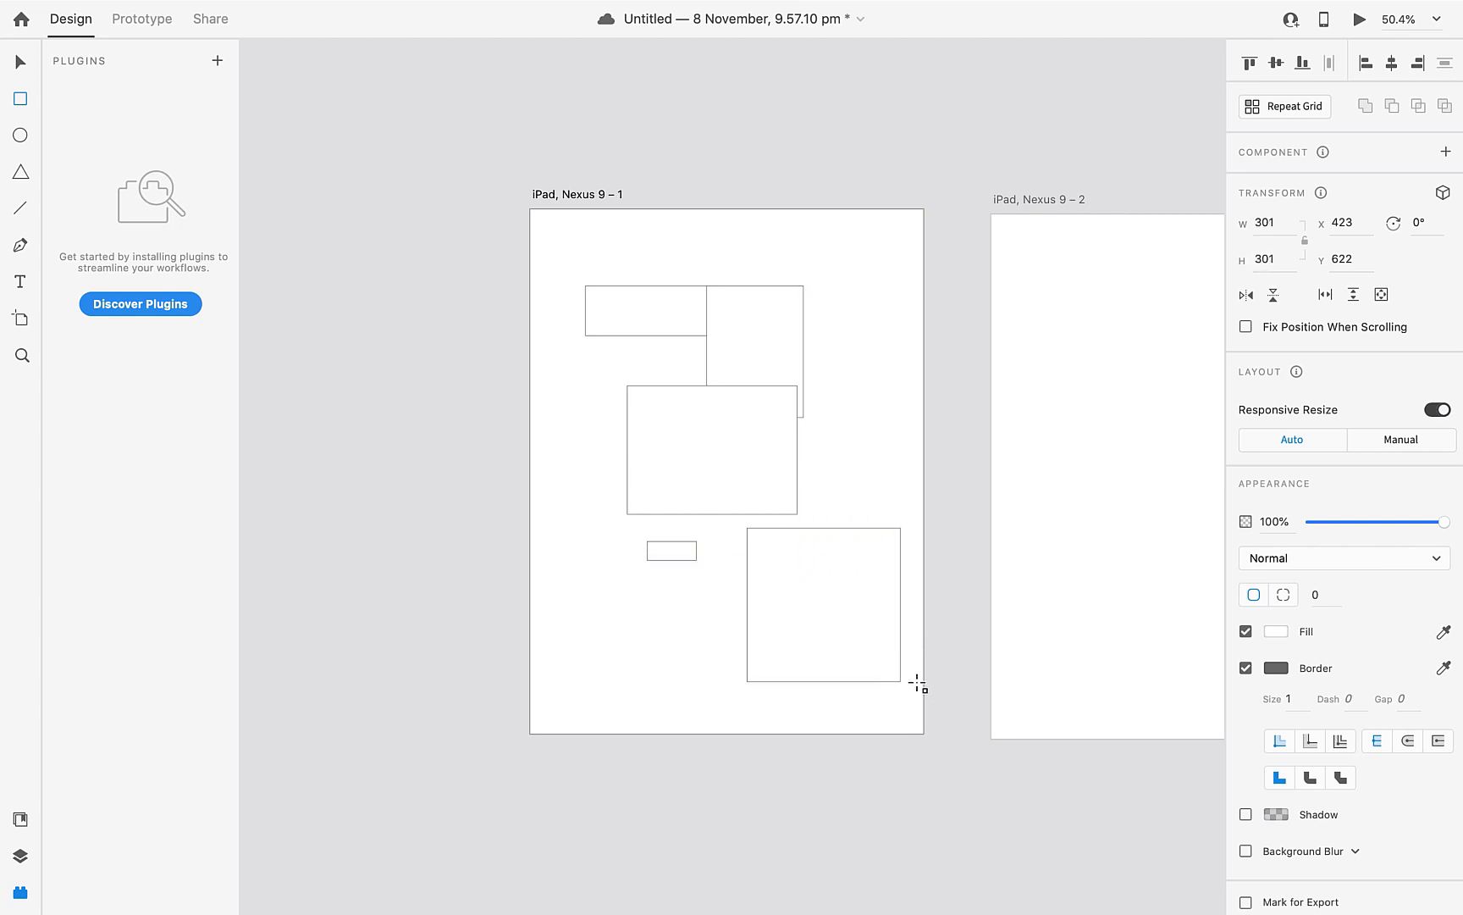
click(823, 605)
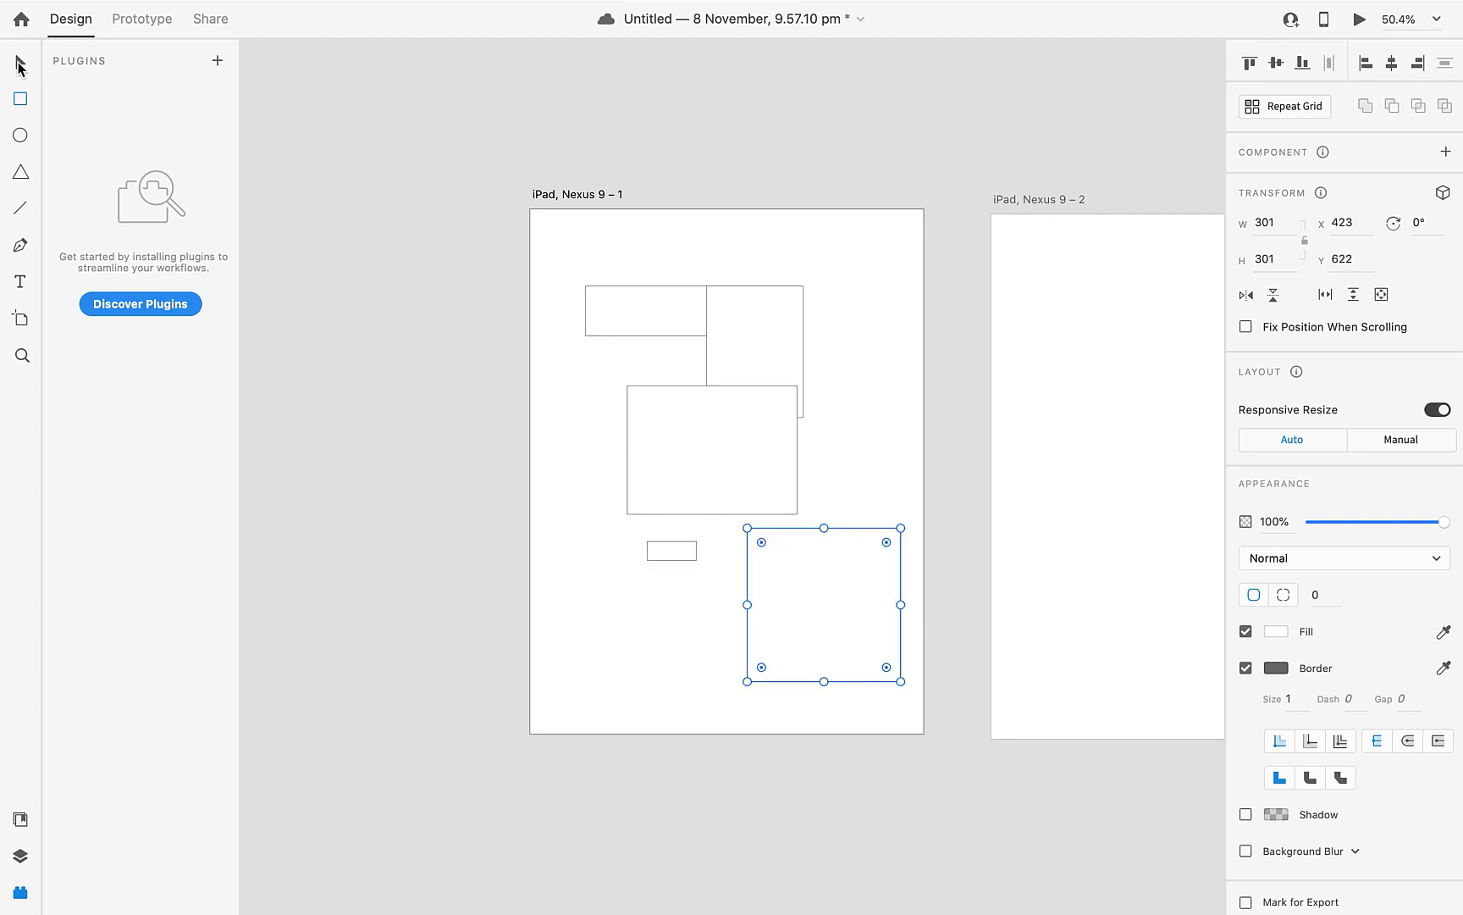
mouse_move(19, 68)
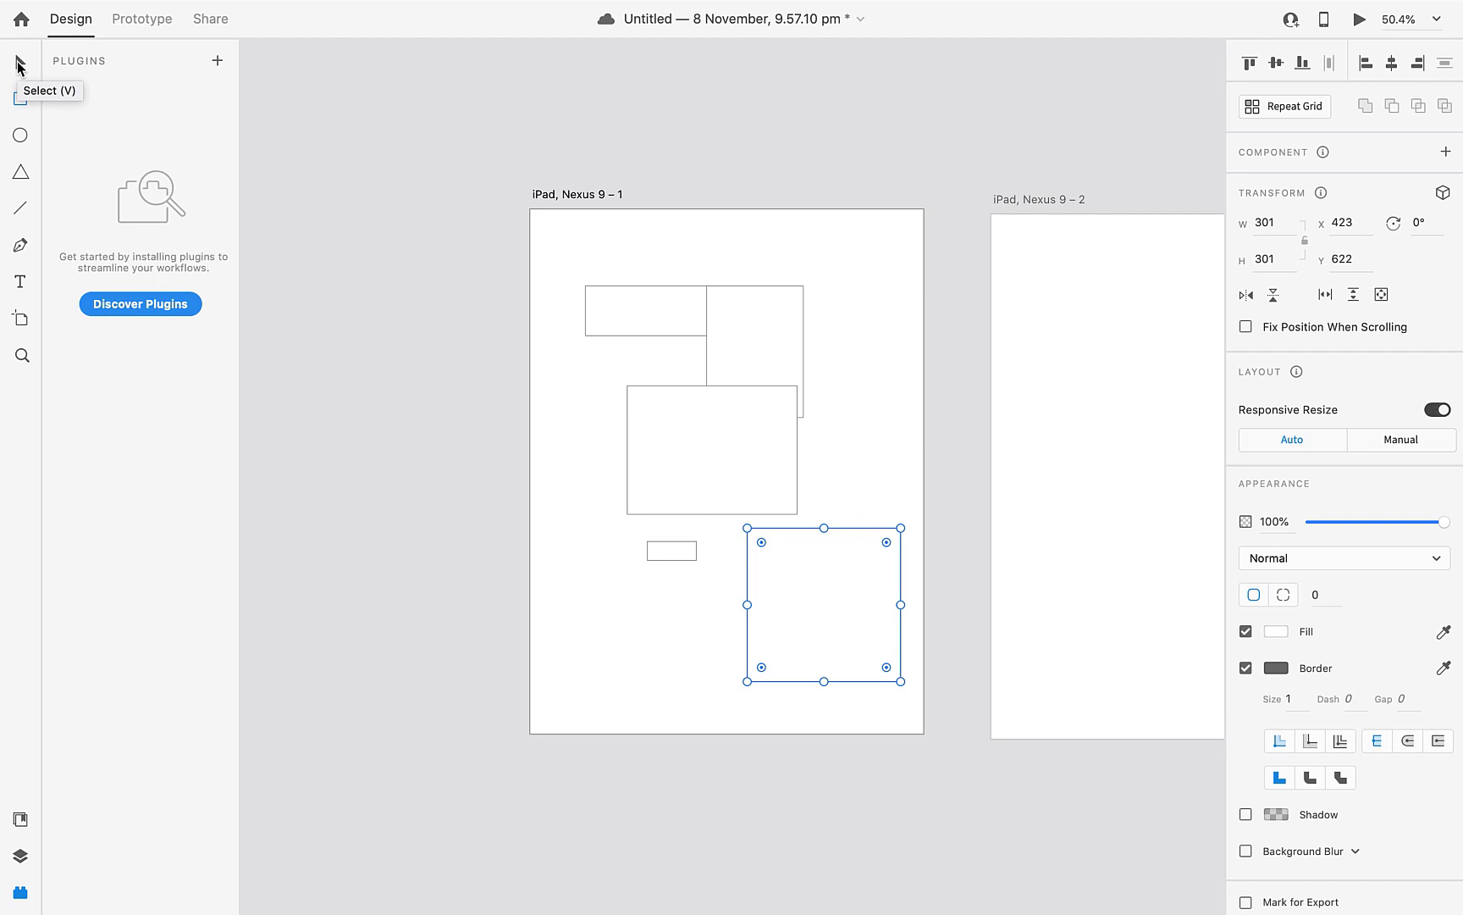
Round the small thin rectangle into a pill, fill it dark red and adjust its height.
drag(821, 611, 577, 579)
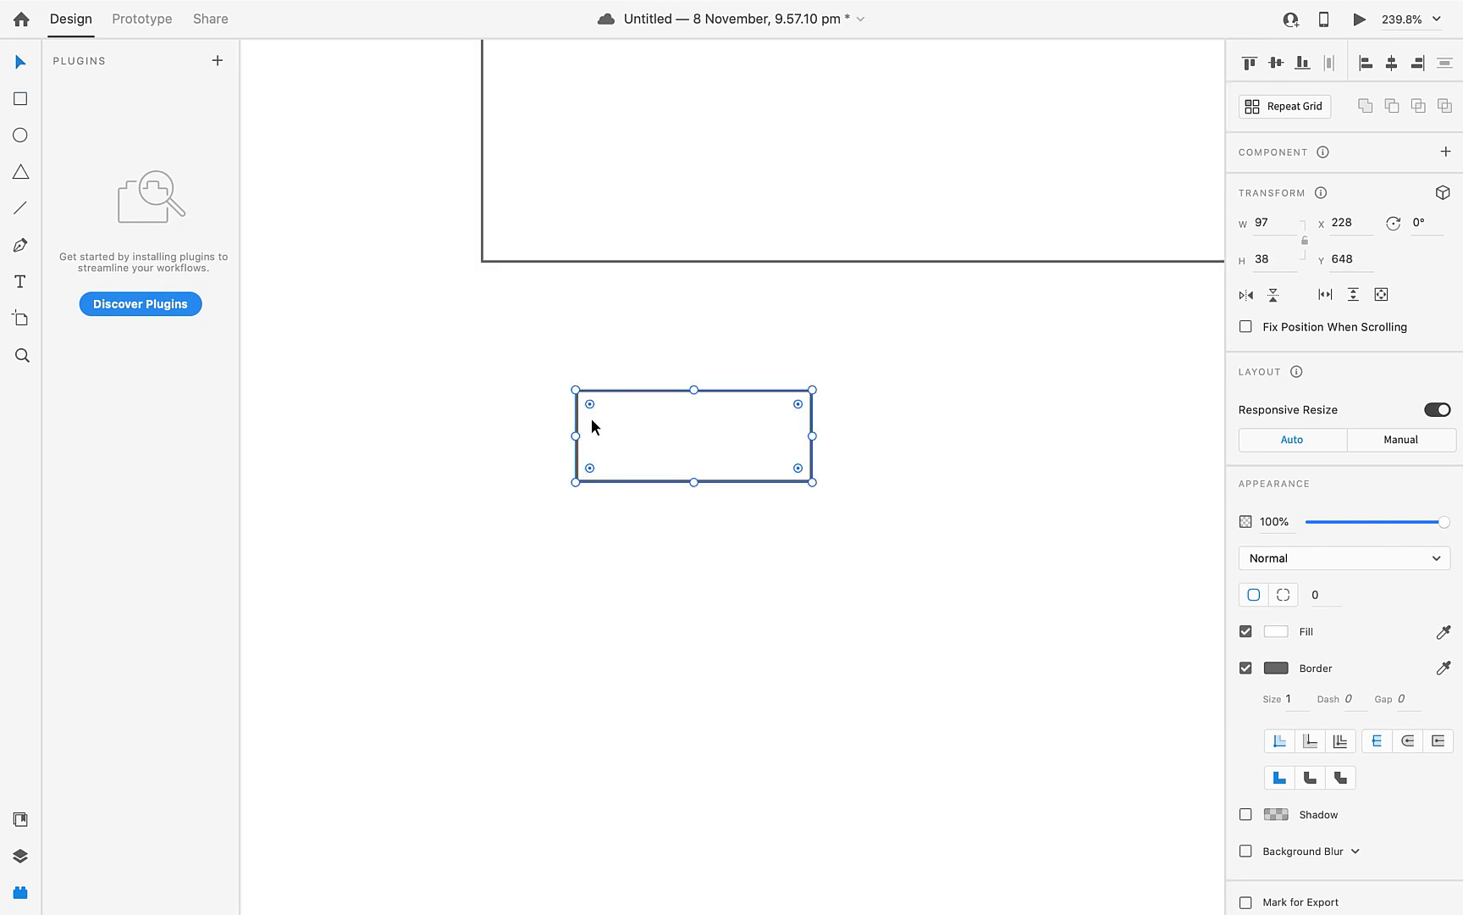
mouse_move(593, 420)
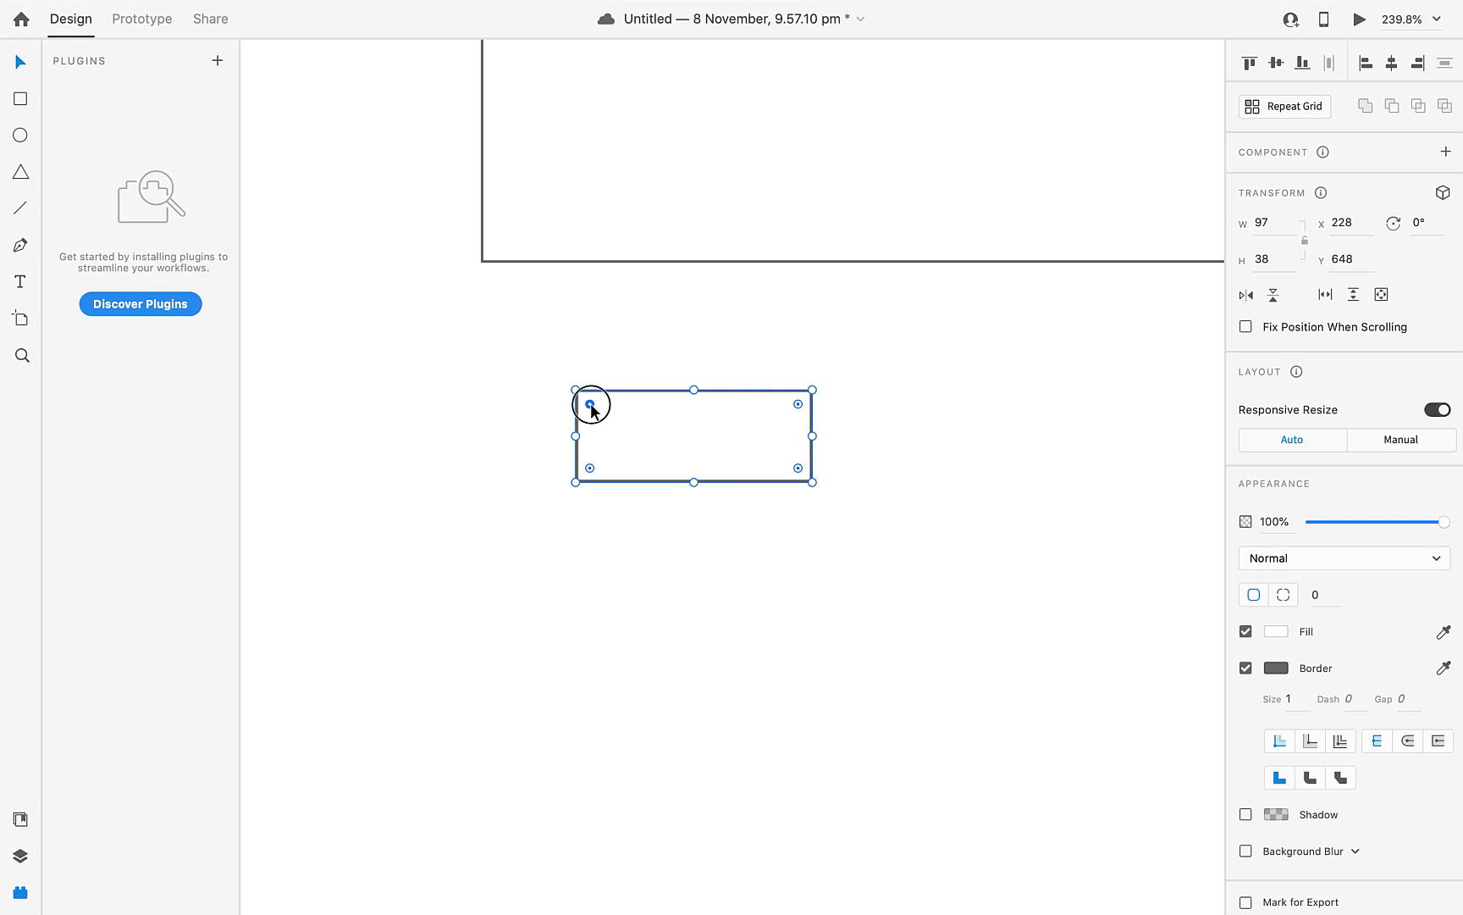
drag(593, 406, 619, 420)
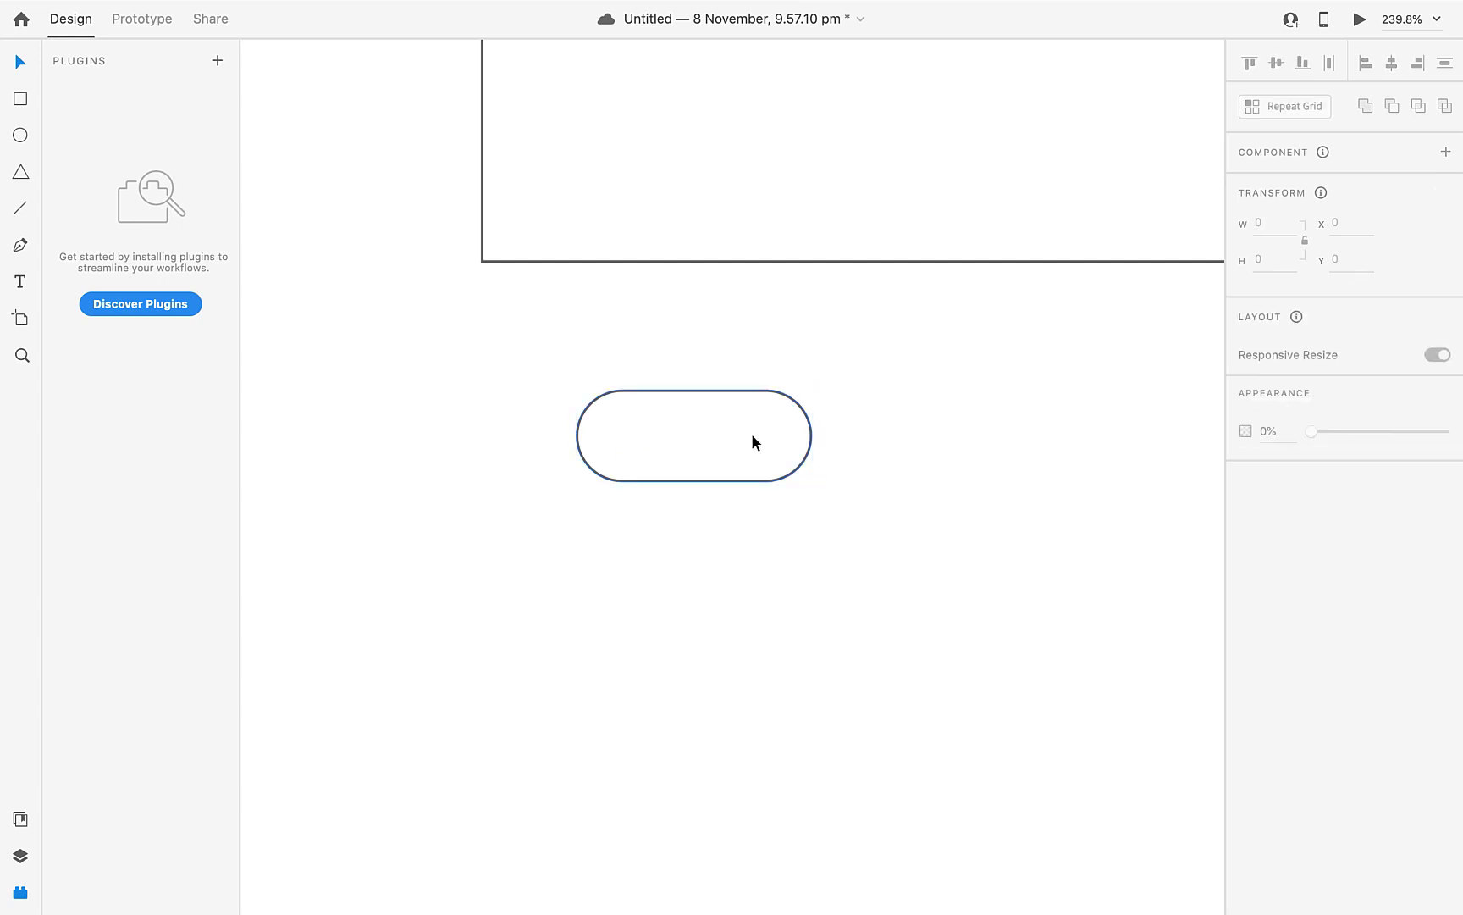
click(693, 433)
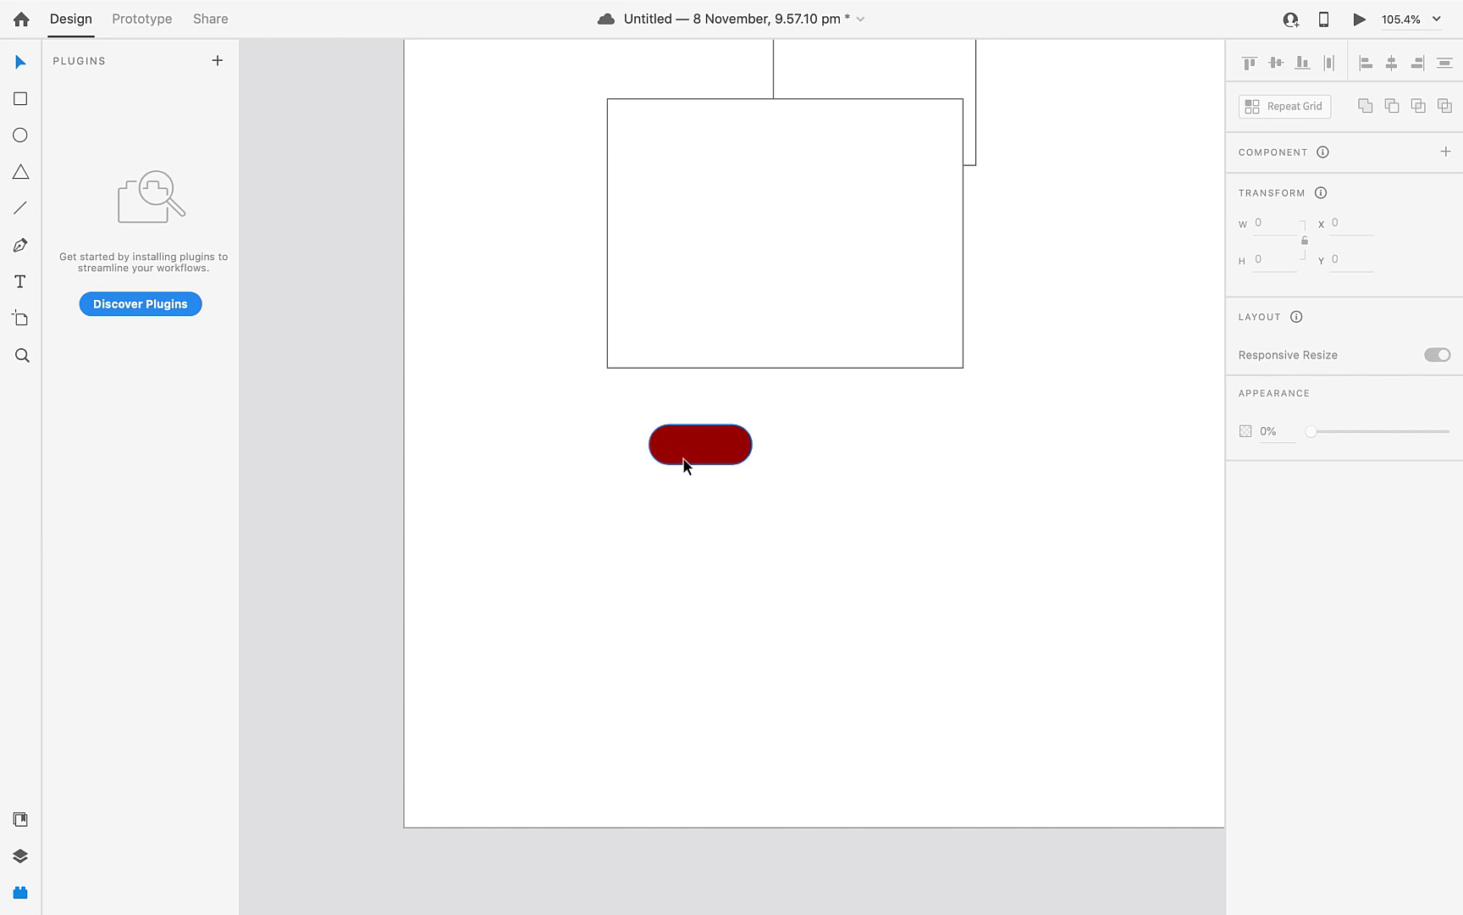
click(700, 444)
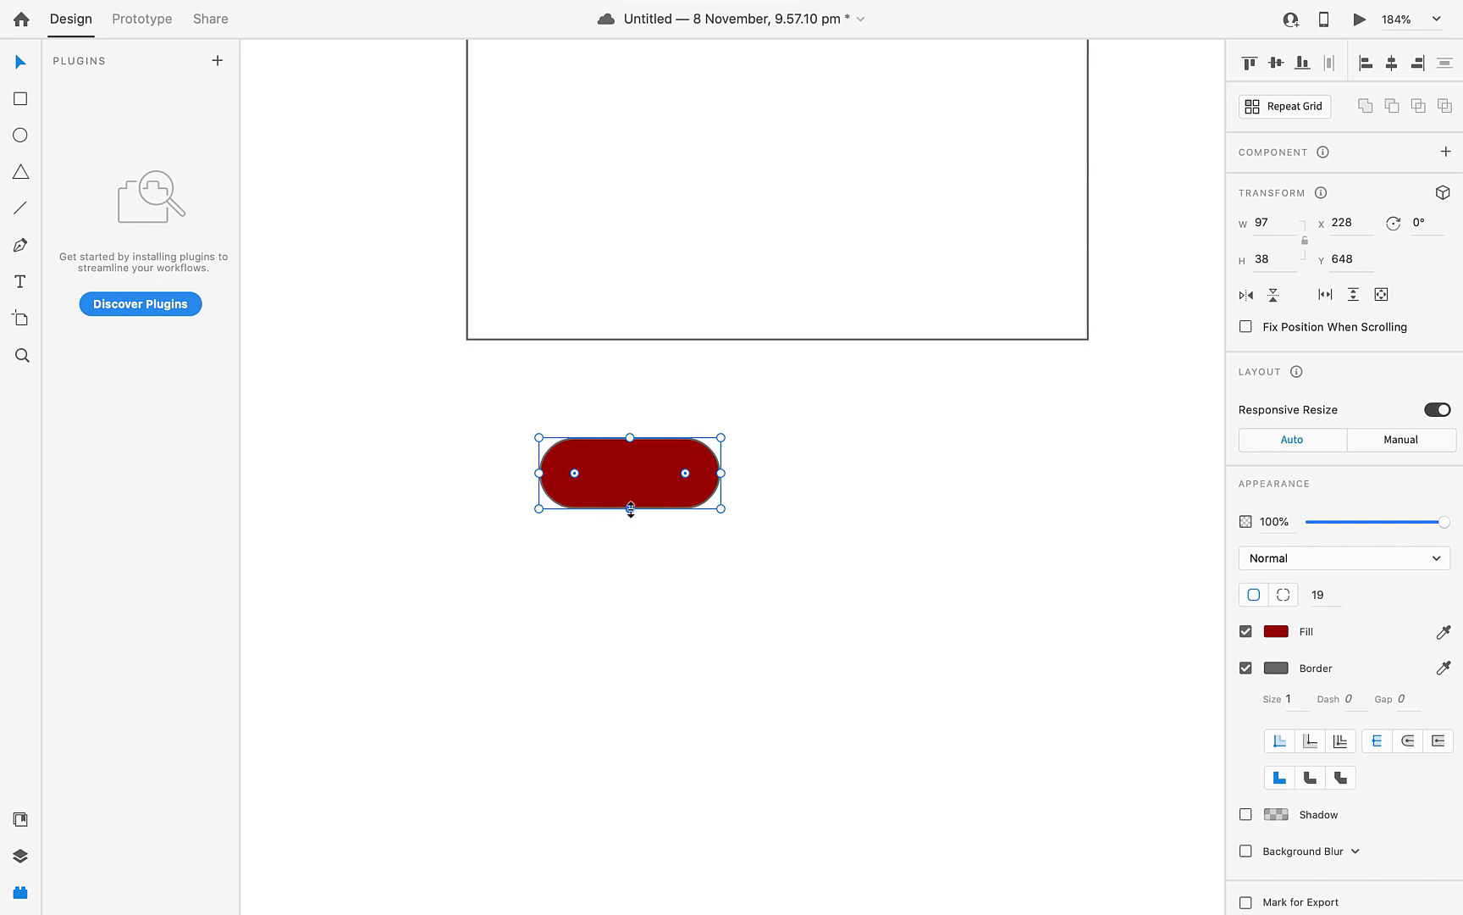
drag(630, 510, 630, 500)
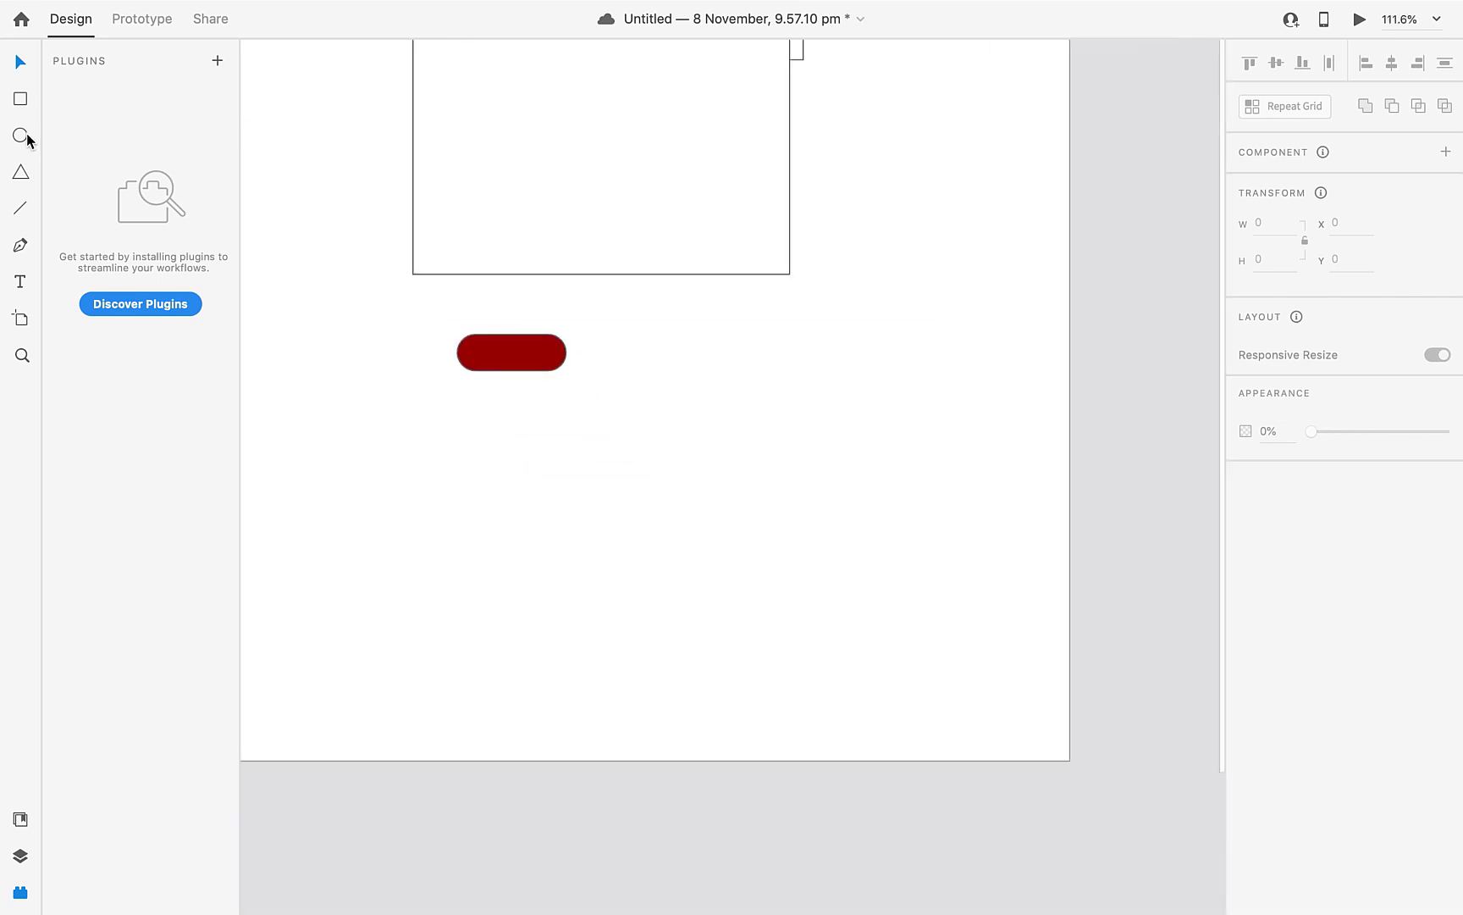
mouse_move(21, 135)
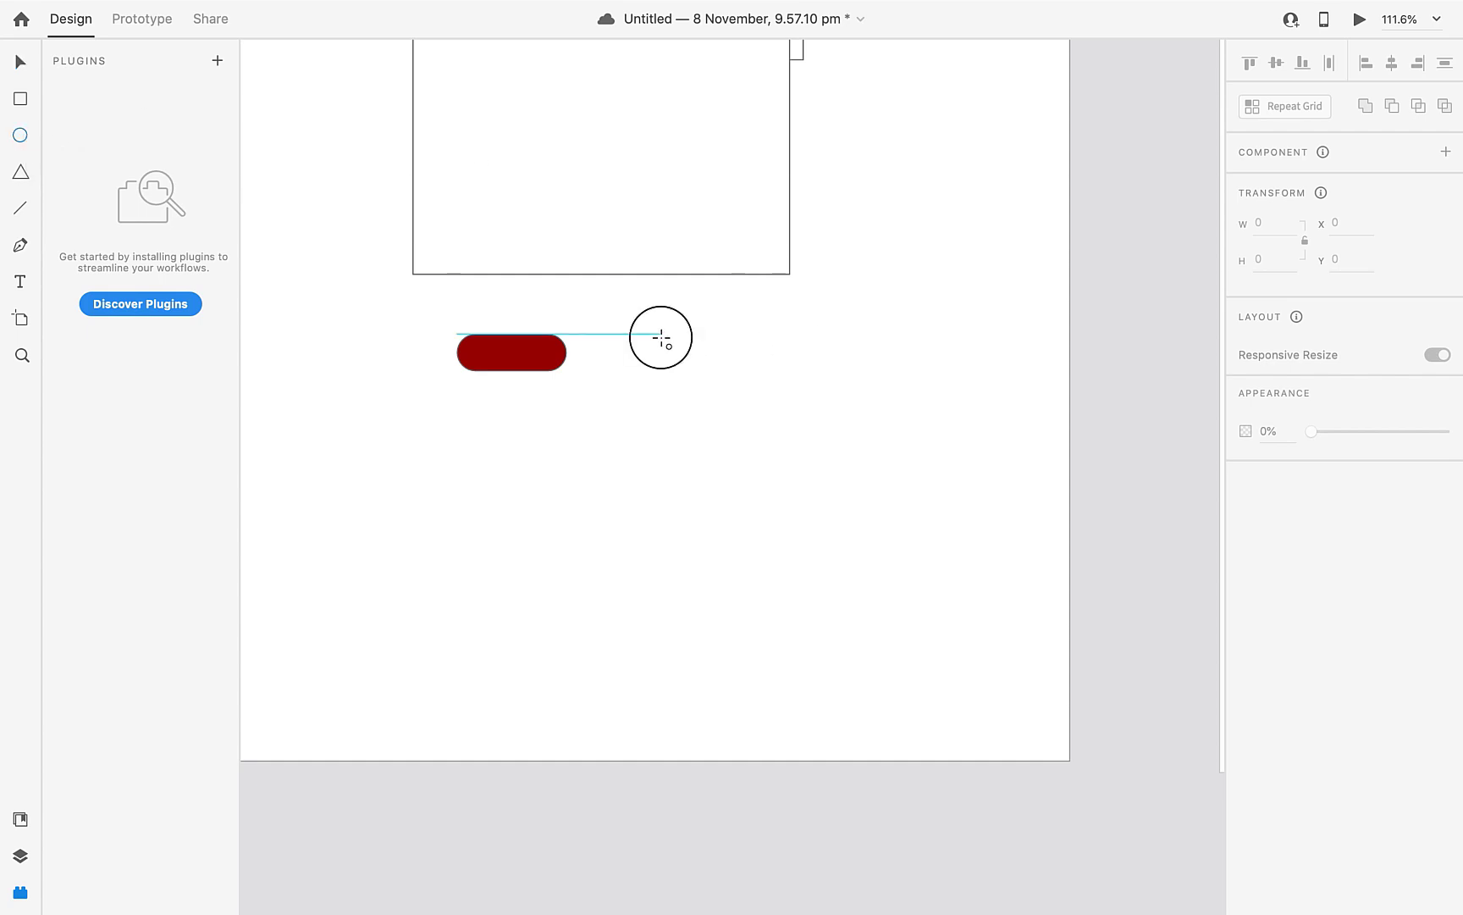
Draw a circle beside the red pill and place a copy of it over the square on artboard 2.
drag(660, 337, 766, 410)
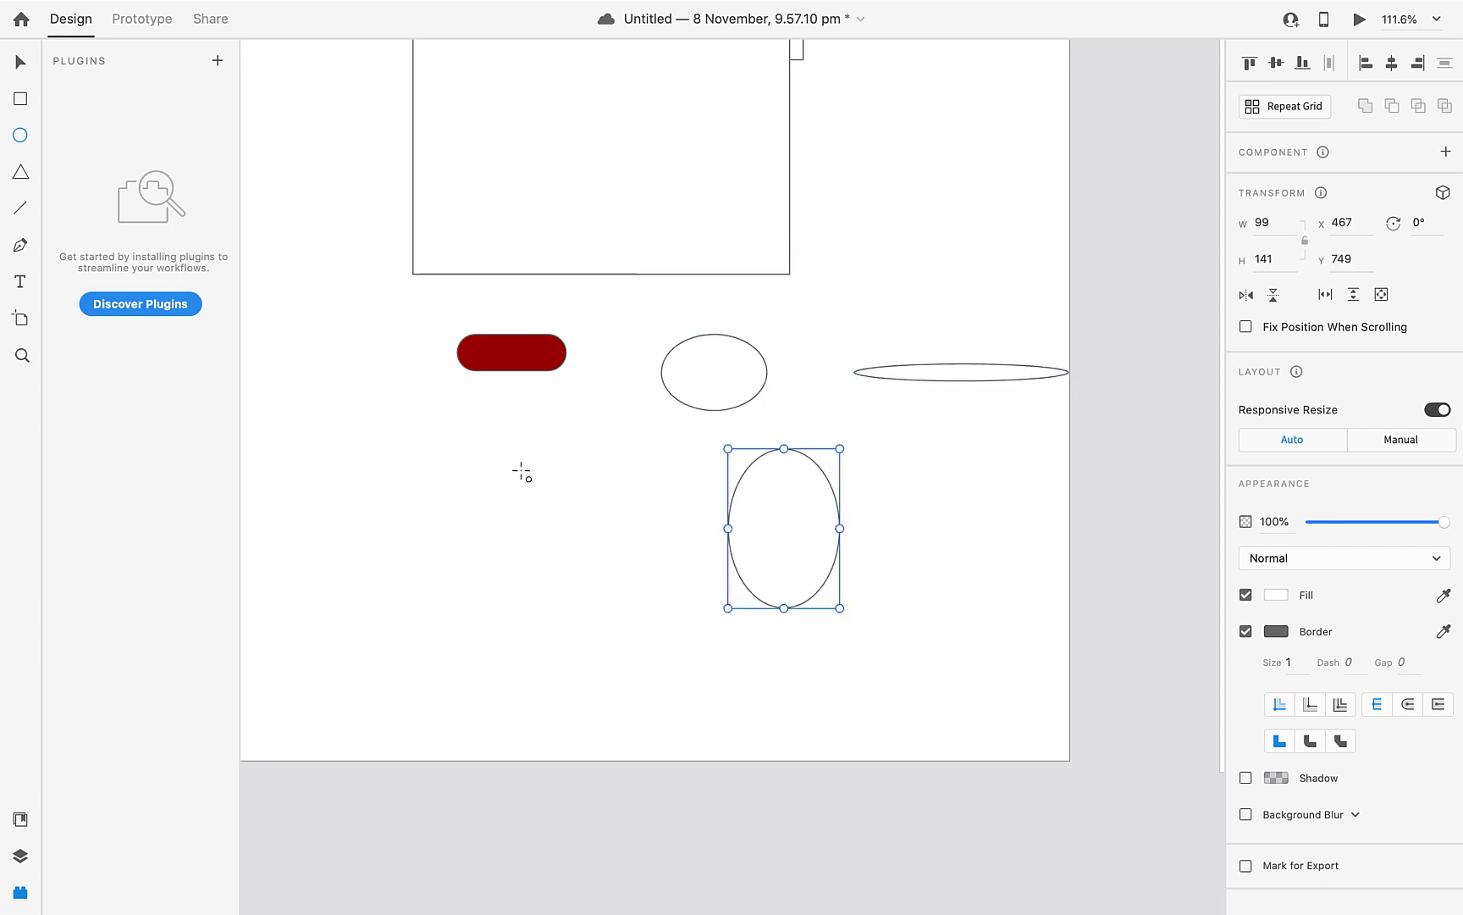
mouse_move(373, 439)
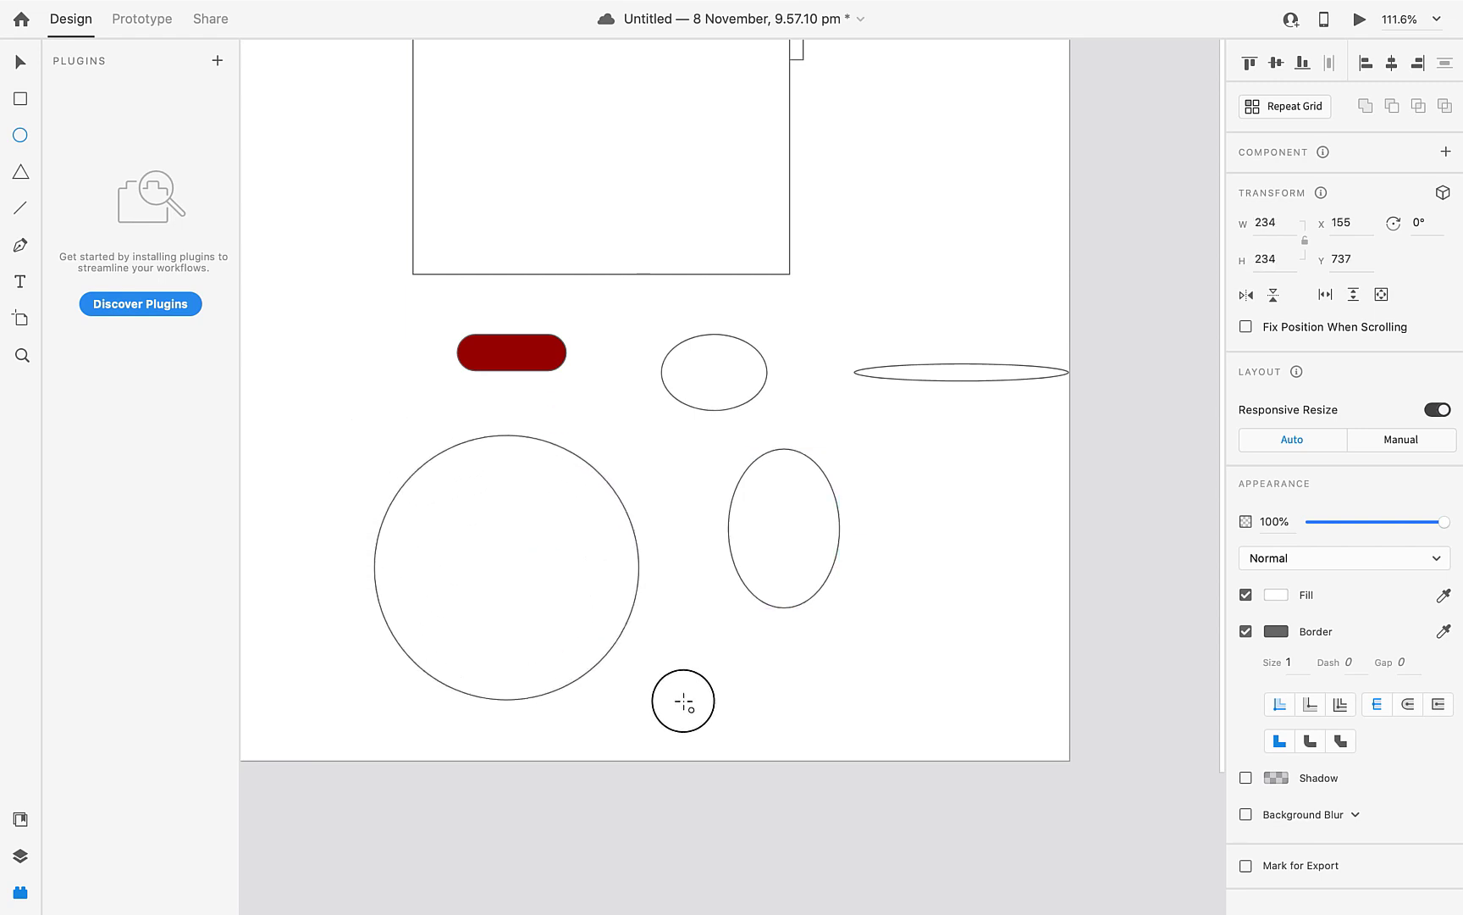
click(505, 564)
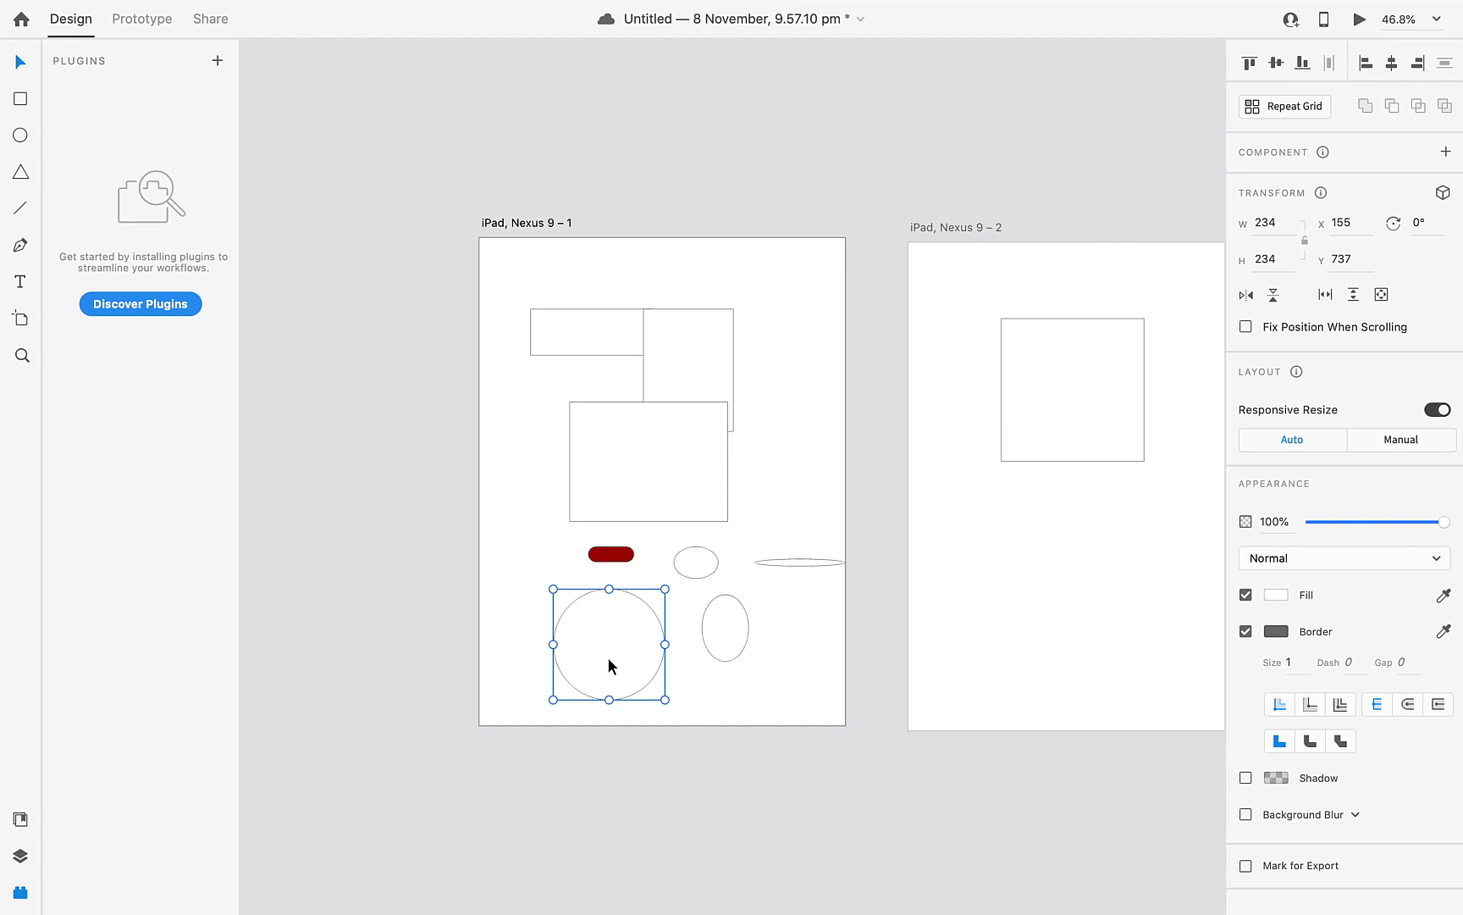
mouse_move(69, 90)
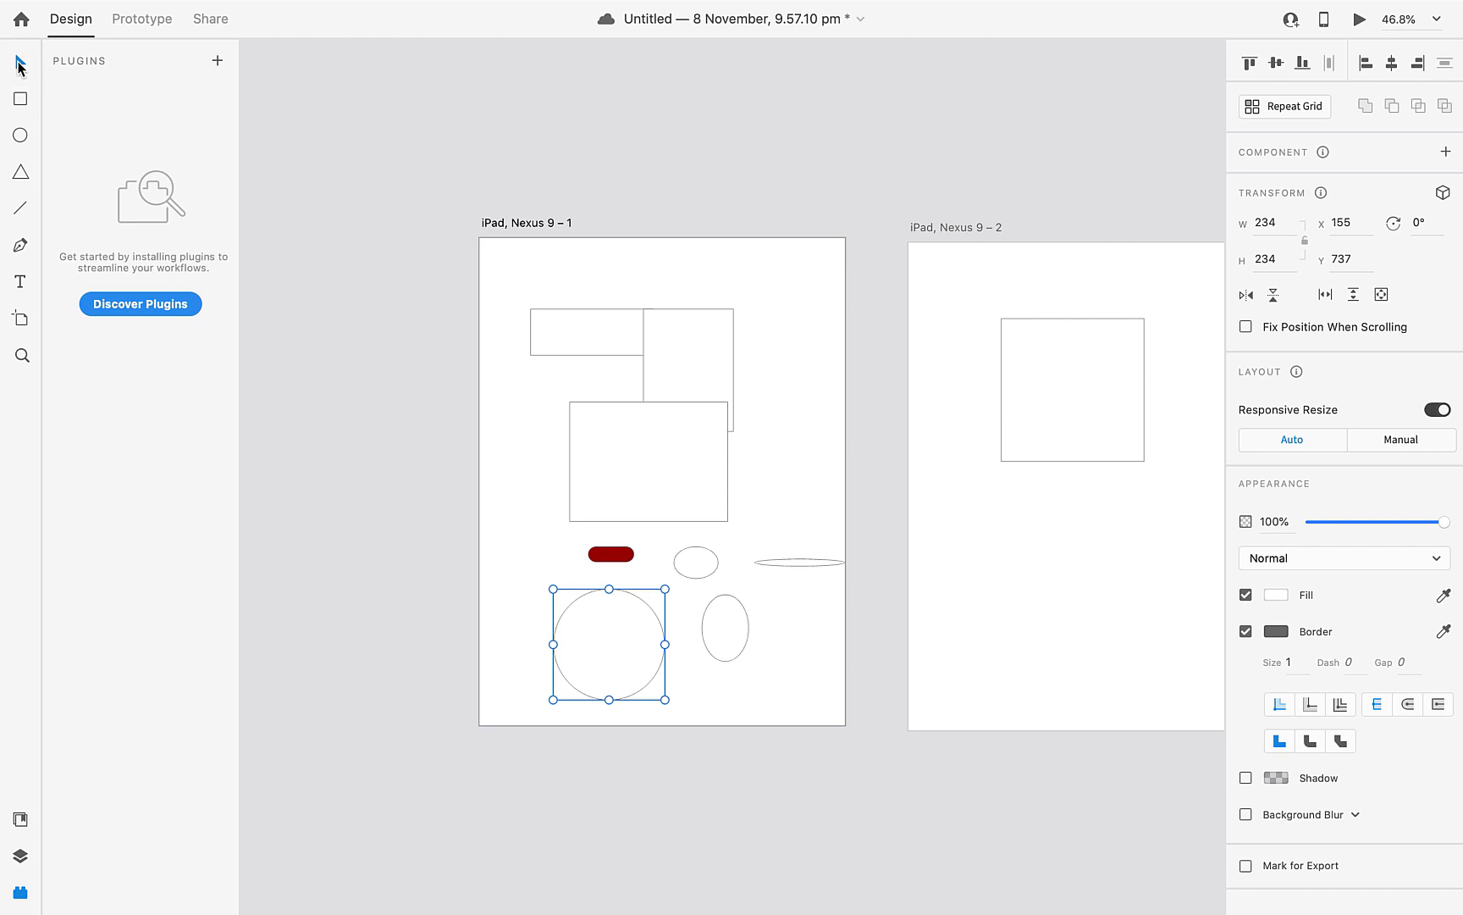
mouse_move(863, 793)
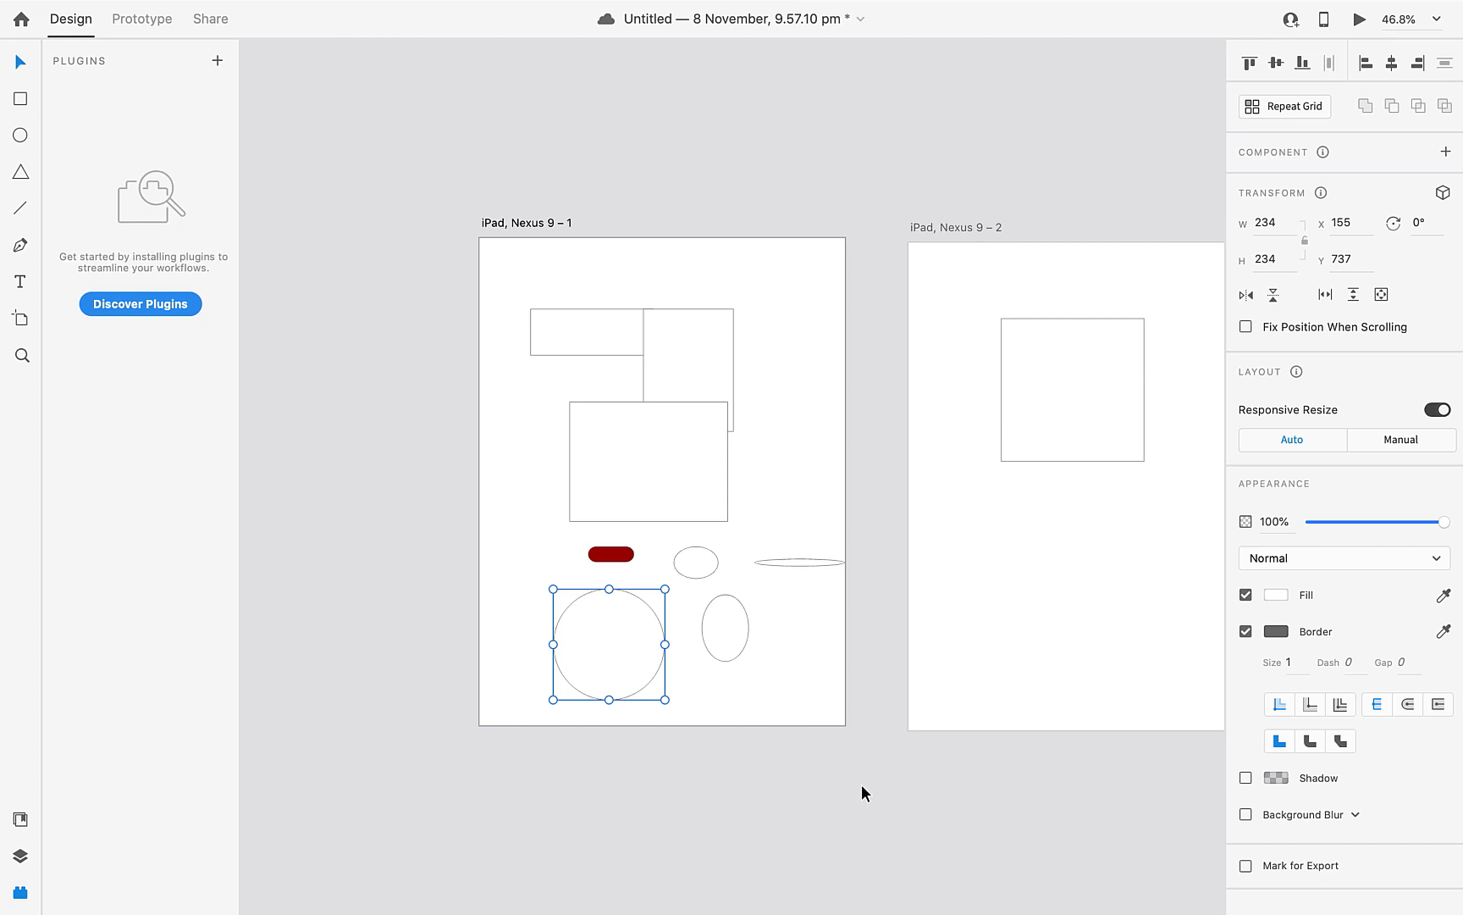
mouse_move(630, 658)
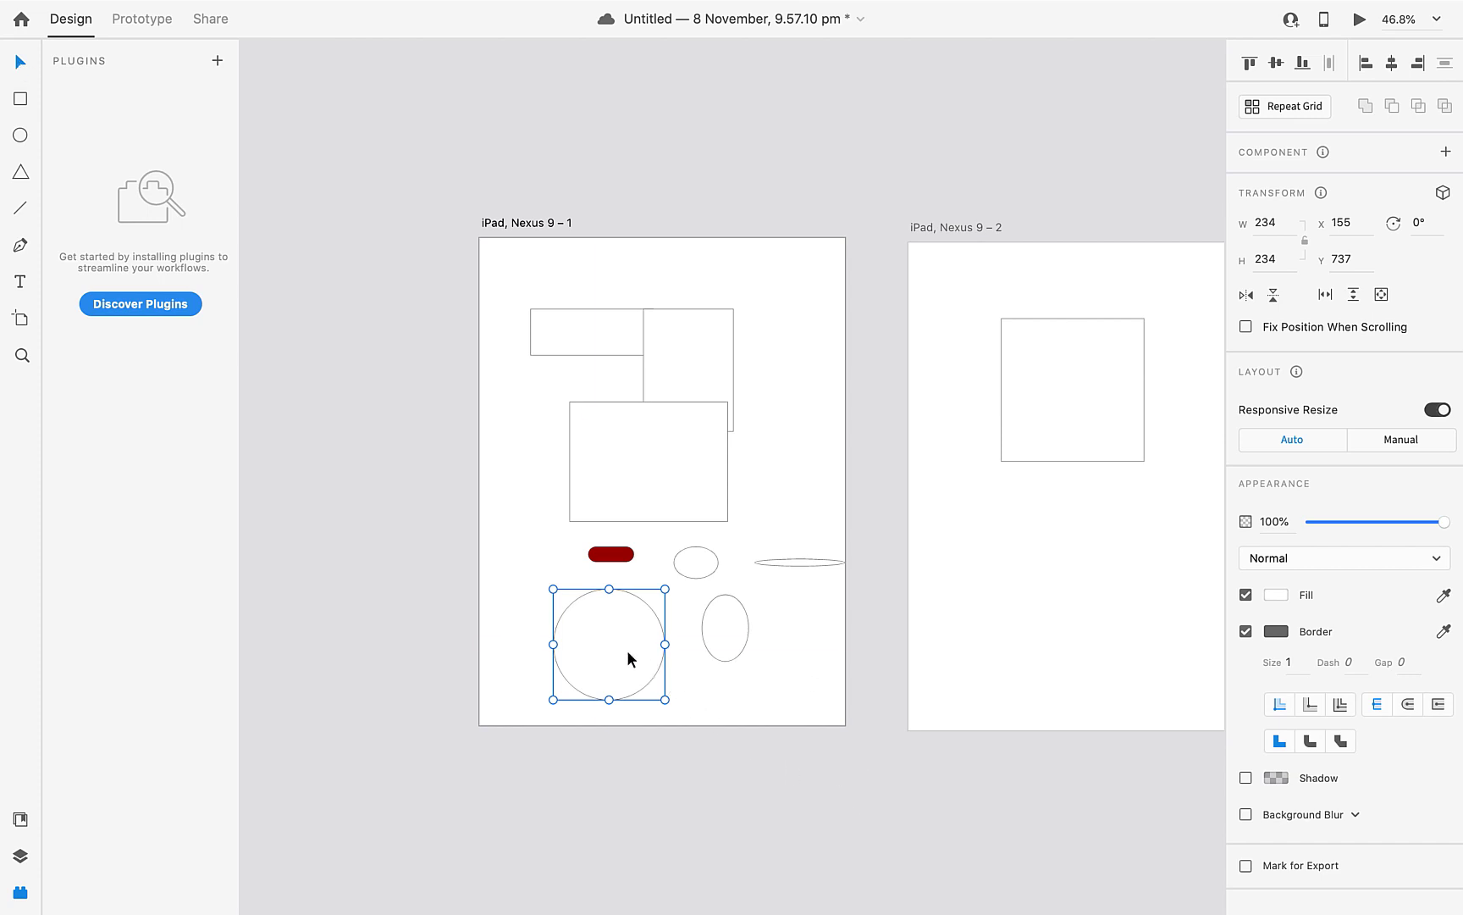
drag(608, 643, 1077, 567)
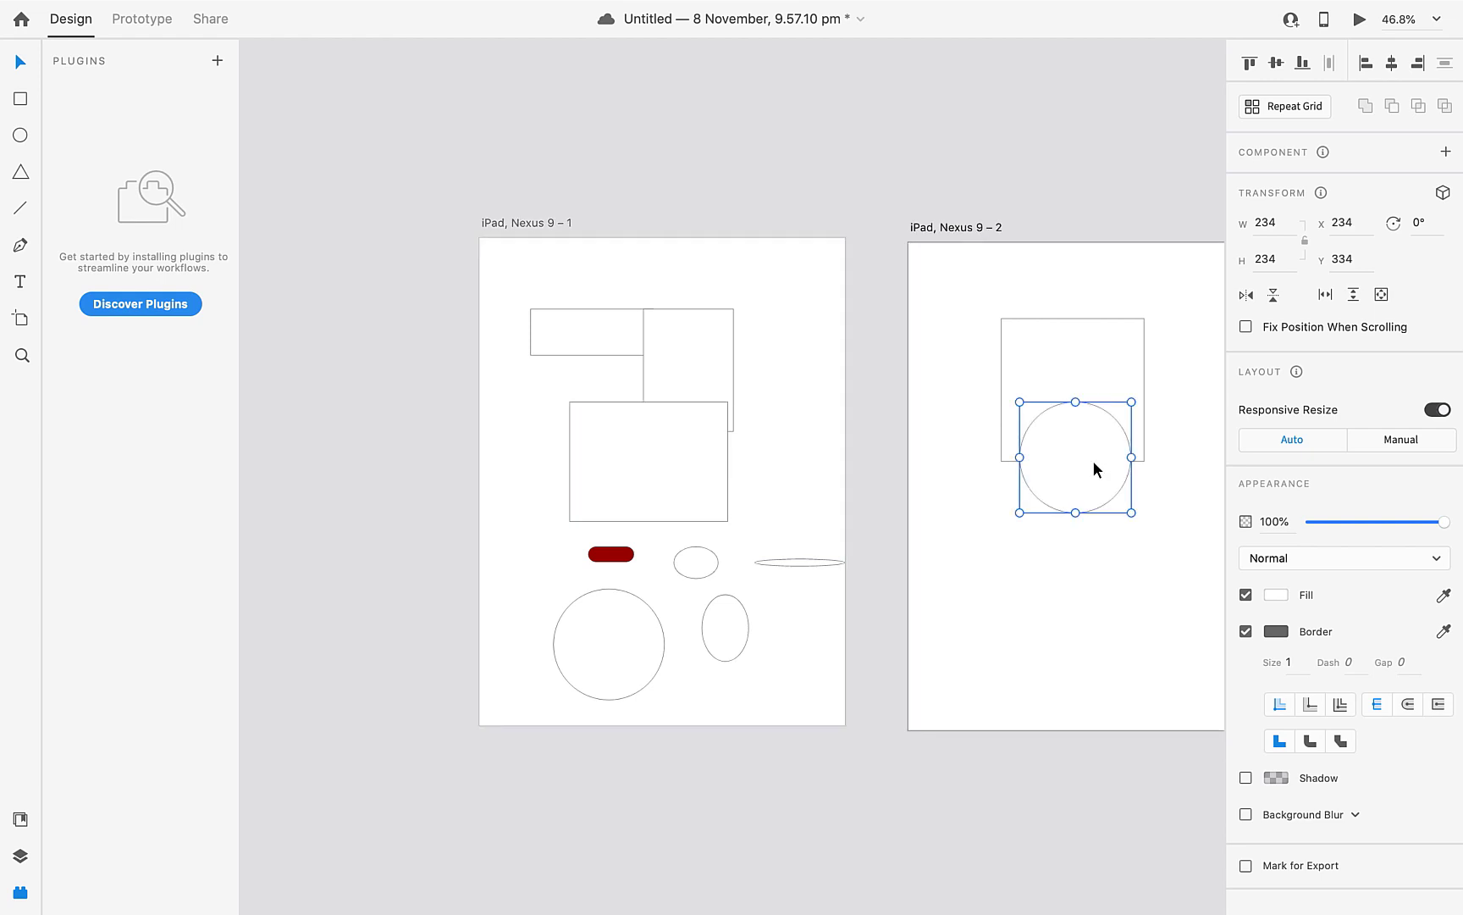
click(510, 280)
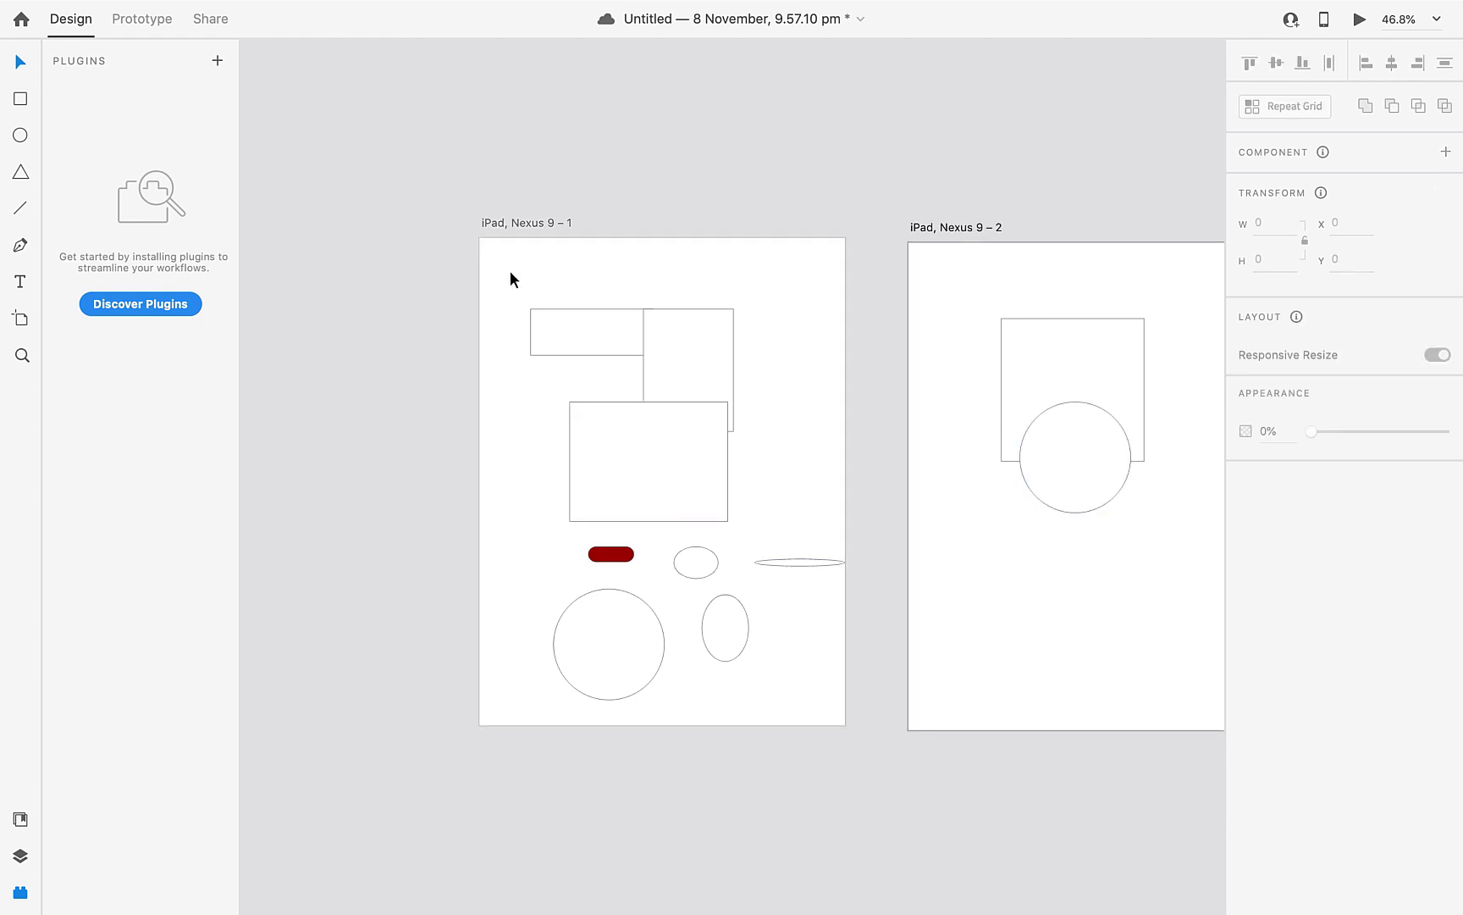
click(660, 475)
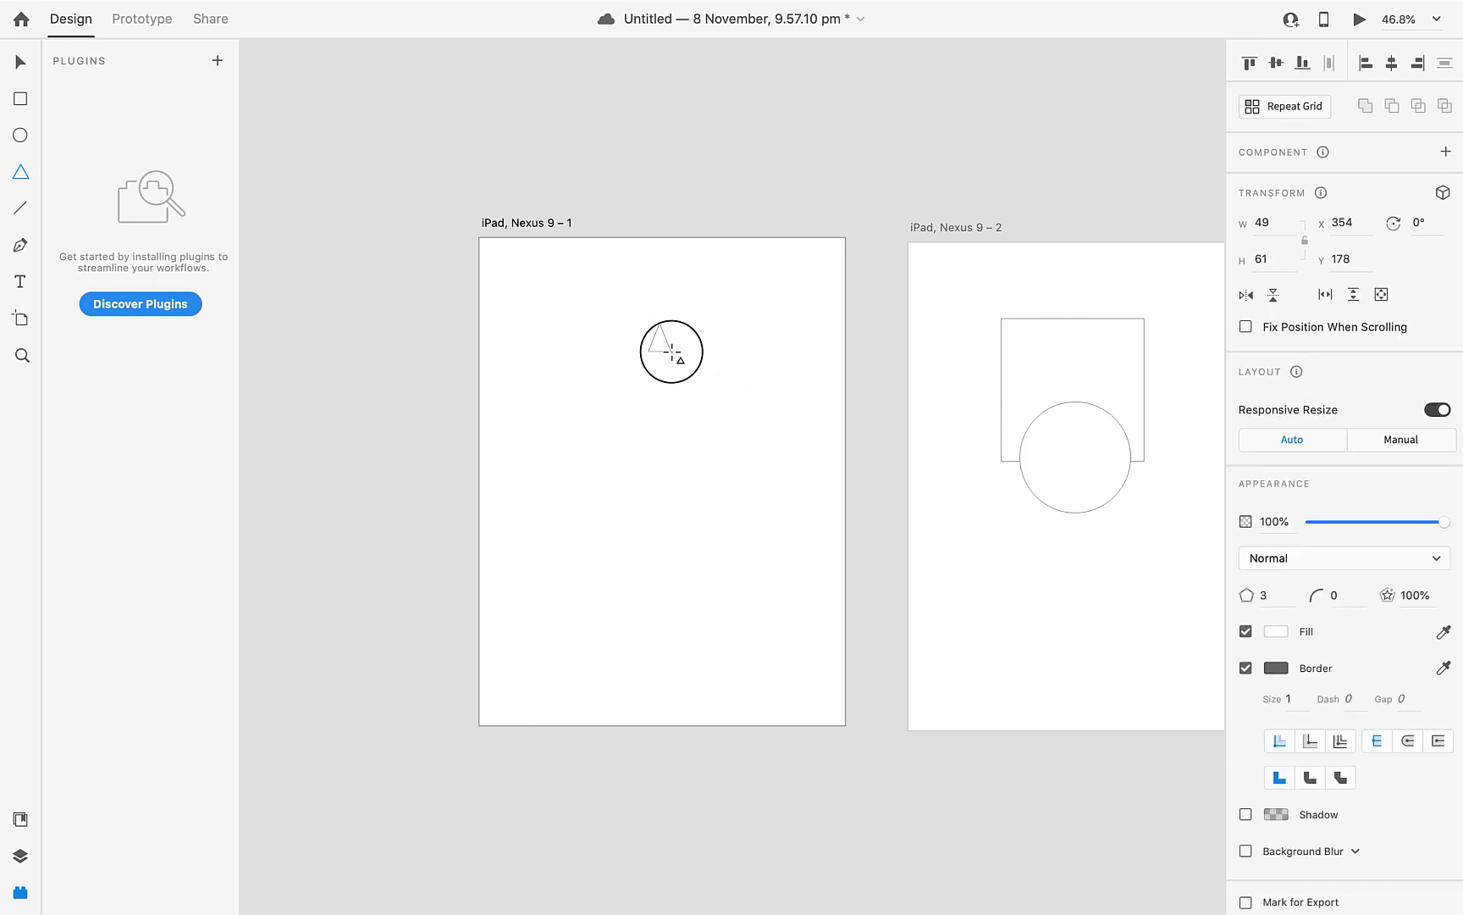
Draw a thin triangle near the top of the first artboard with the Polygon tool.
drag(672, 372, 666, 428)
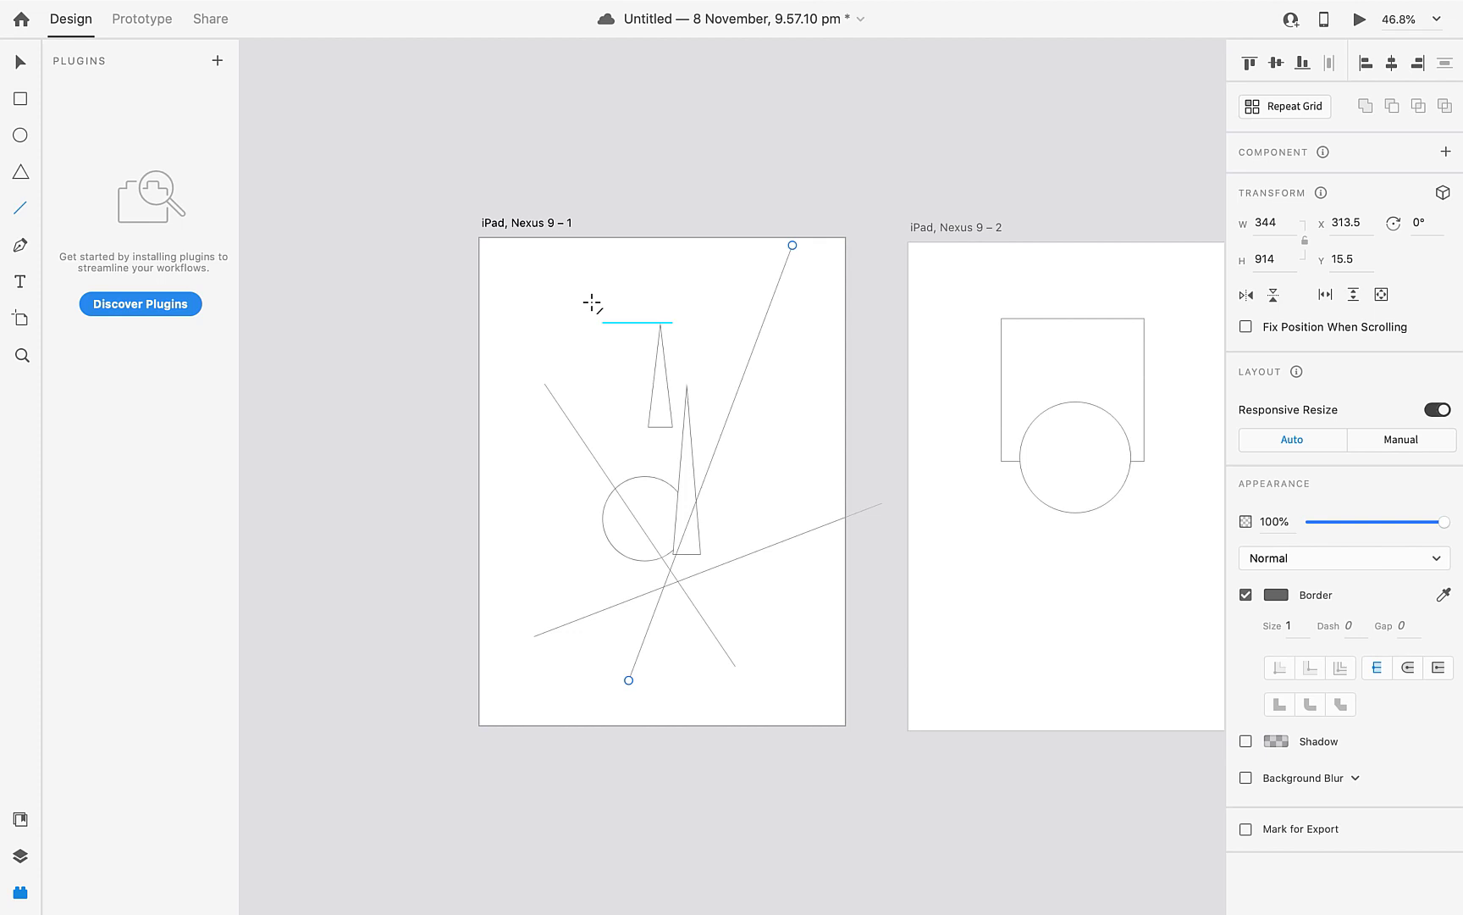
Draw a horizontal line near the artboard top and a vertical line along its left.
drag(592, 322, 660, 295)
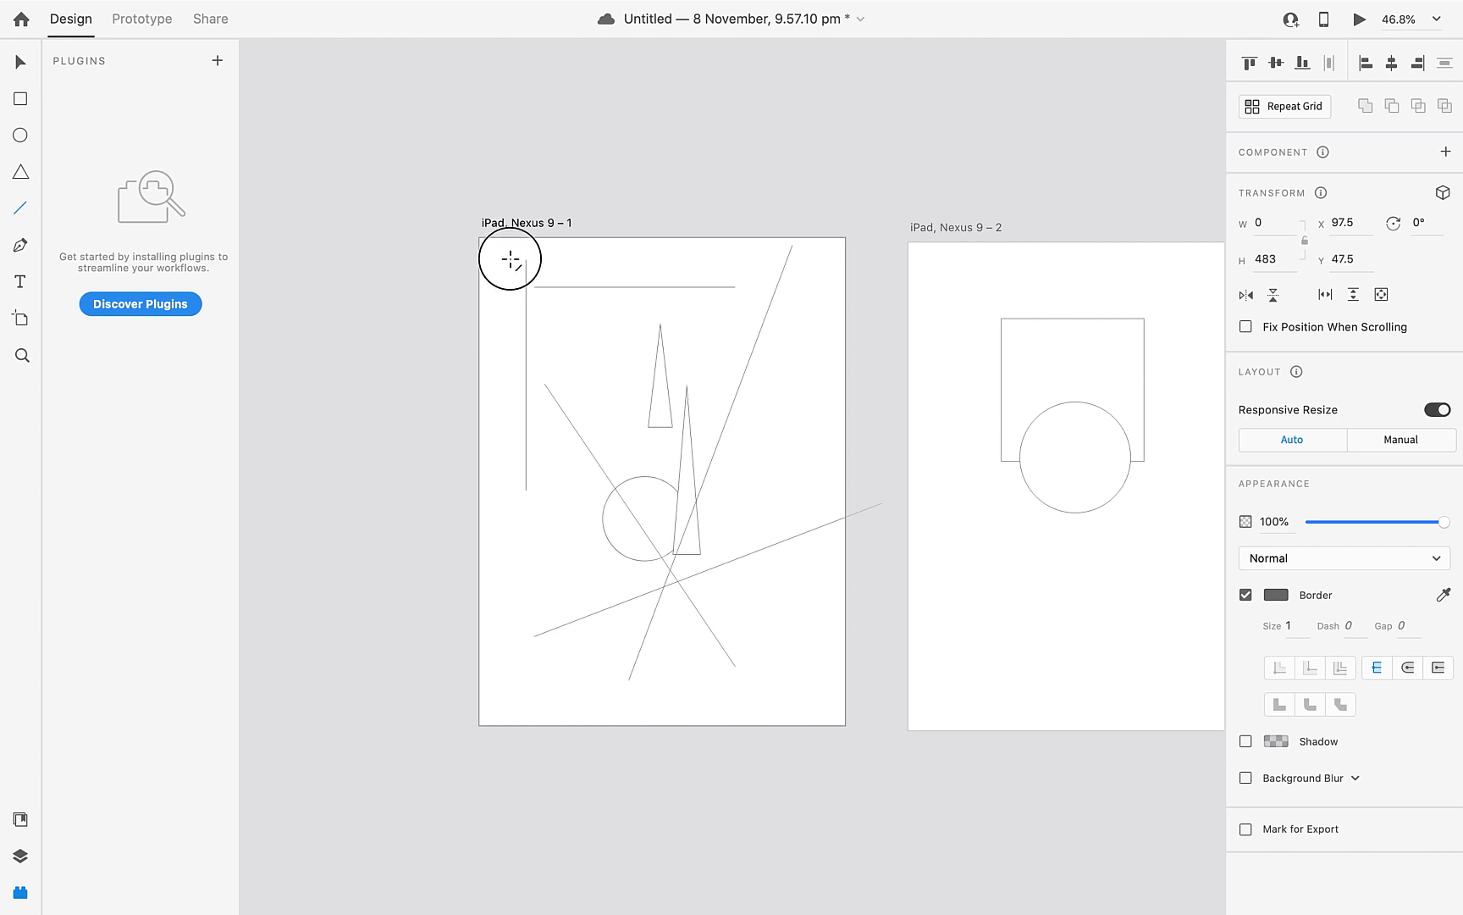
drag(527, 258, 525, 490)
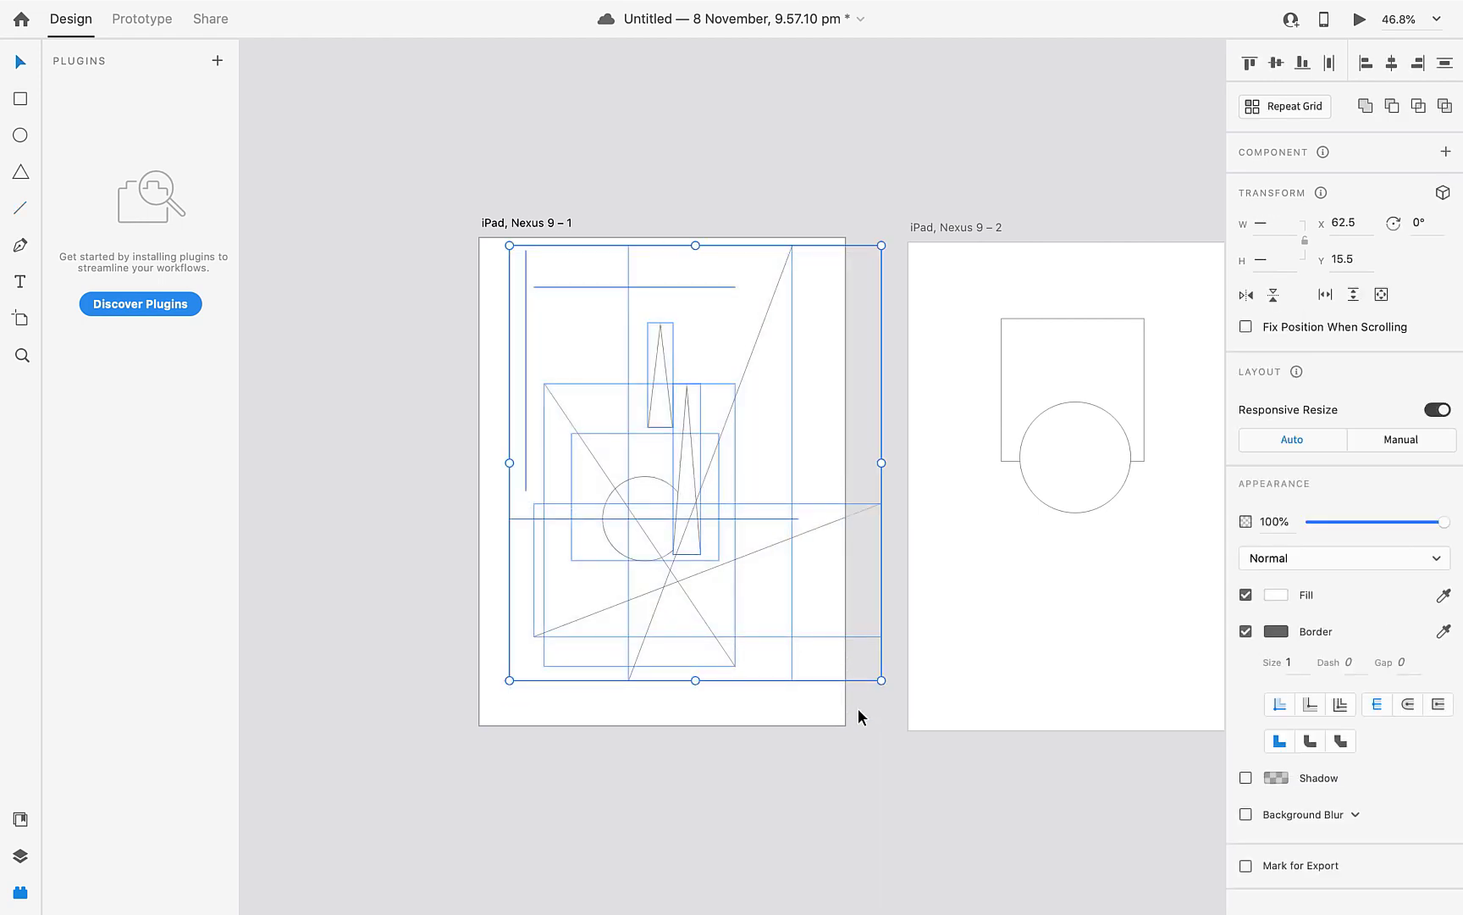
Delete all the lines, then the trial Pen-tool path, leaving the first artboard blank.
key(Delete)
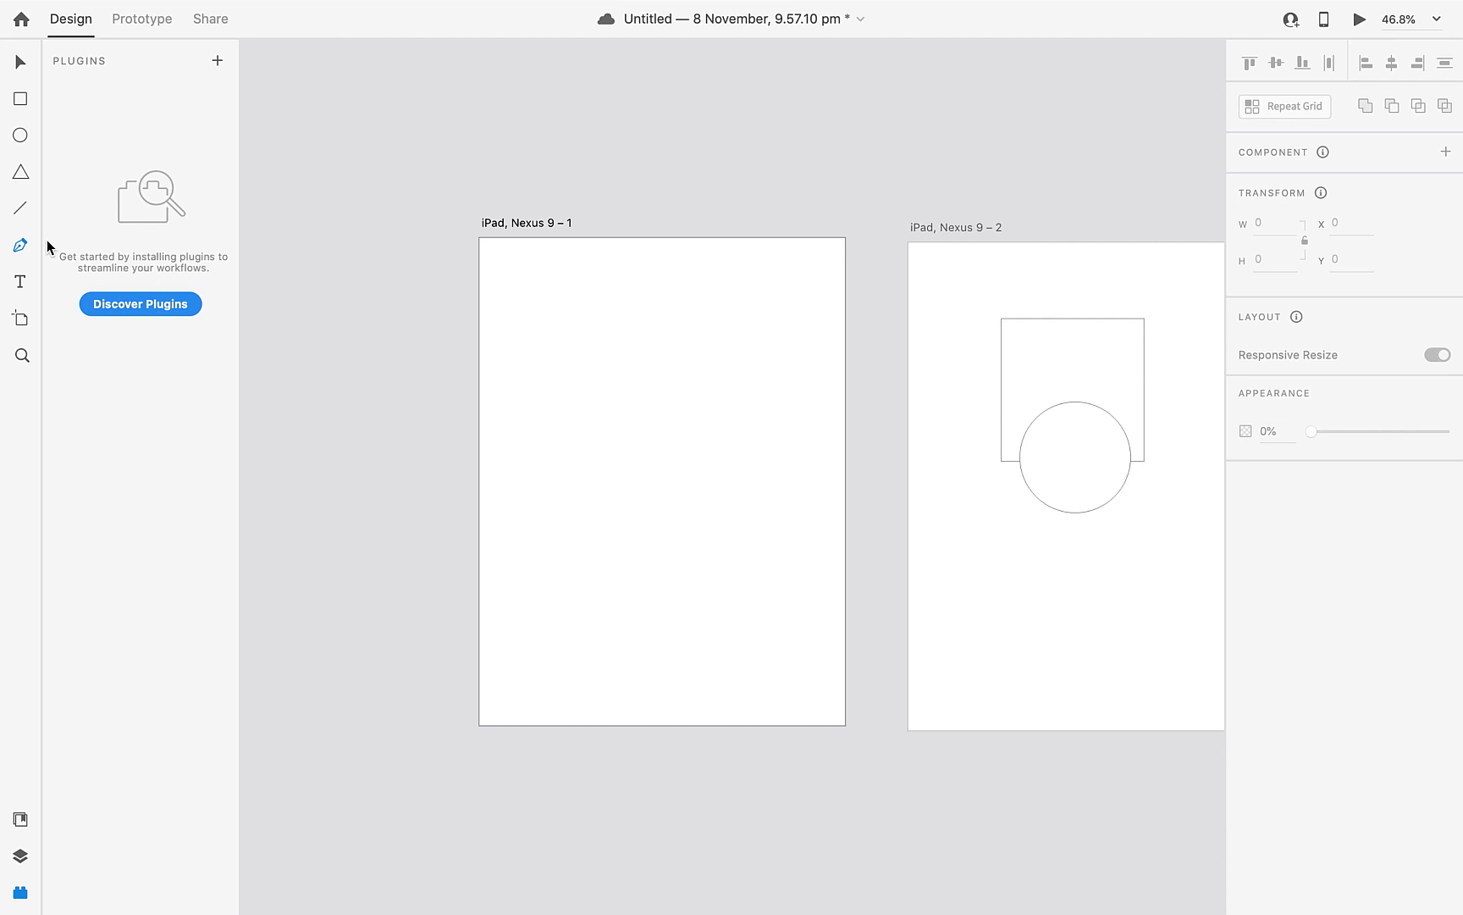
mouse_move(790, 400)
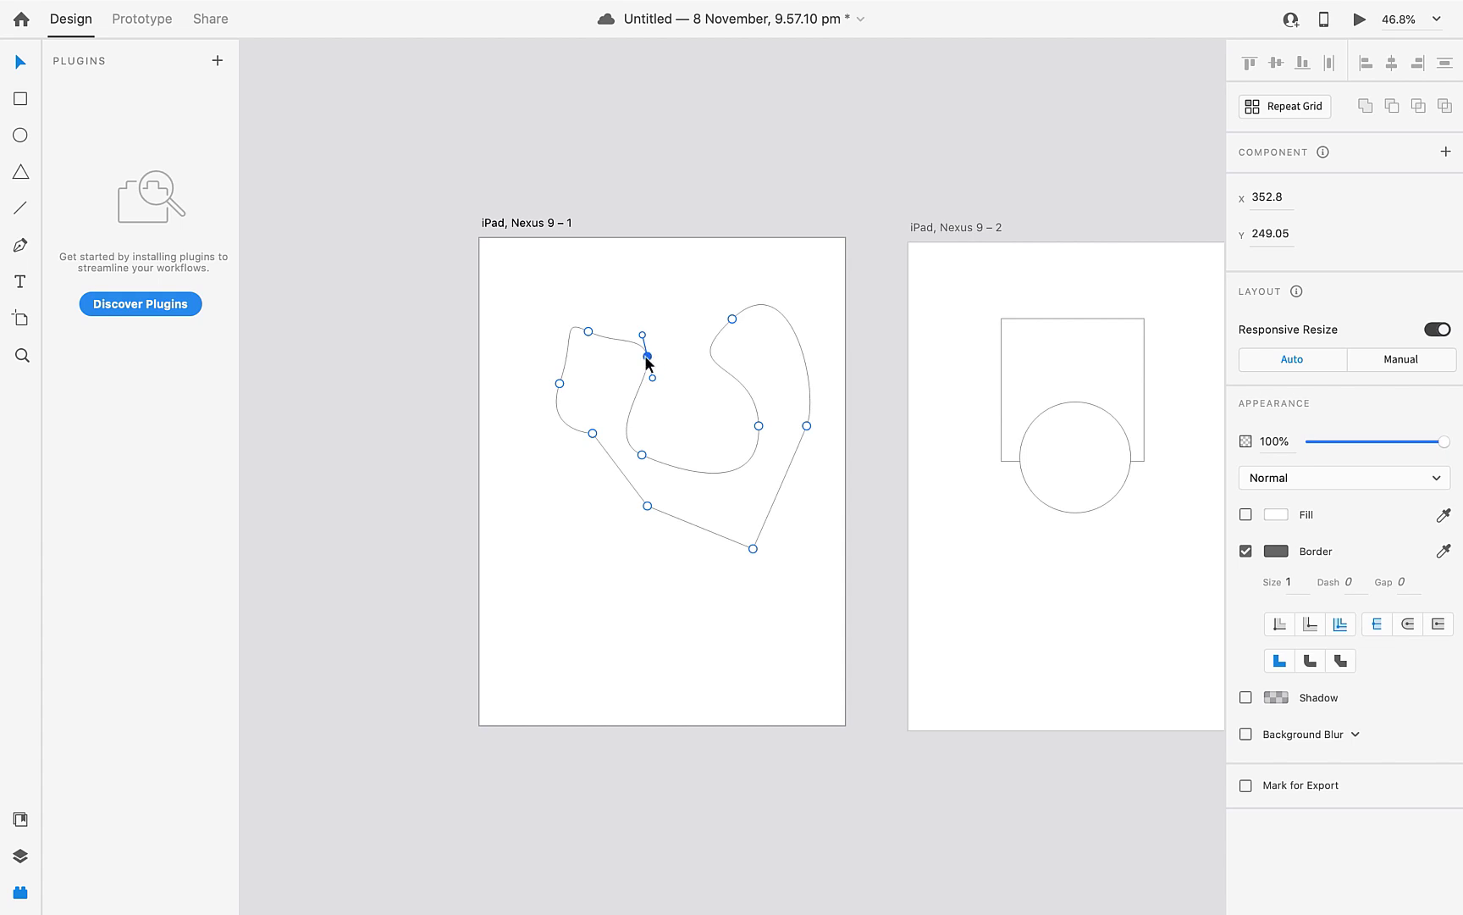
key(Delete)
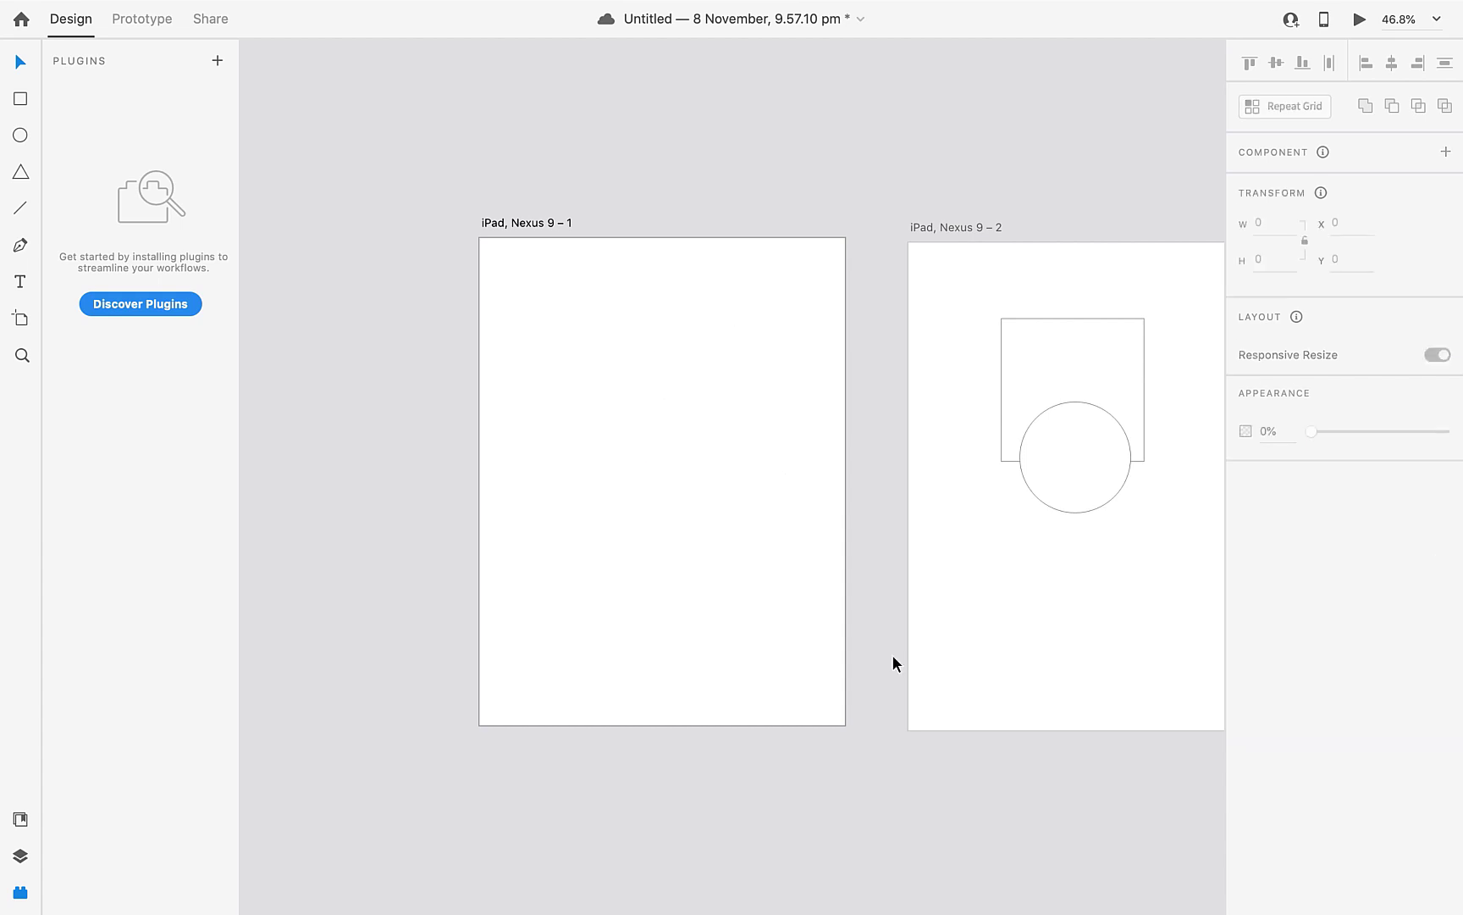
mouse_move(20, 281)
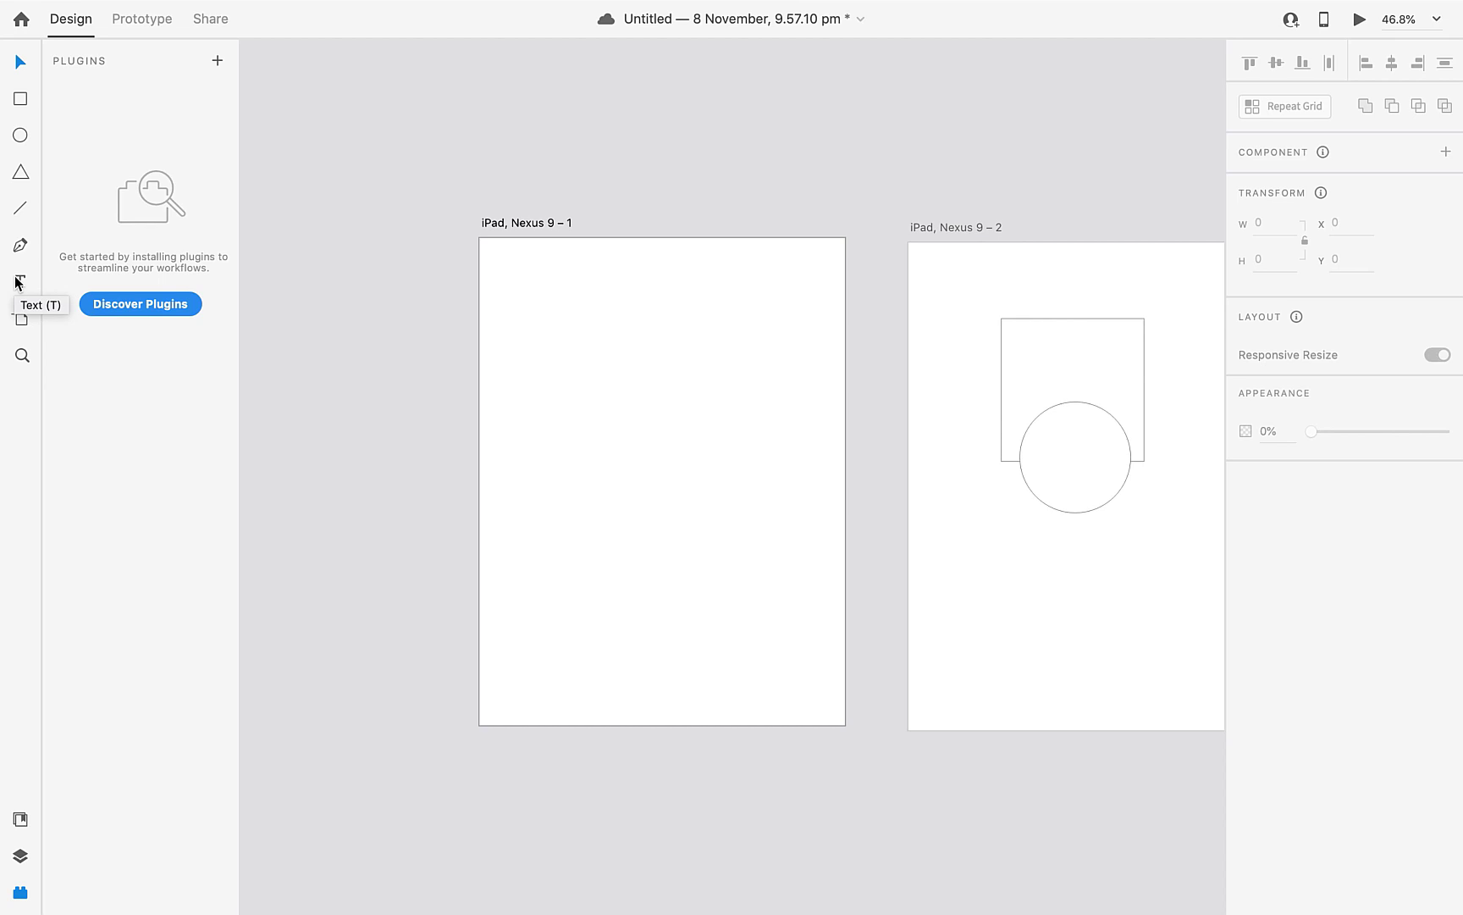
click(21, 281)
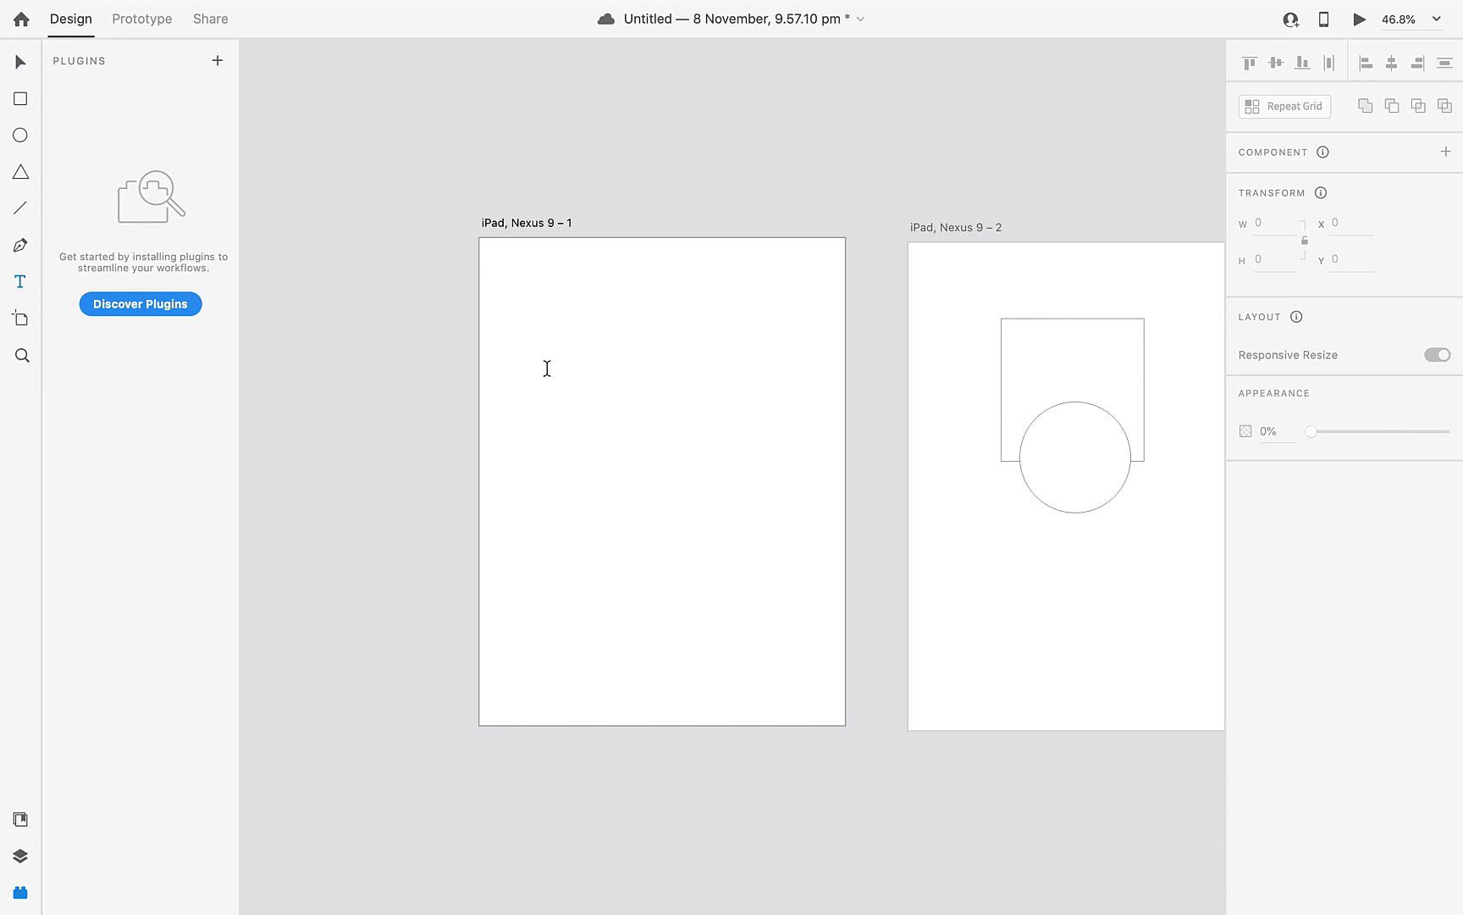
Add the word 'Hi' on the first artboard and drag it larger.
text(H)
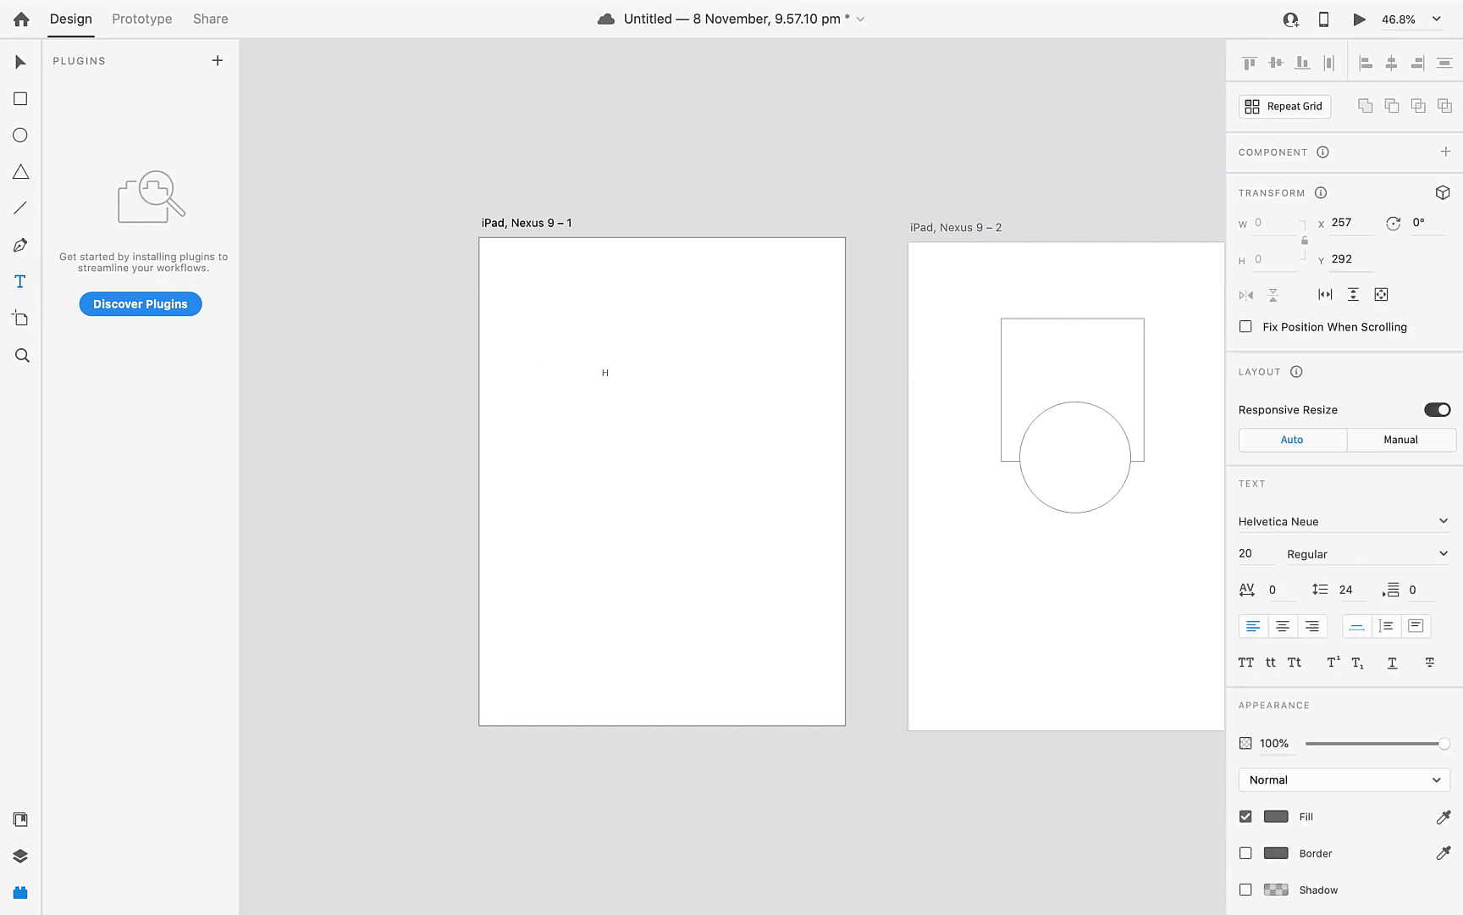
click(604, 372)
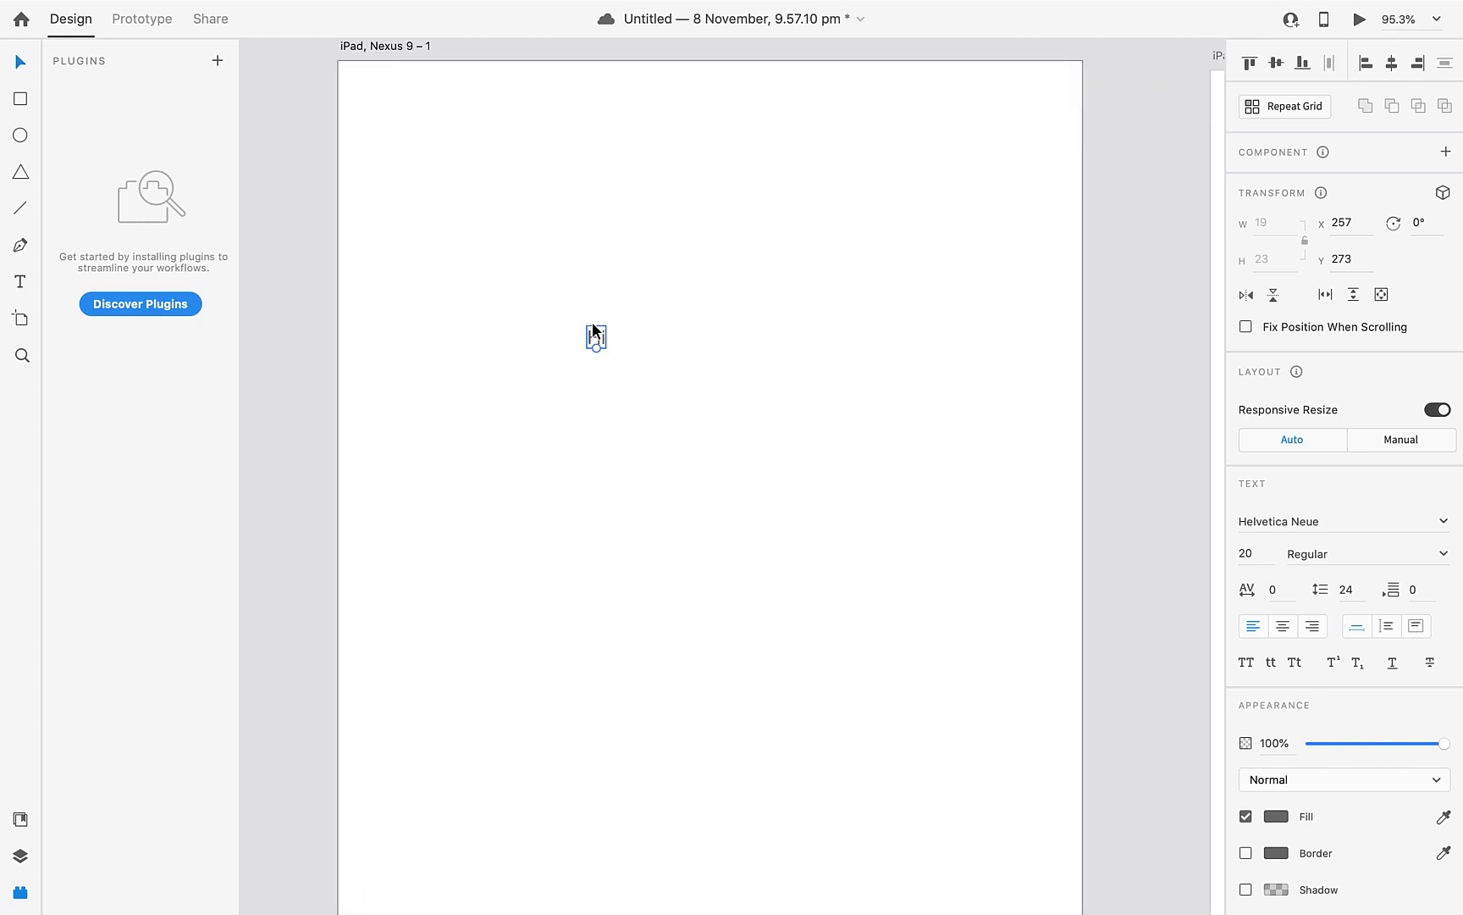
text(Hi)
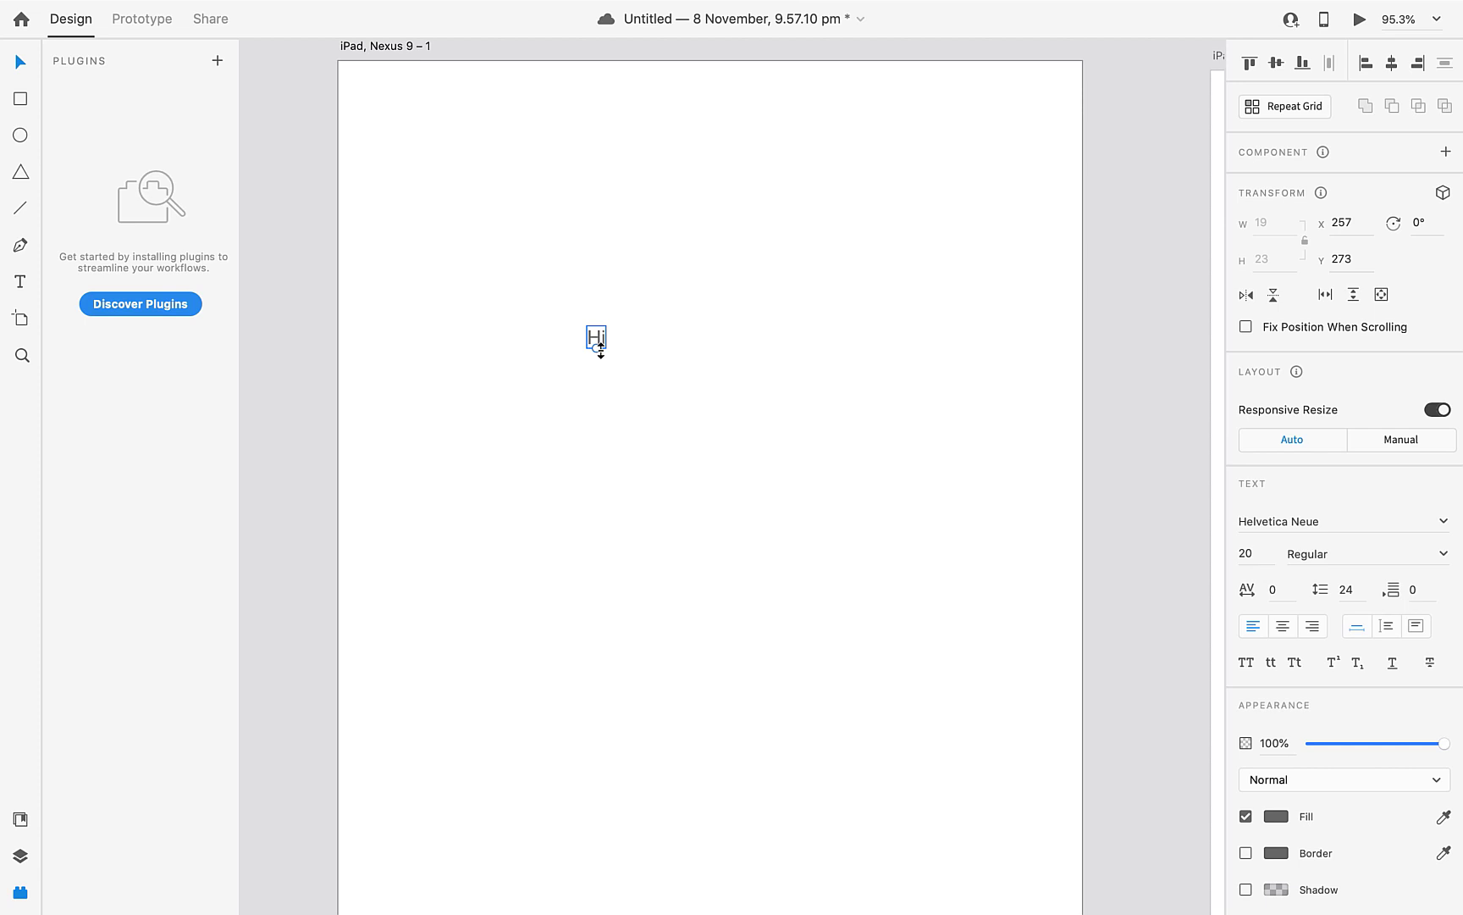
drag(600, 350, 613, 488)
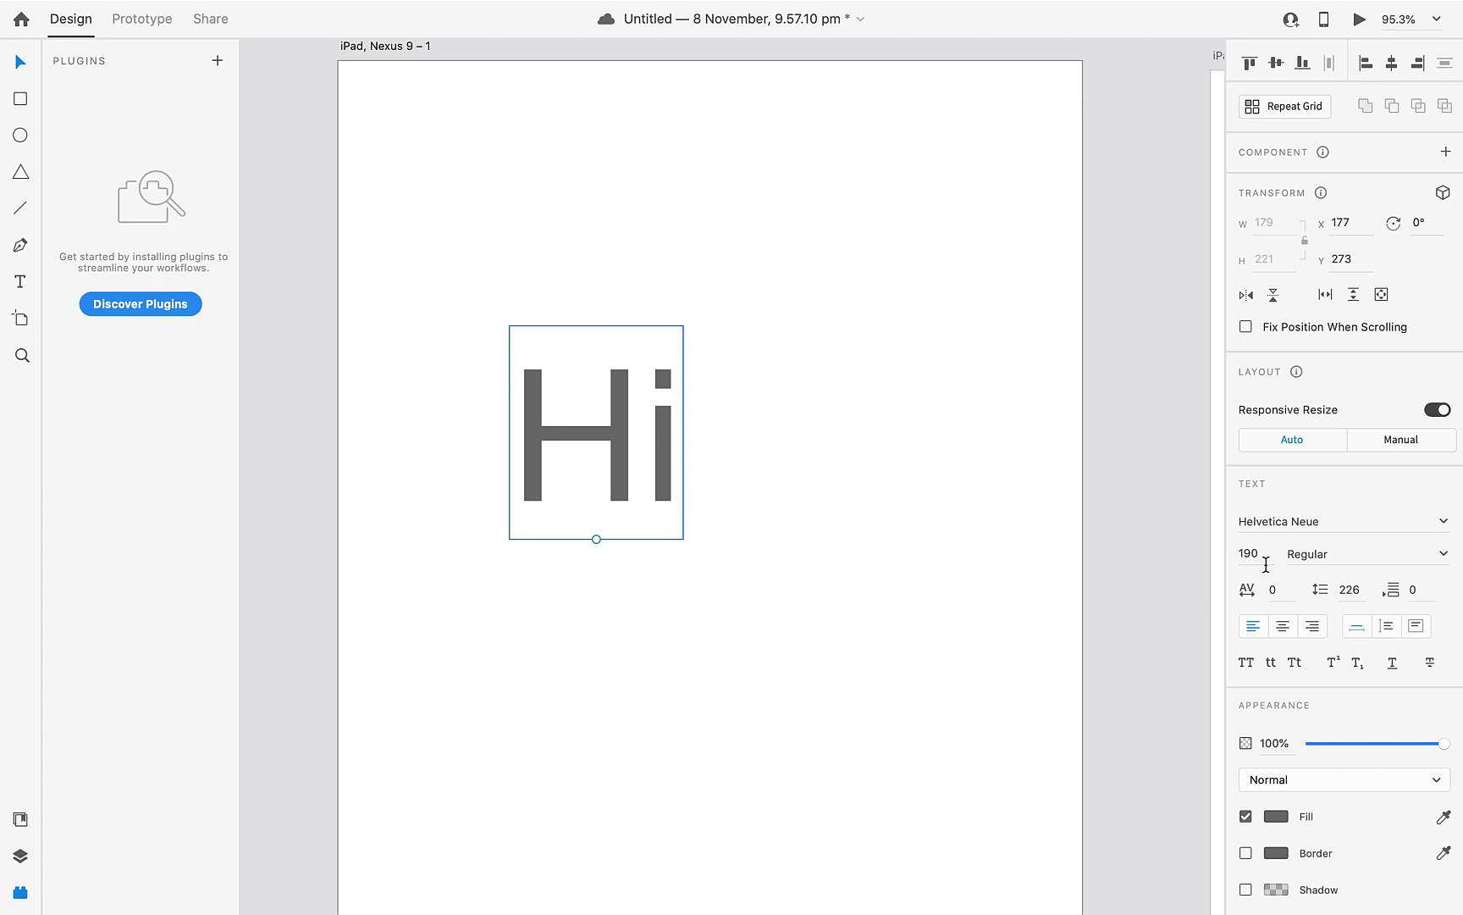
Set the Hi font size to 36, scale it up very large and keep Helvetica Neue Regular weight.
double_click(1248, 552)
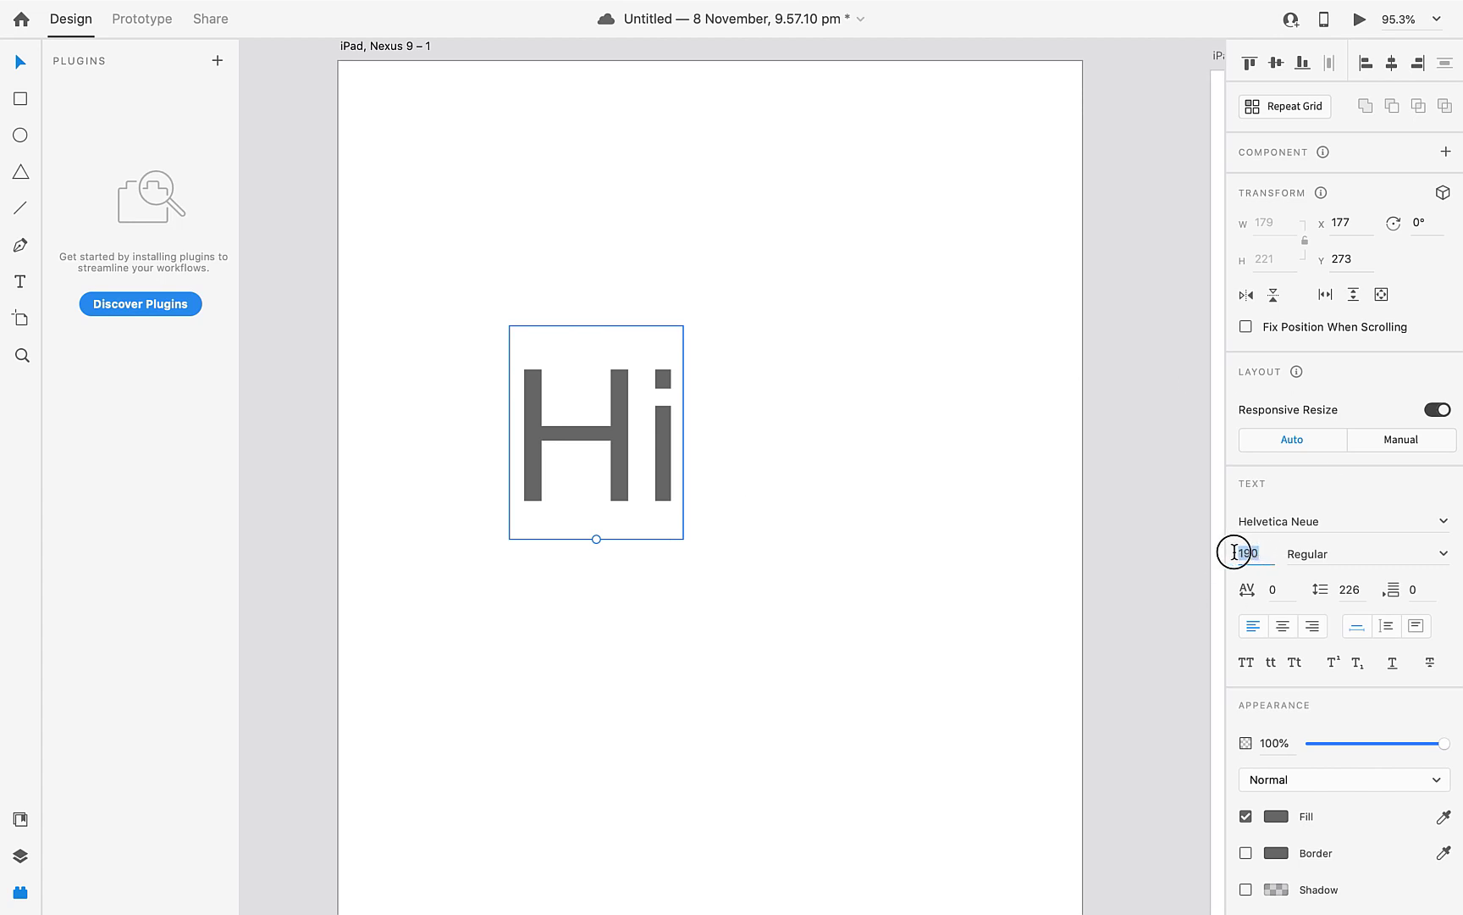
text(36)
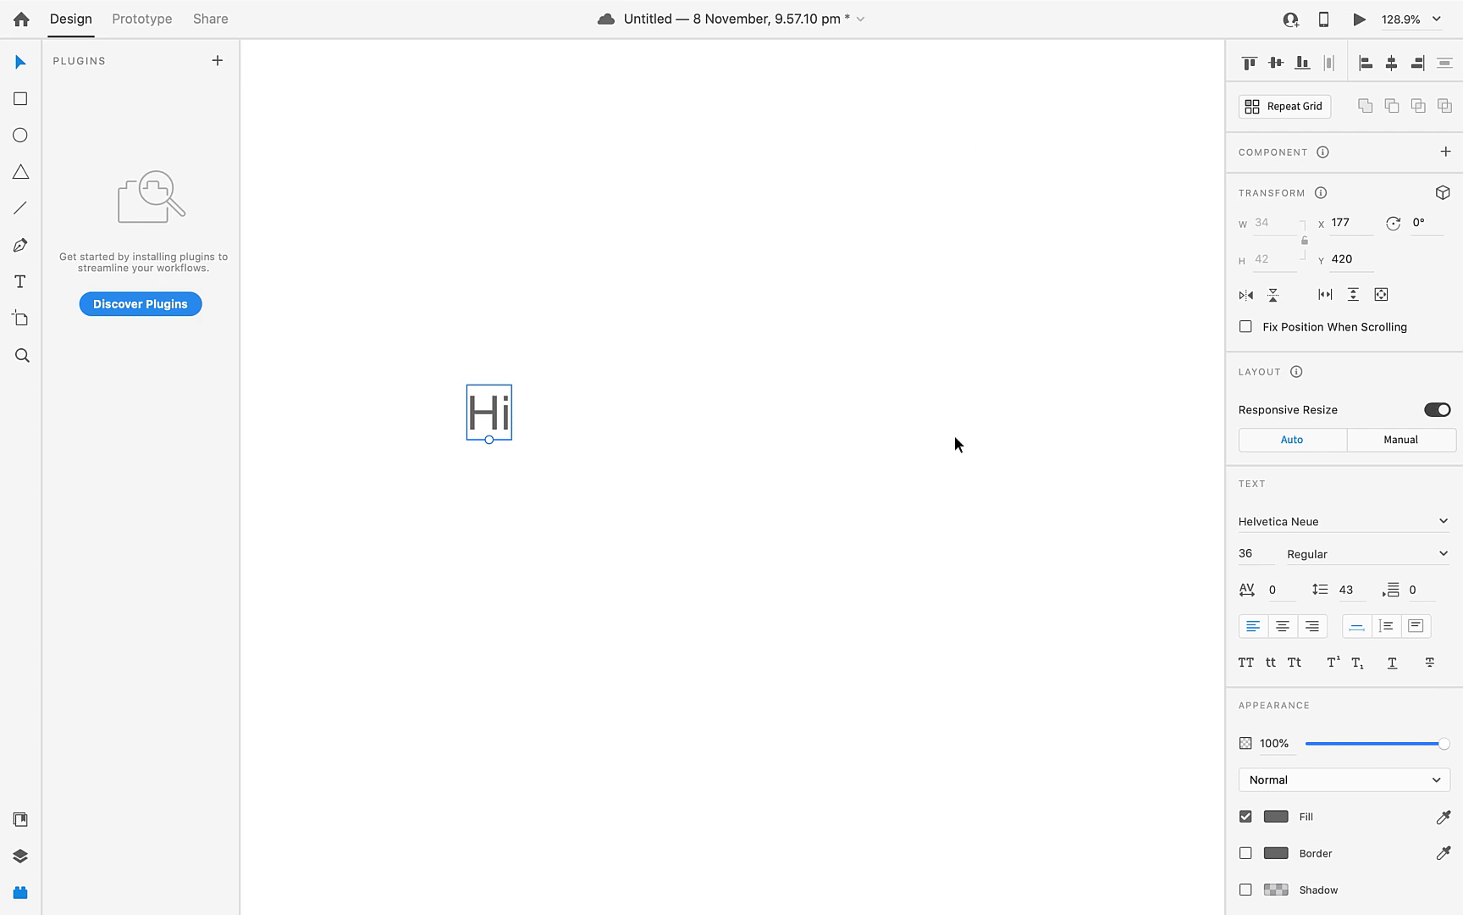
mouse_move(1209, 169)
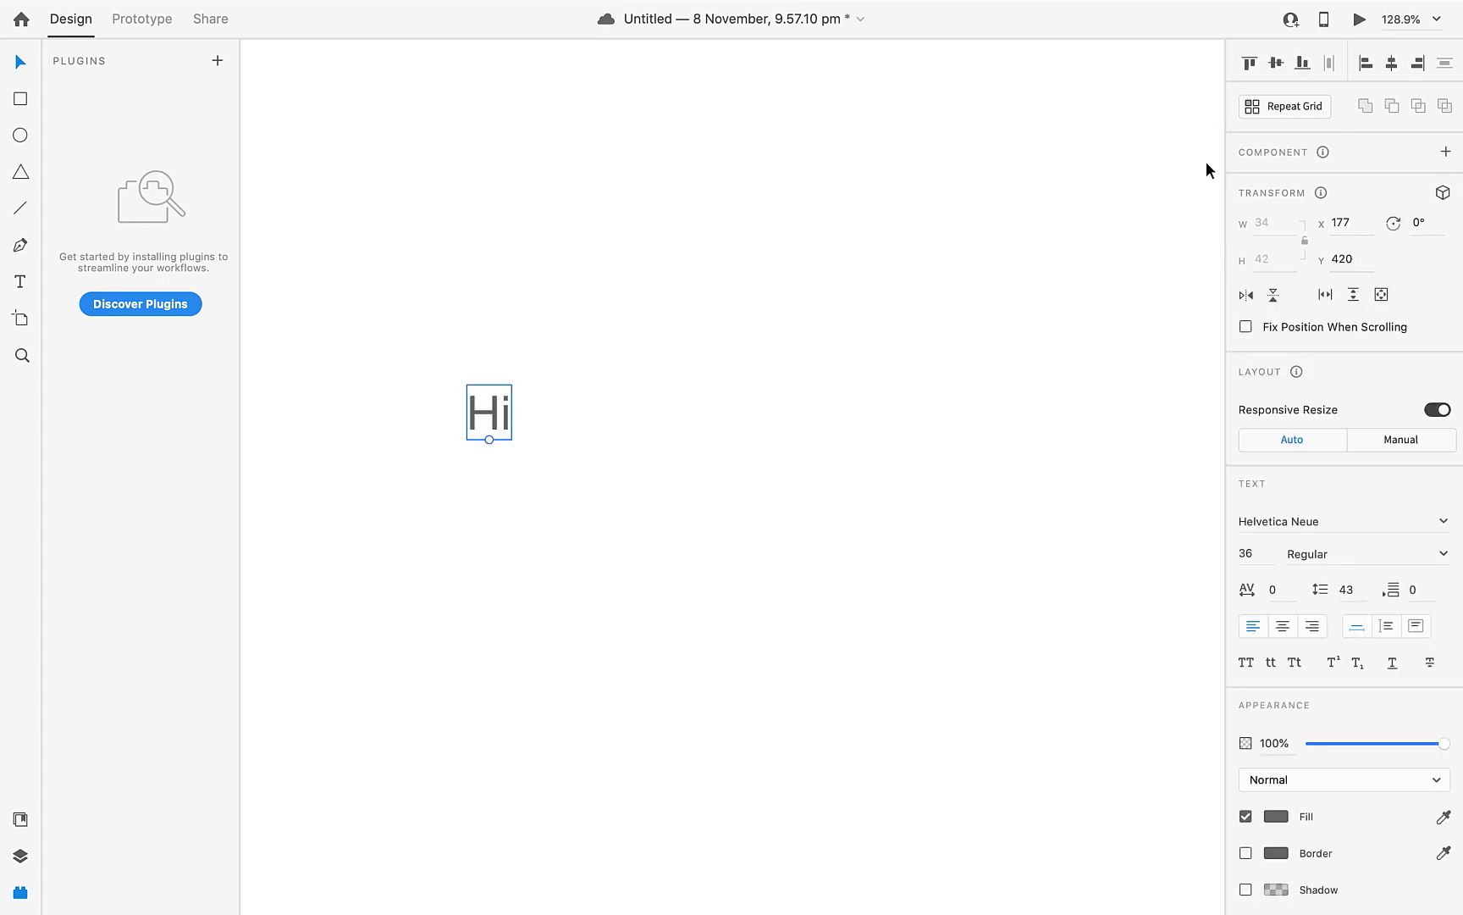
mouse_move(691, 299)
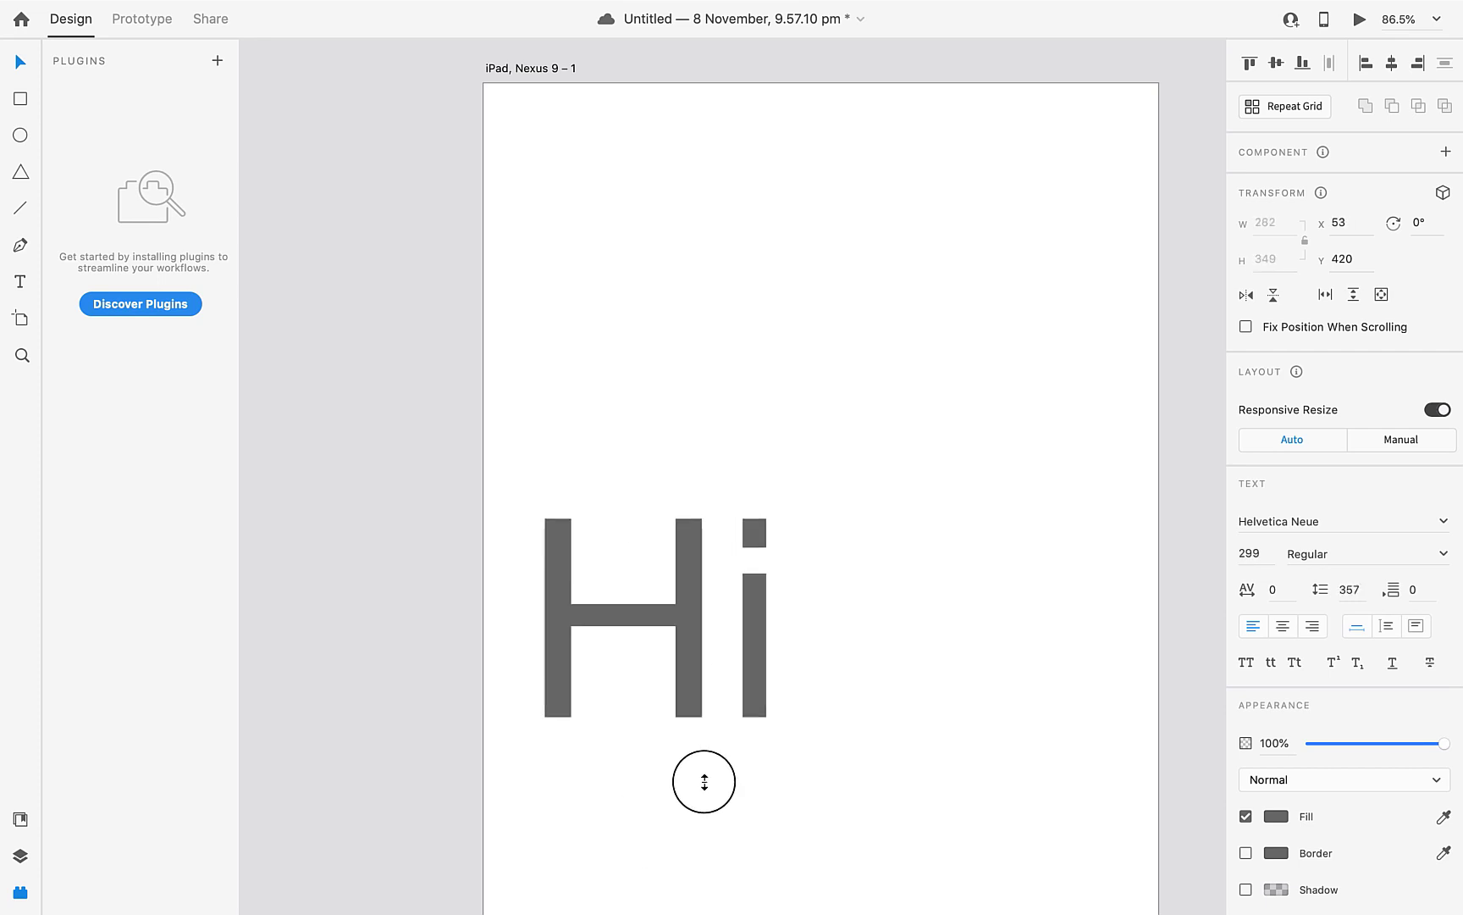
drag(703, 782, 654, 718)
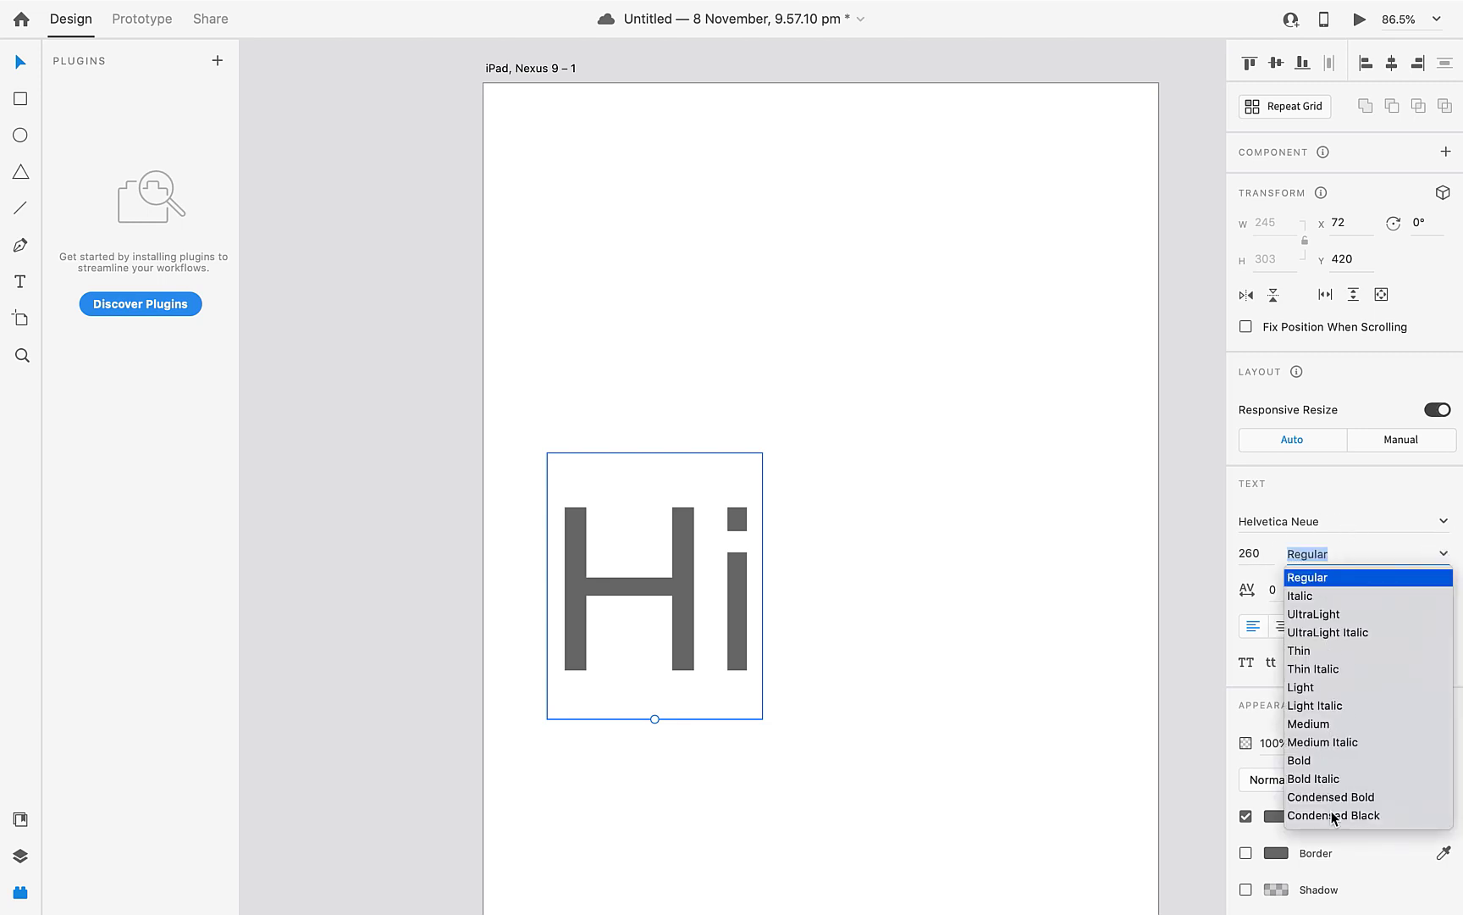
mouse_move(1299, 761)
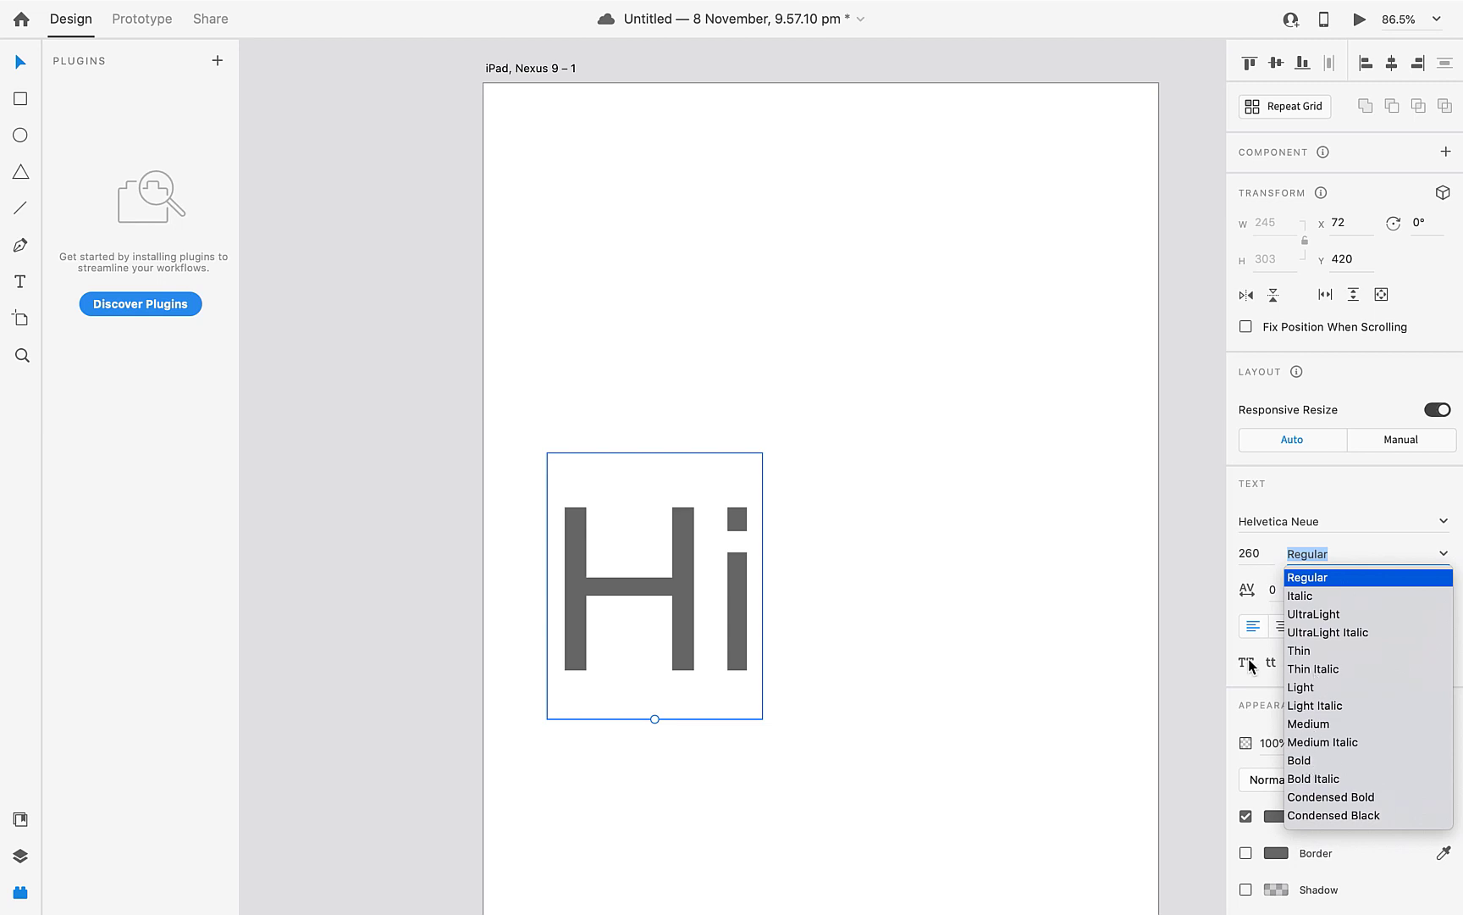
click(1306, 577)
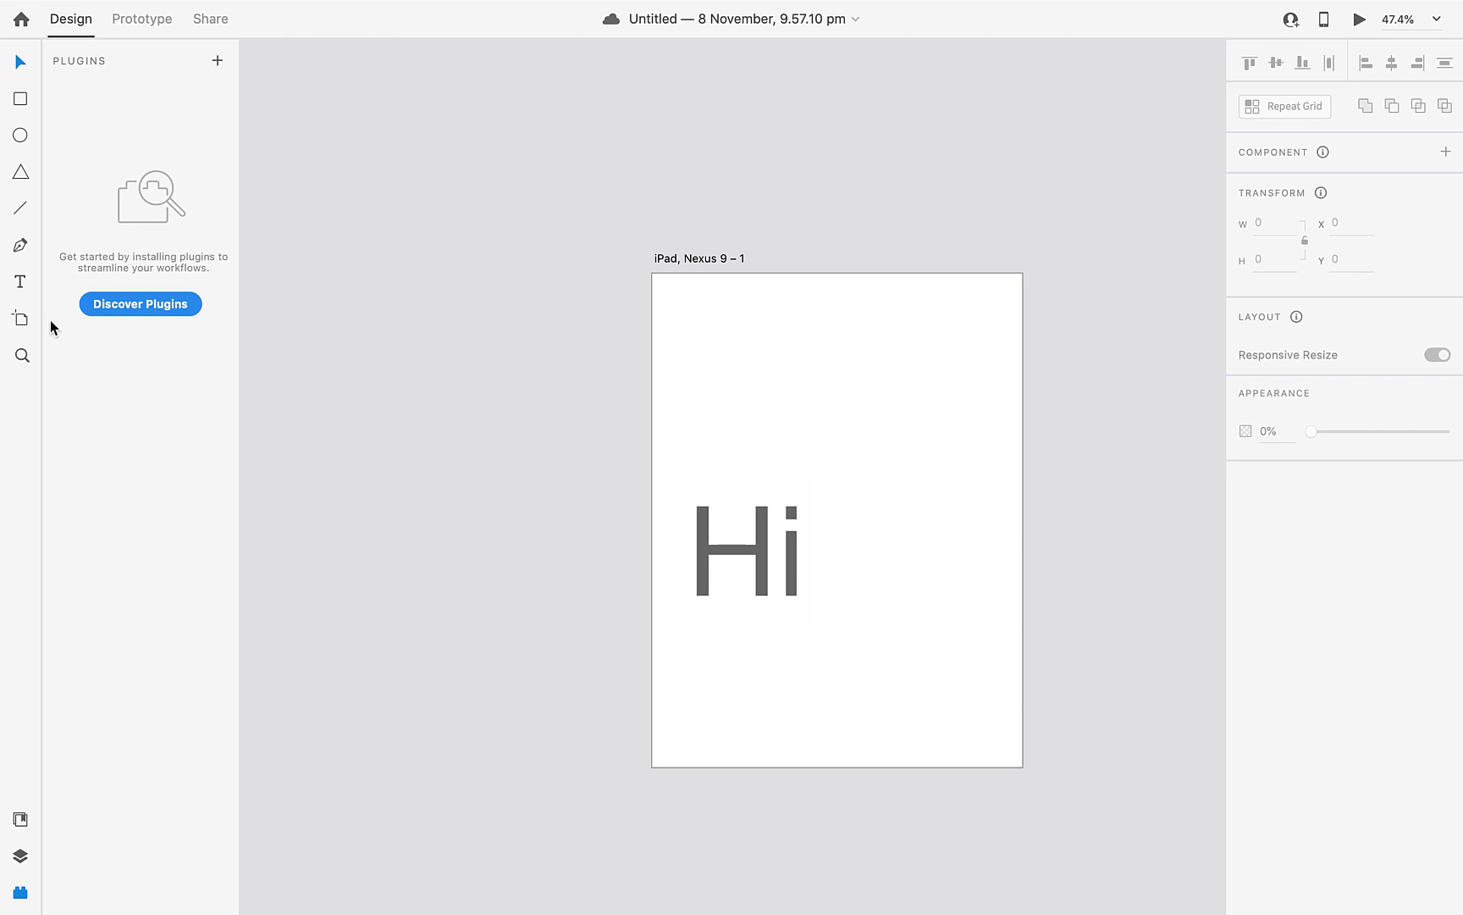
mouse_move(20, 319)
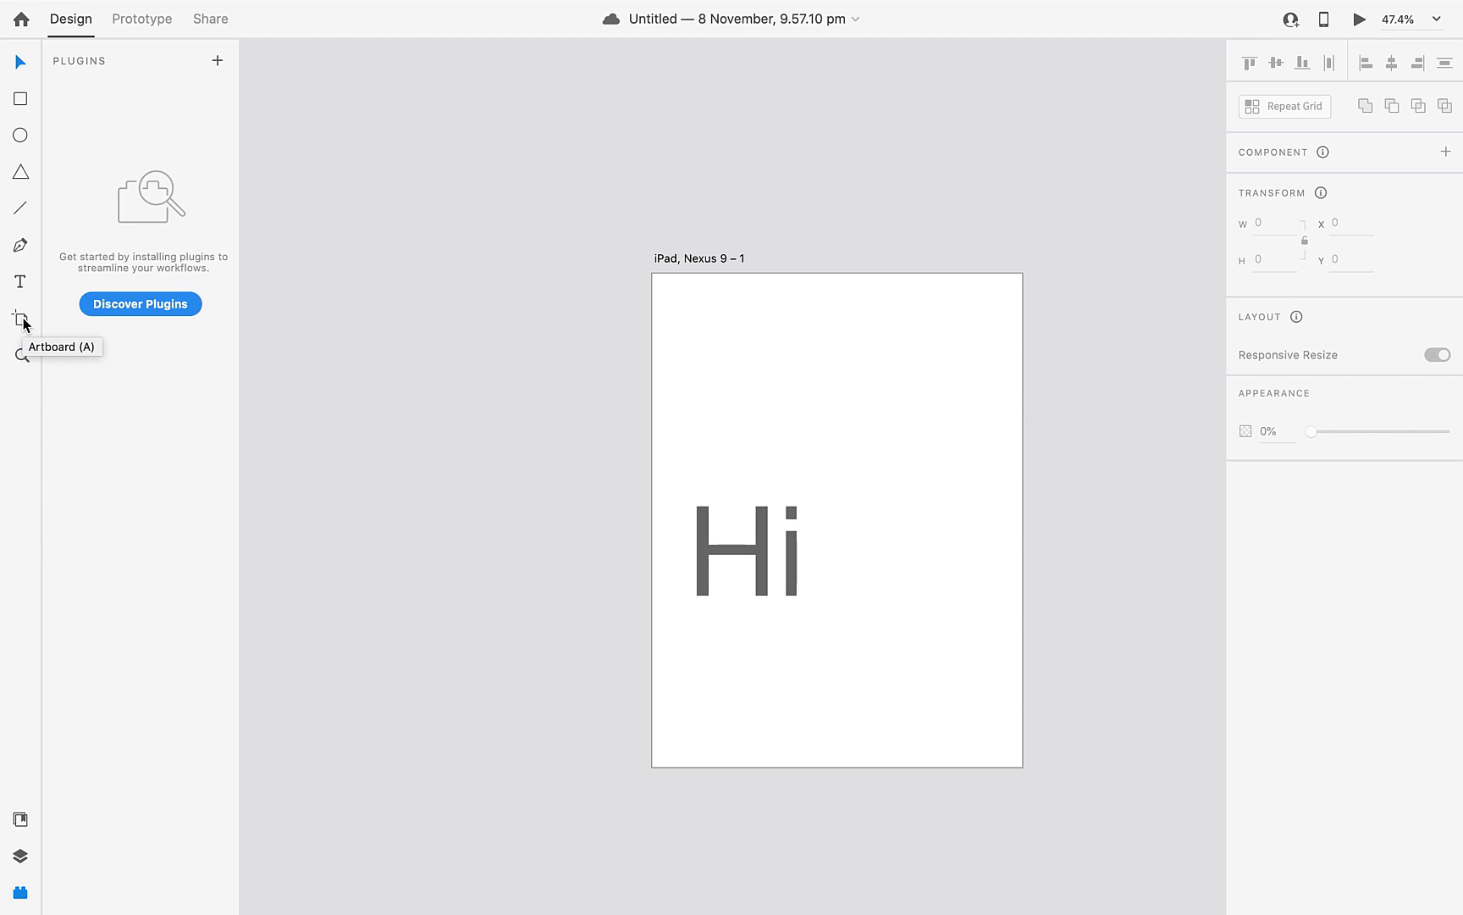
Add an iPhone 6/7/8 artboard and a Web-sized artboard from the presets, then return to Select.
click(21, 319)
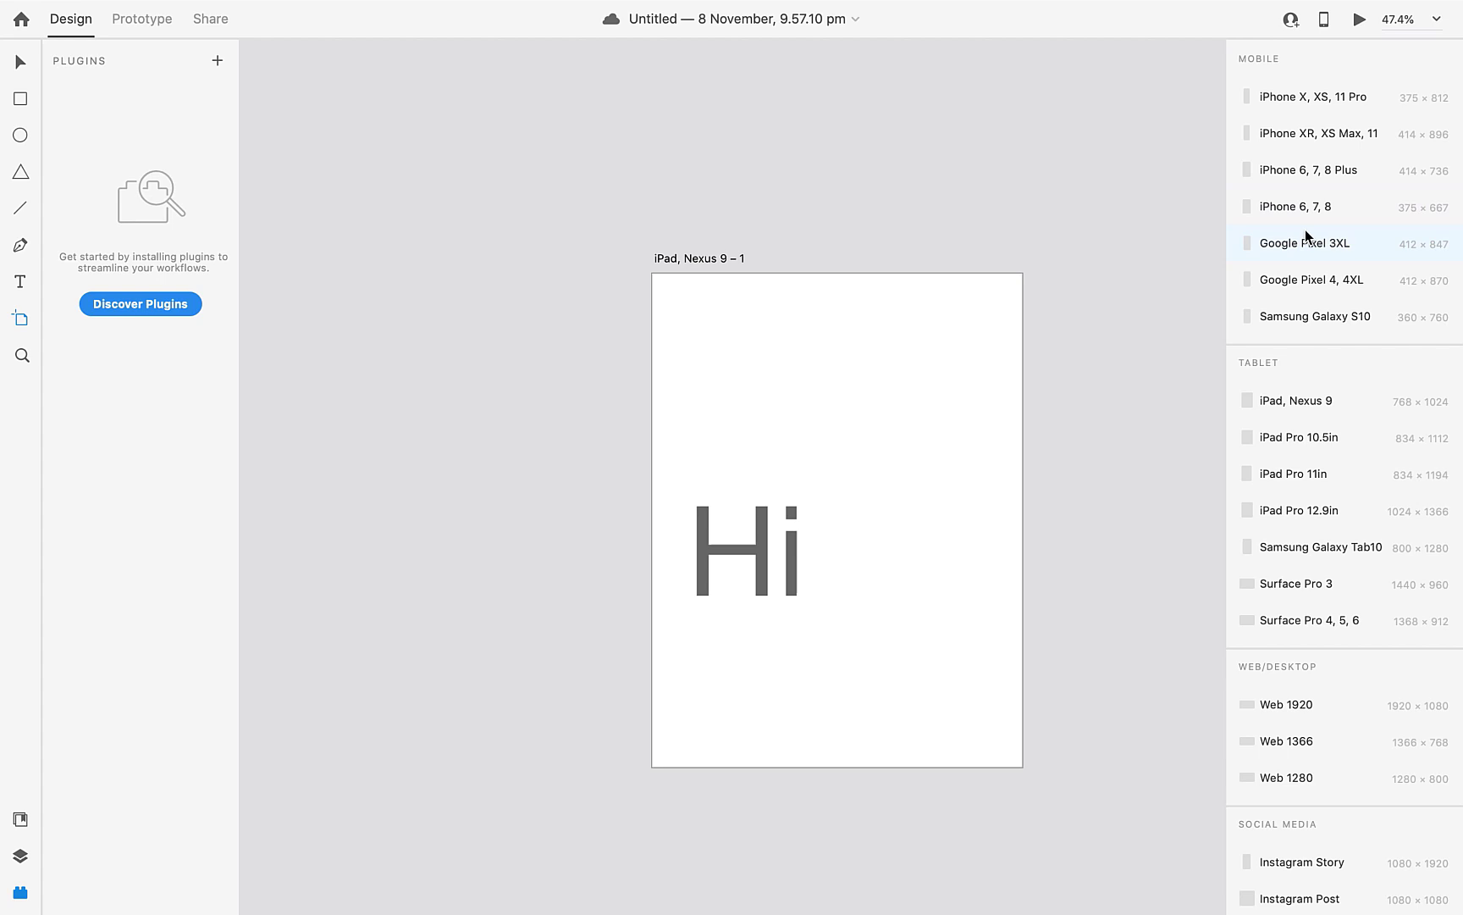
mouse_move(1302, 207)
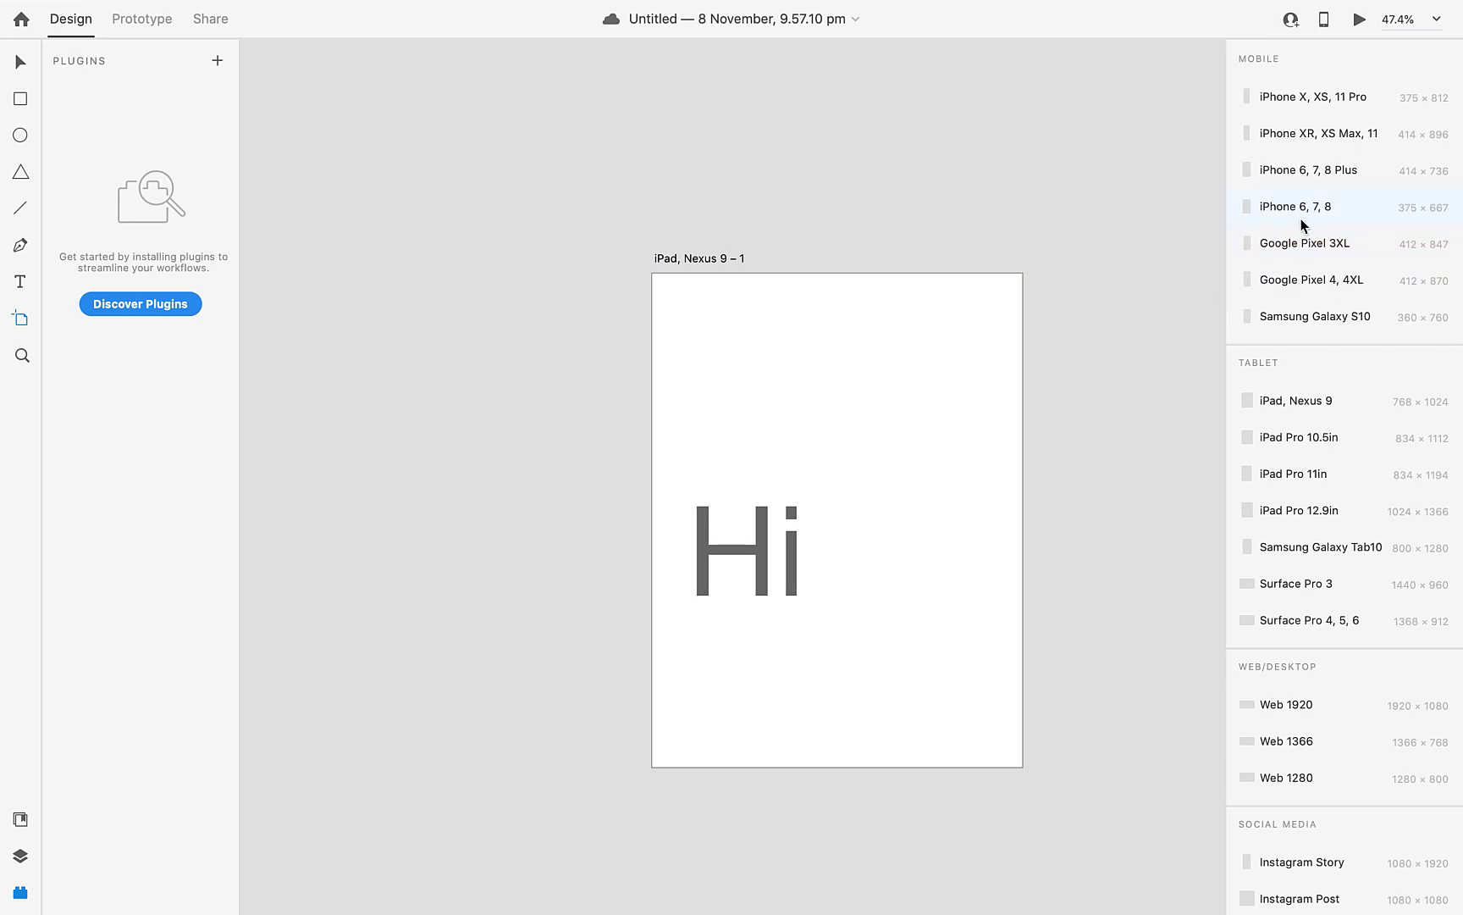
mouse_move(1302, 227)
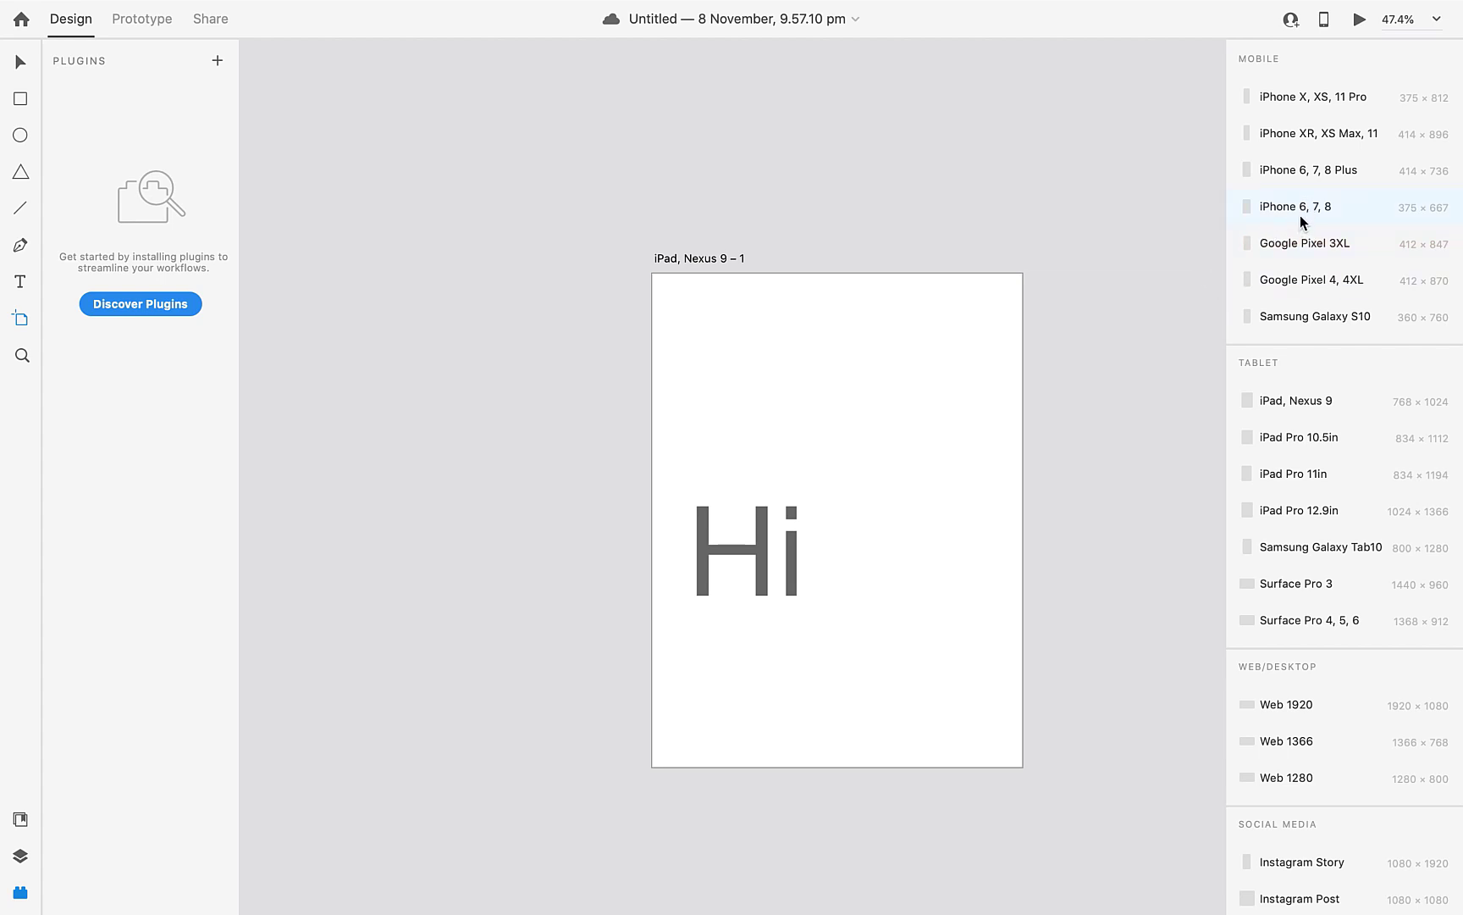
click(1297, 206)
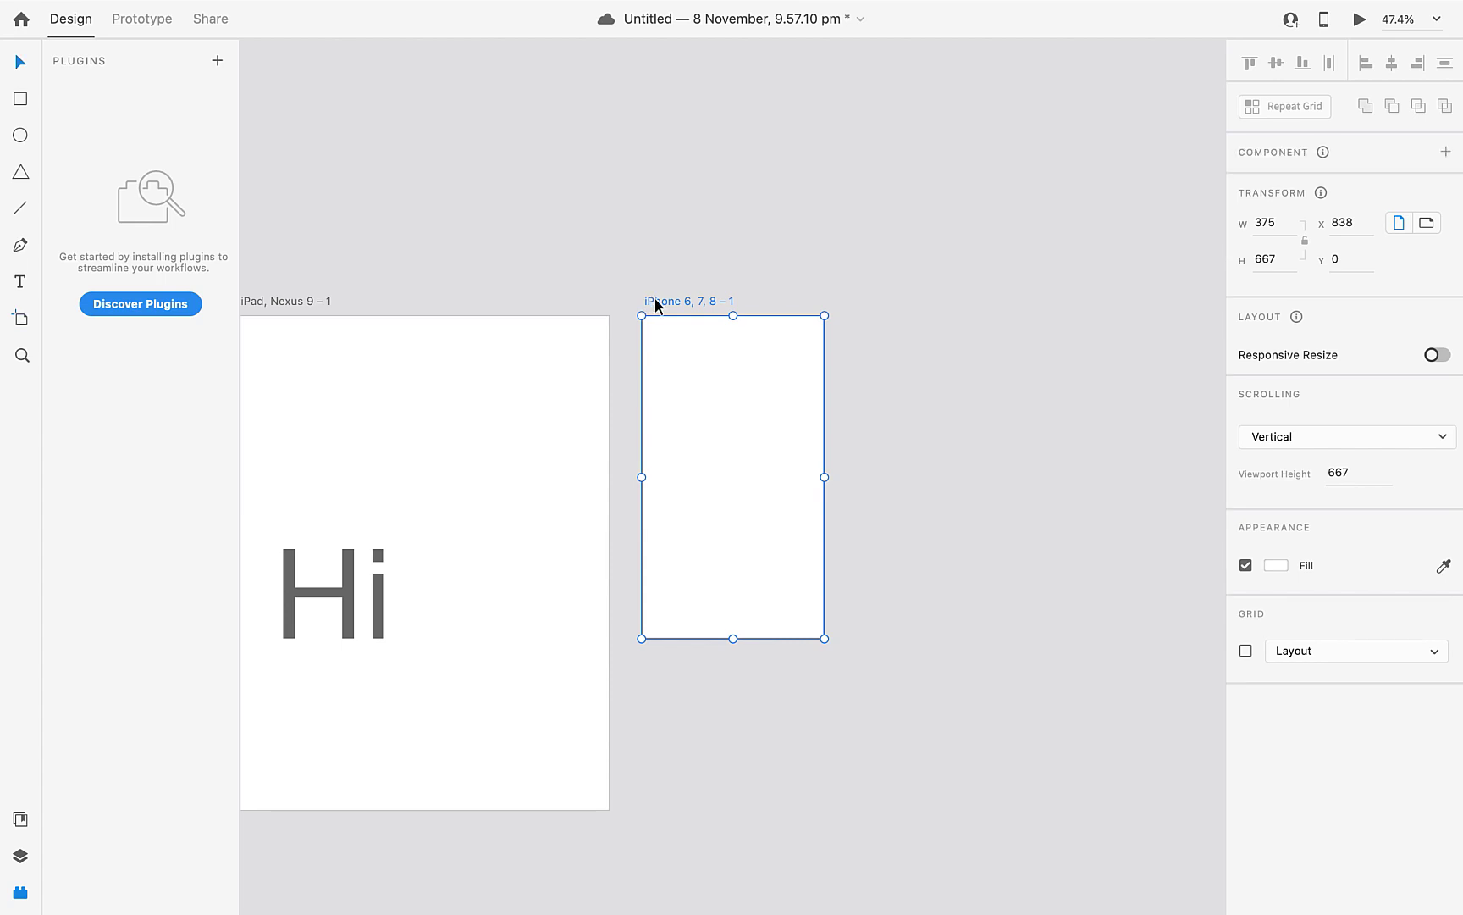
mouse_move(674, 311)
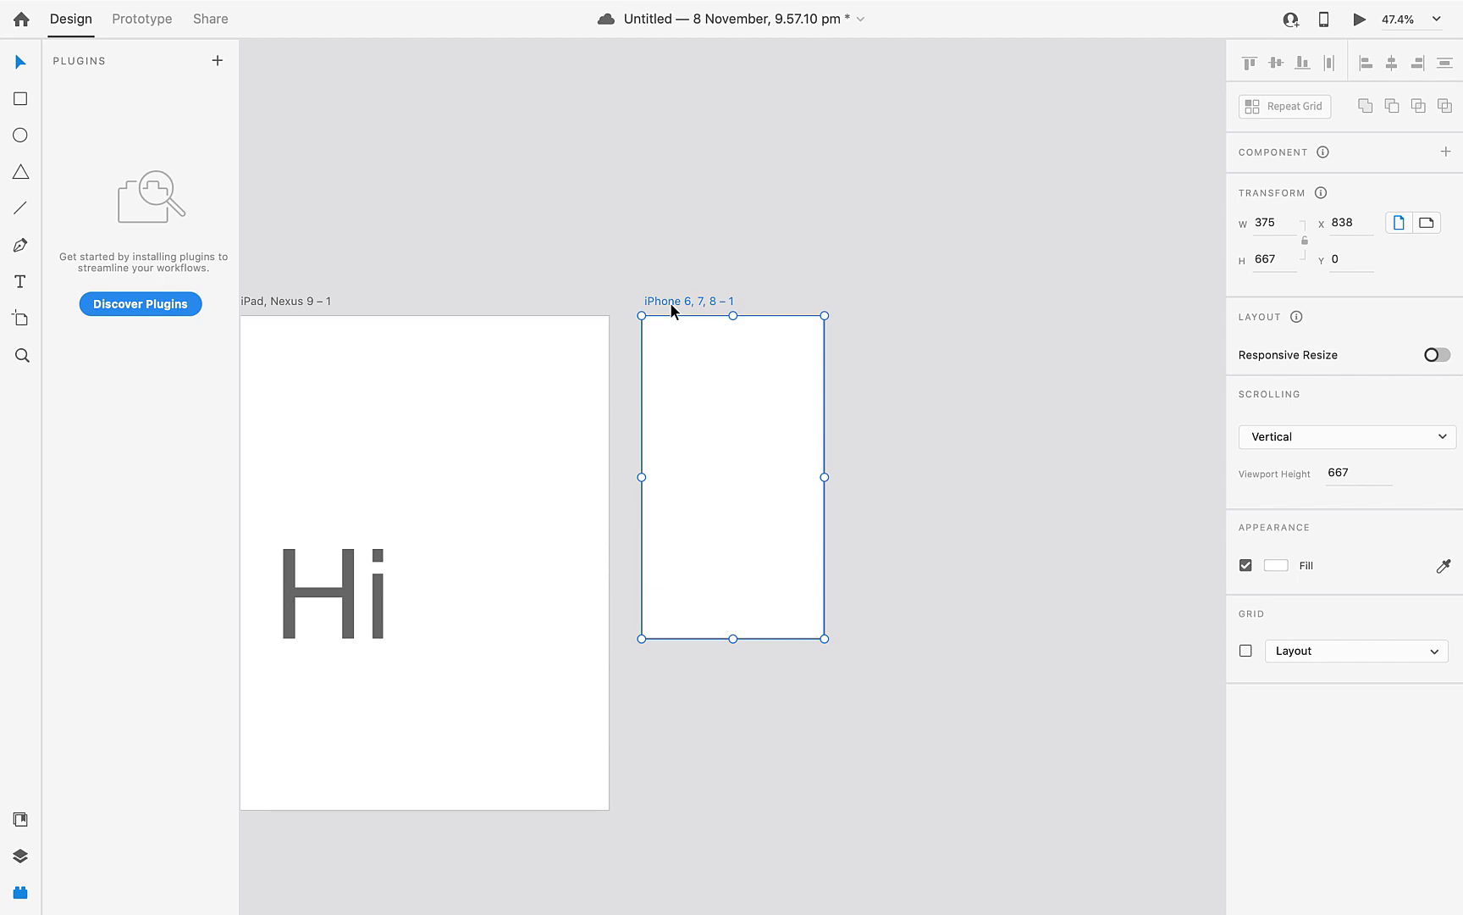
mouse_move(495, 226)
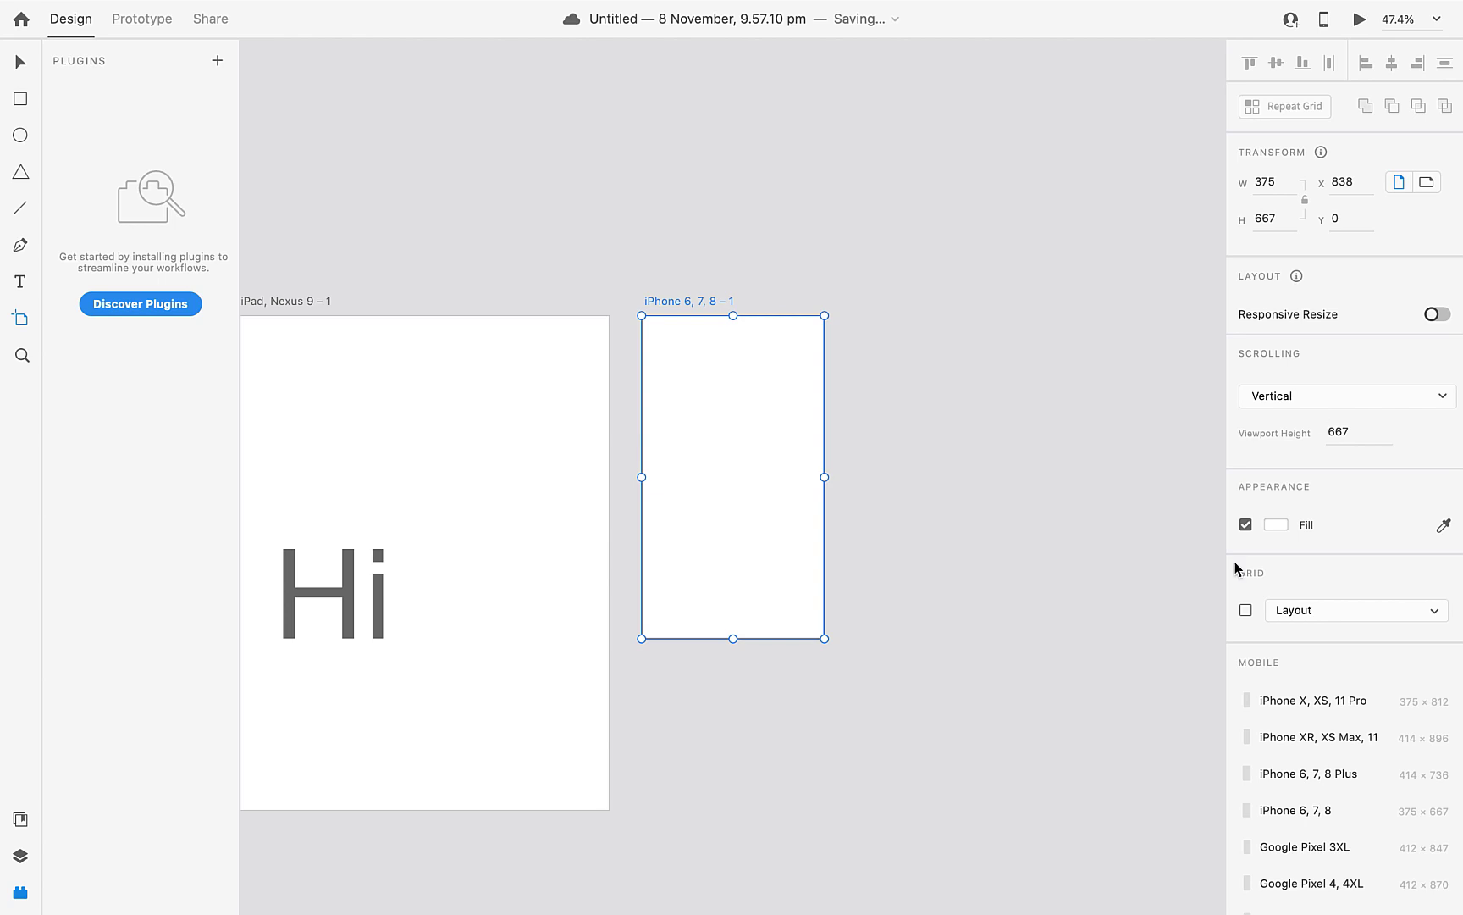
scroll(down, 3)
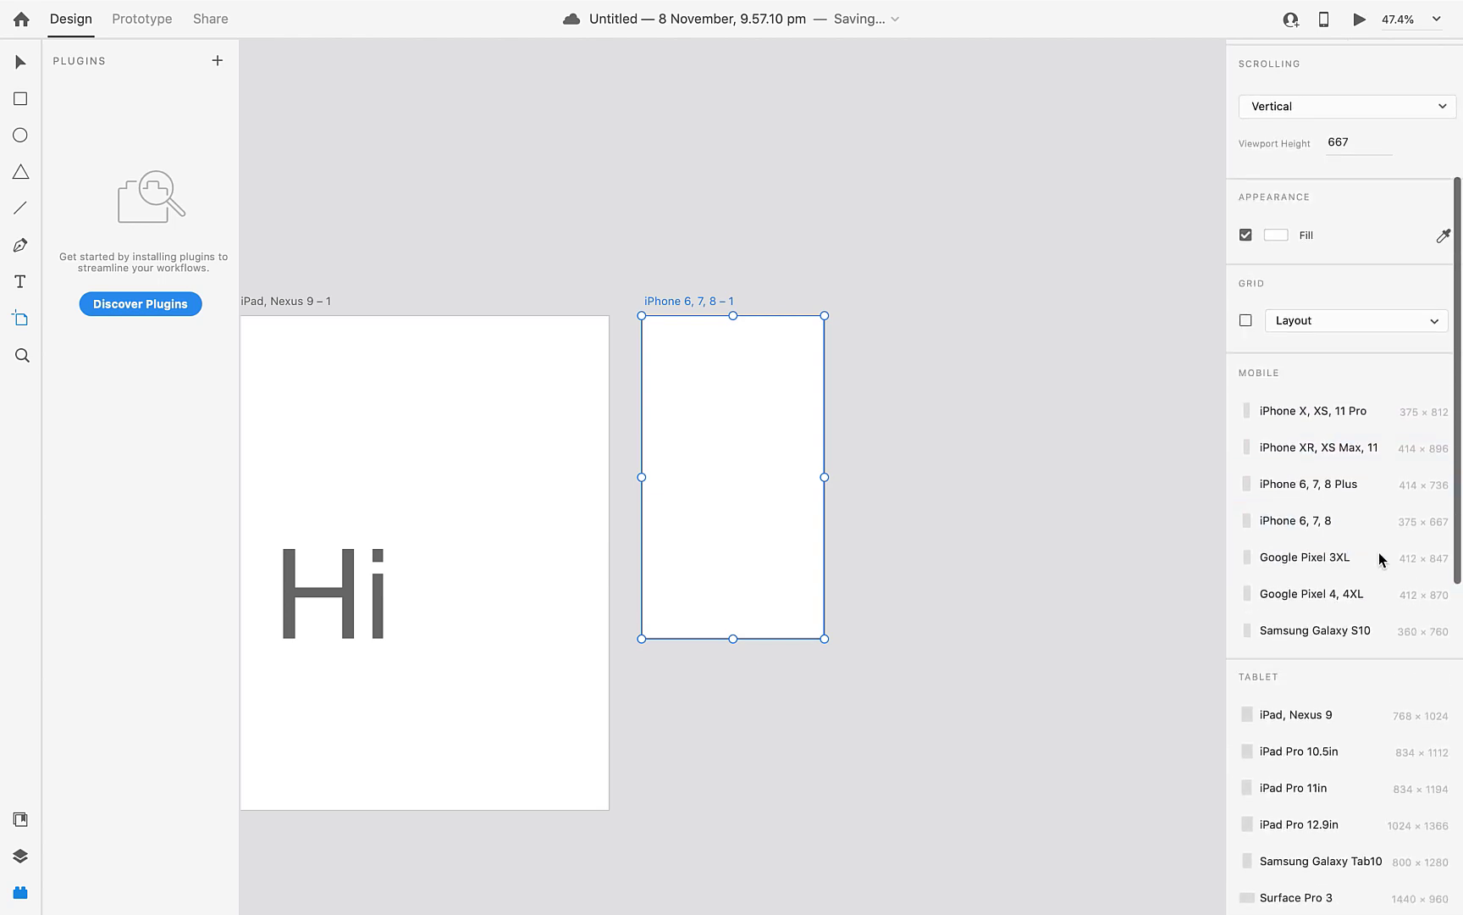
scroll(down, 3)
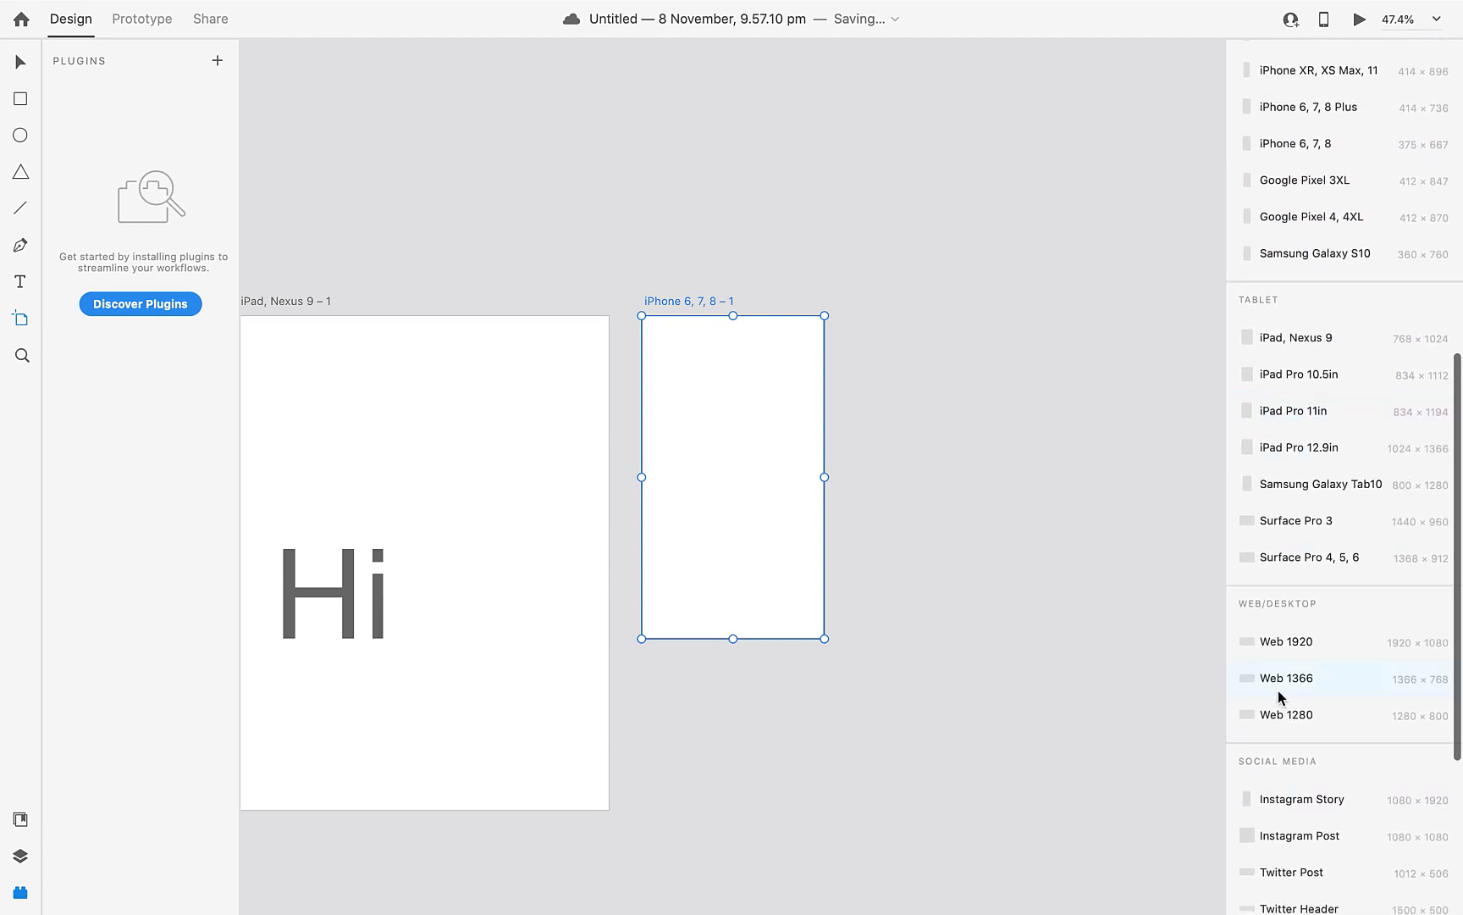
click(1285, 642)
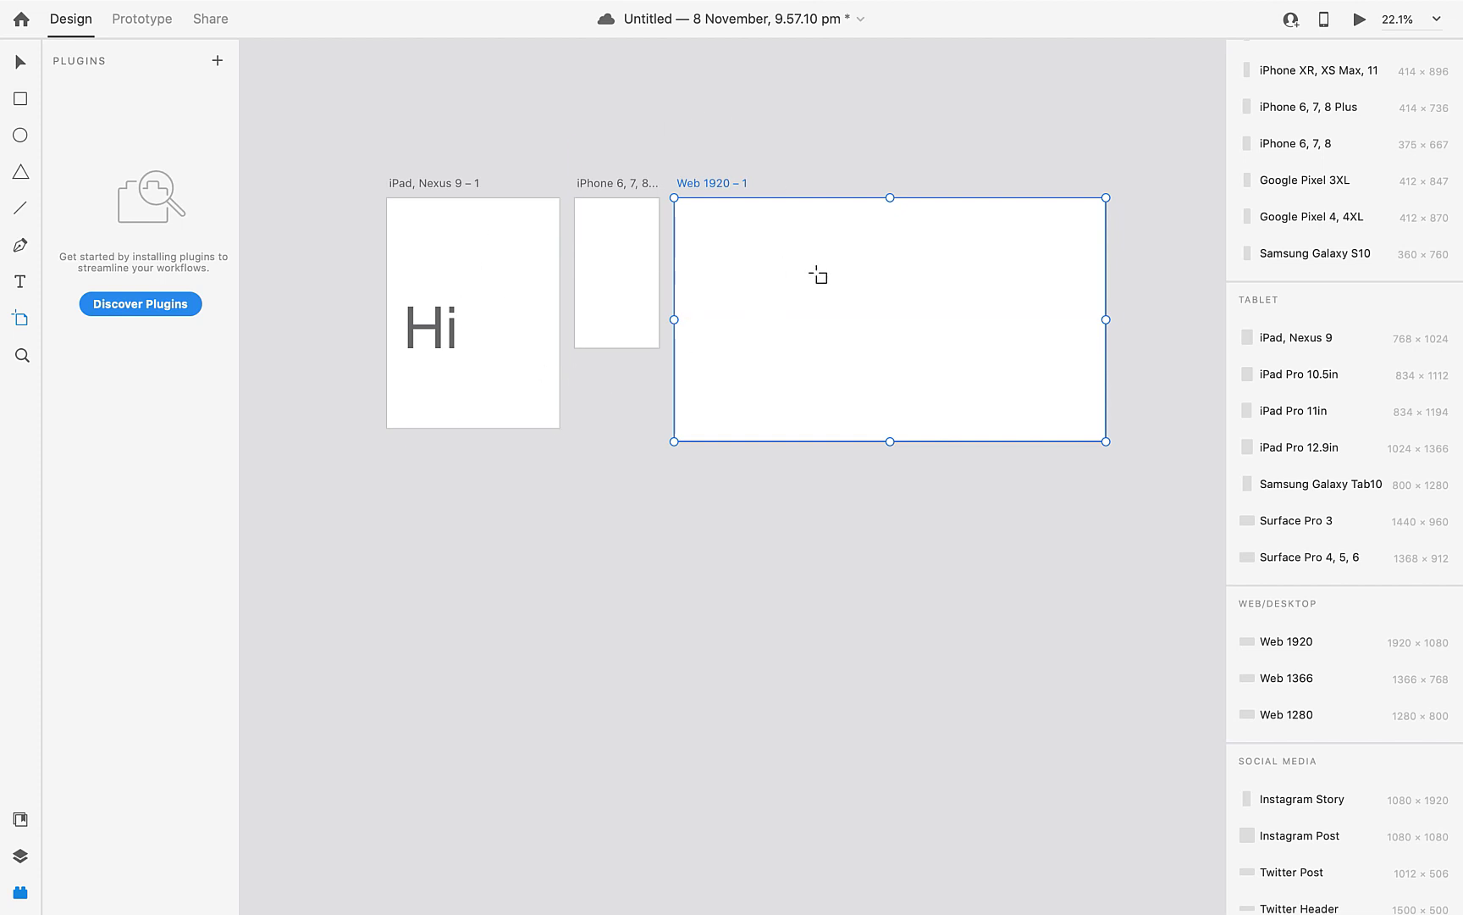
mouse_move(772, 240)
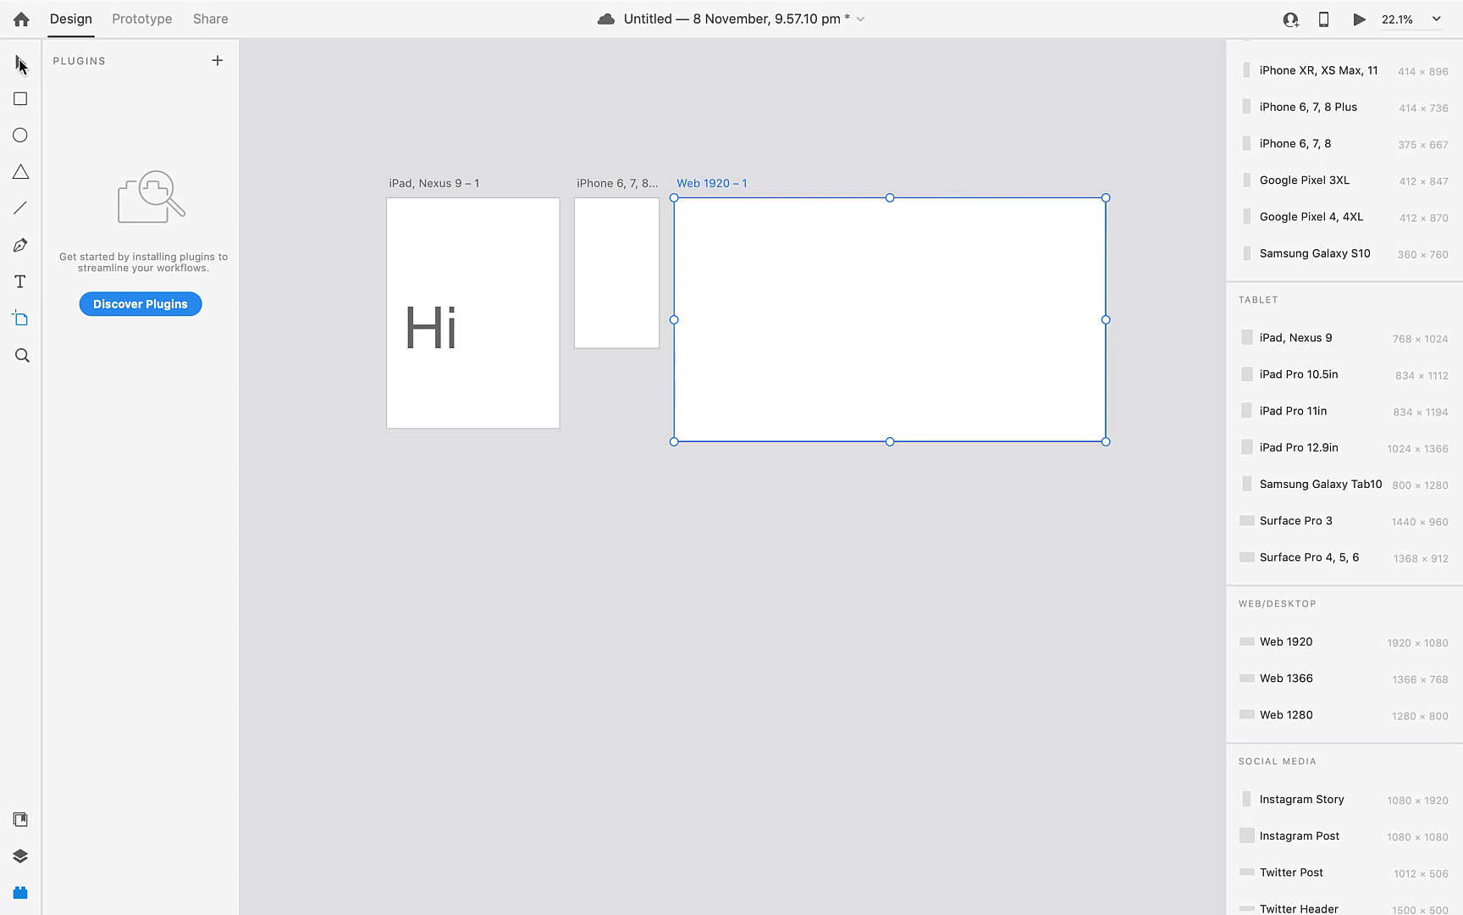
click(886, 317)
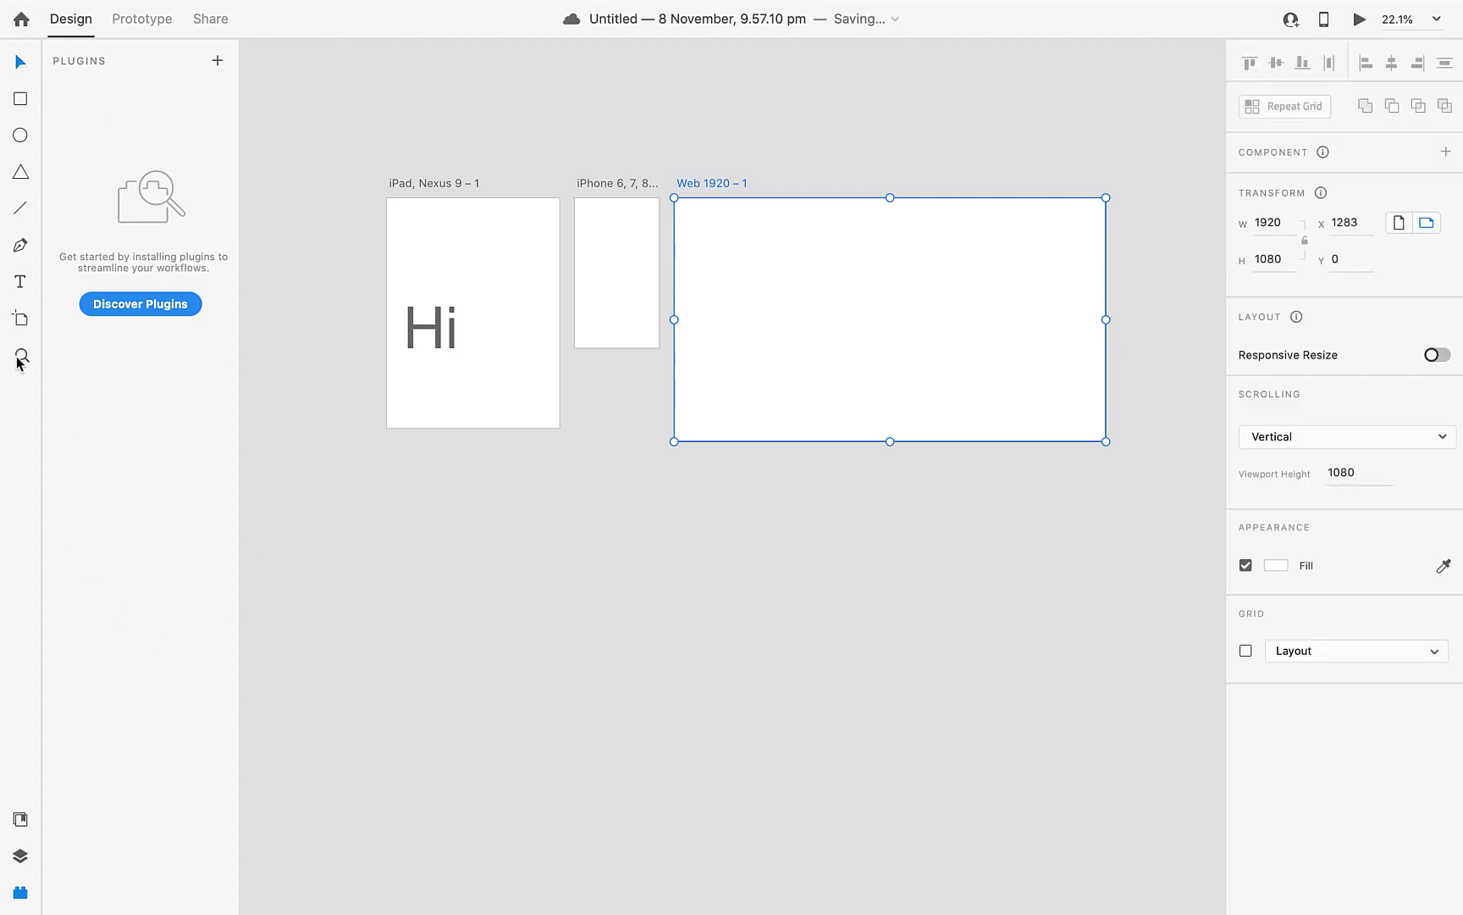
mouse_move(21, 359)
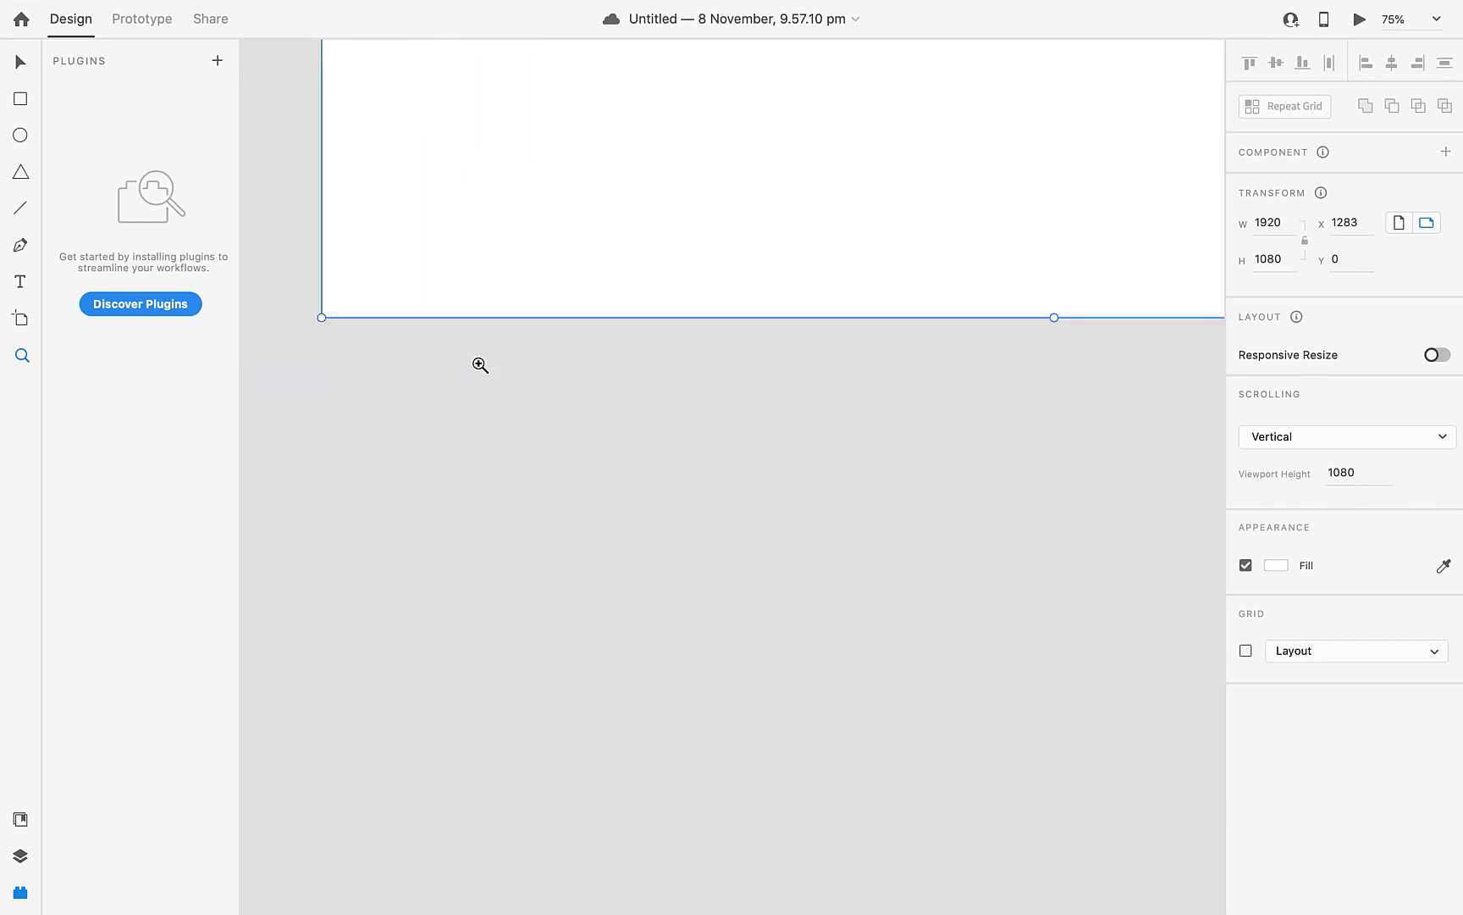
scroll(down, 3)
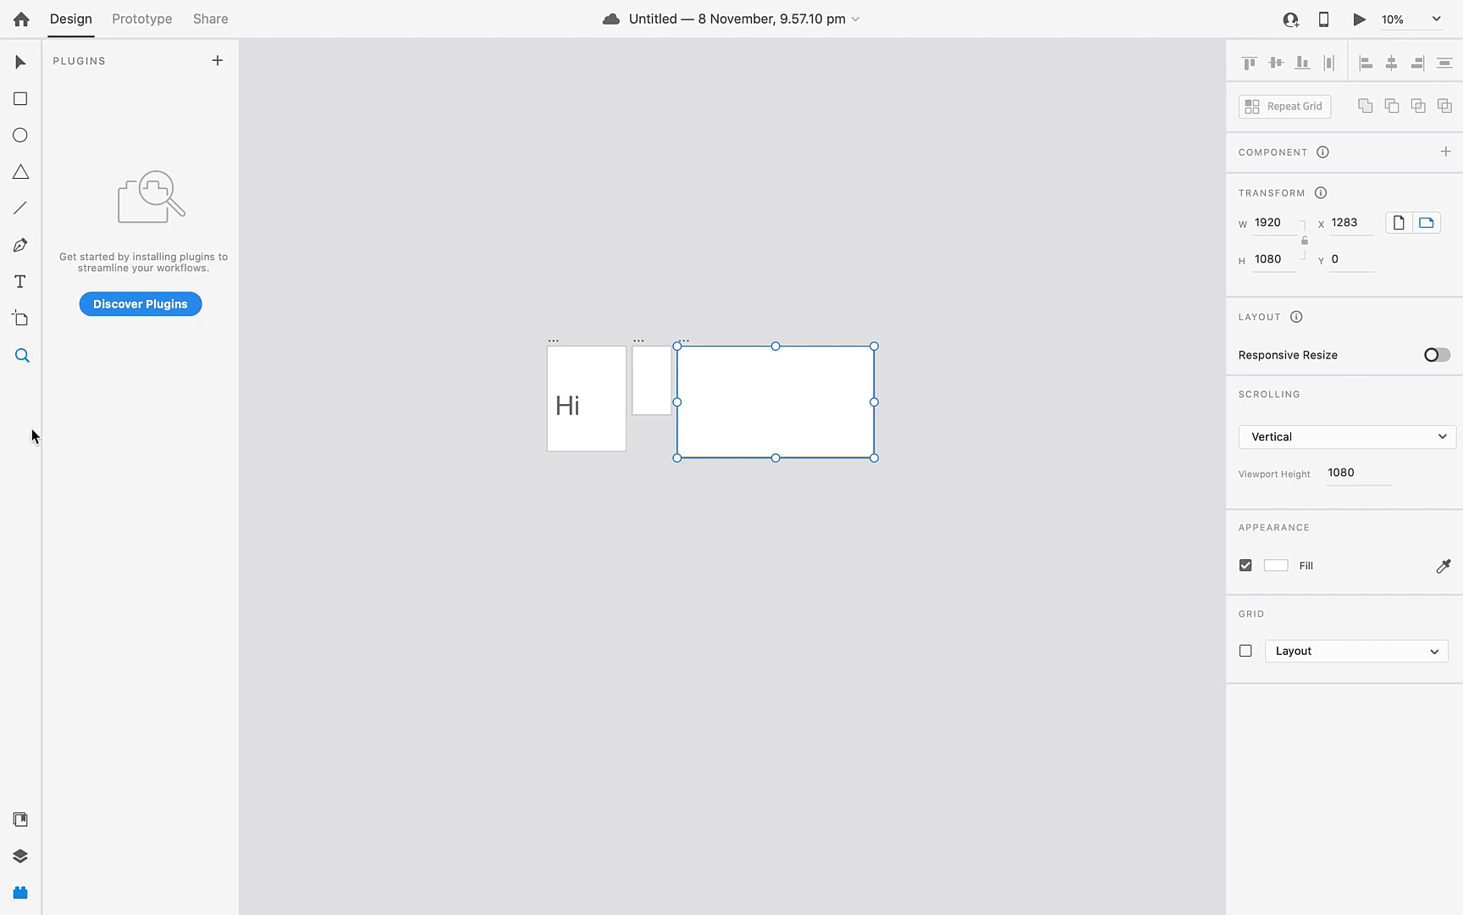
mouse_move(39, 81)
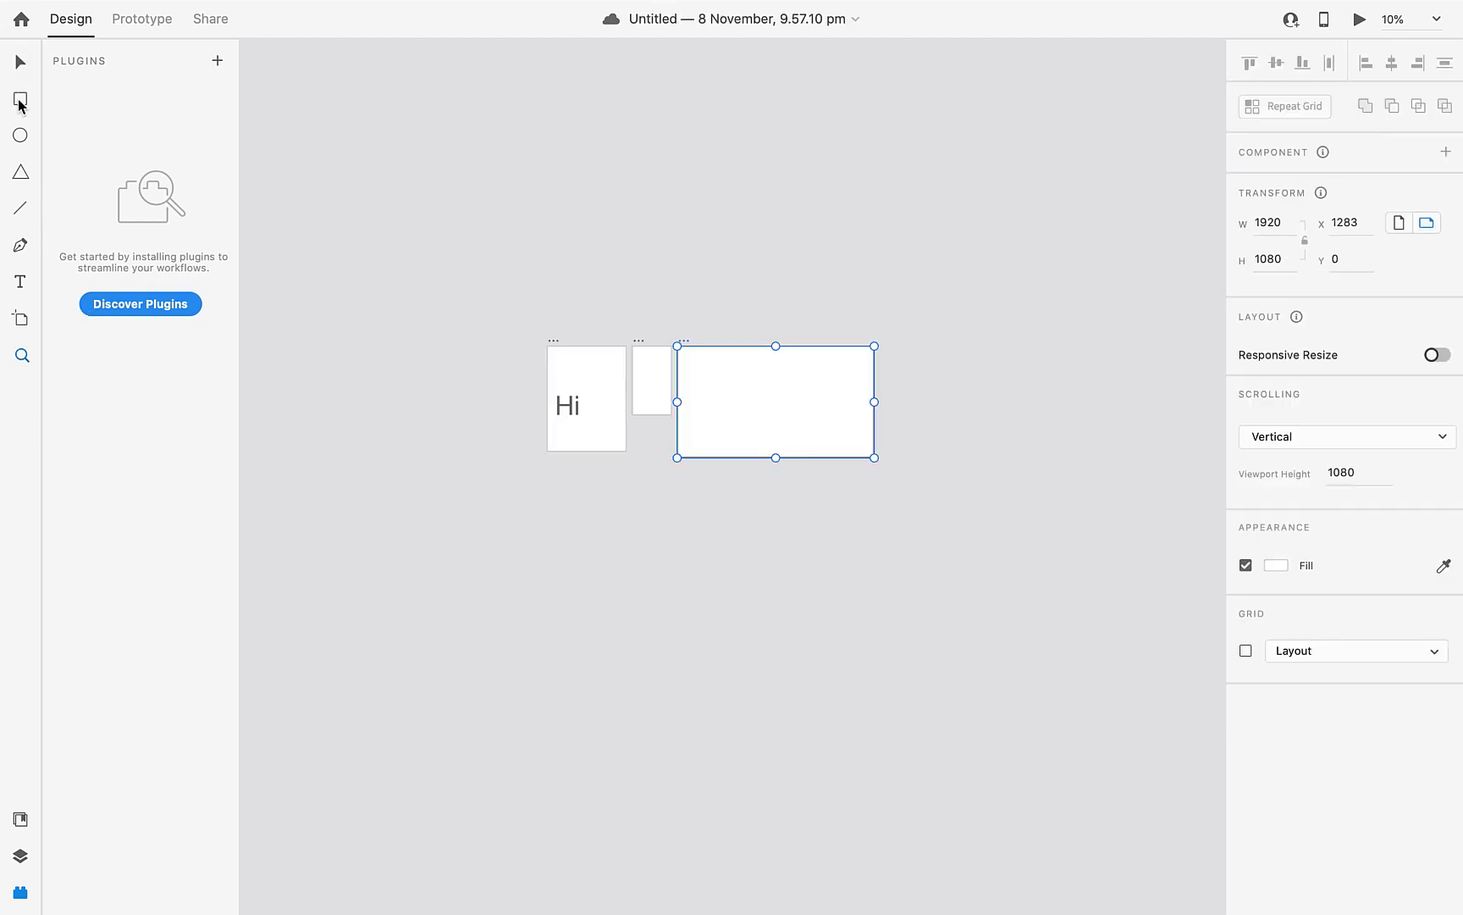
mouse_move(21, 172)
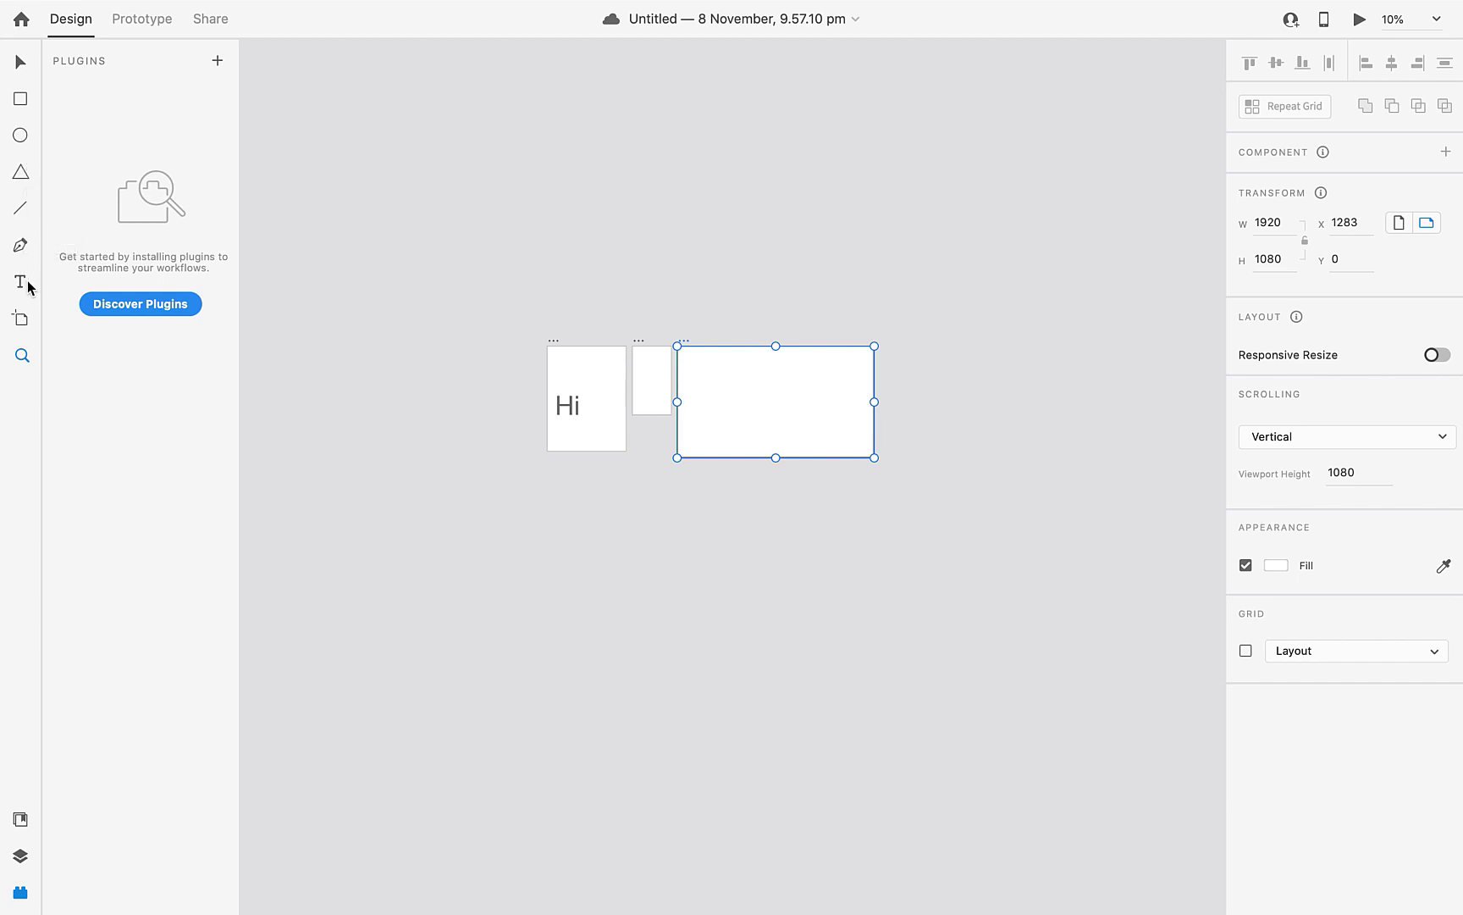
mouse_move(26, 323)
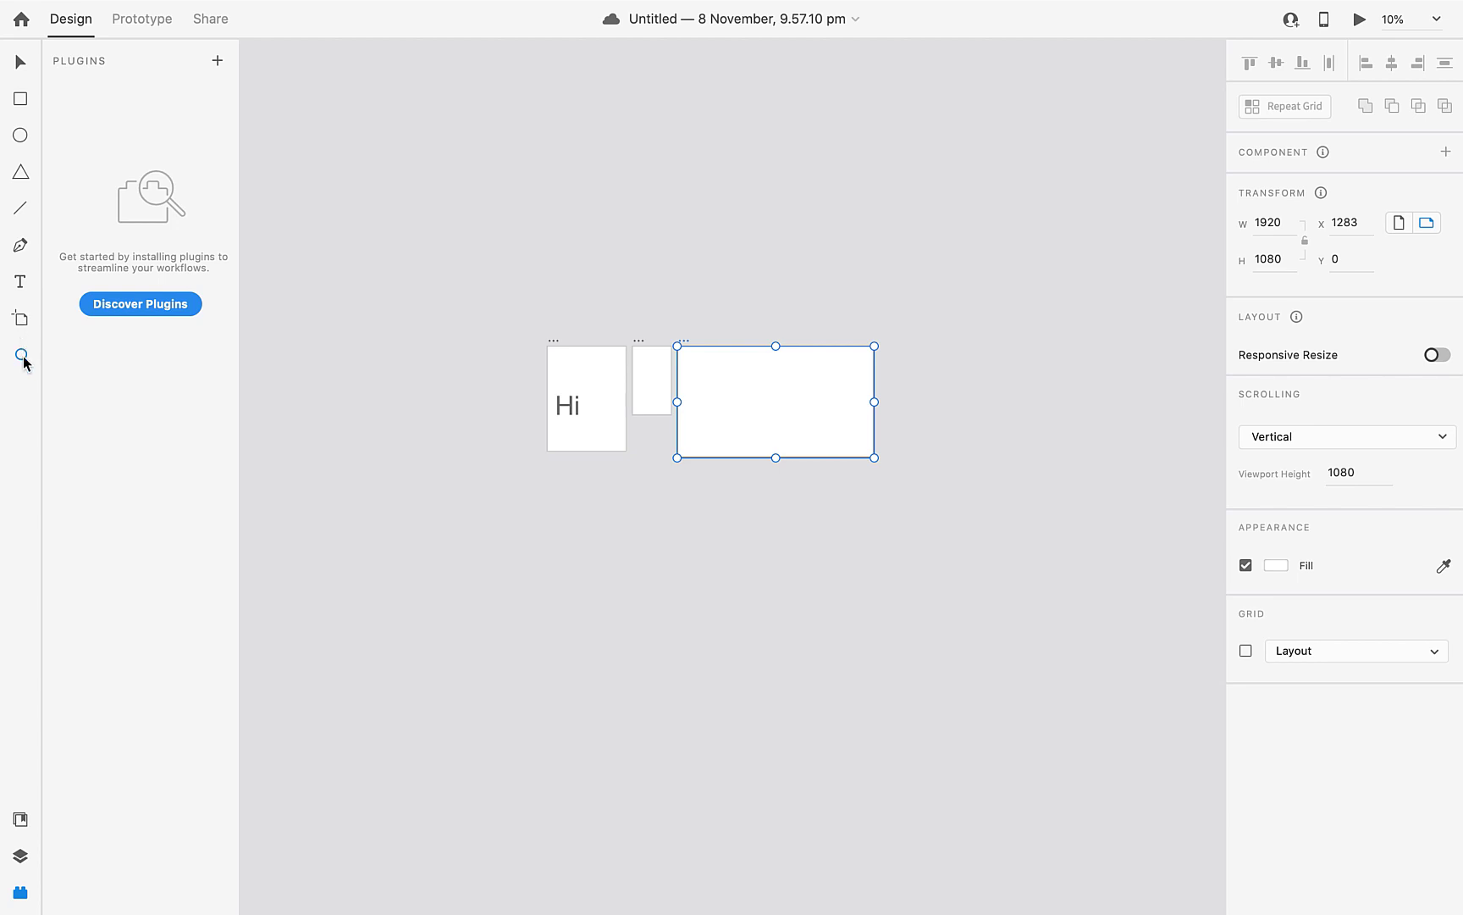
mouse_move(20, 356)
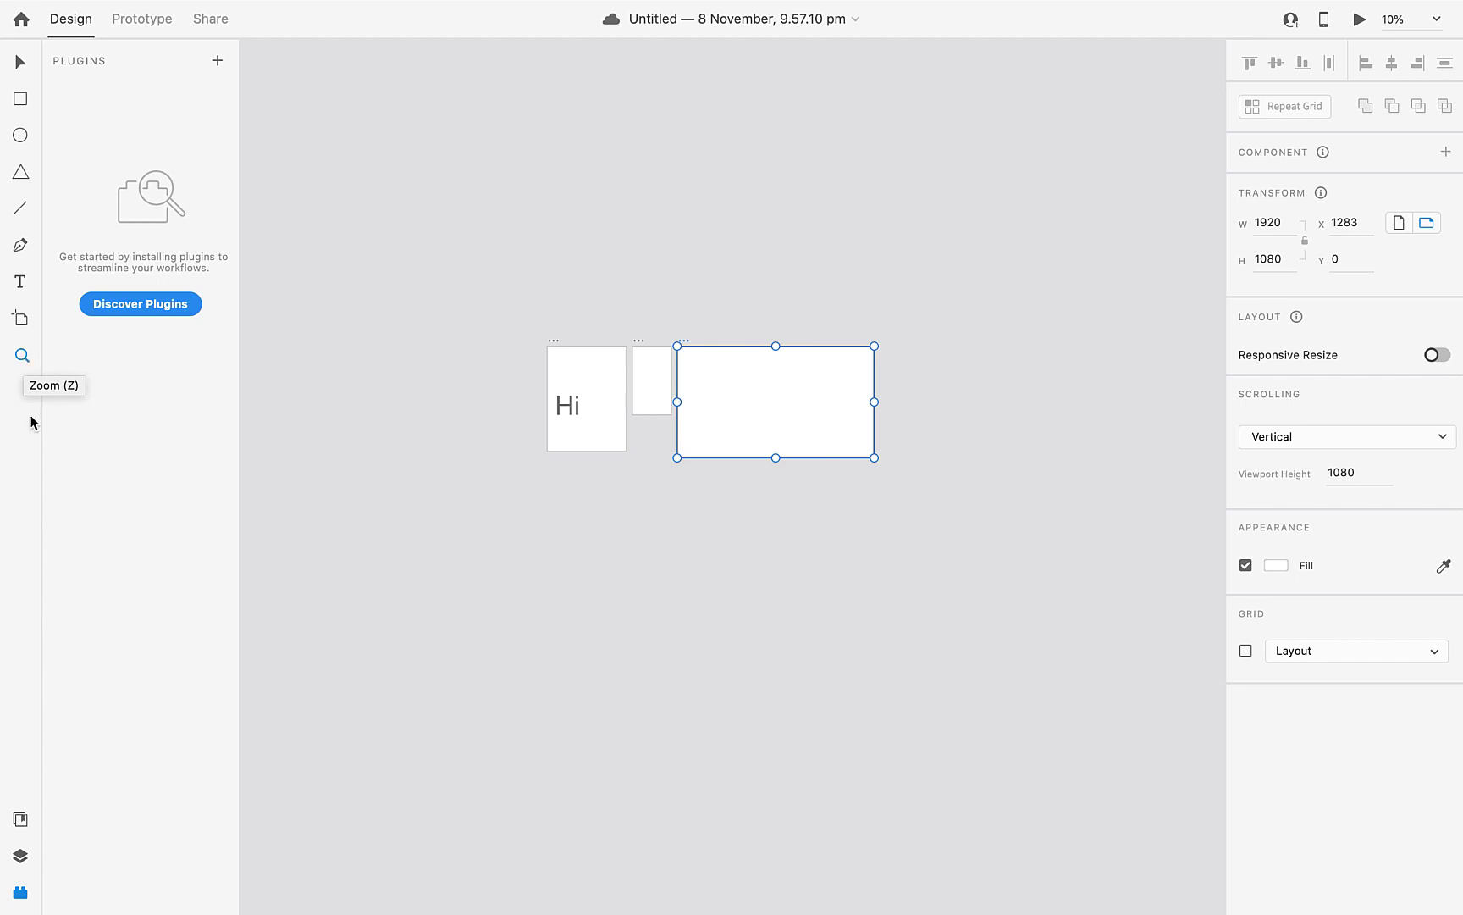
click(20, 820)
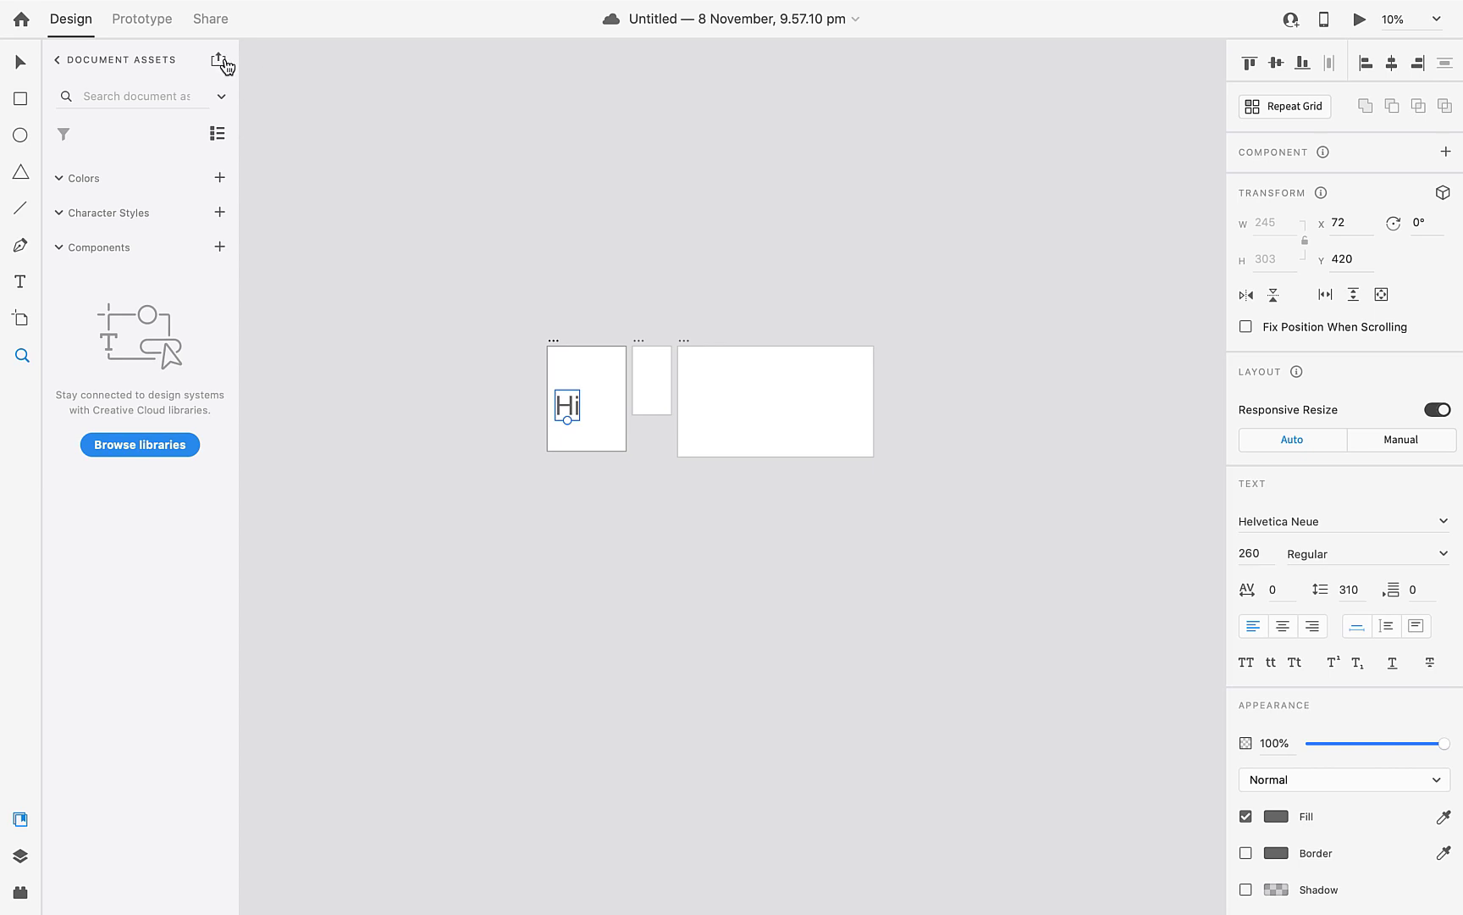
click(218, 59)
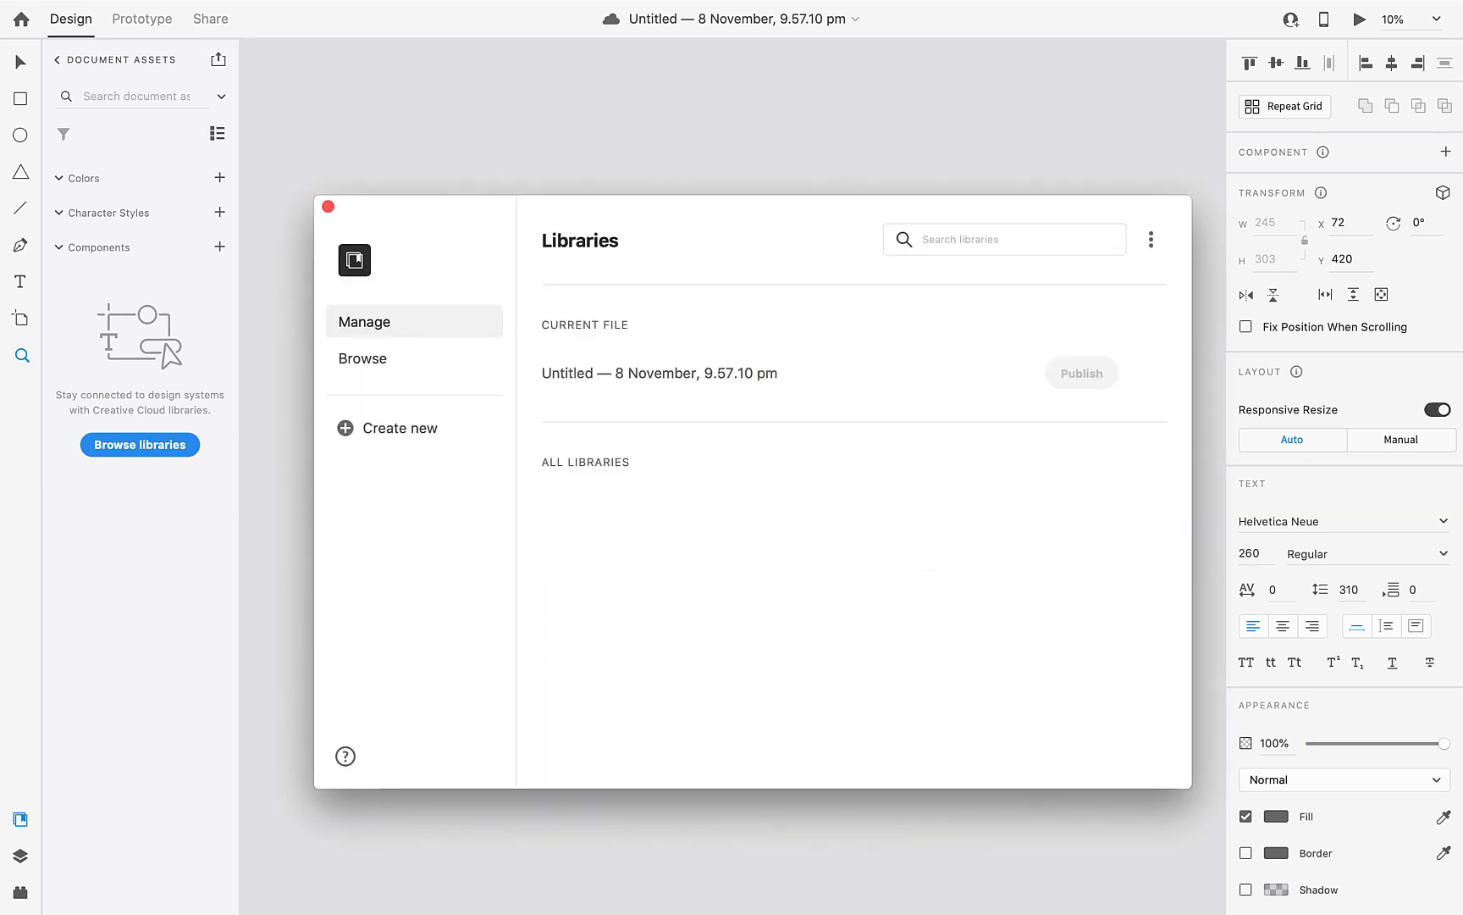
mouse_move(527, 459)
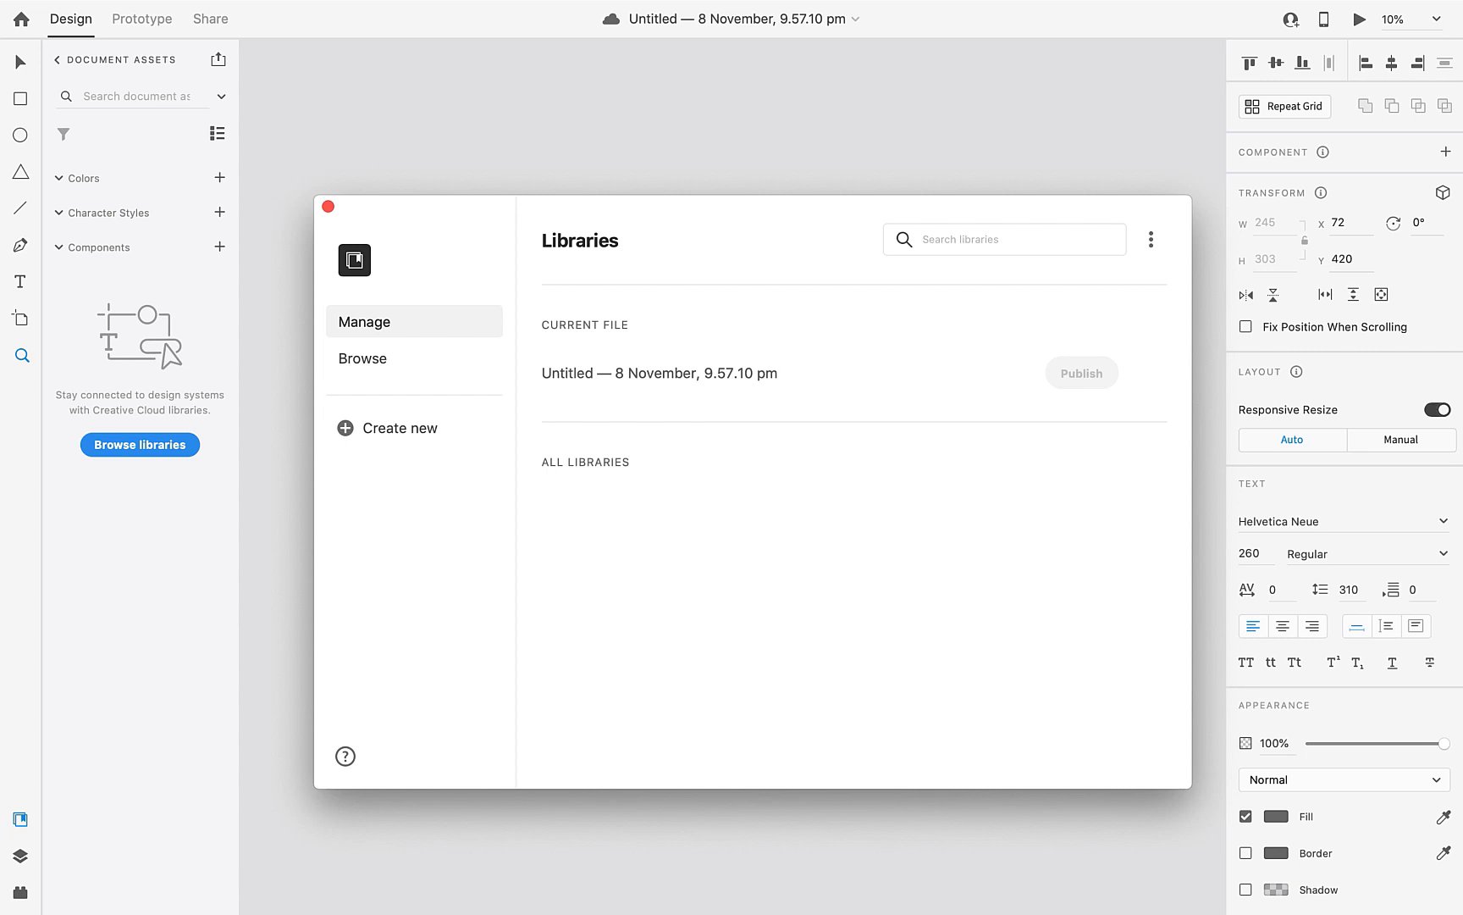
click(20, 820)
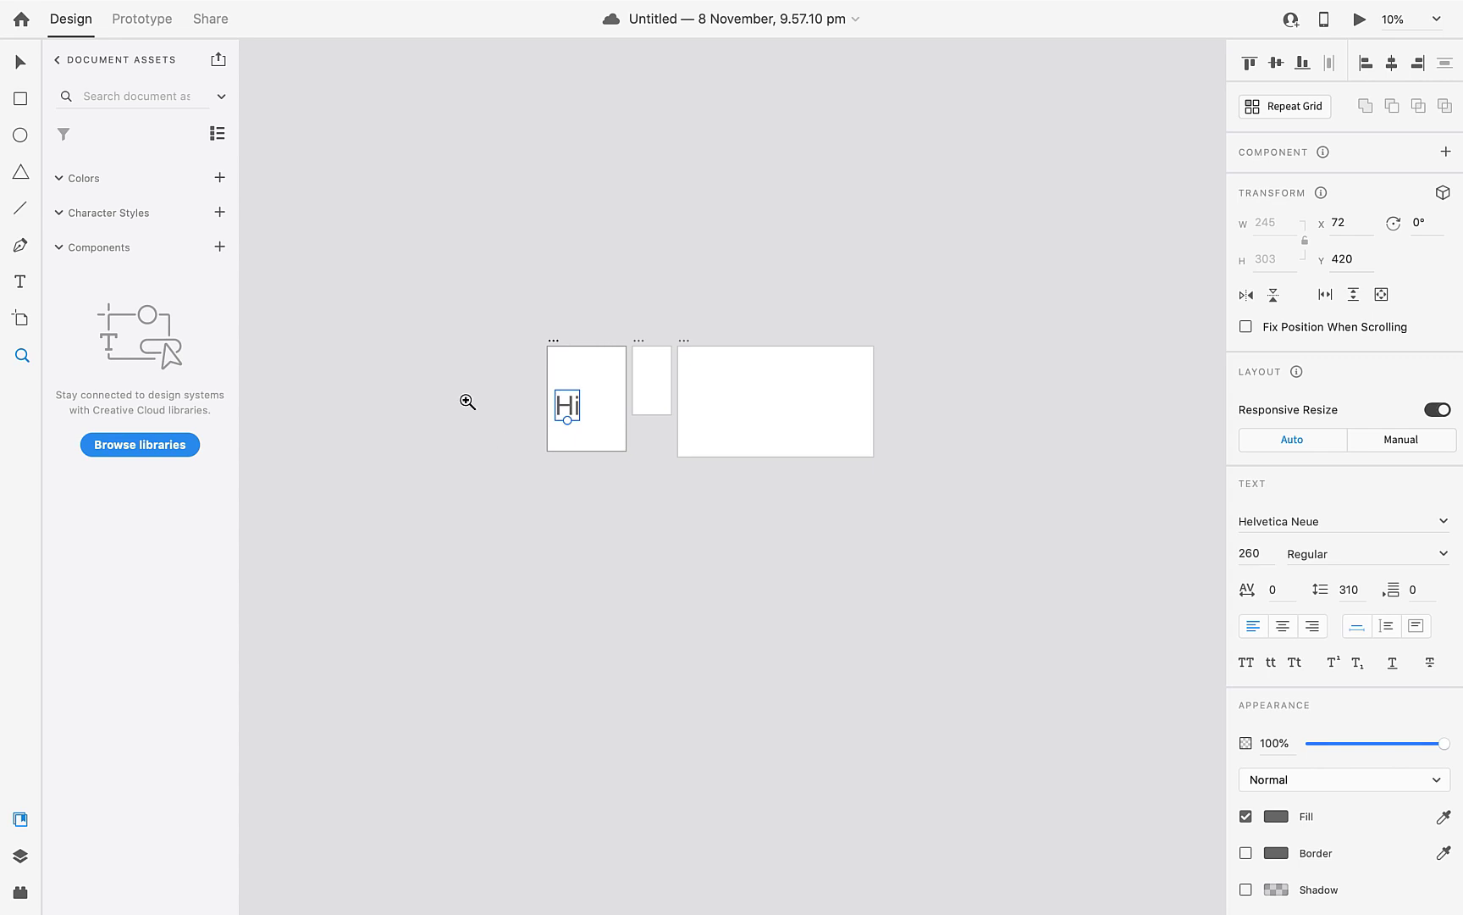
mouse_move(227, 244)
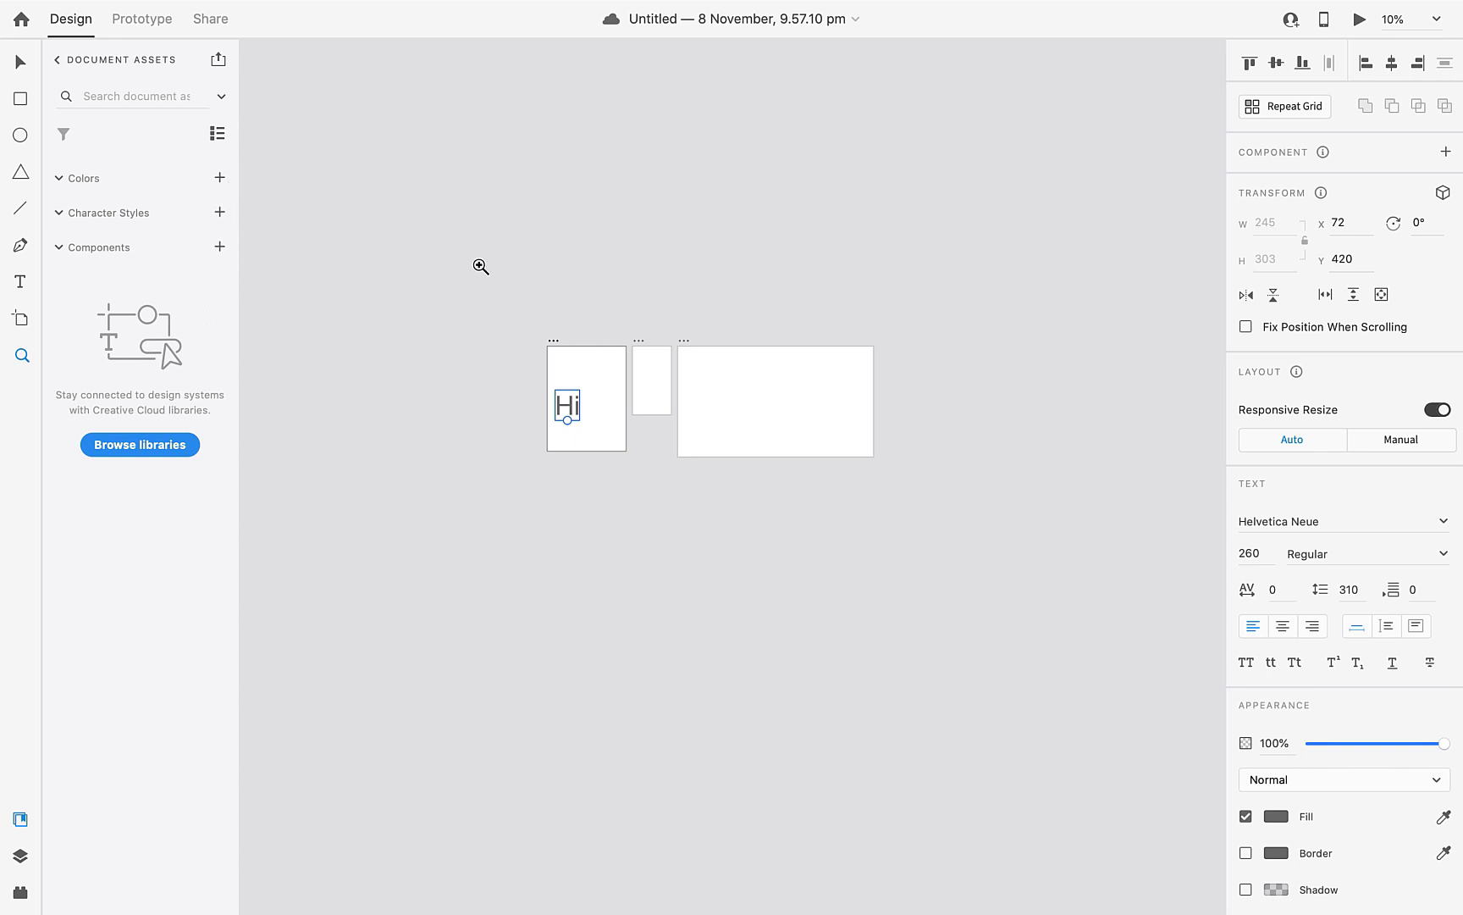
mouse_move(412, 249)
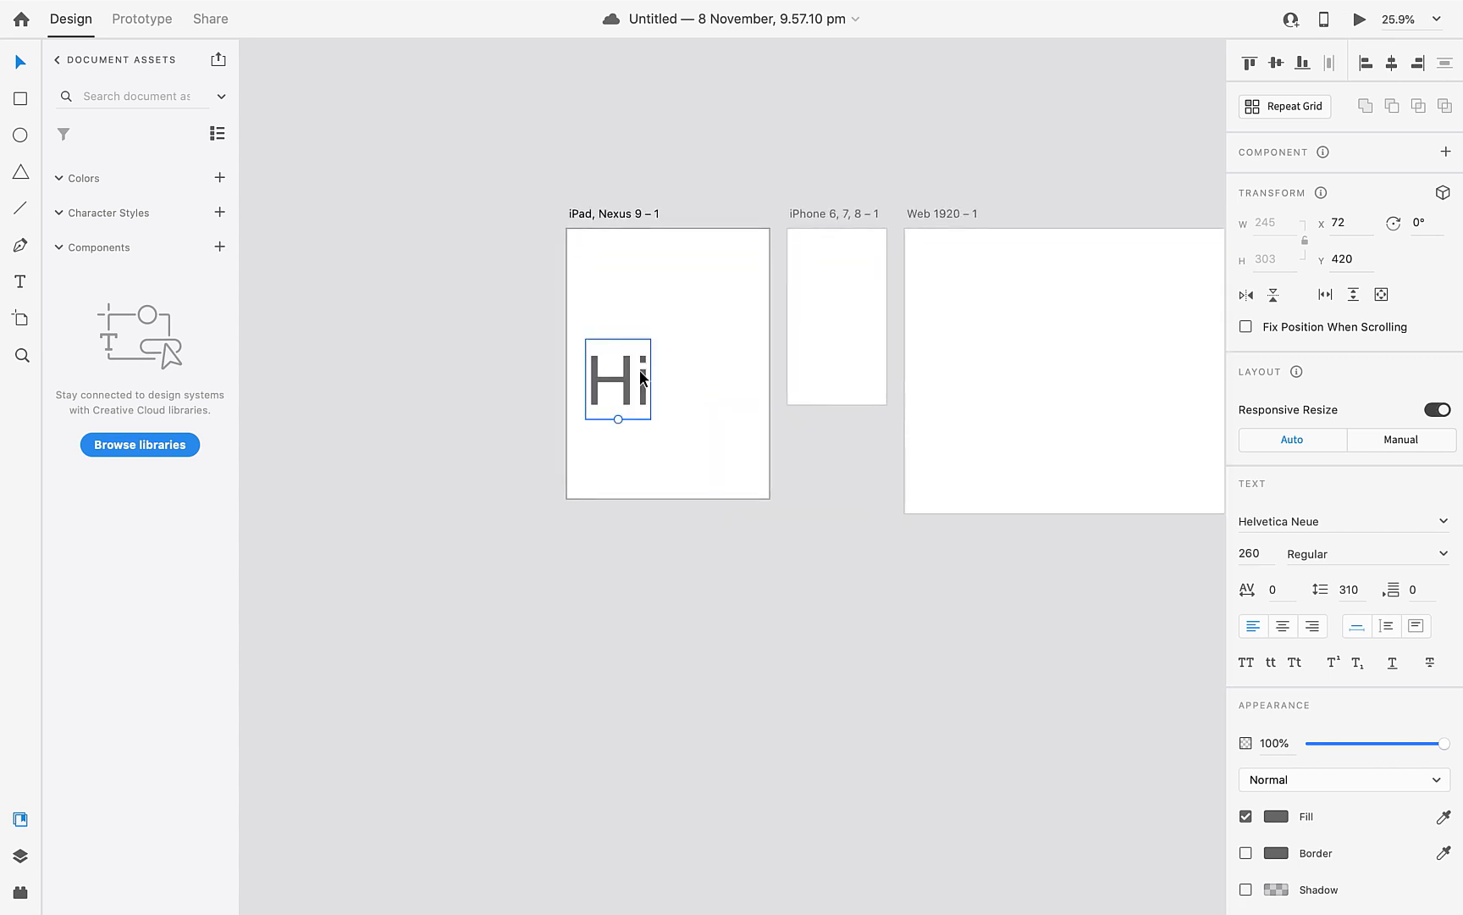
mouse_move(197, 208)
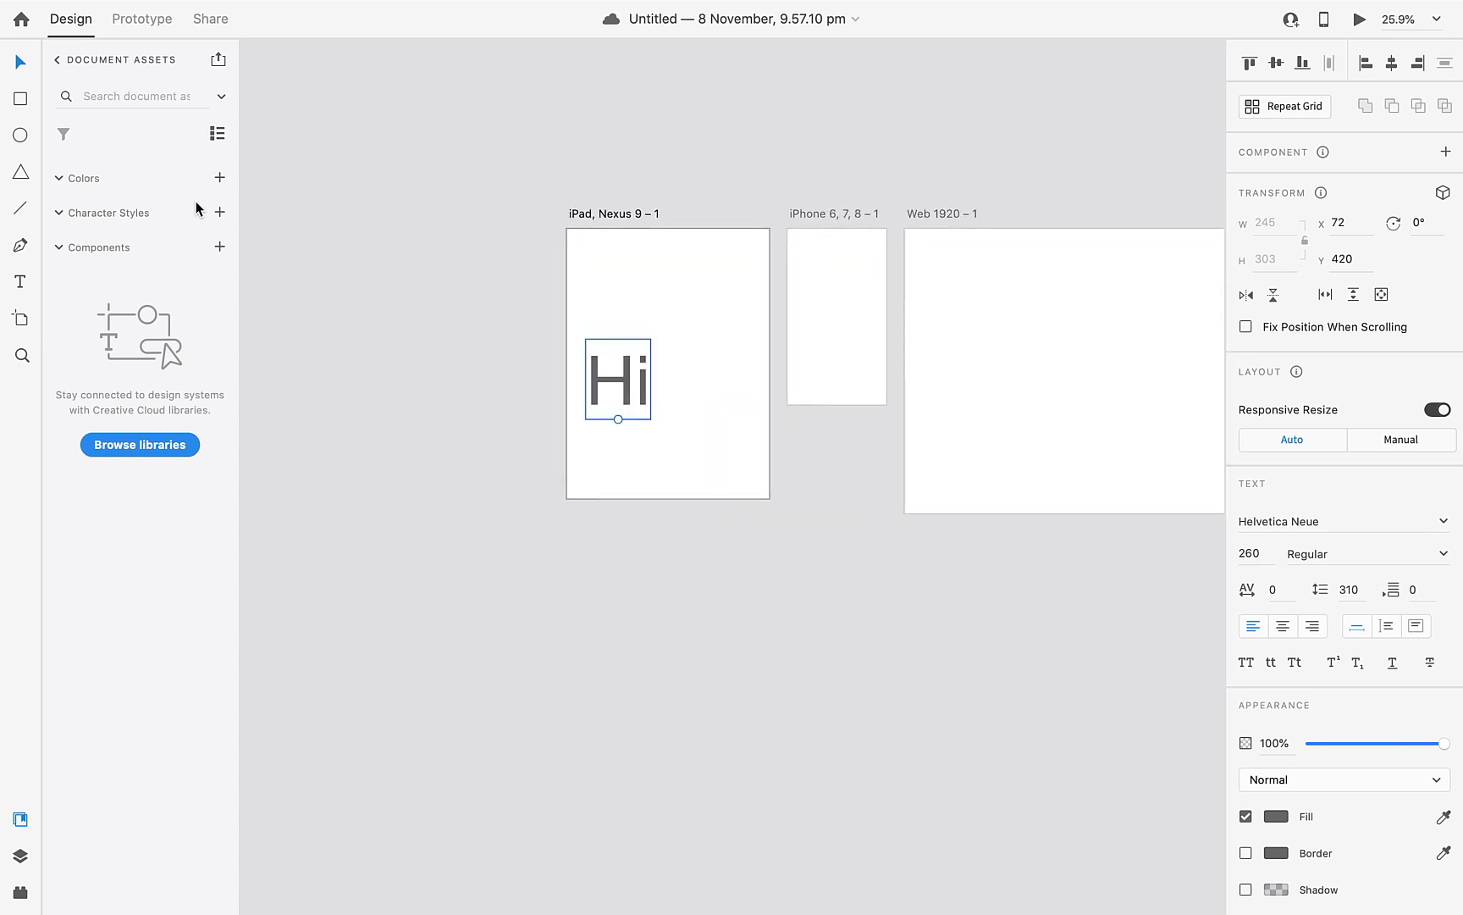
Save the big Hi as a character style and make a 36 pt copy at the artboard top.
click(220, 212)
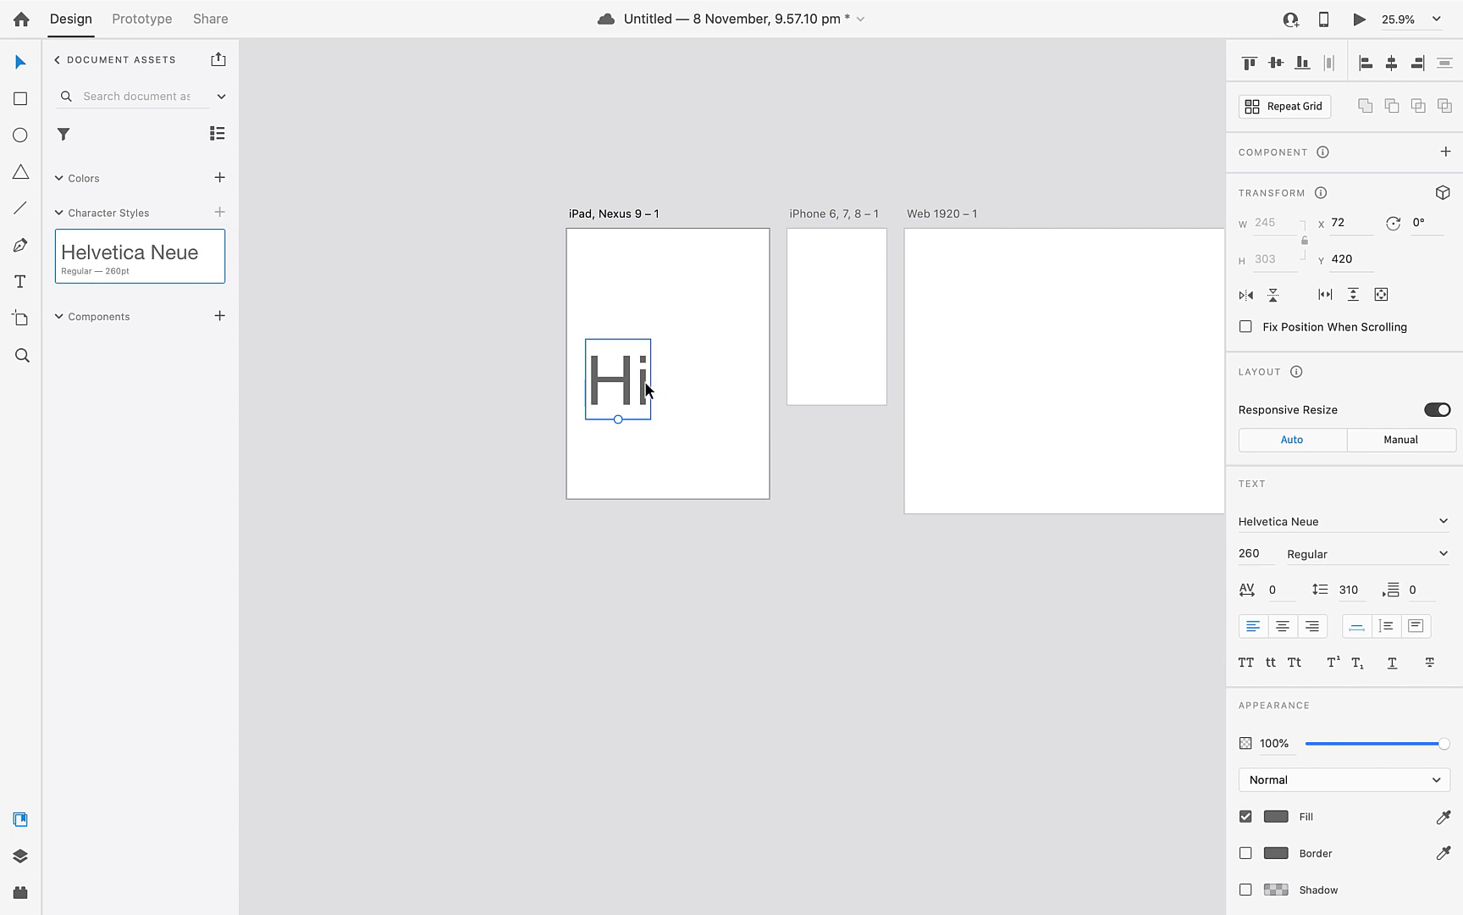
drag(618, 381, 712, 270)
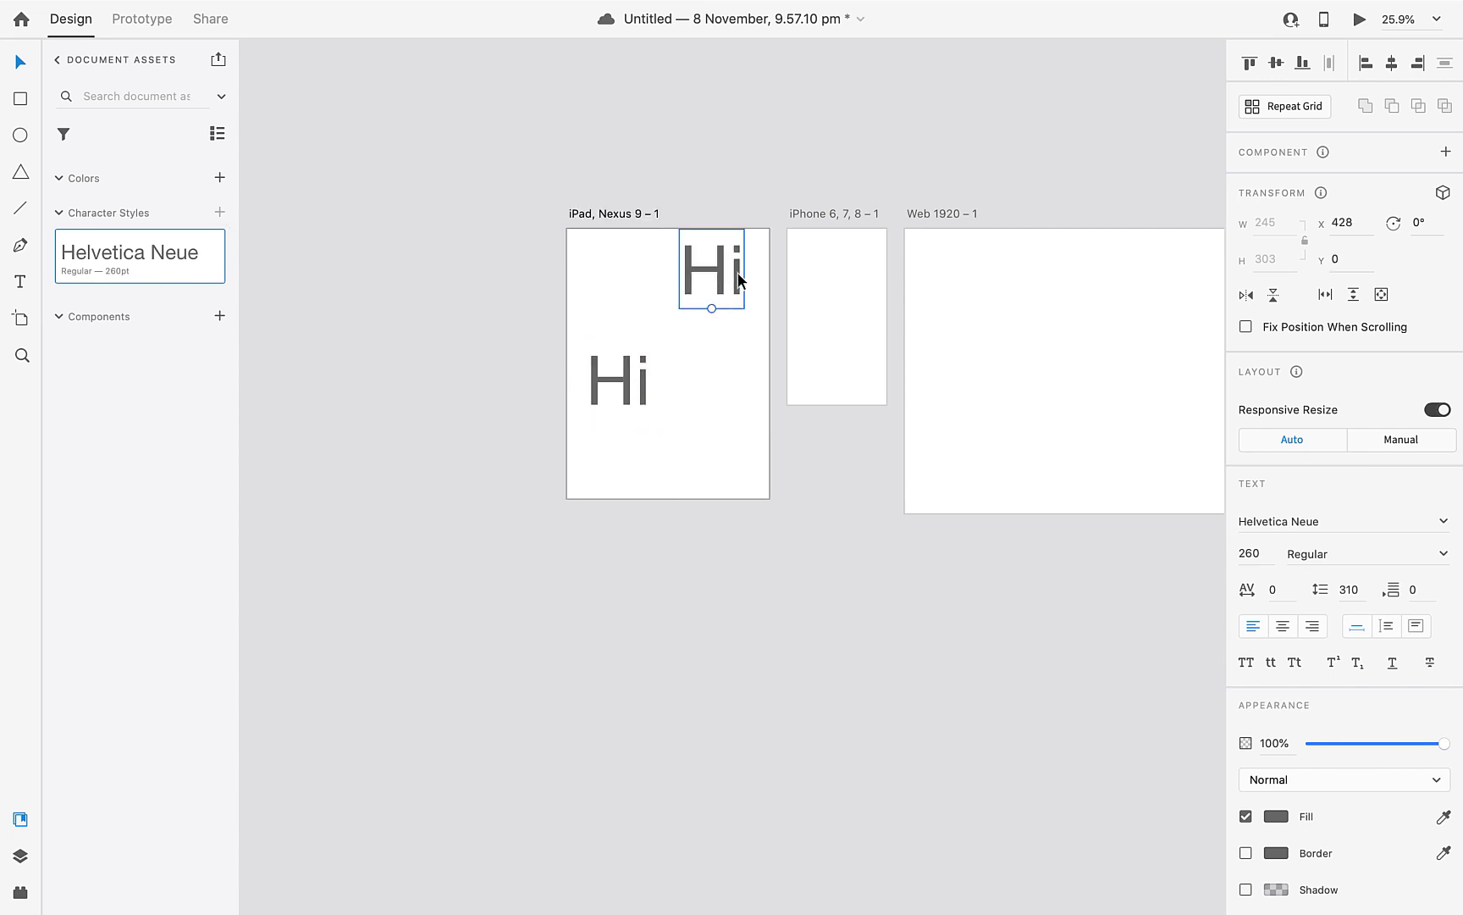
double_click(711, 269)
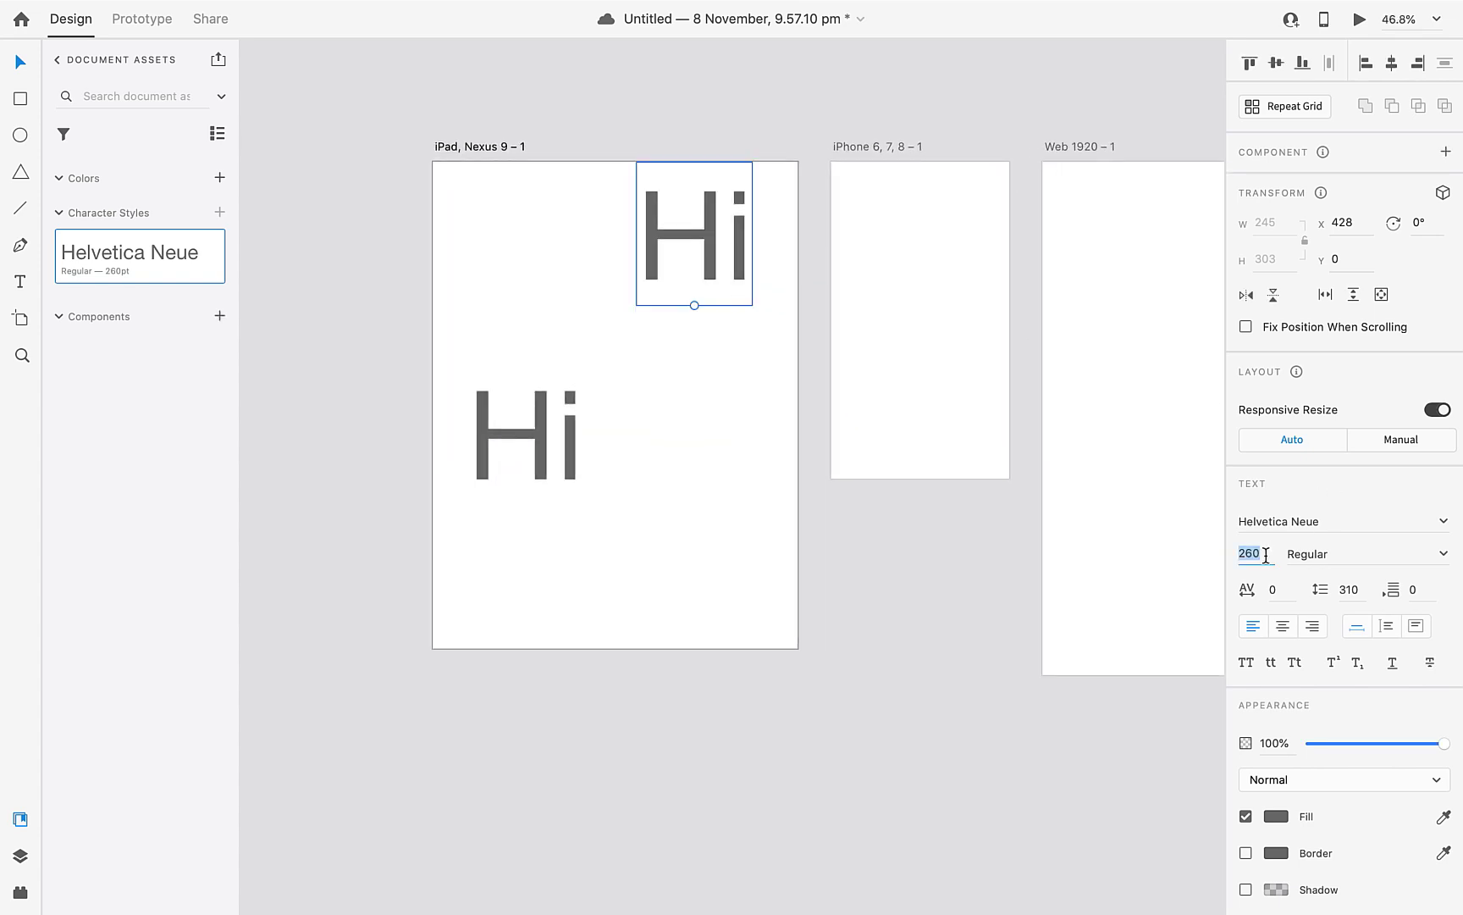
text(36)
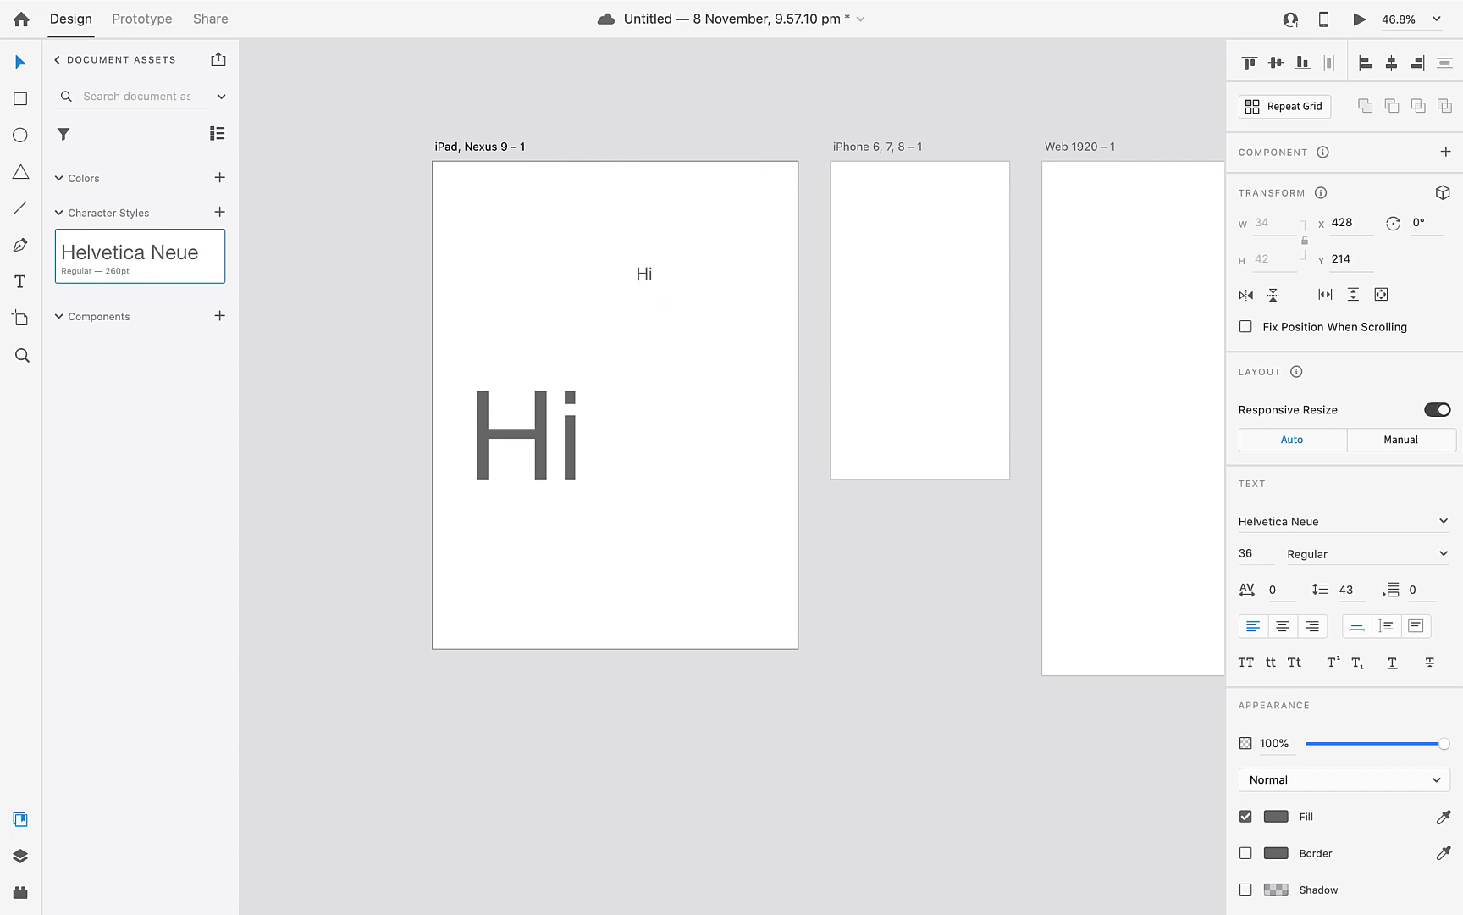
click(643, 273)
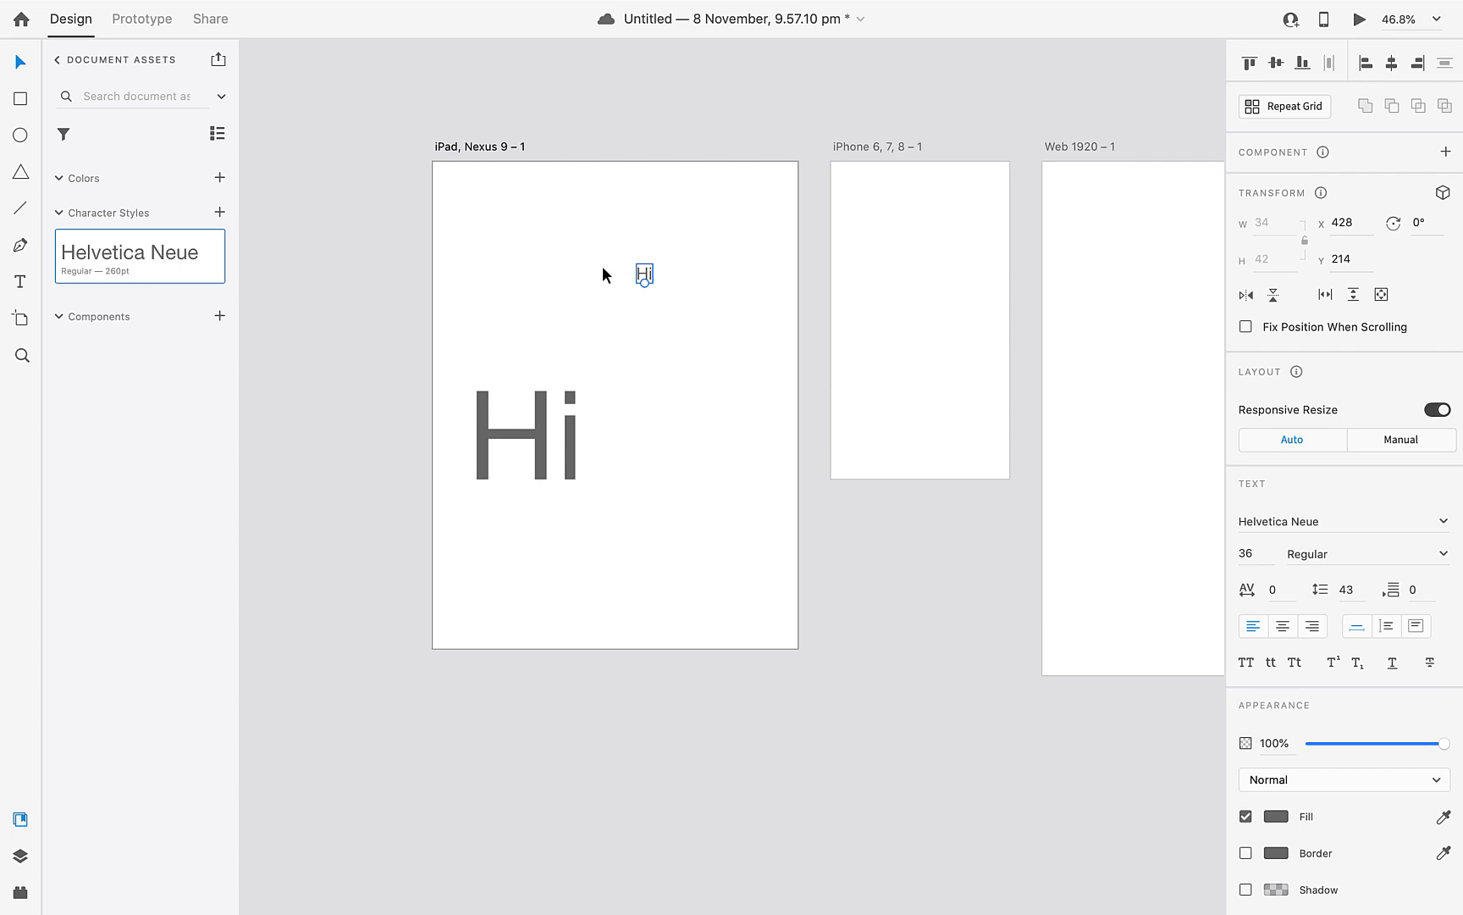
Make further Hi copies lower on the artboard at 24 pt and 14 pt.
drag(643, 275, 671, 336)
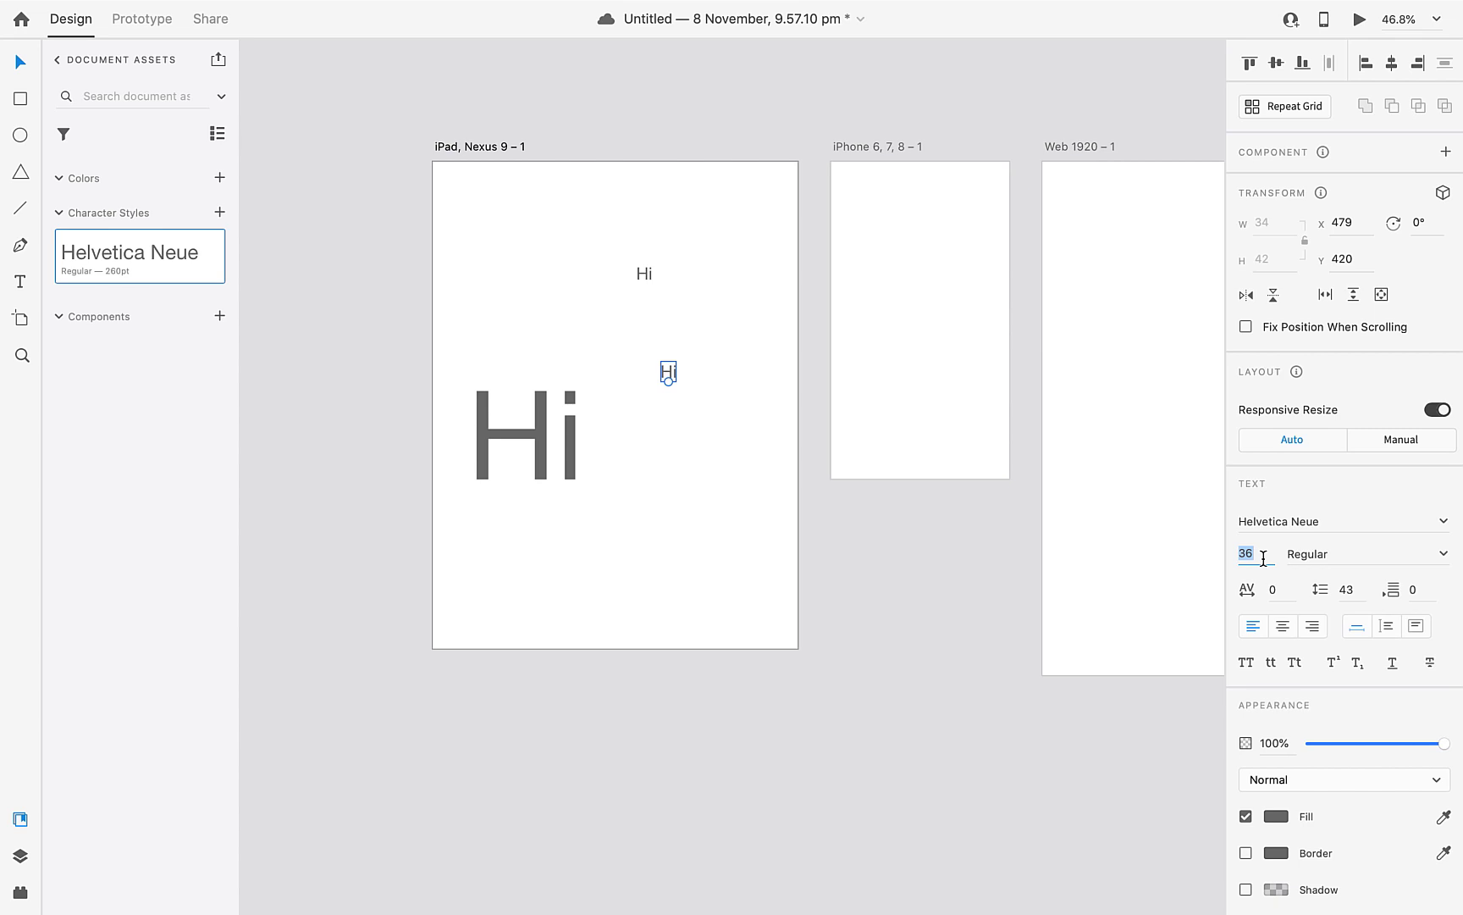
text(28)
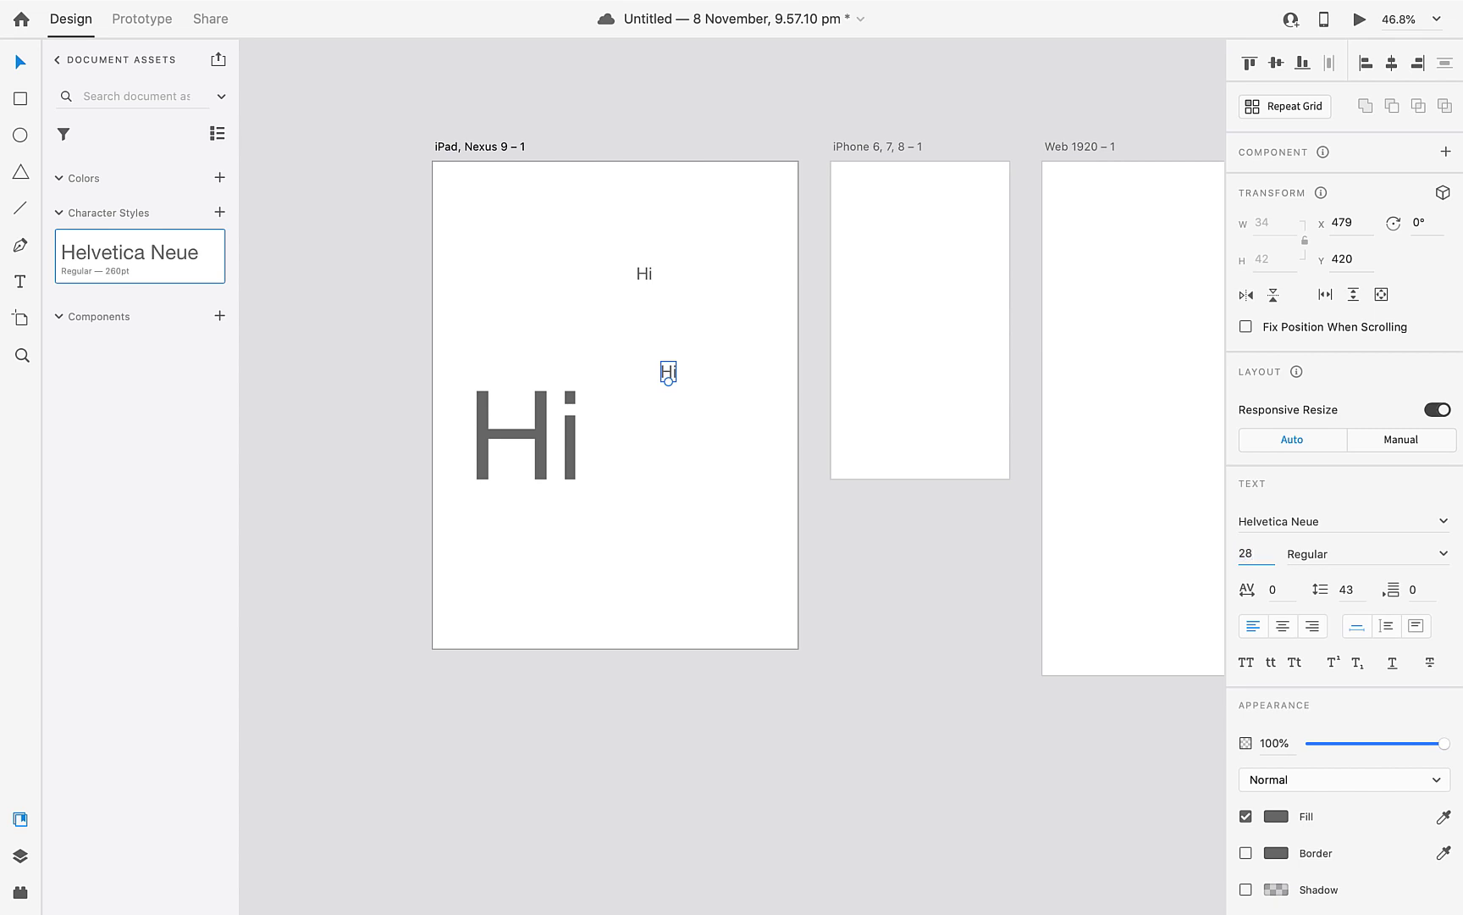
text(224)
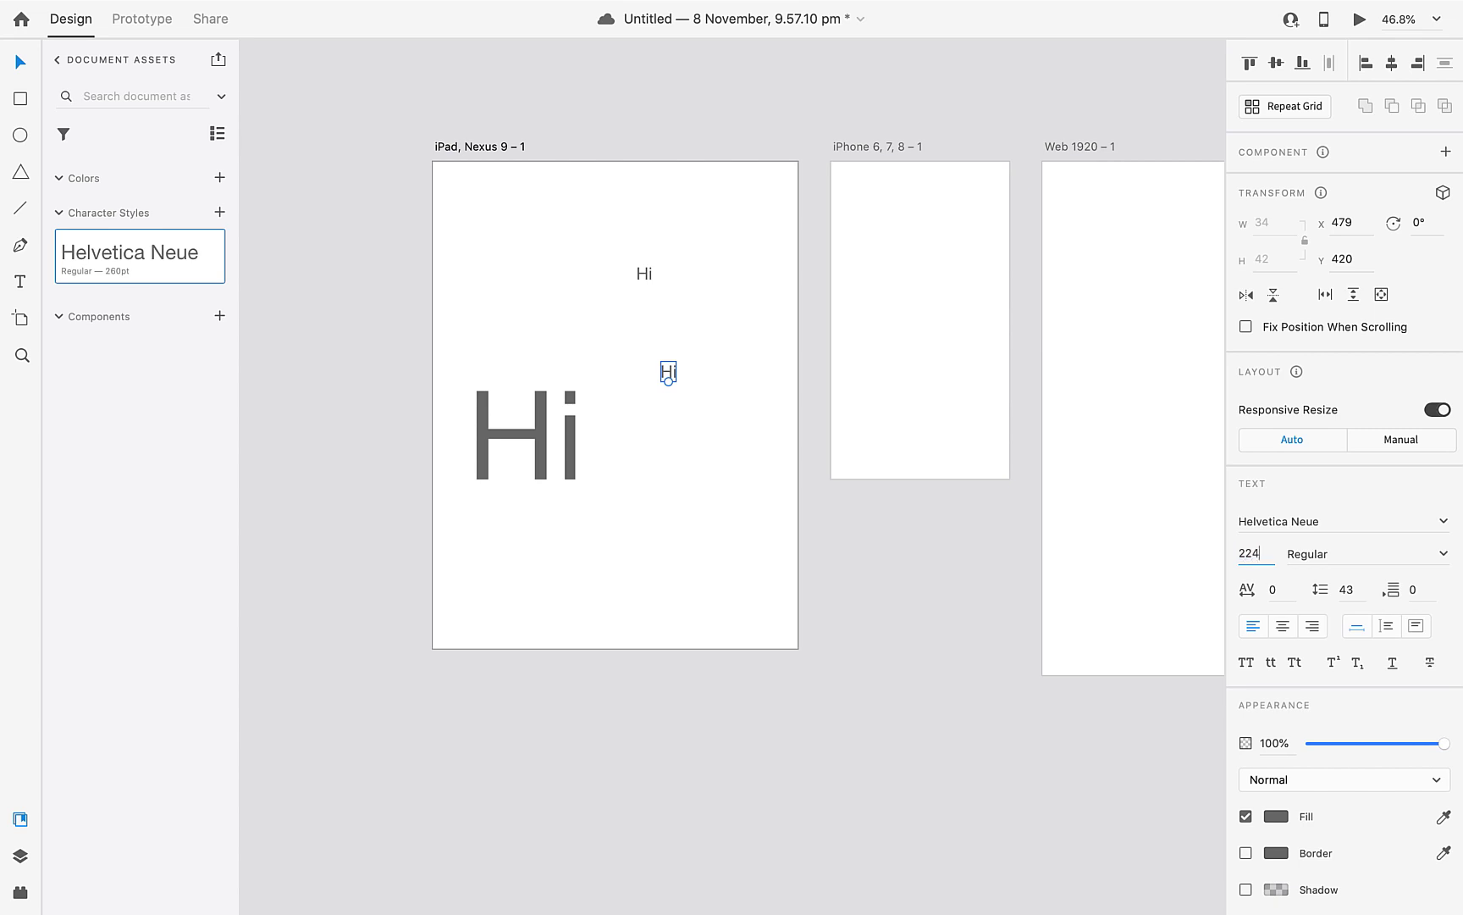
key(Backspace)
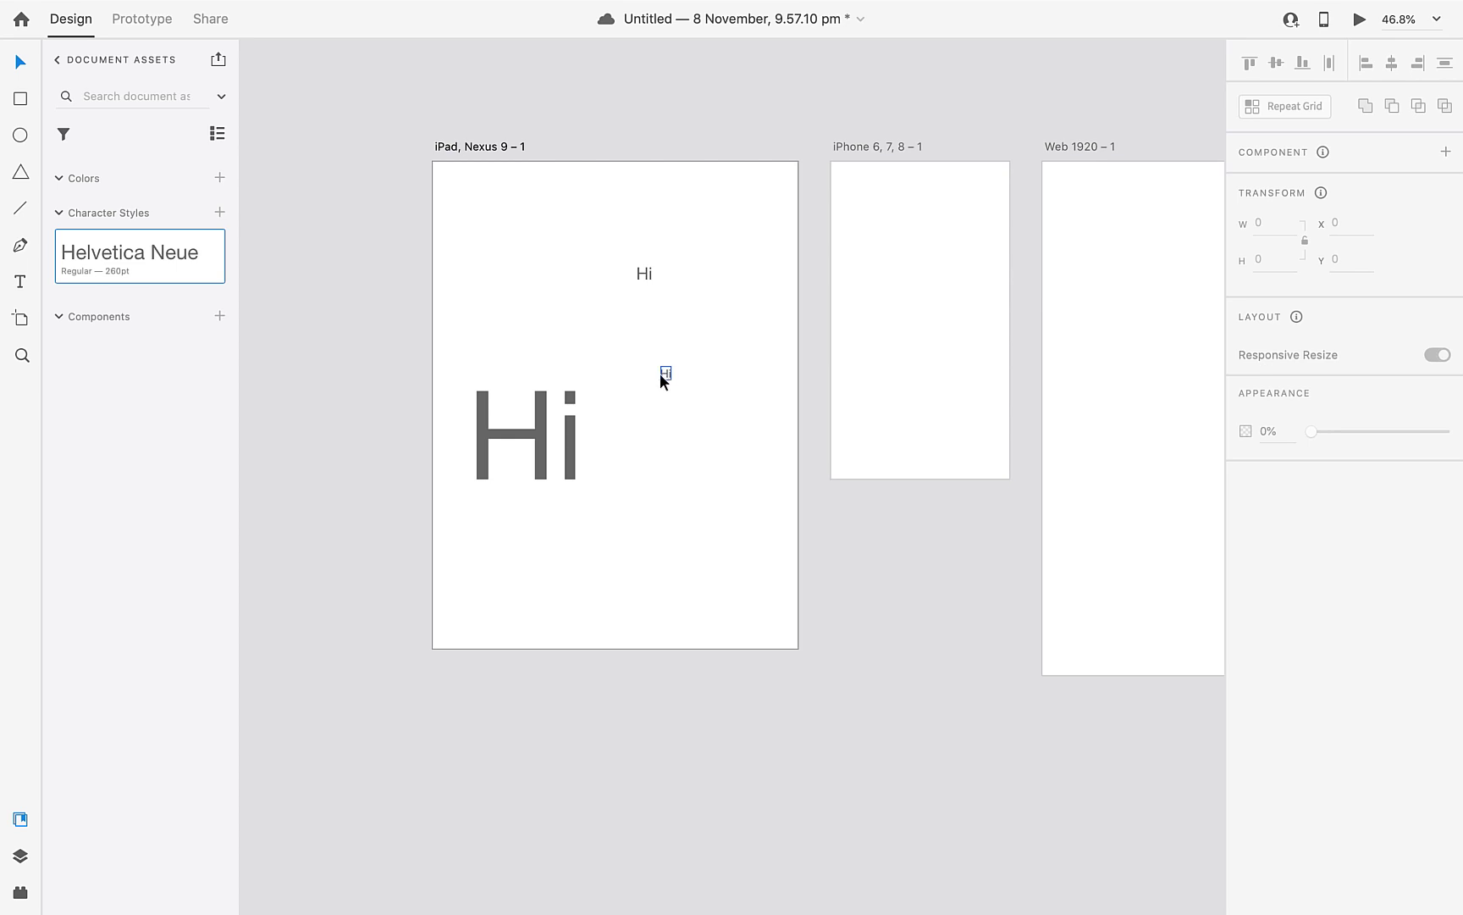
click(664, 372)
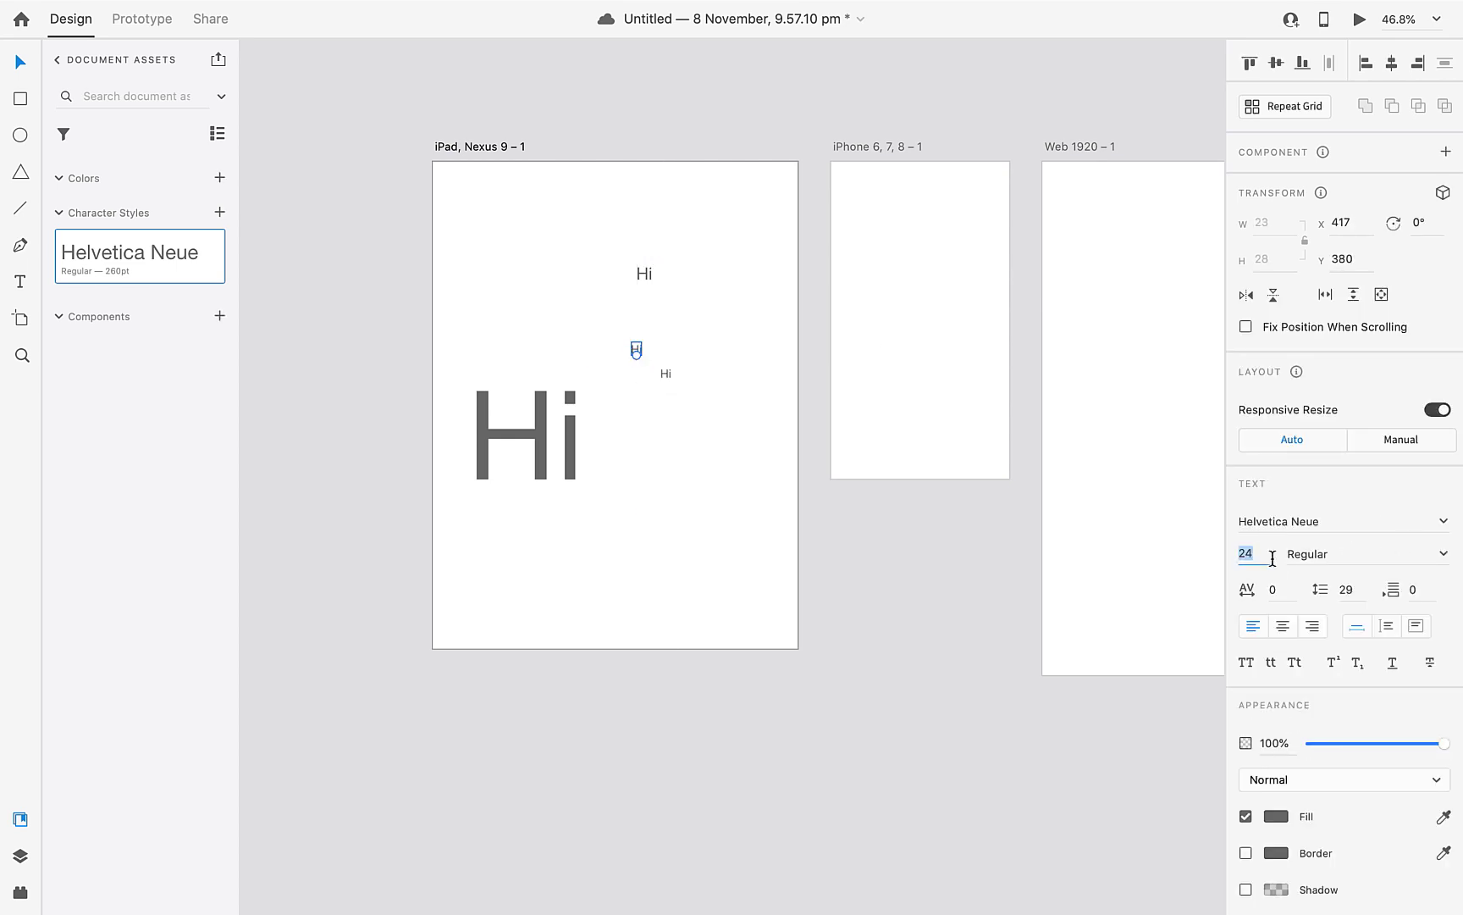
text(14)
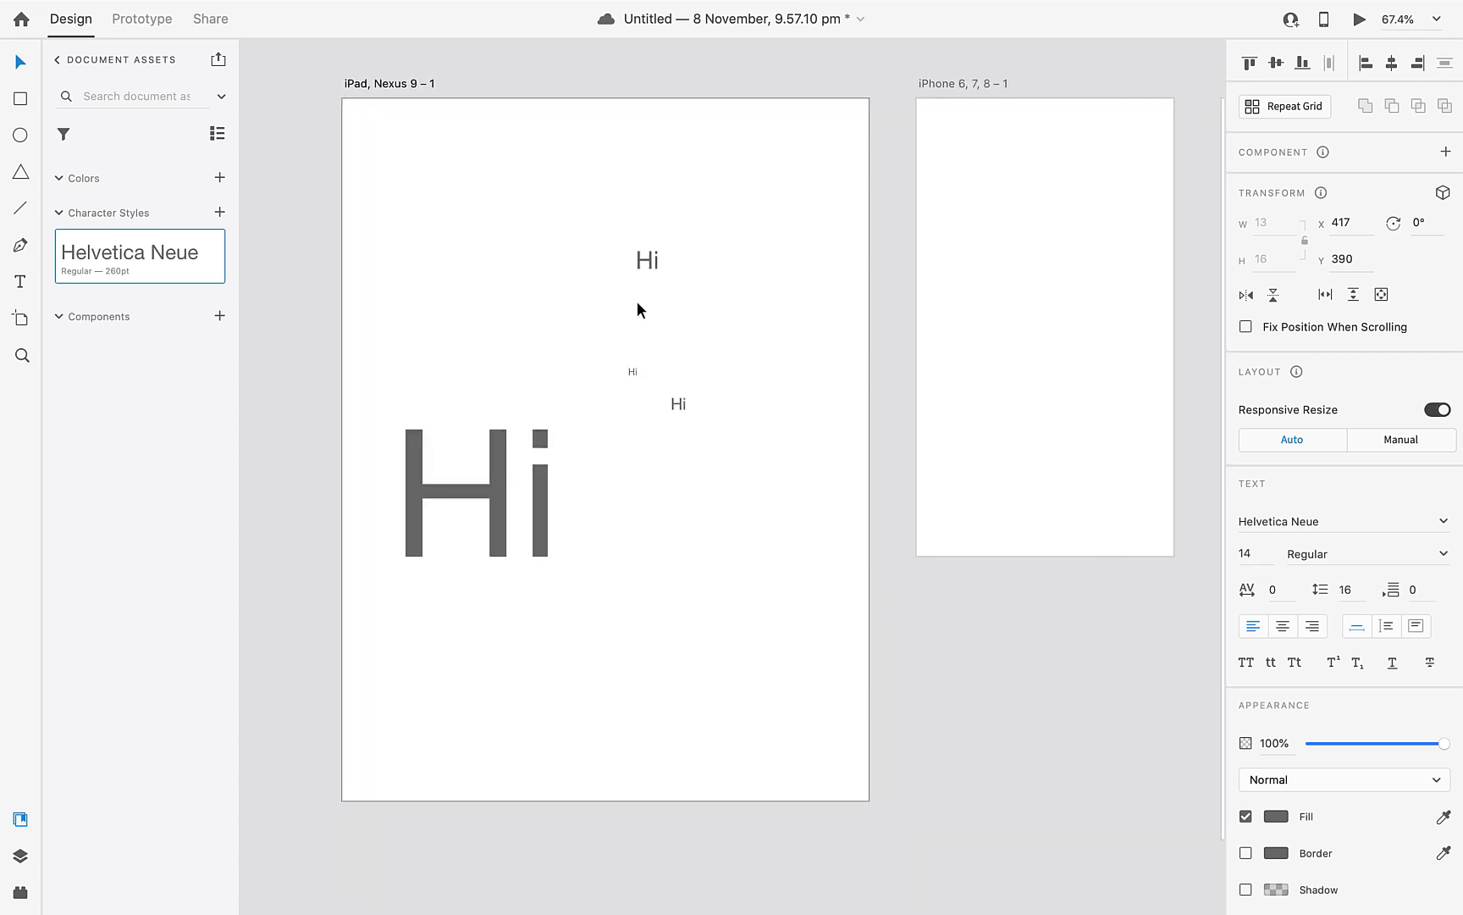
Save the 36 pt and 14 pt Hi text formats as character styles.
click(645, 261)
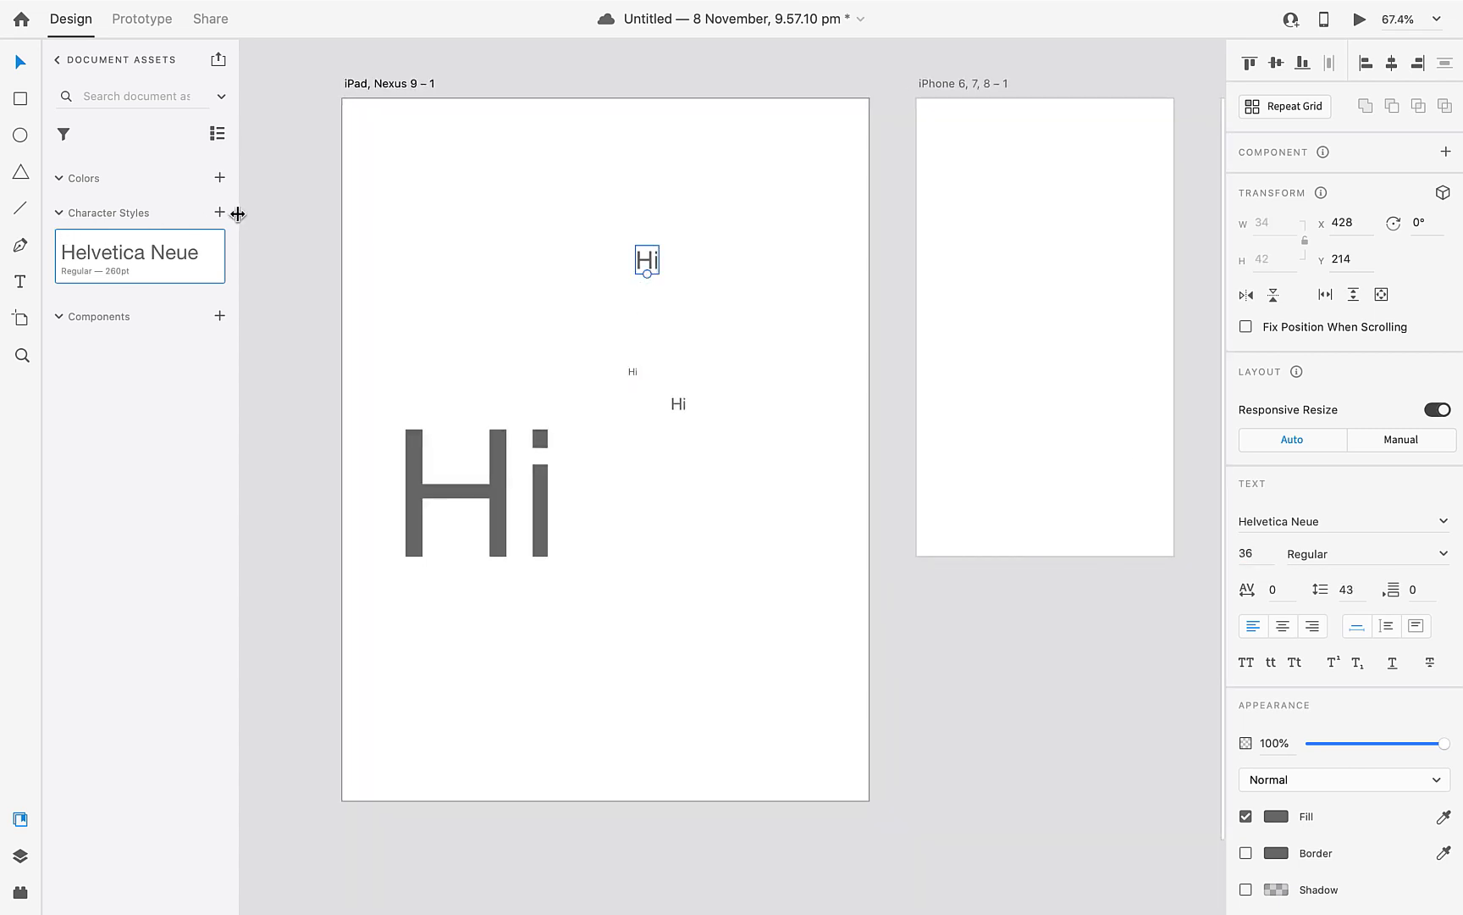
click(220, 213)
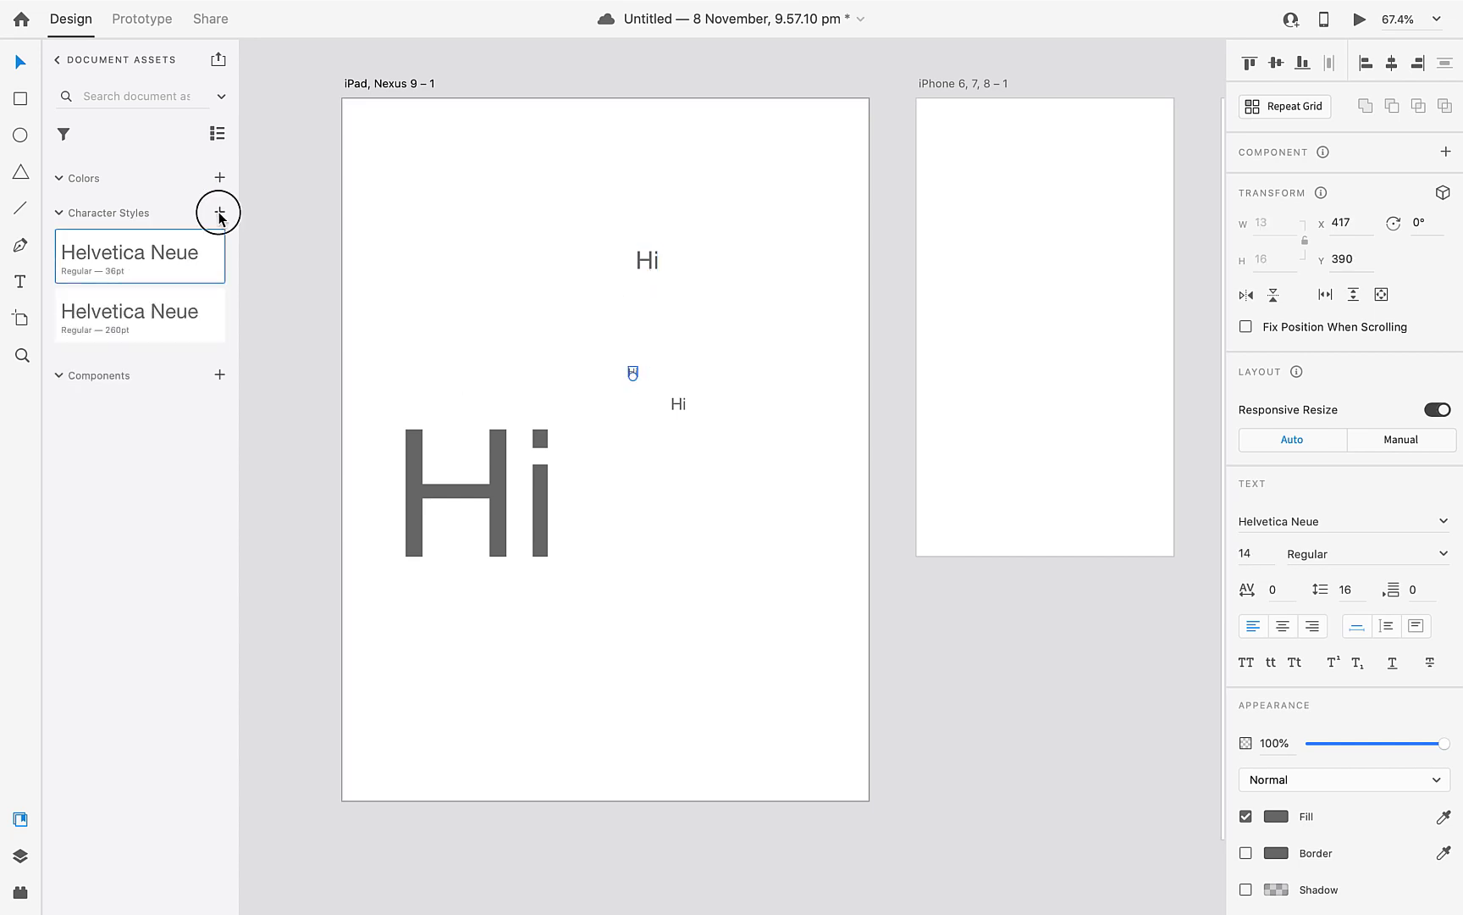
click(220, 212)
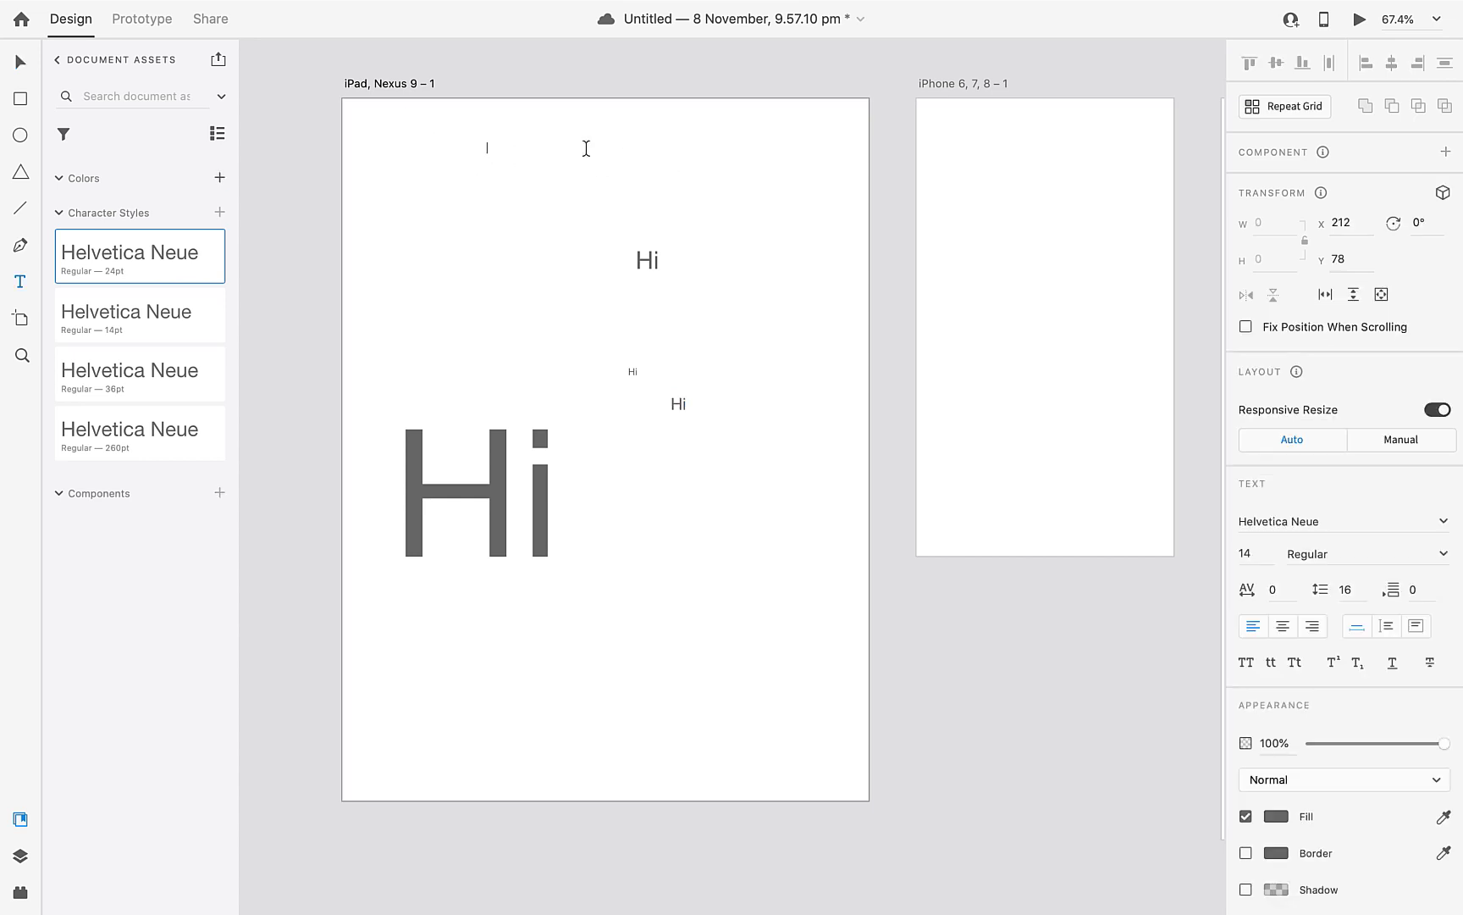
Enter the text 'Welcome' and select it for styling.
text(Welcome)
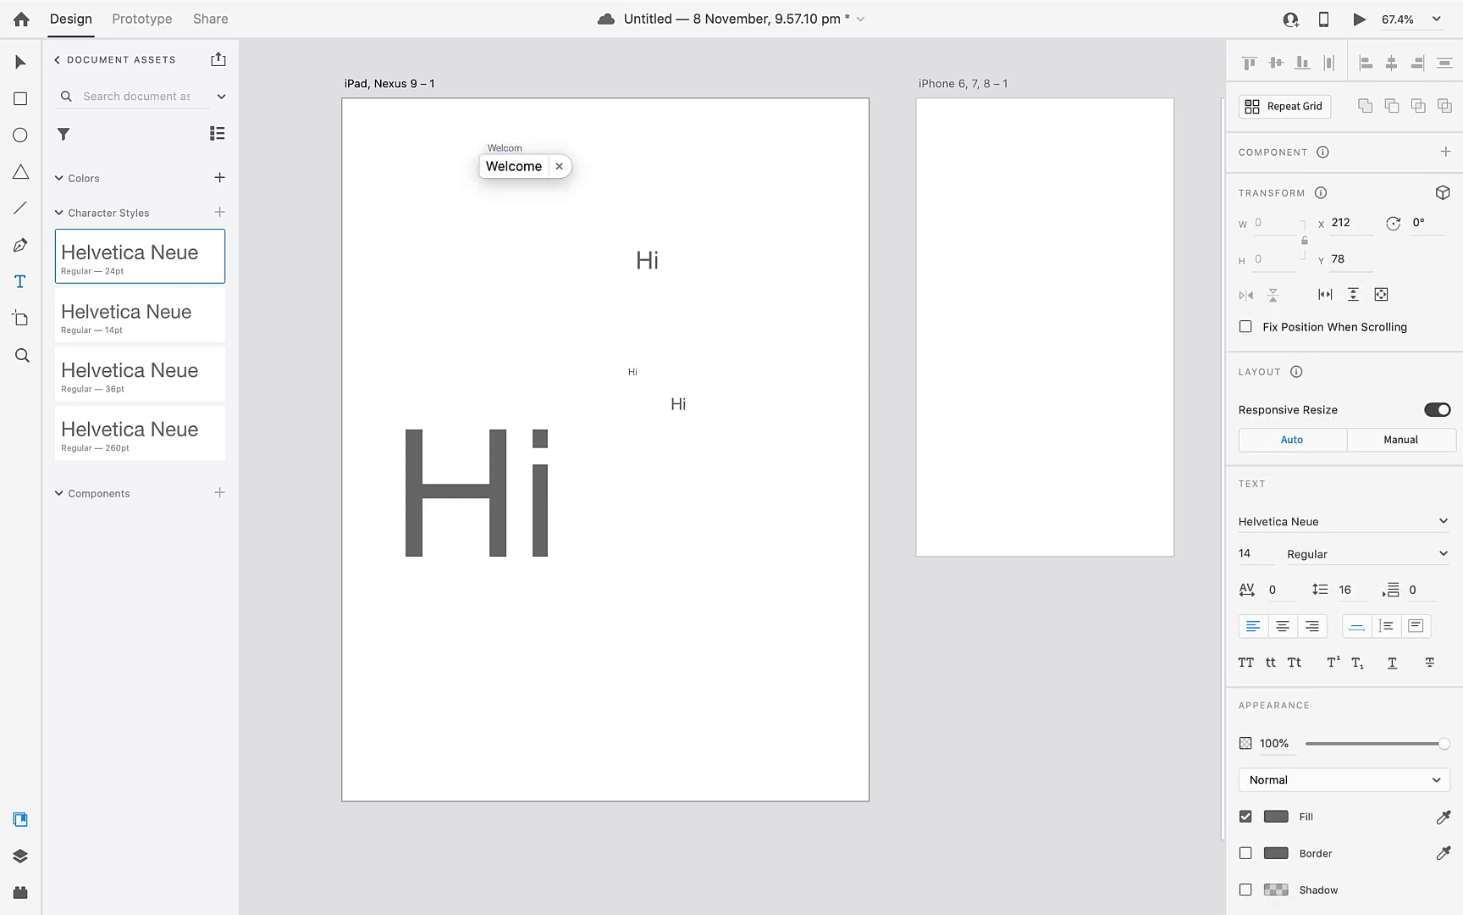
click(559, 166)
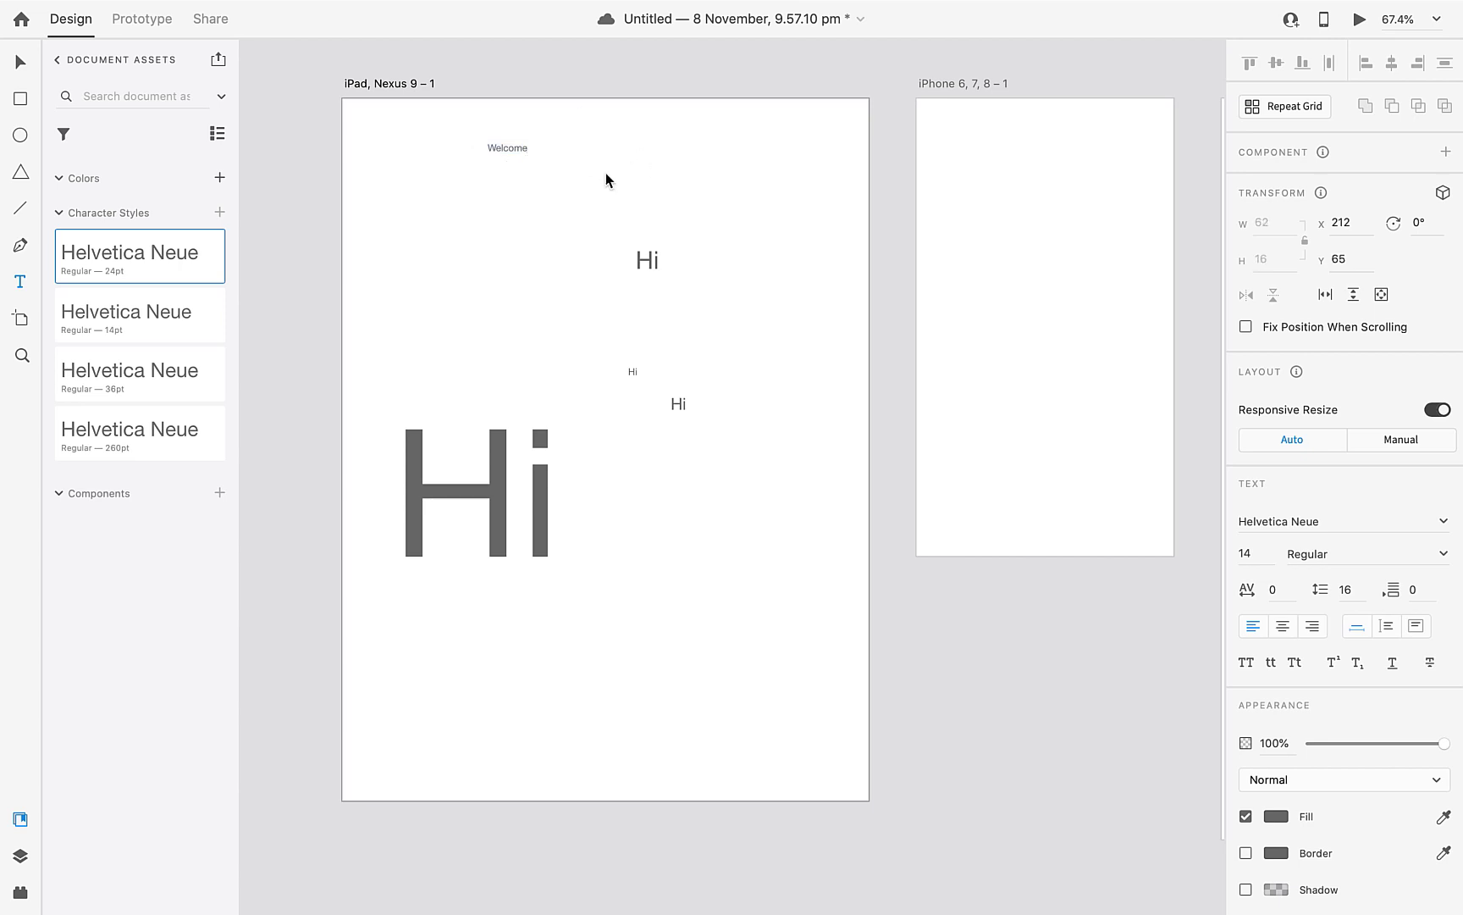
click(507, 147)
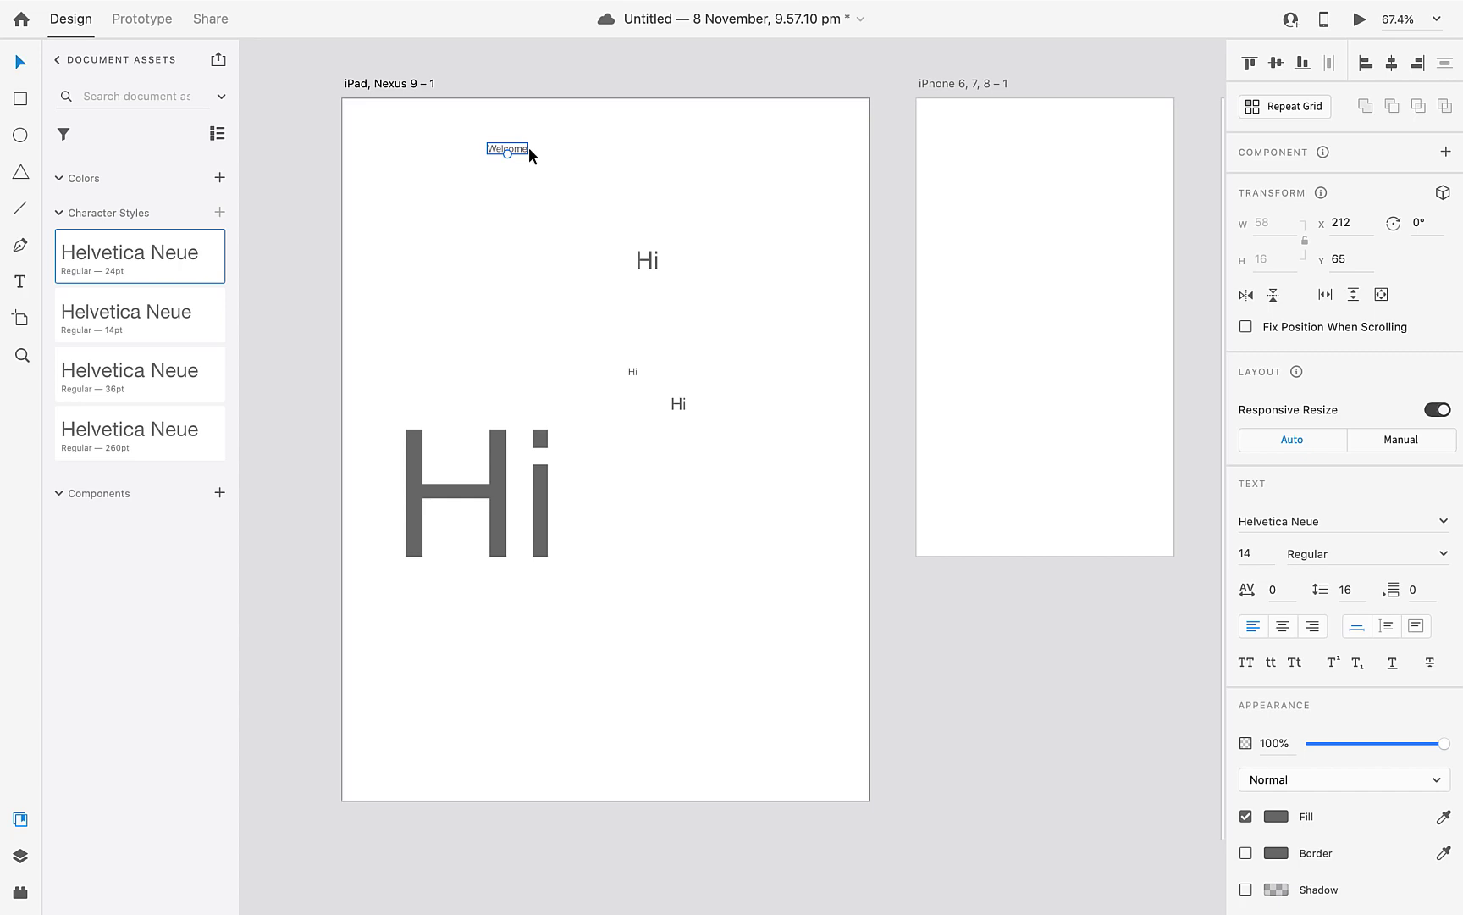
mouse_move(452, 156)
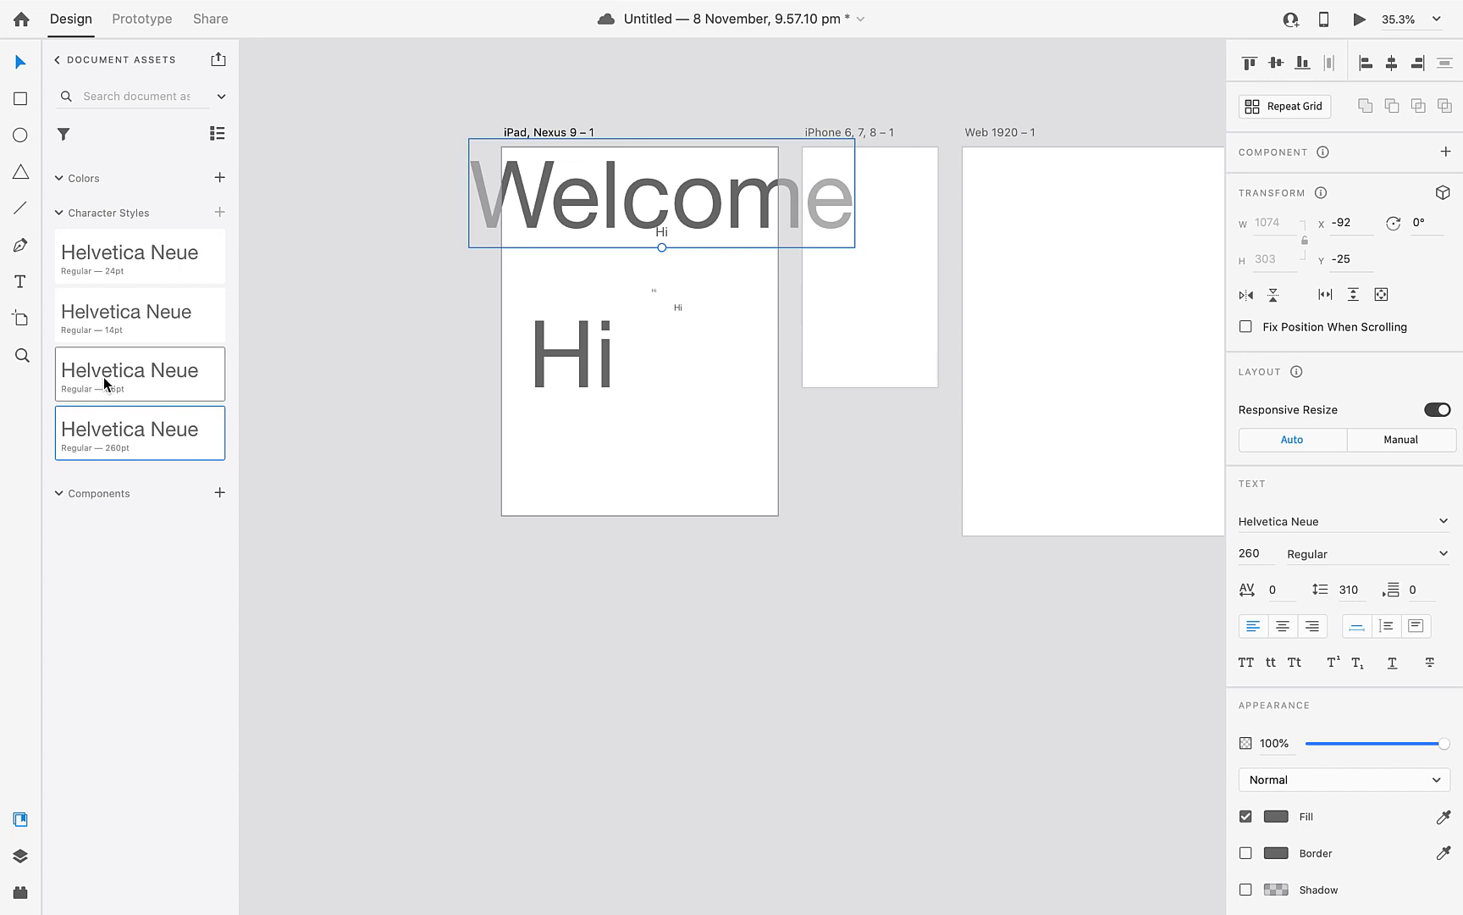
Apply the 36pt character style to Welcome and move it near the artboard's top-left.
click(138, 372)
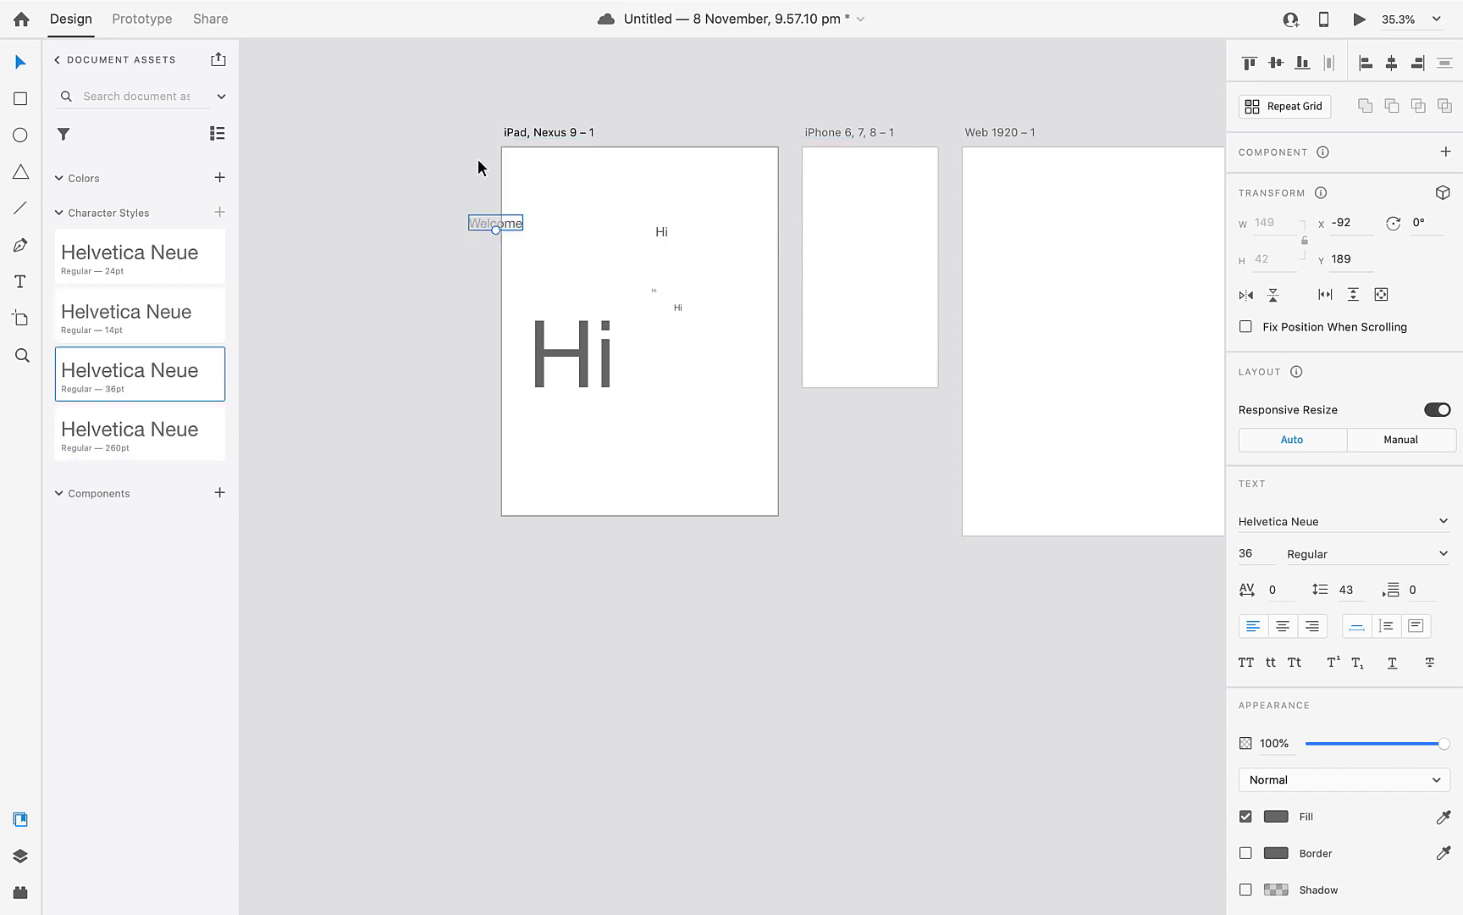
drag(493, 222, 592, 195)
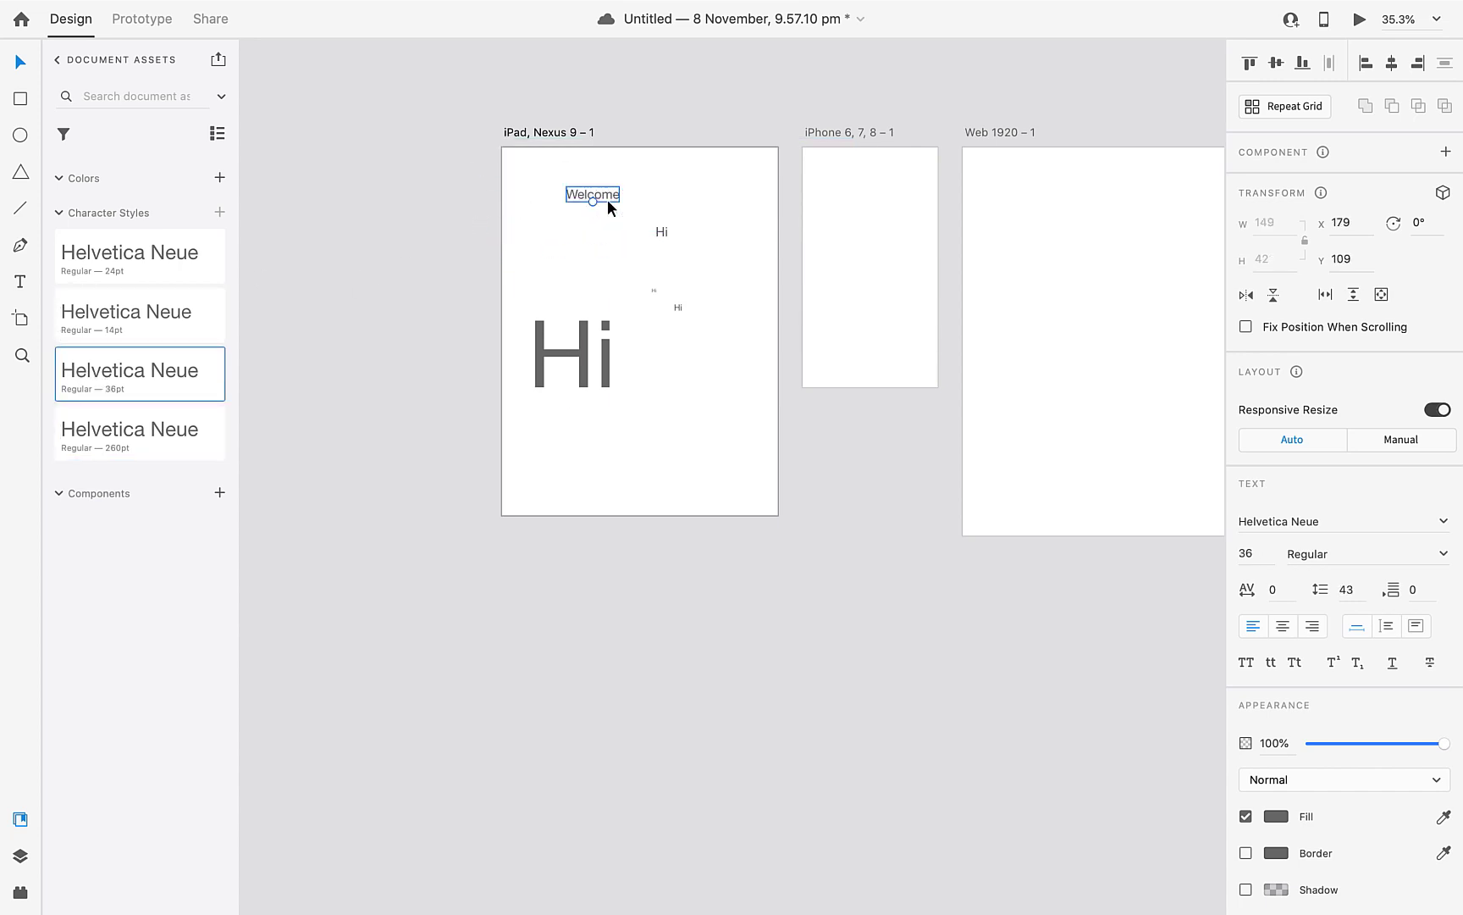
click(139, 315)
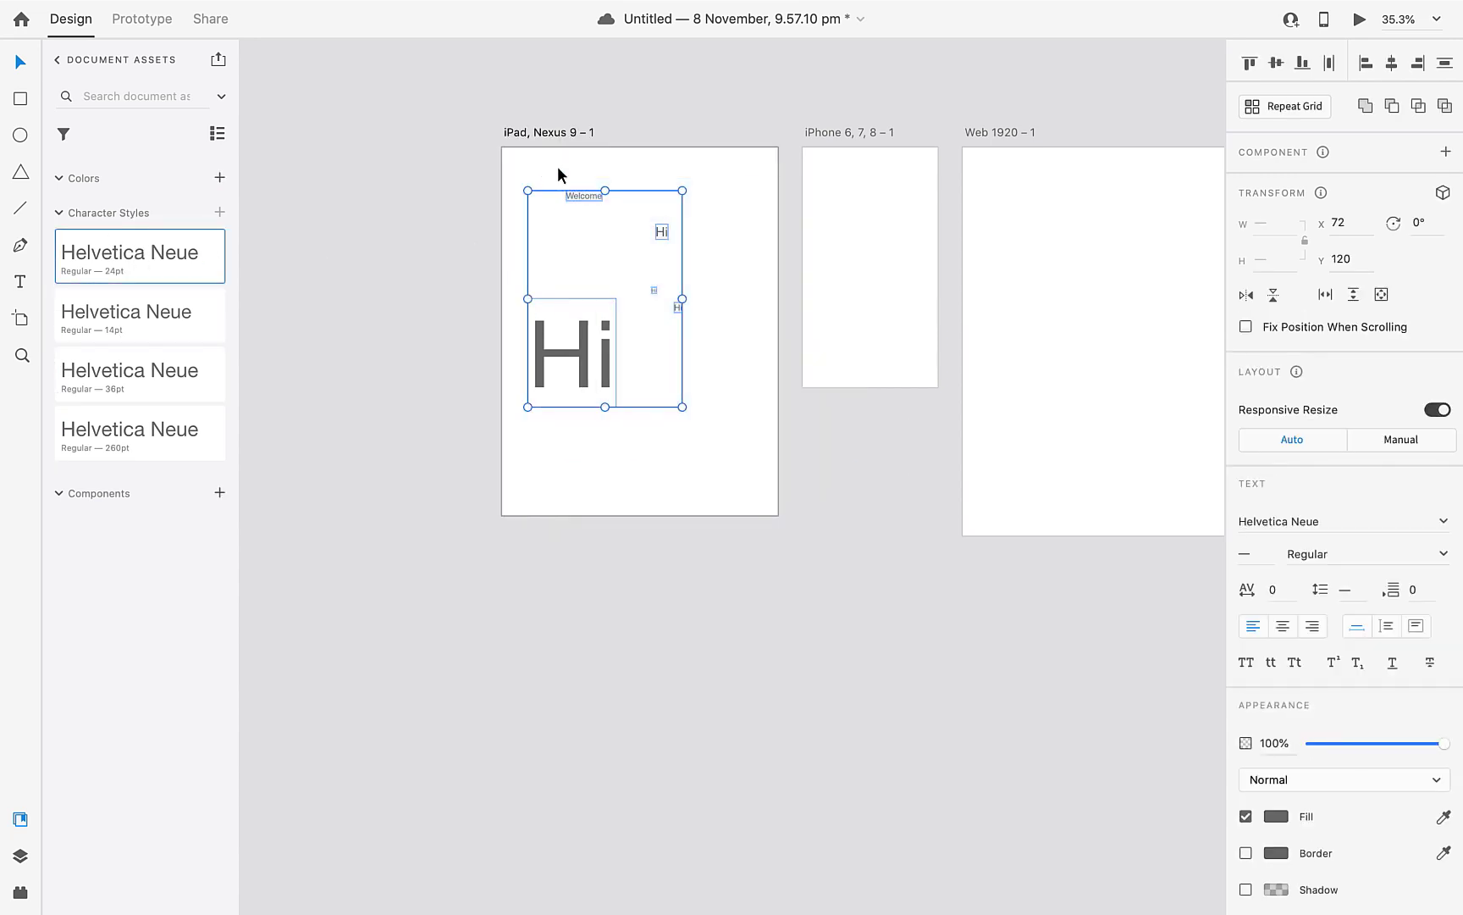
mouse_move(646, 495)
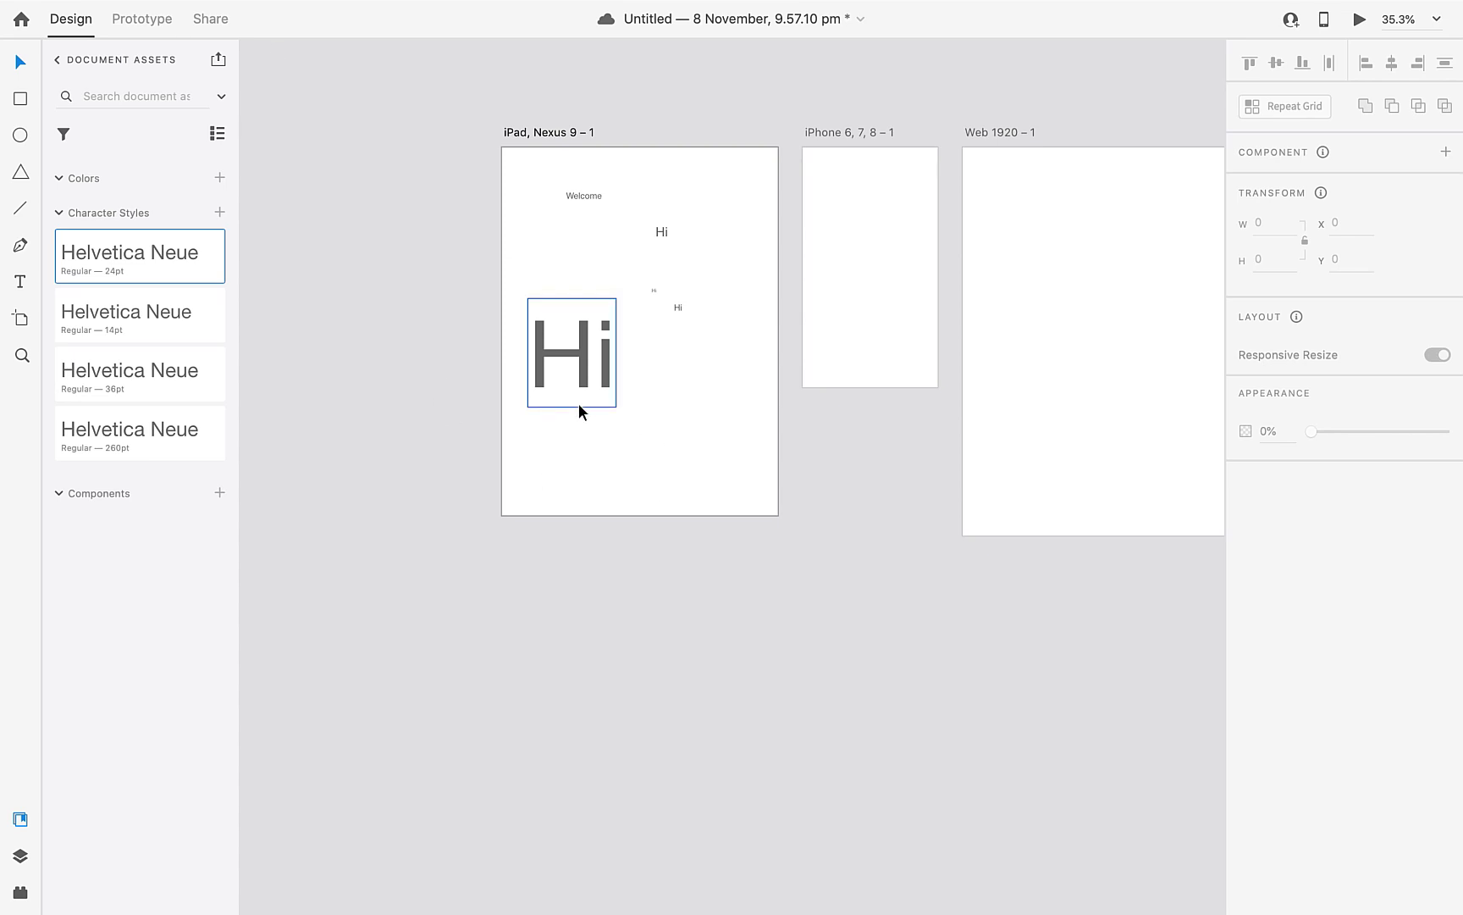
Draw a square below-right of the large Hi and give it a blue fill.
click(571, 353)
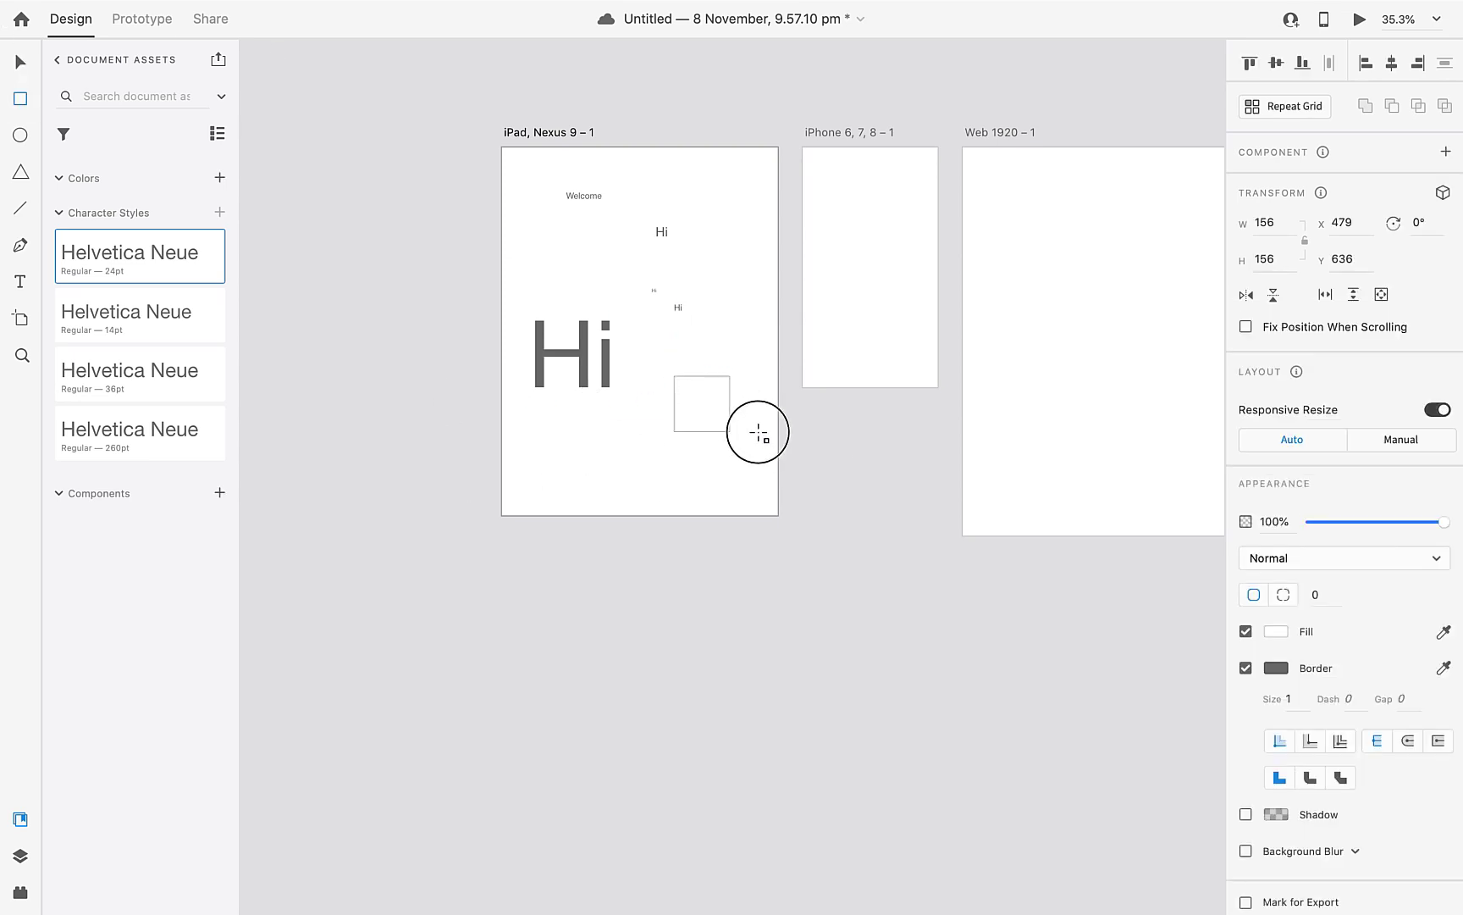
drag(730, 432, 712, 422)
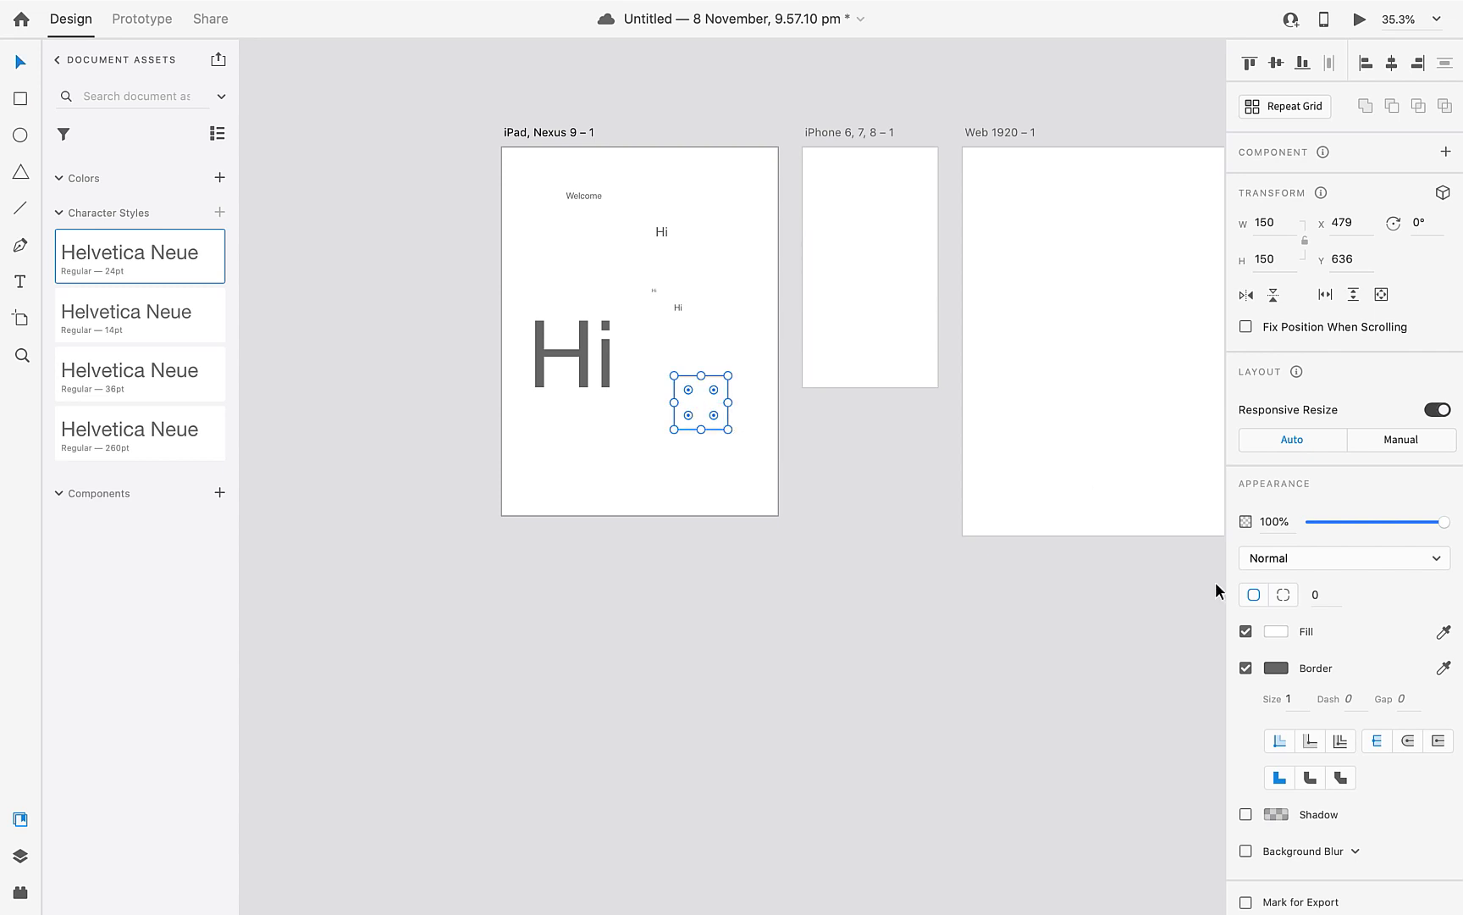
click(1275, 630)
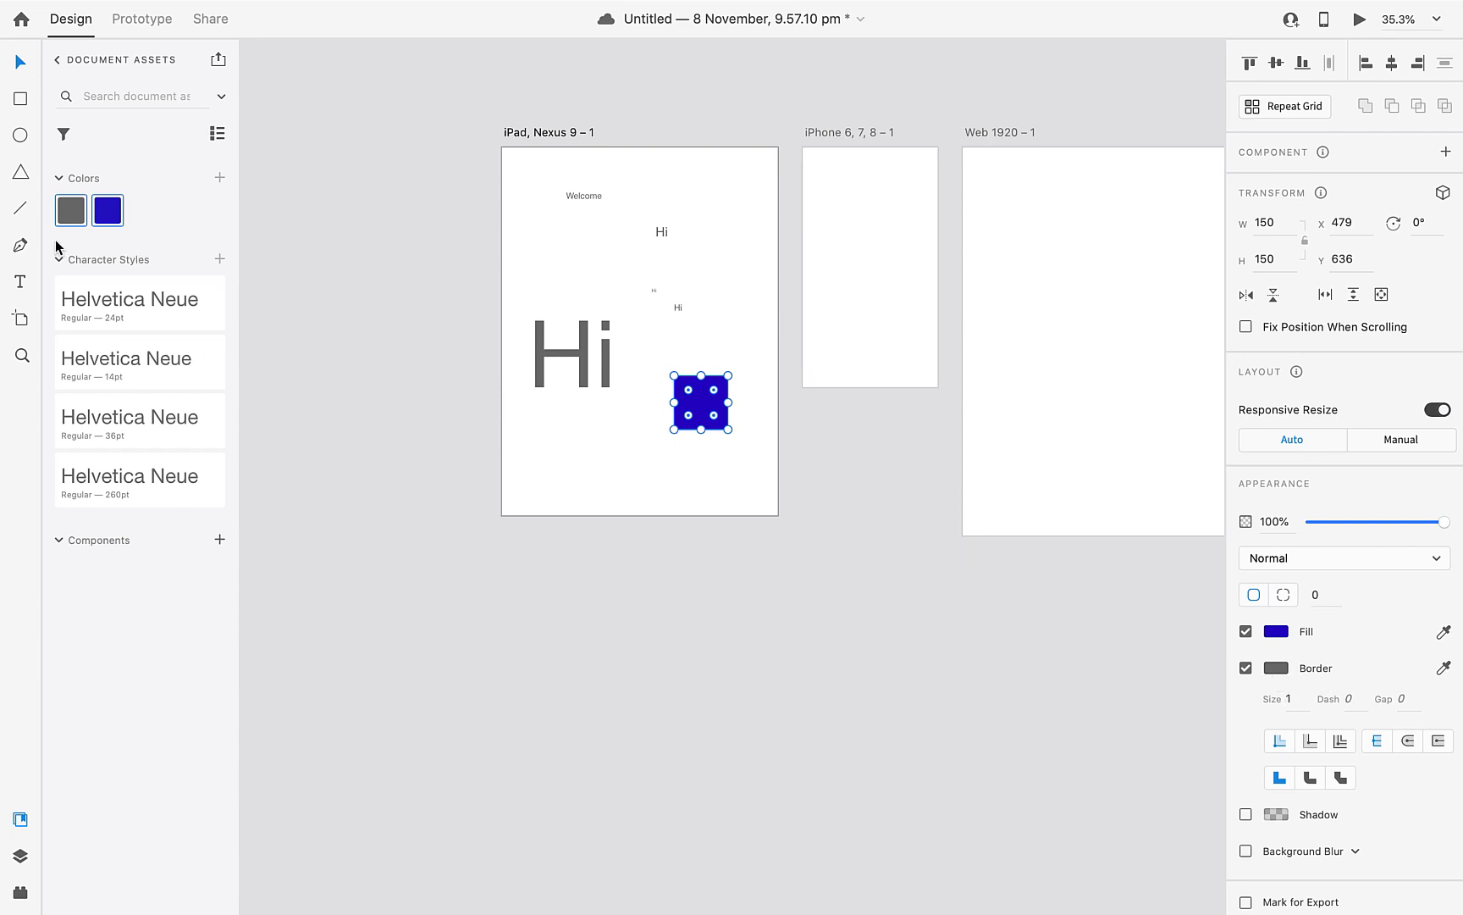
click(588, 433)
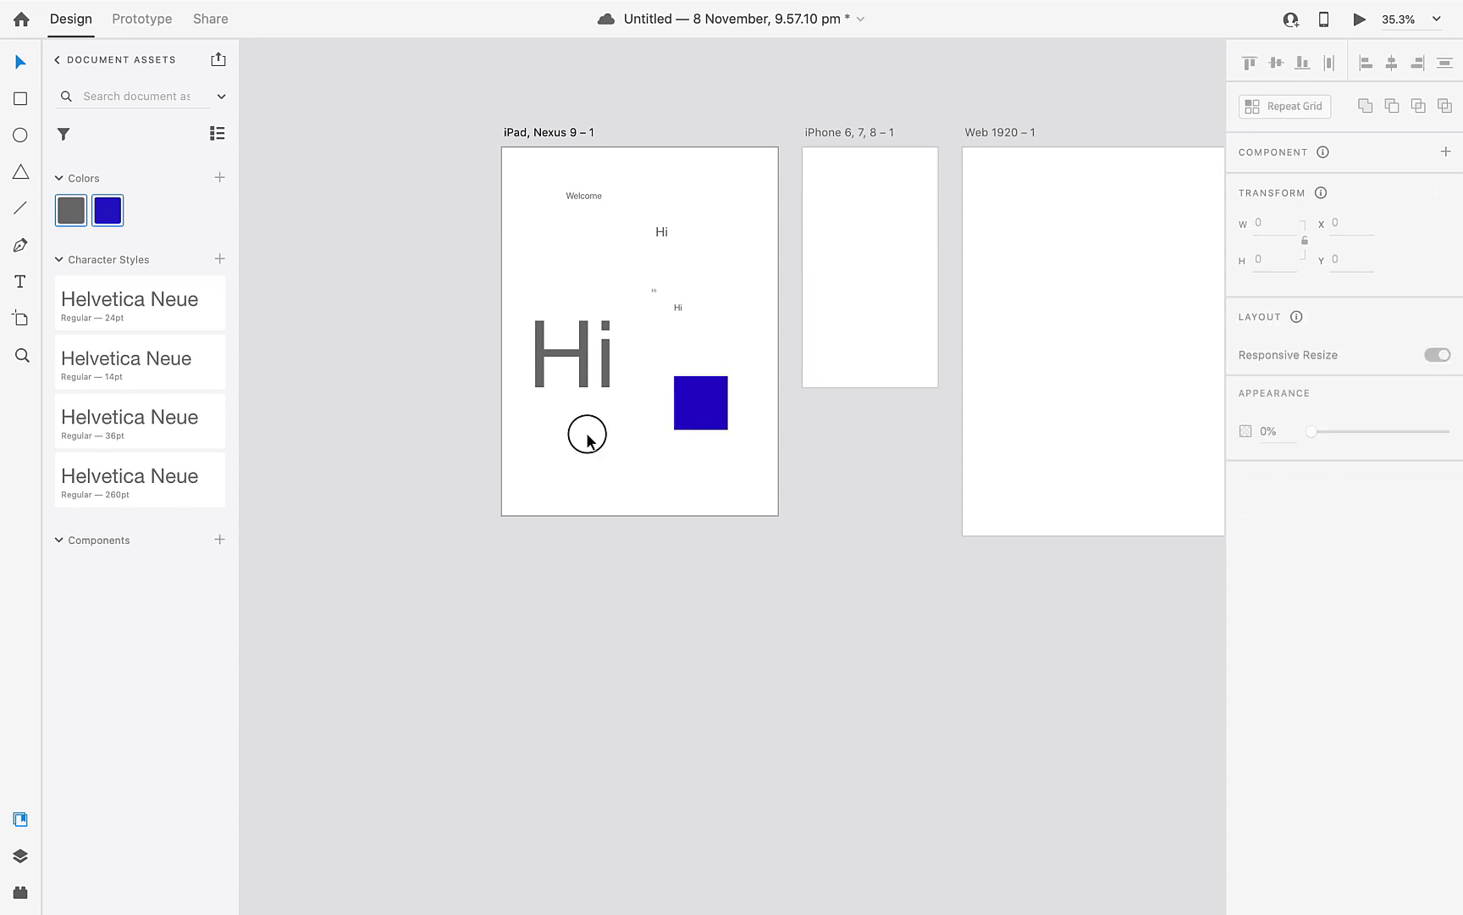
Option-drag a borderless copy below-left, fill it pink and save pink as a document colour.
click(700, 401)
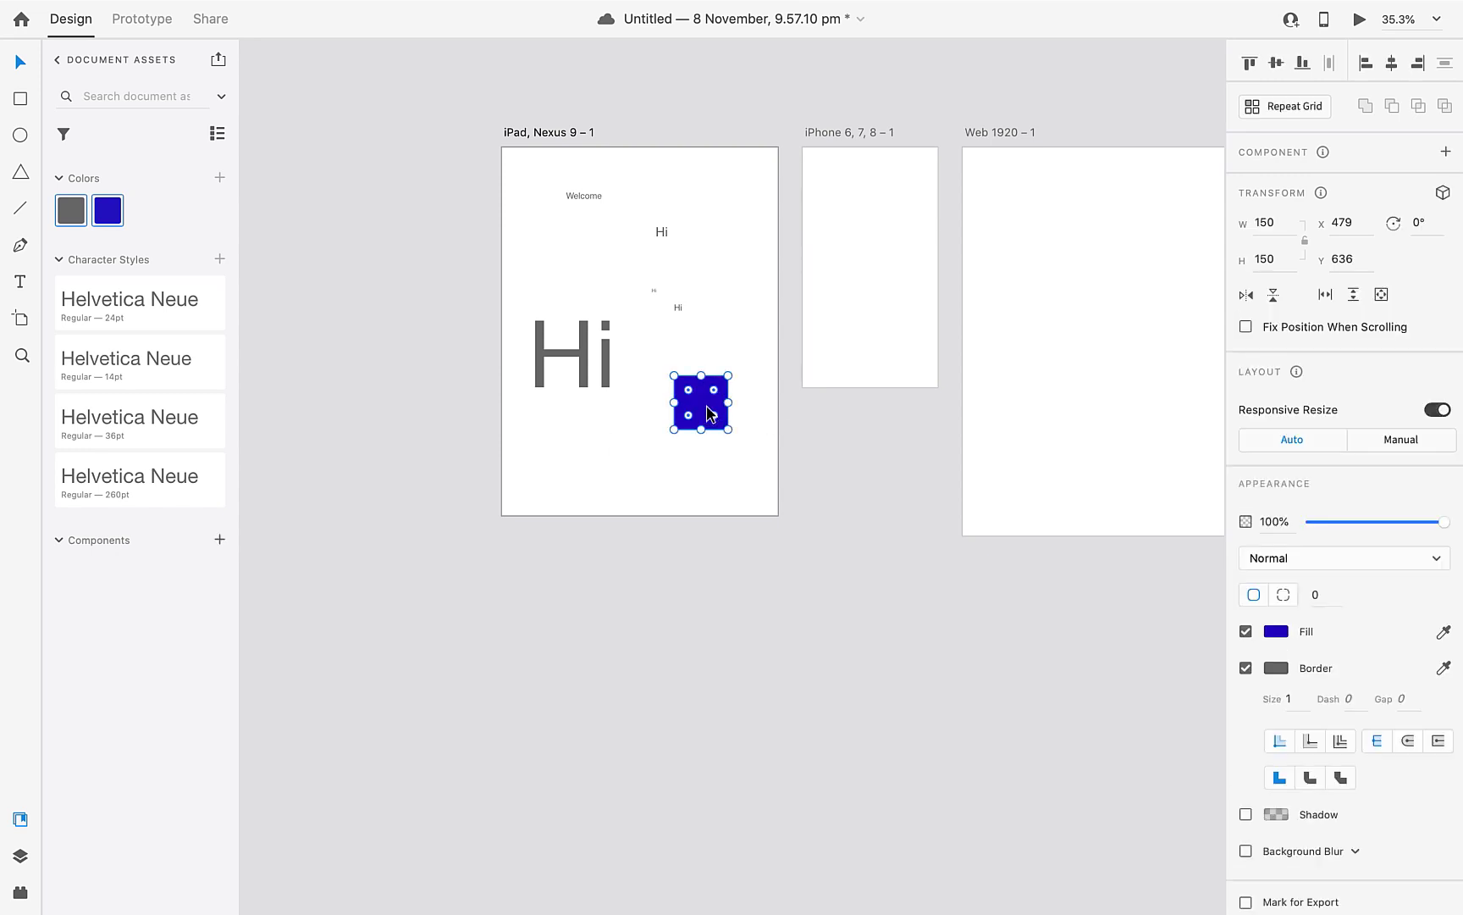
drag(699, 401, 654, 441)
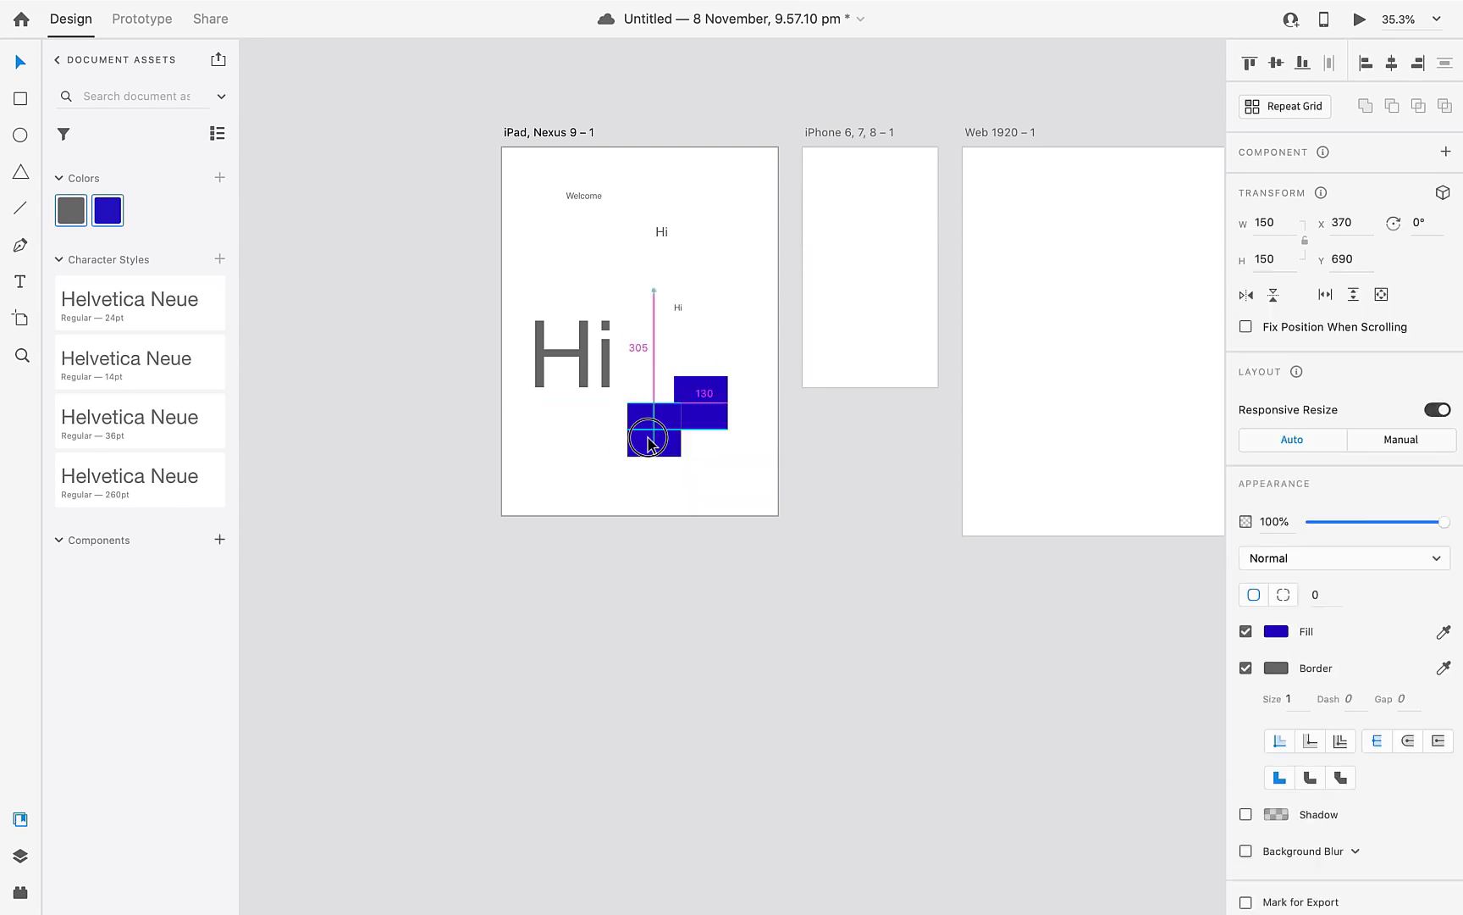
drag(654, 439, 625, 447)
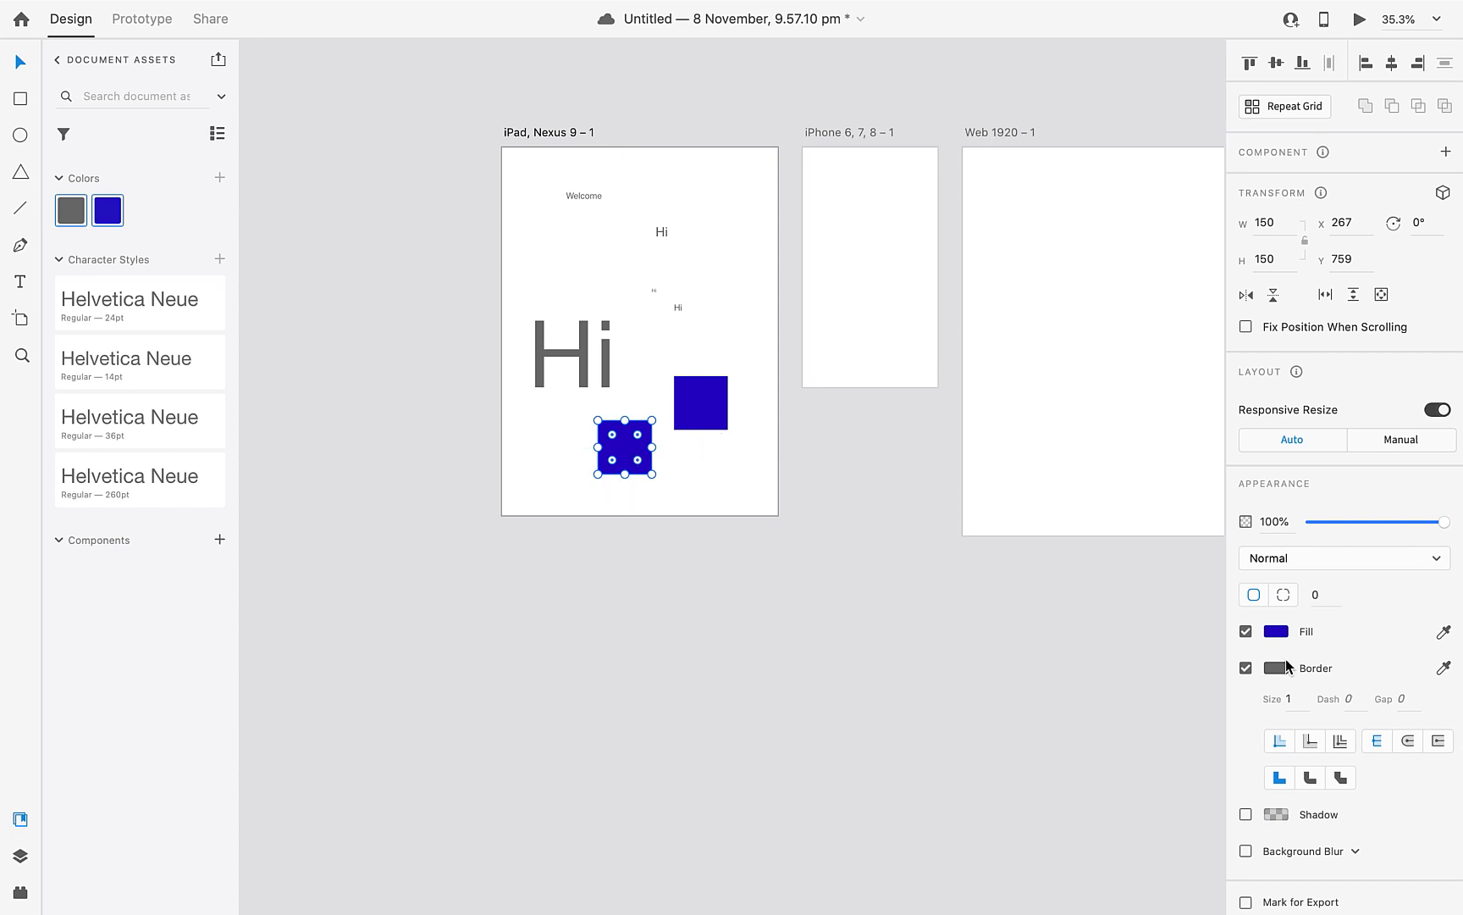
click(1246, 668)
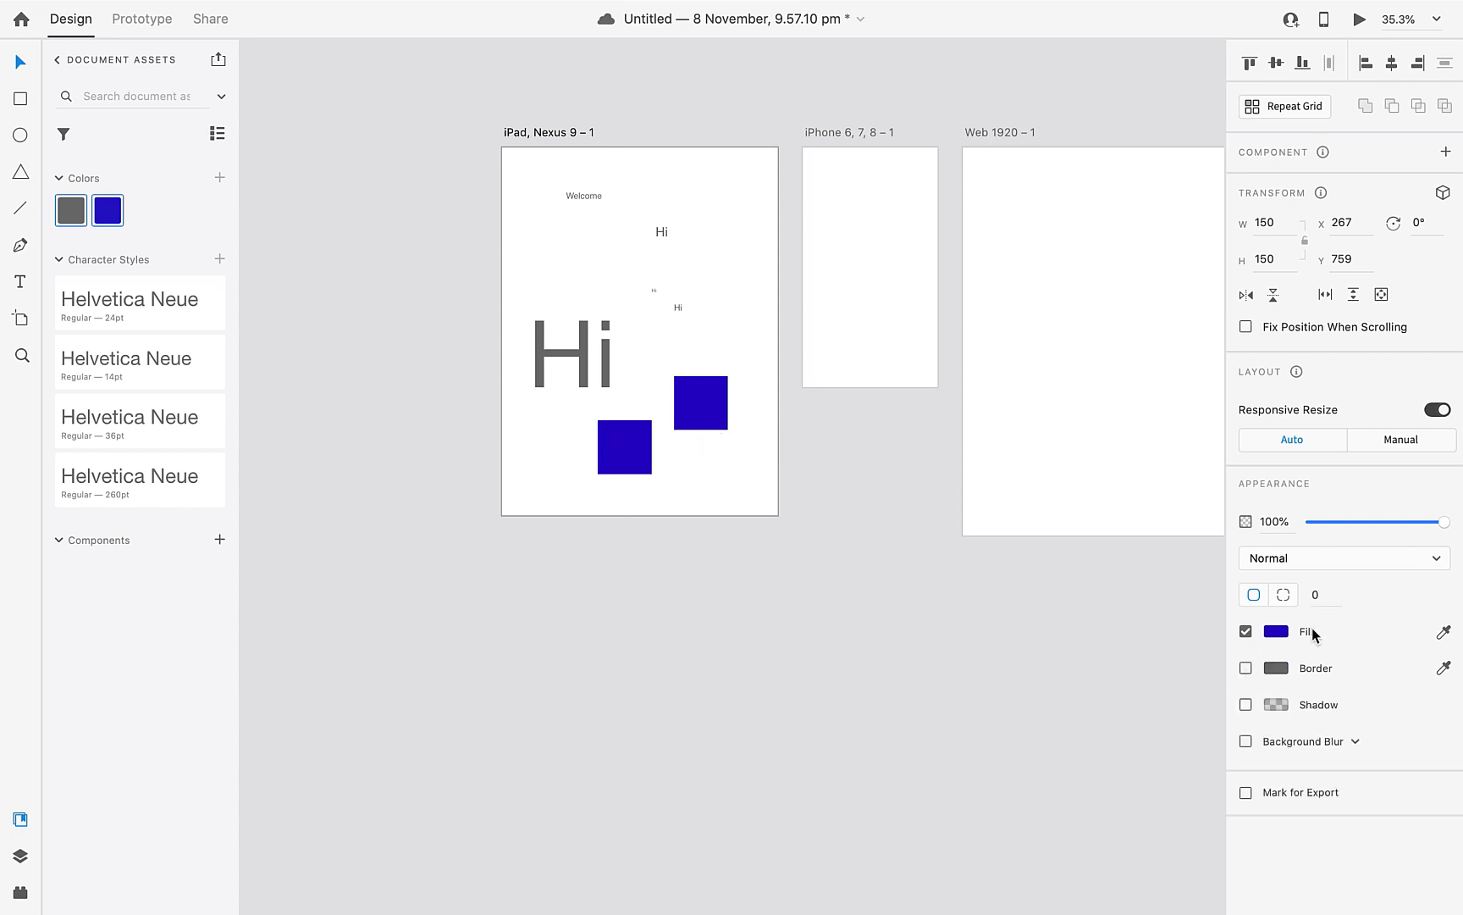
click(1273, 630)
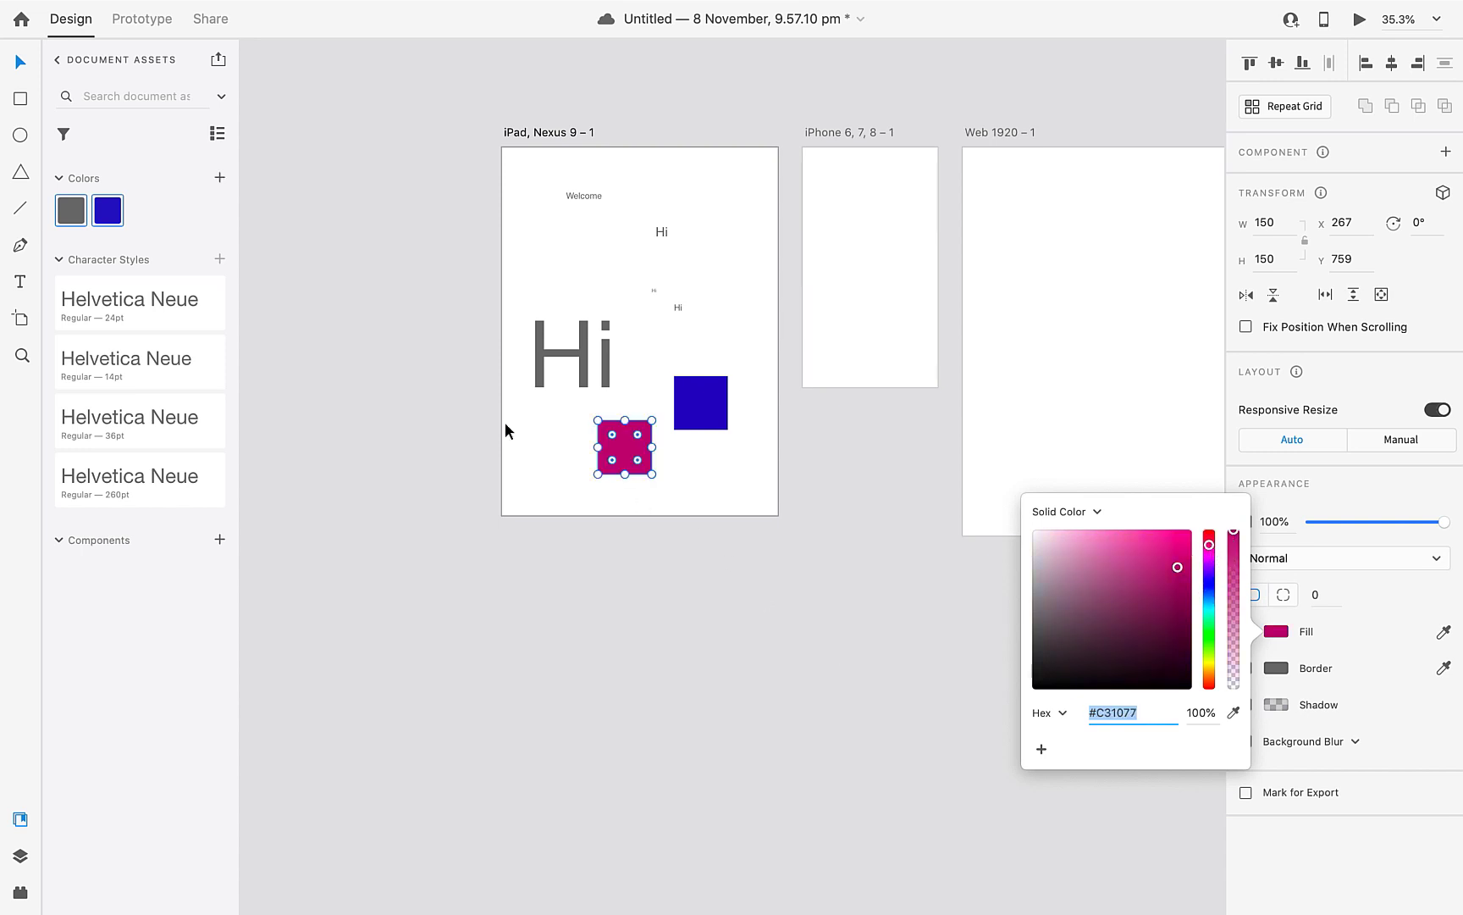
click(204, 154)
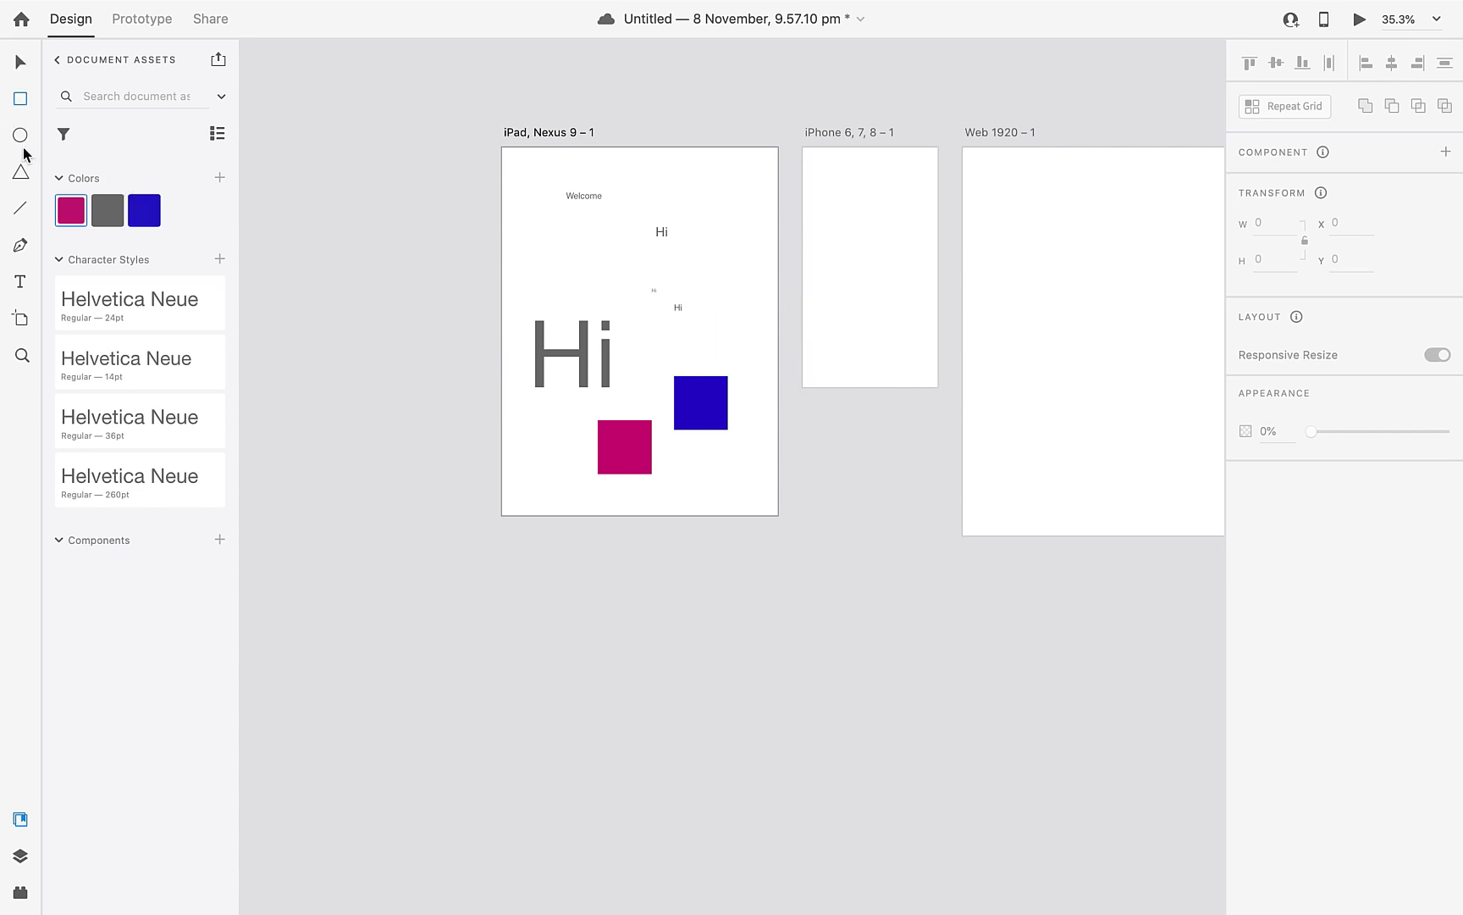
Draw a borderless circle overlapping the blue square, filled with the saved pink.
drag(501, 331, 771, 330)
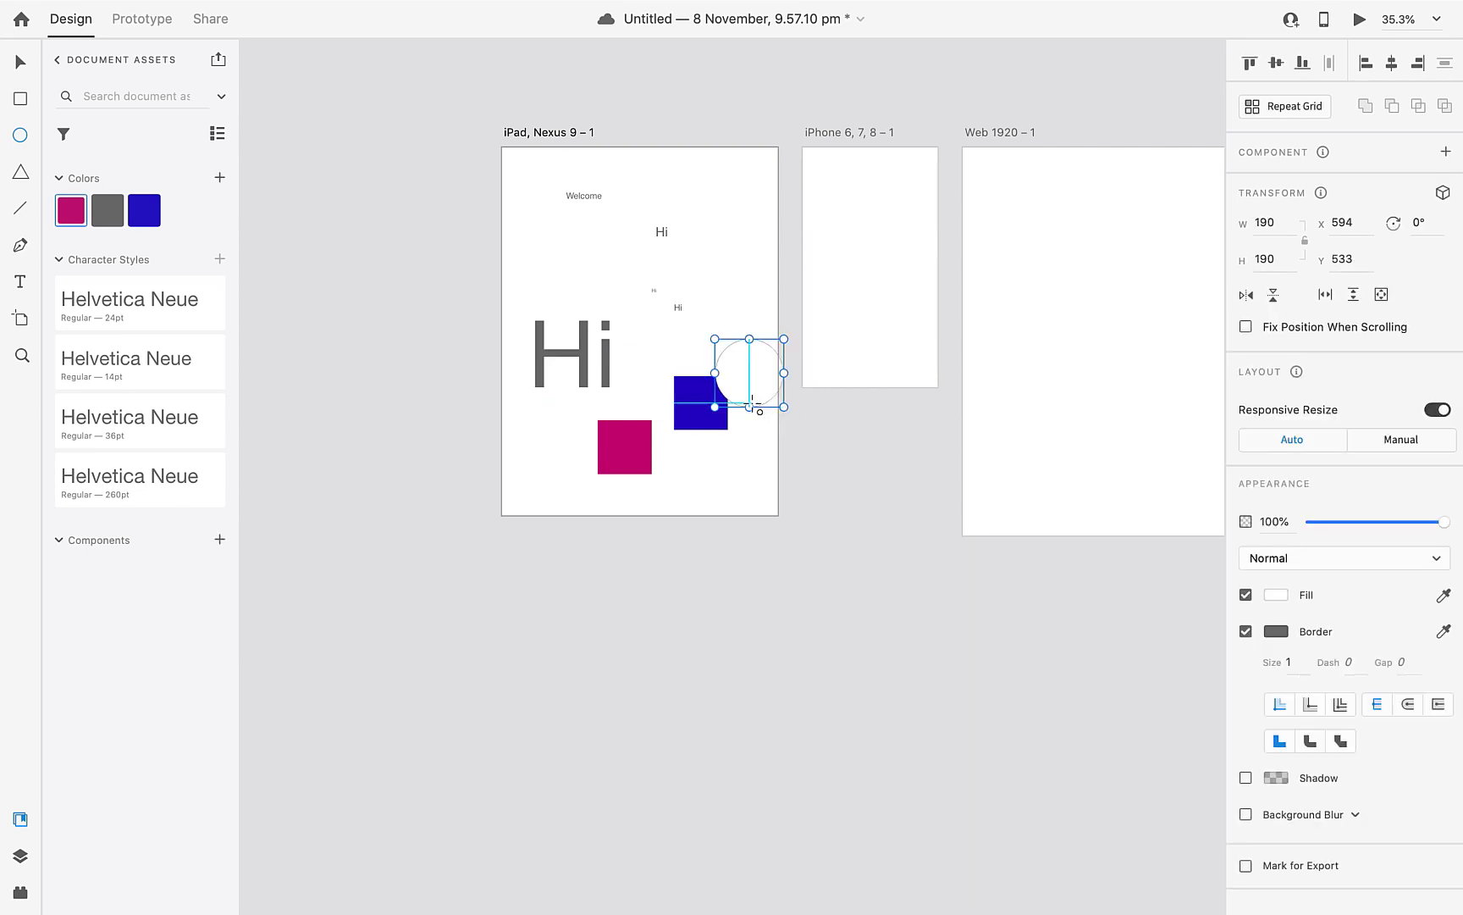
drag(737, 372, 723, 383)
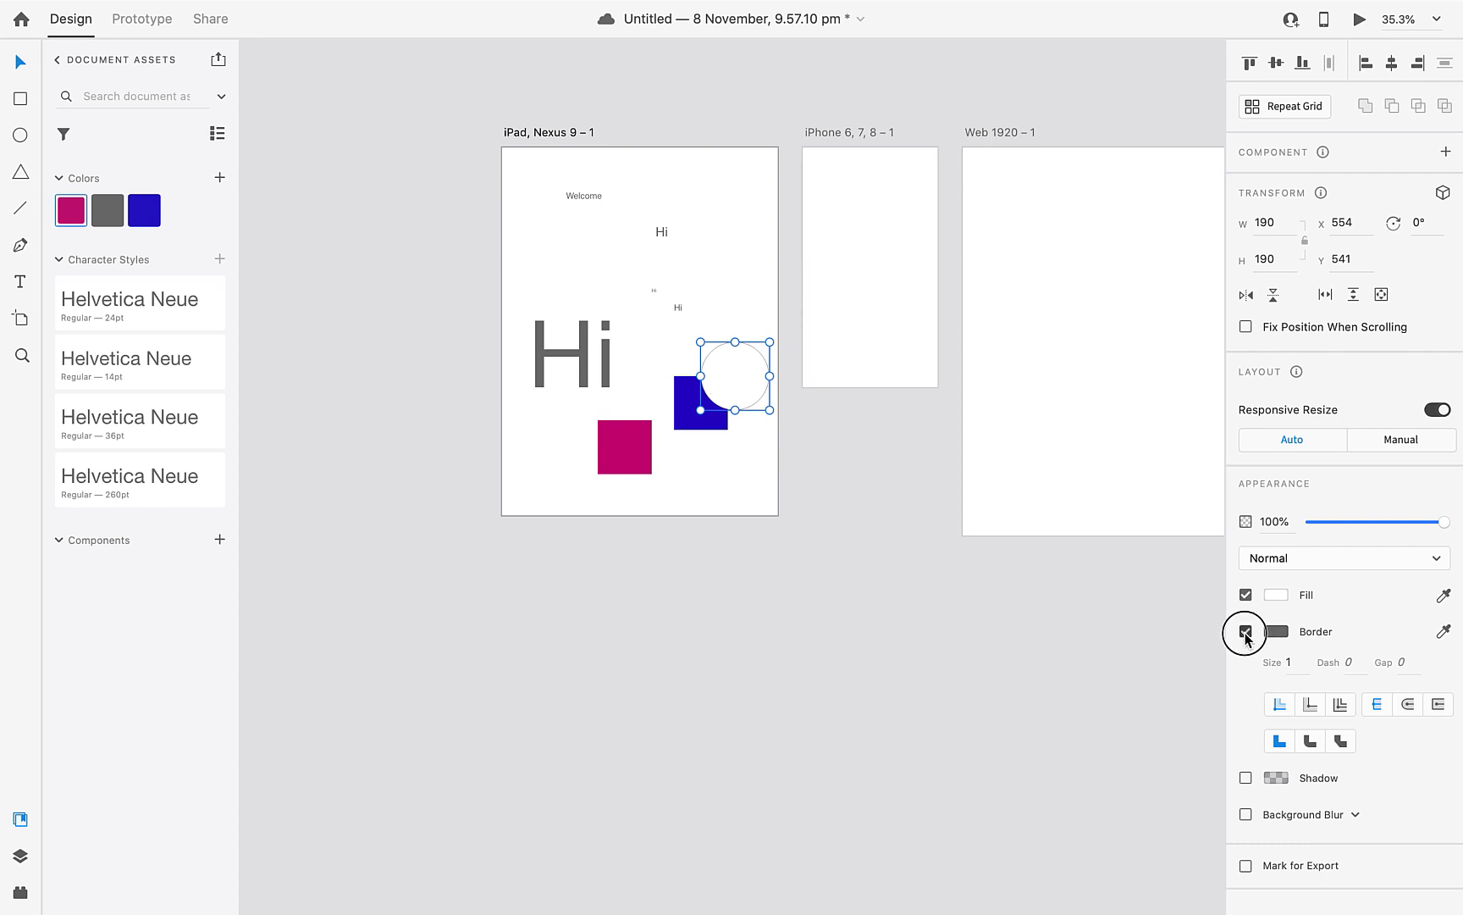
click(1245, 630)
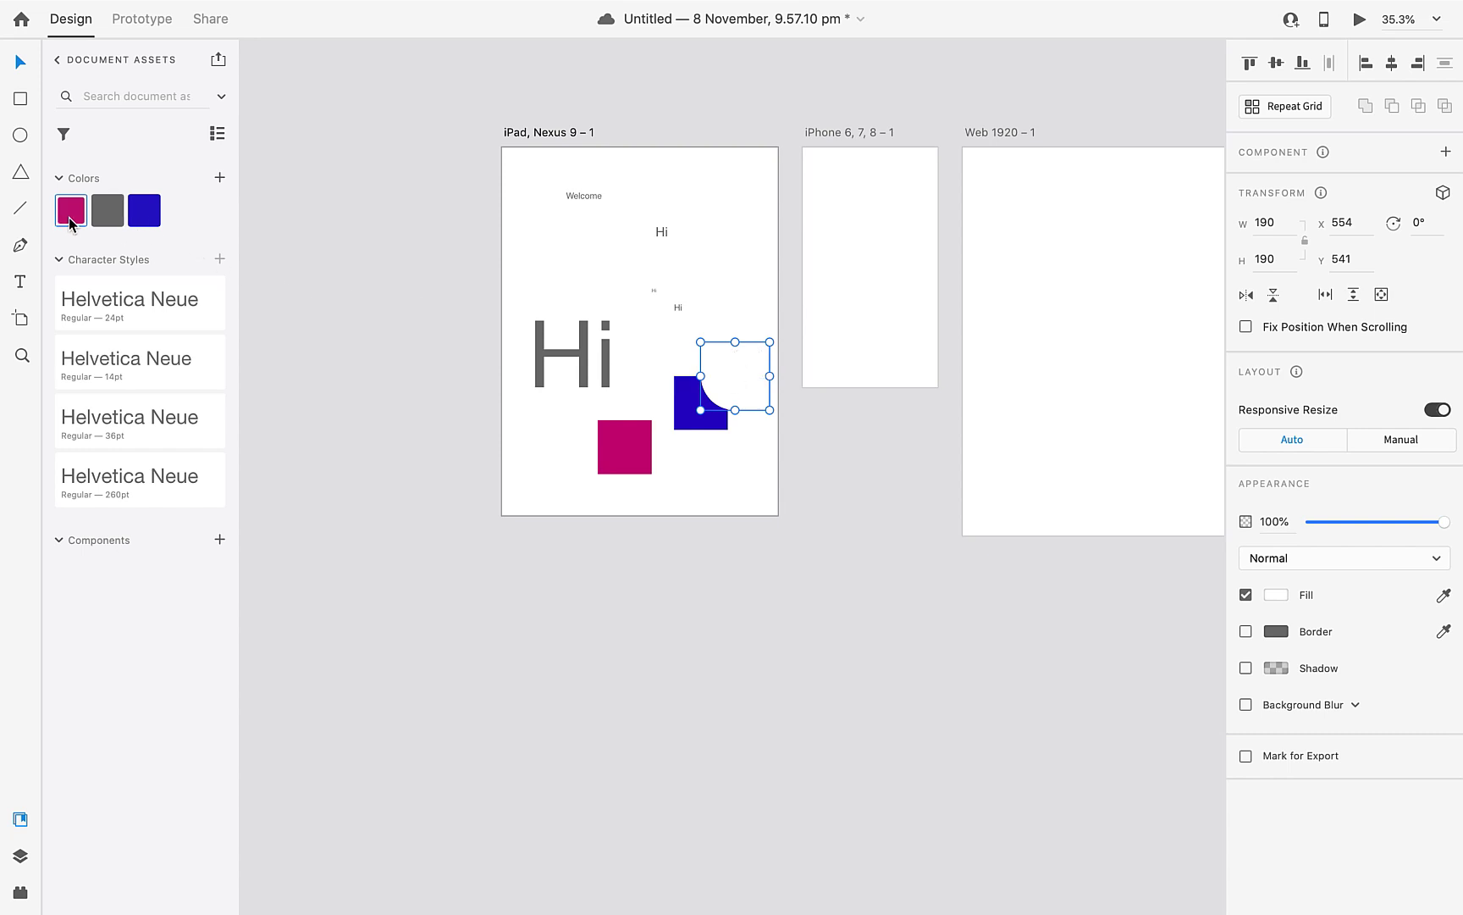
click(69, 210)
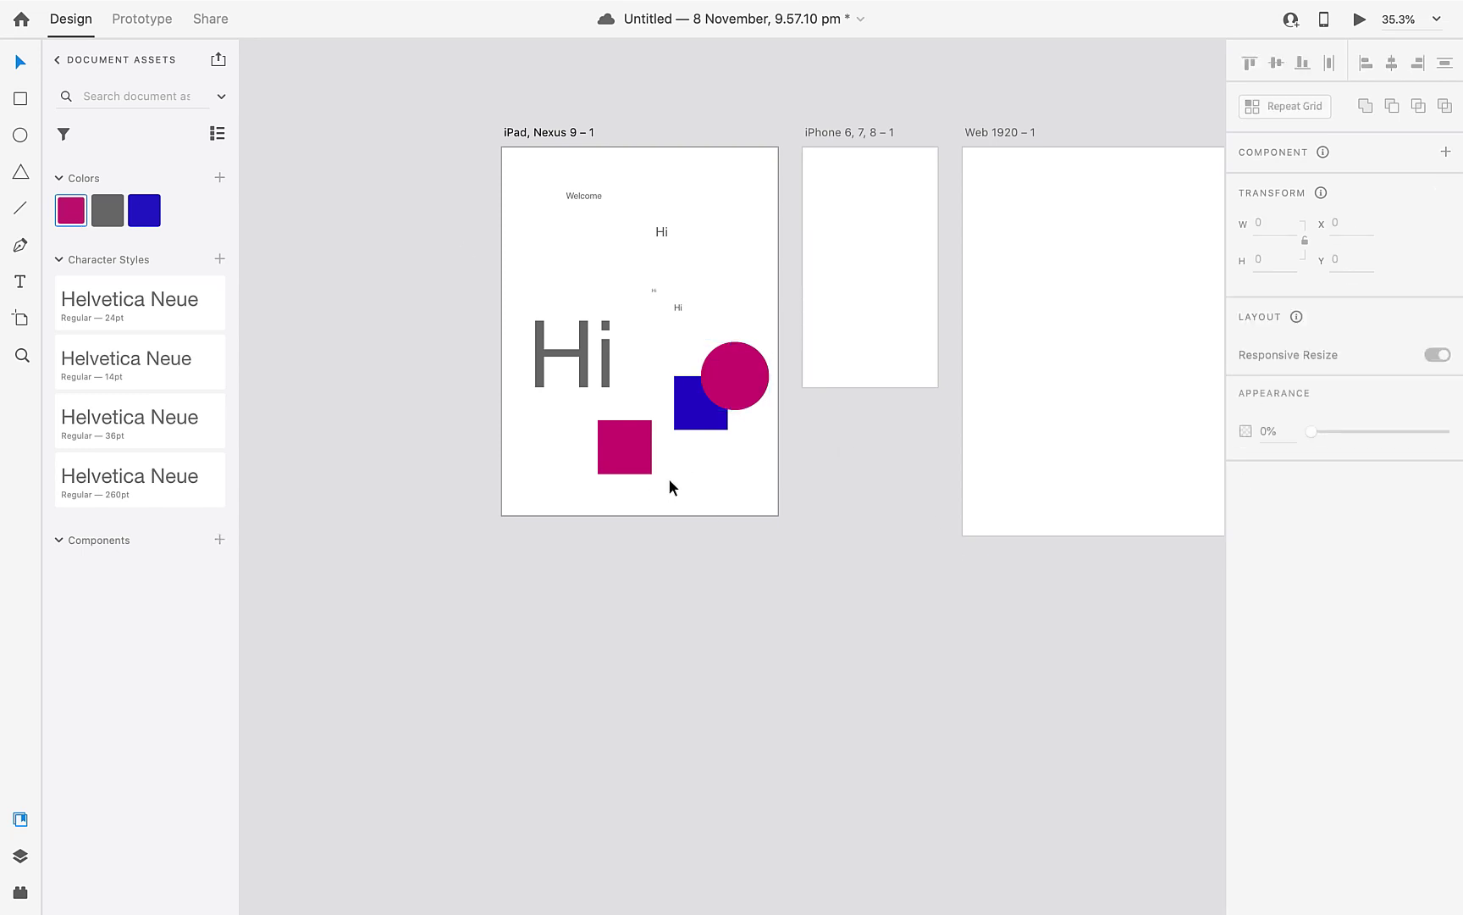
mouse_move(777, 512)
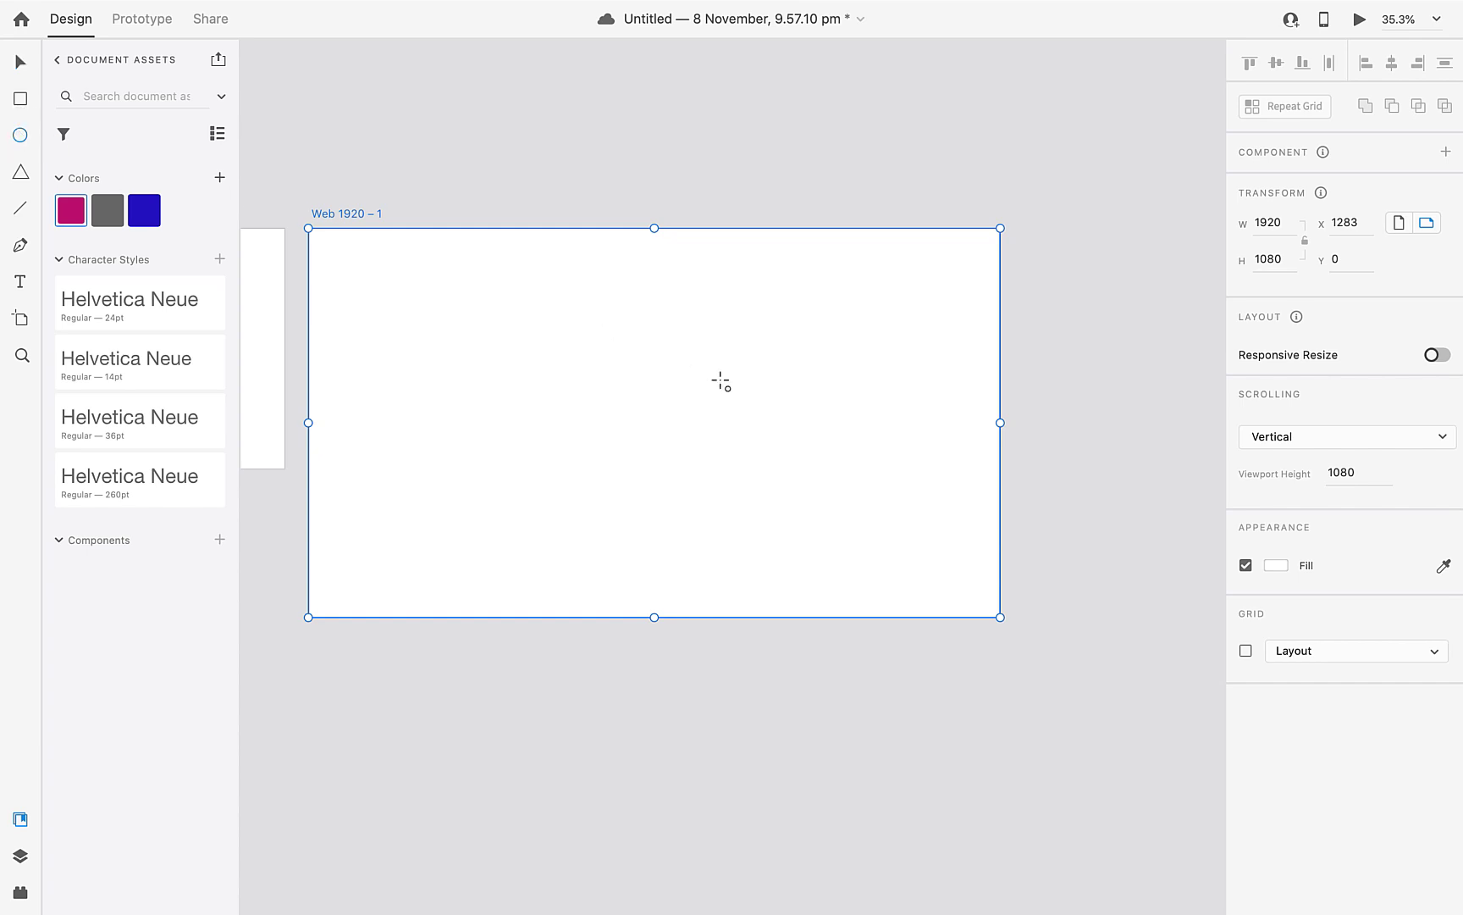
Draw a circle on the Web 1920 artboard filled with the saved blue.
drag(690, 344, 847, 501)
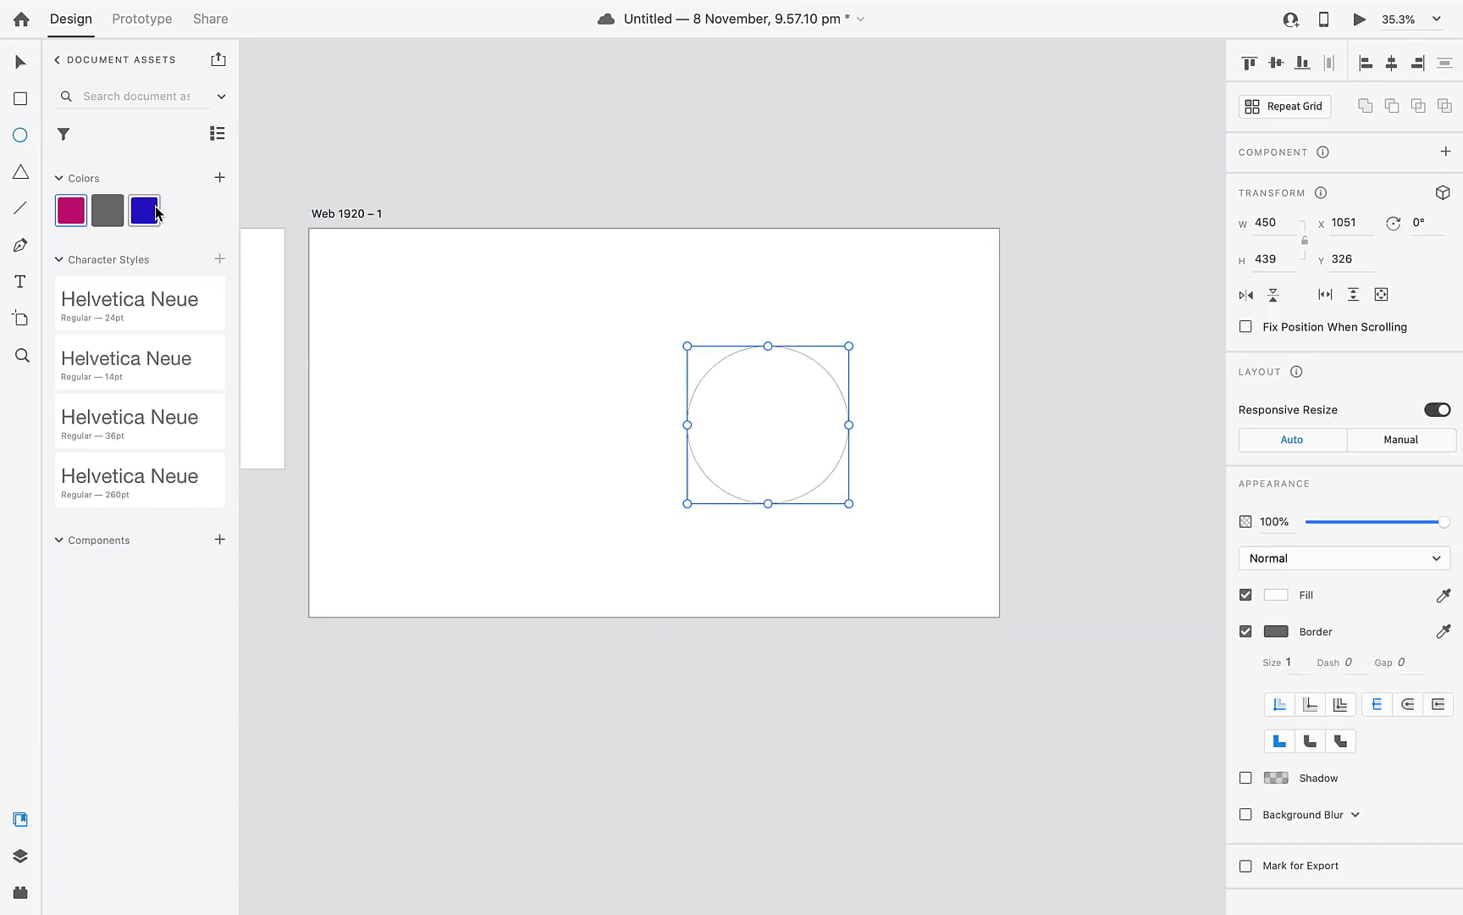
click(144, 210)
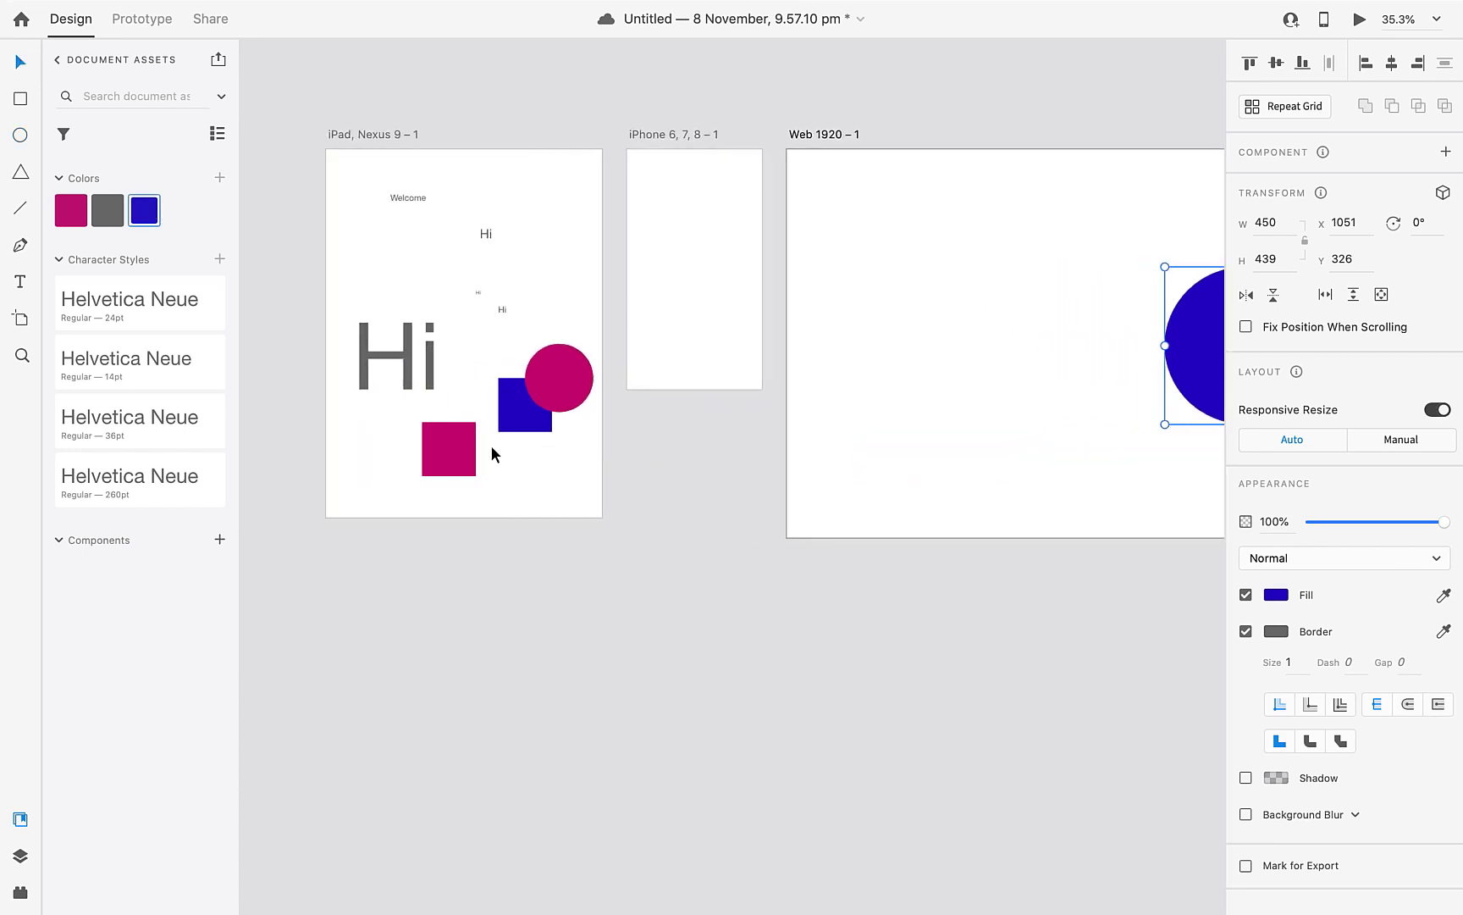
scroll(down, 3)
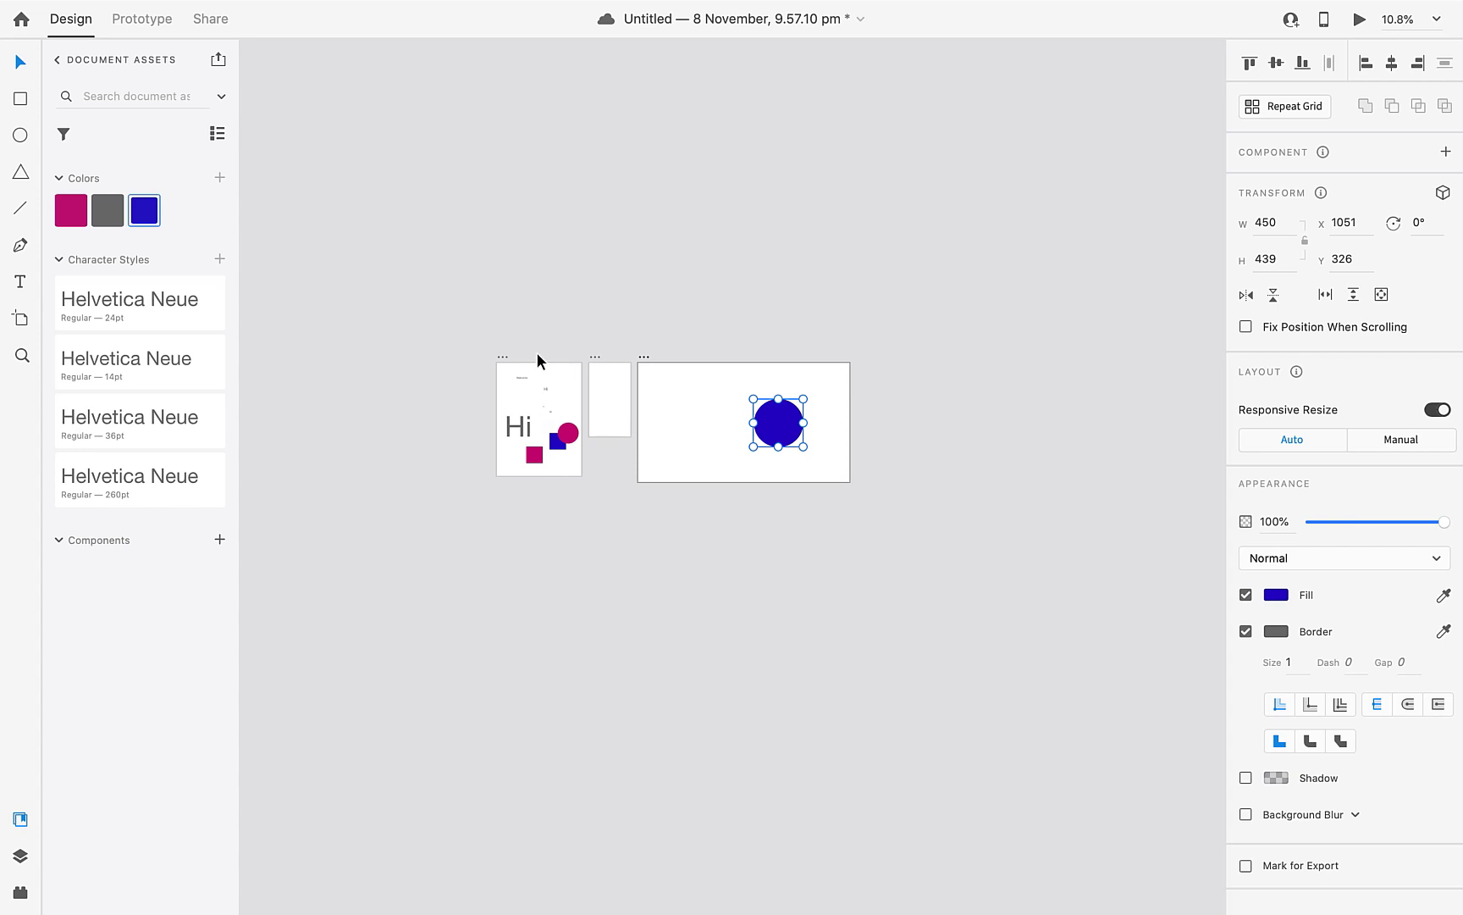
mouse_move(440, 530)
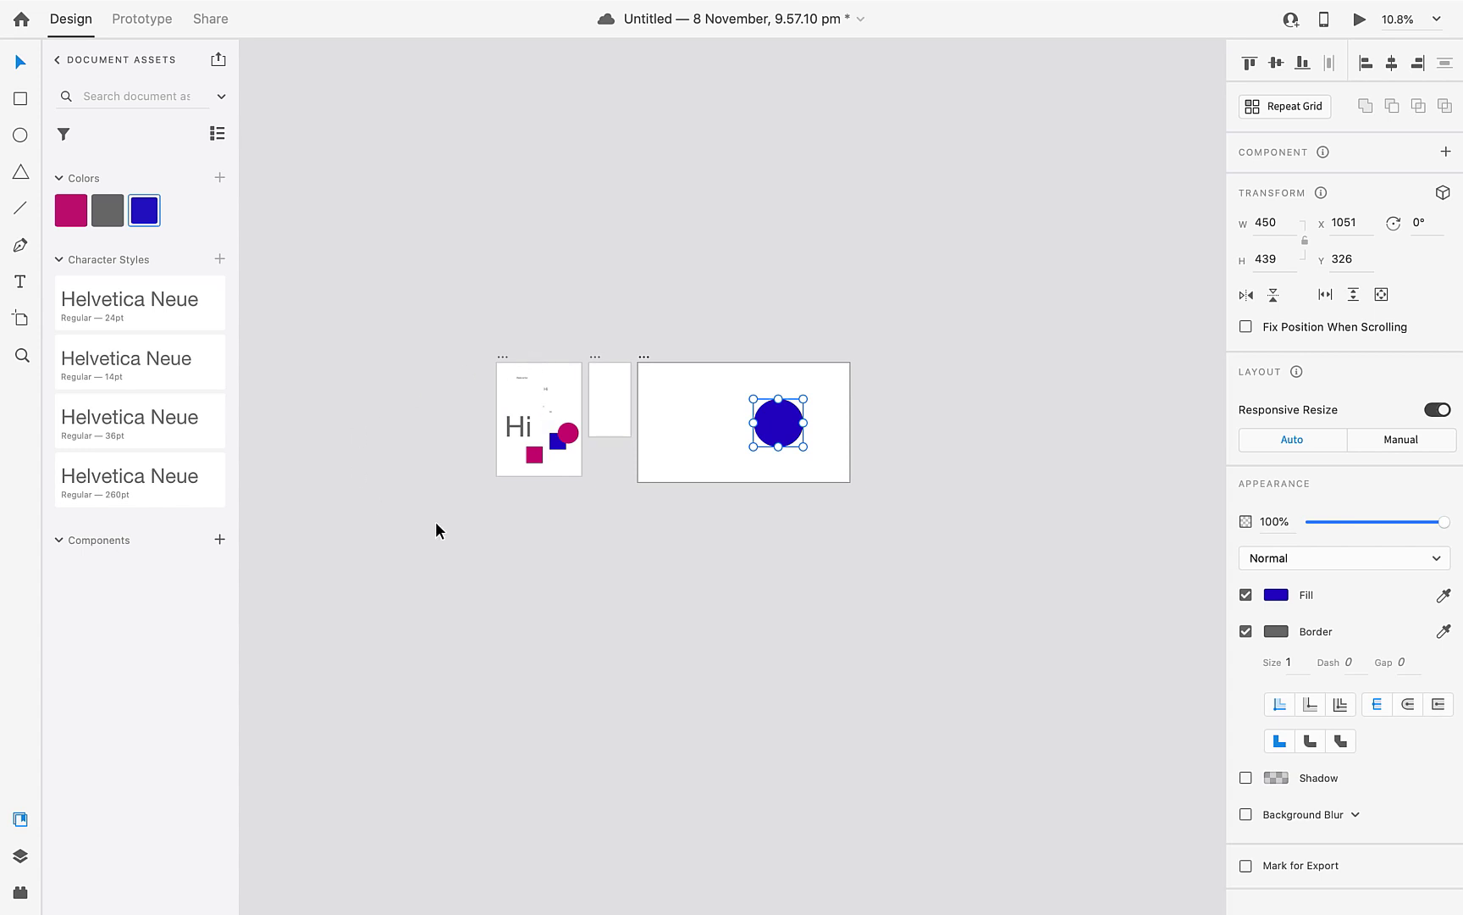
mouse_move(483, 550)
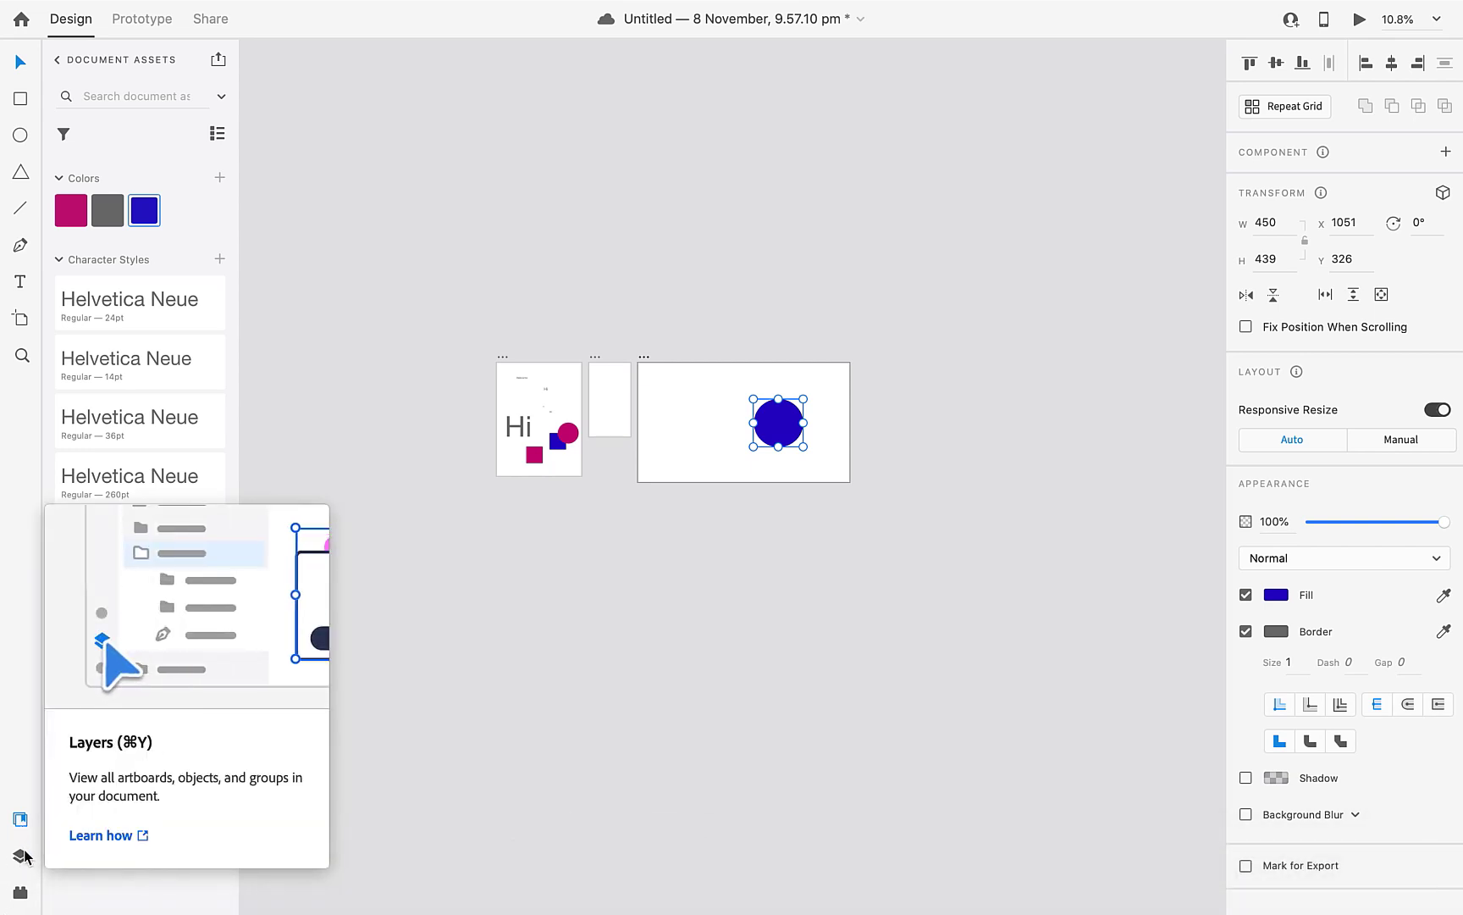
Show the Layers panel listing the iPad artboard's ellipse, rectangles and texts.
click(21, 855)
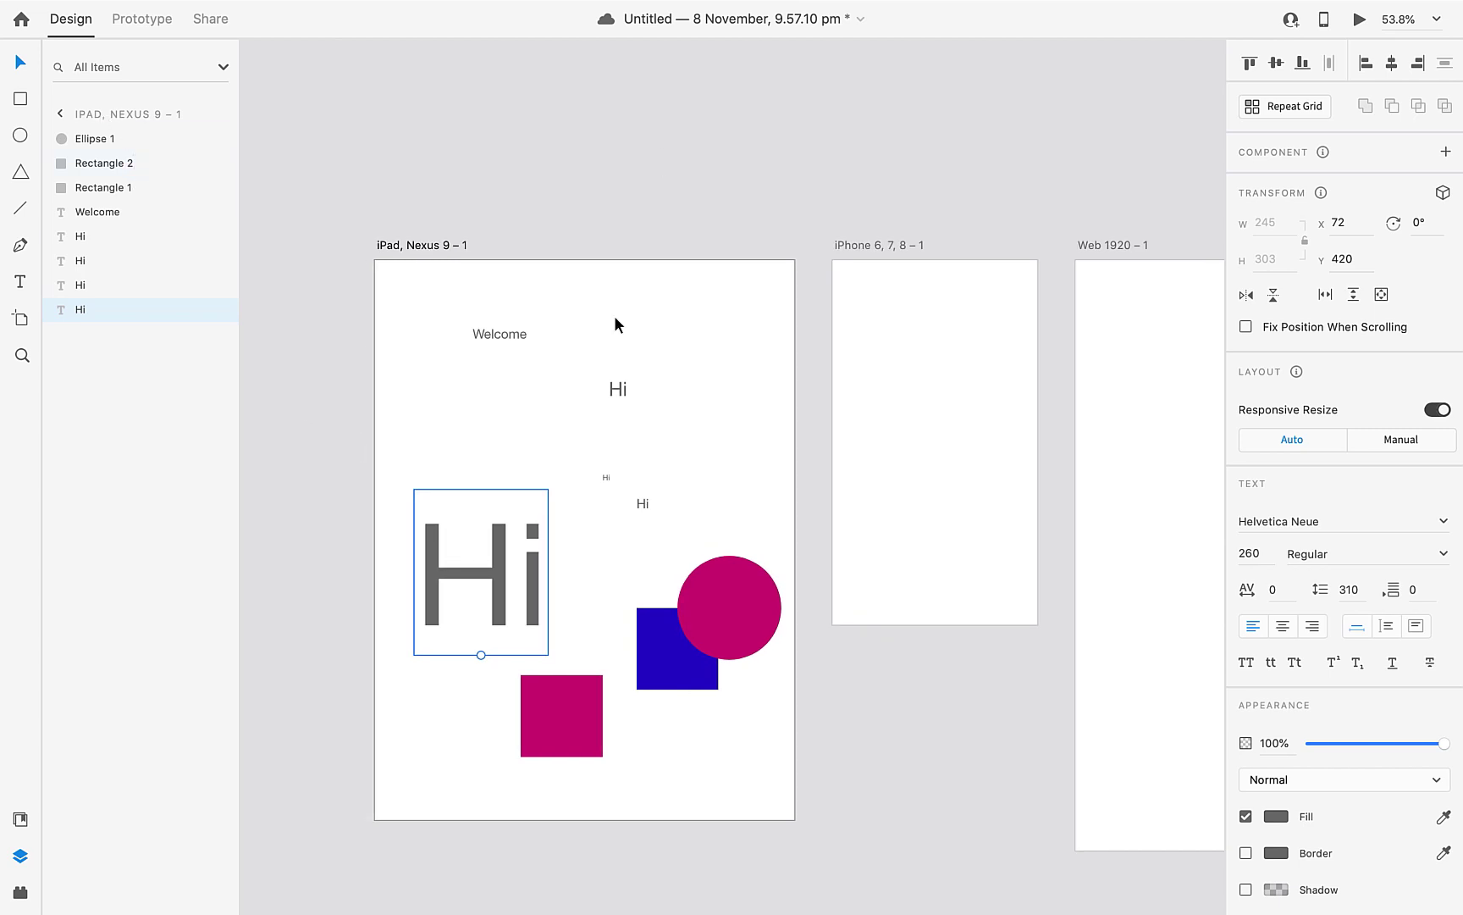
mouse_move(259, 315)
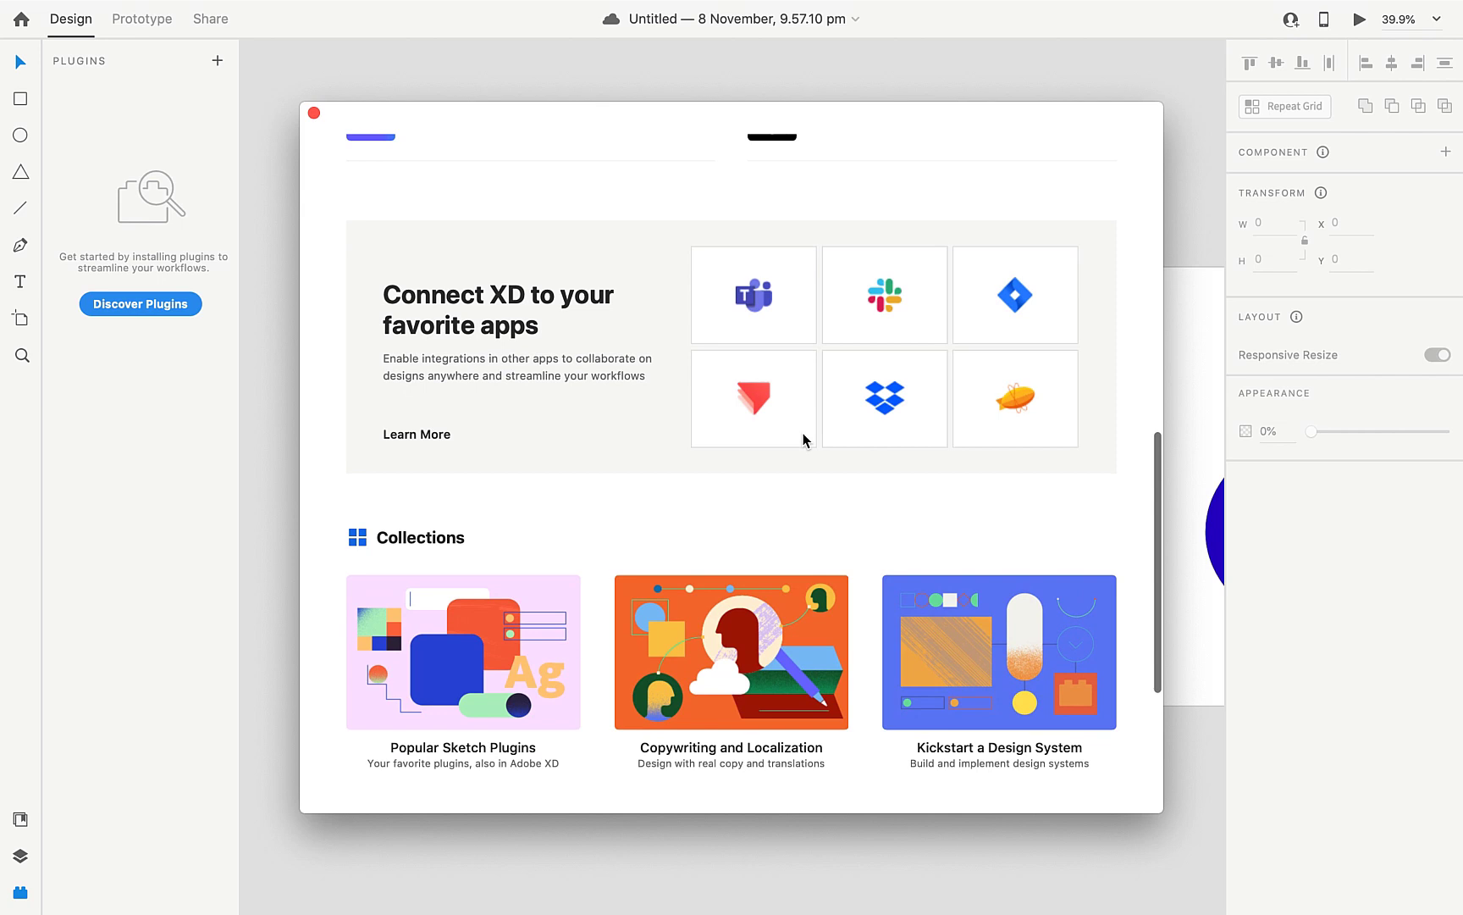
Browse the plugin Discover catalogue, then close it leaving the plugins panel open.
click(20, 895)
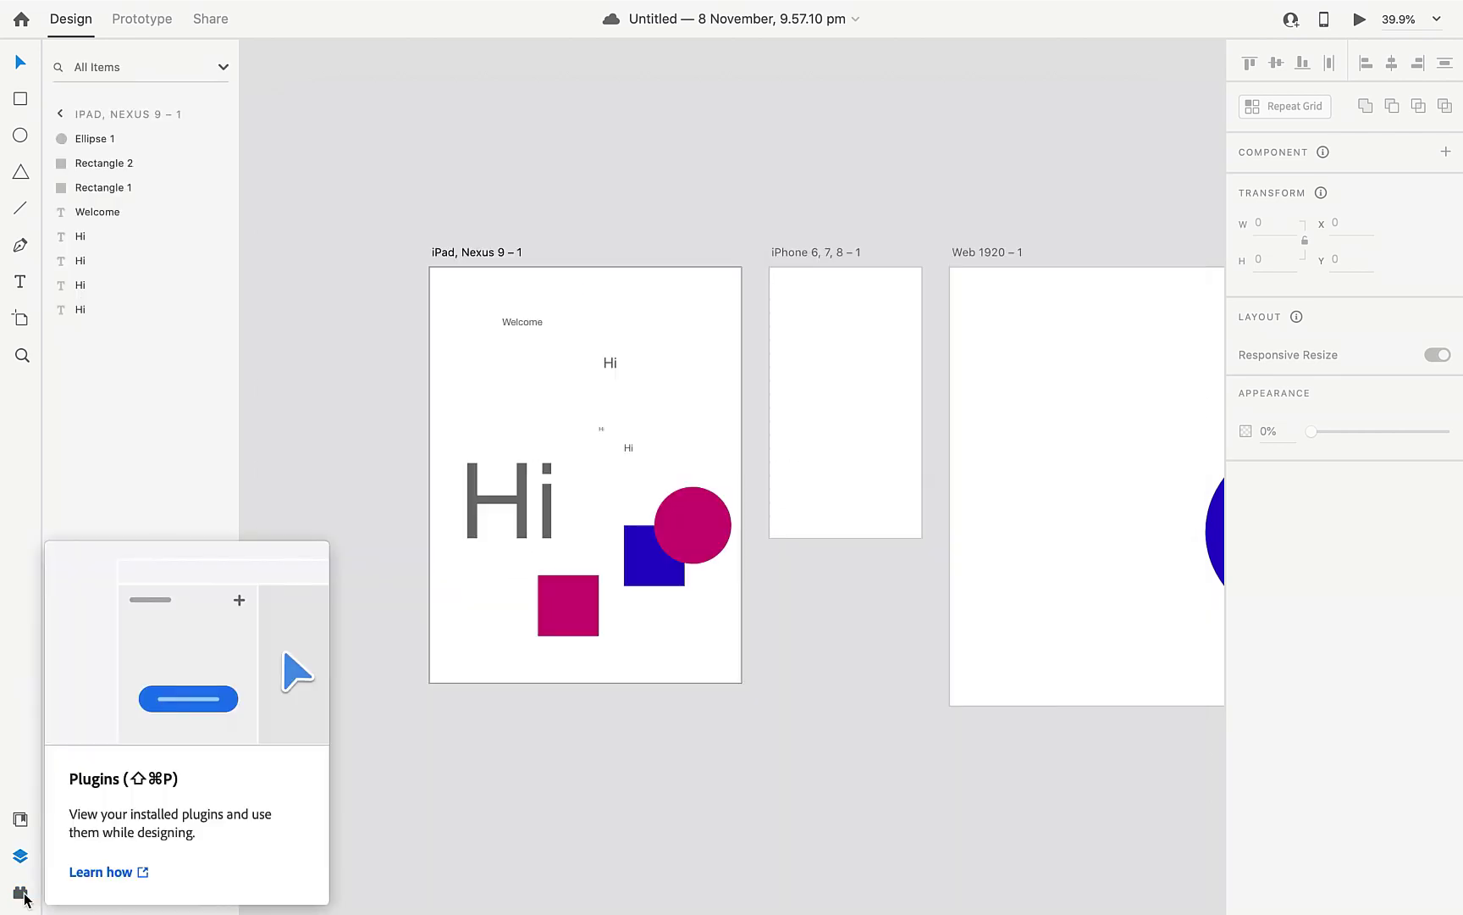
click(20, 892)
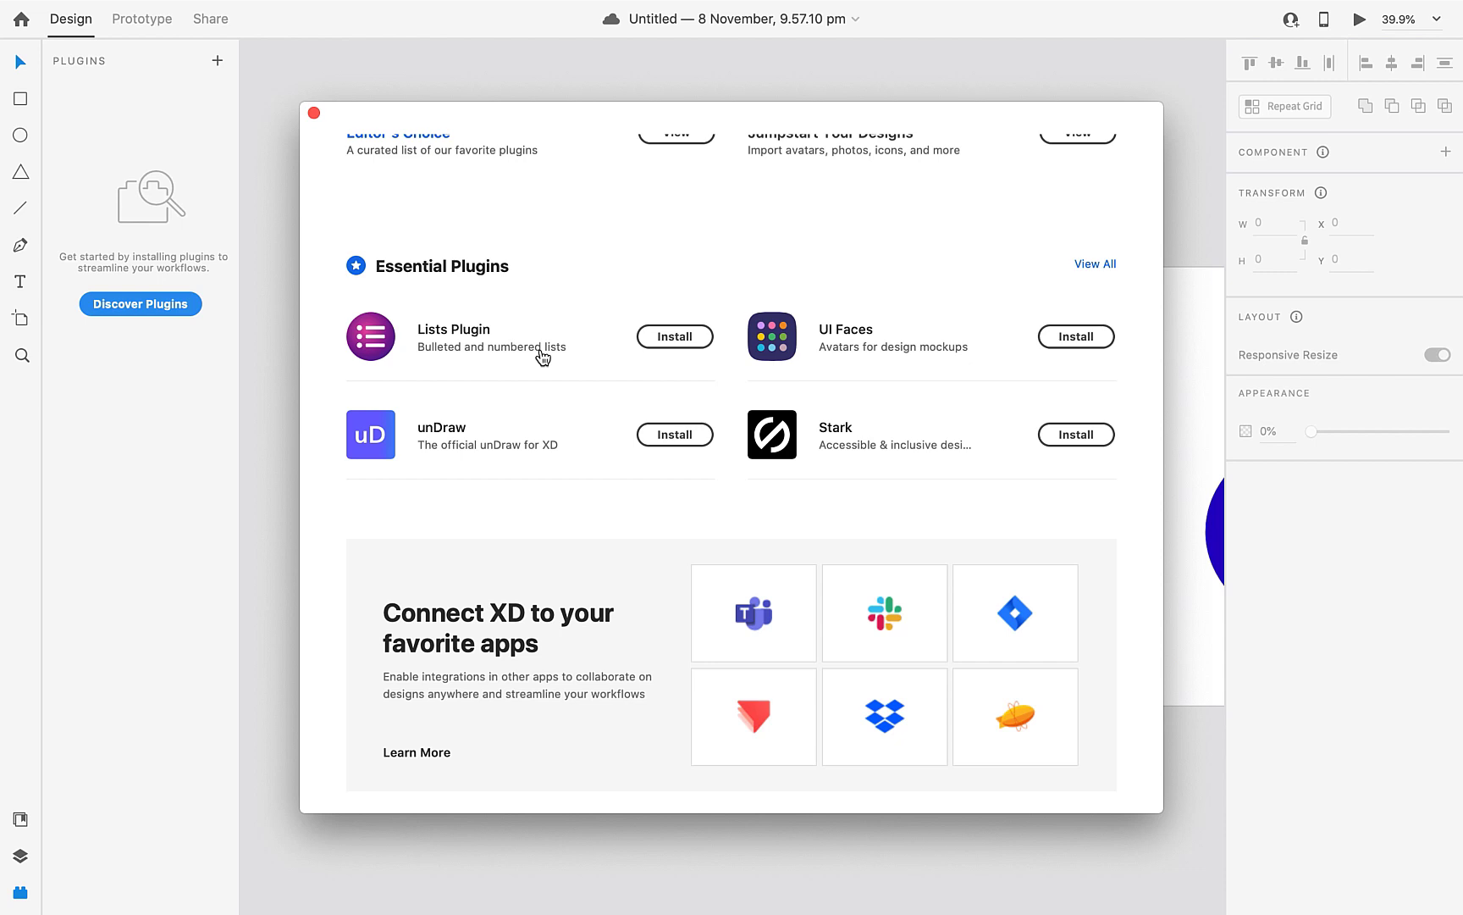
scroll(down, 3)
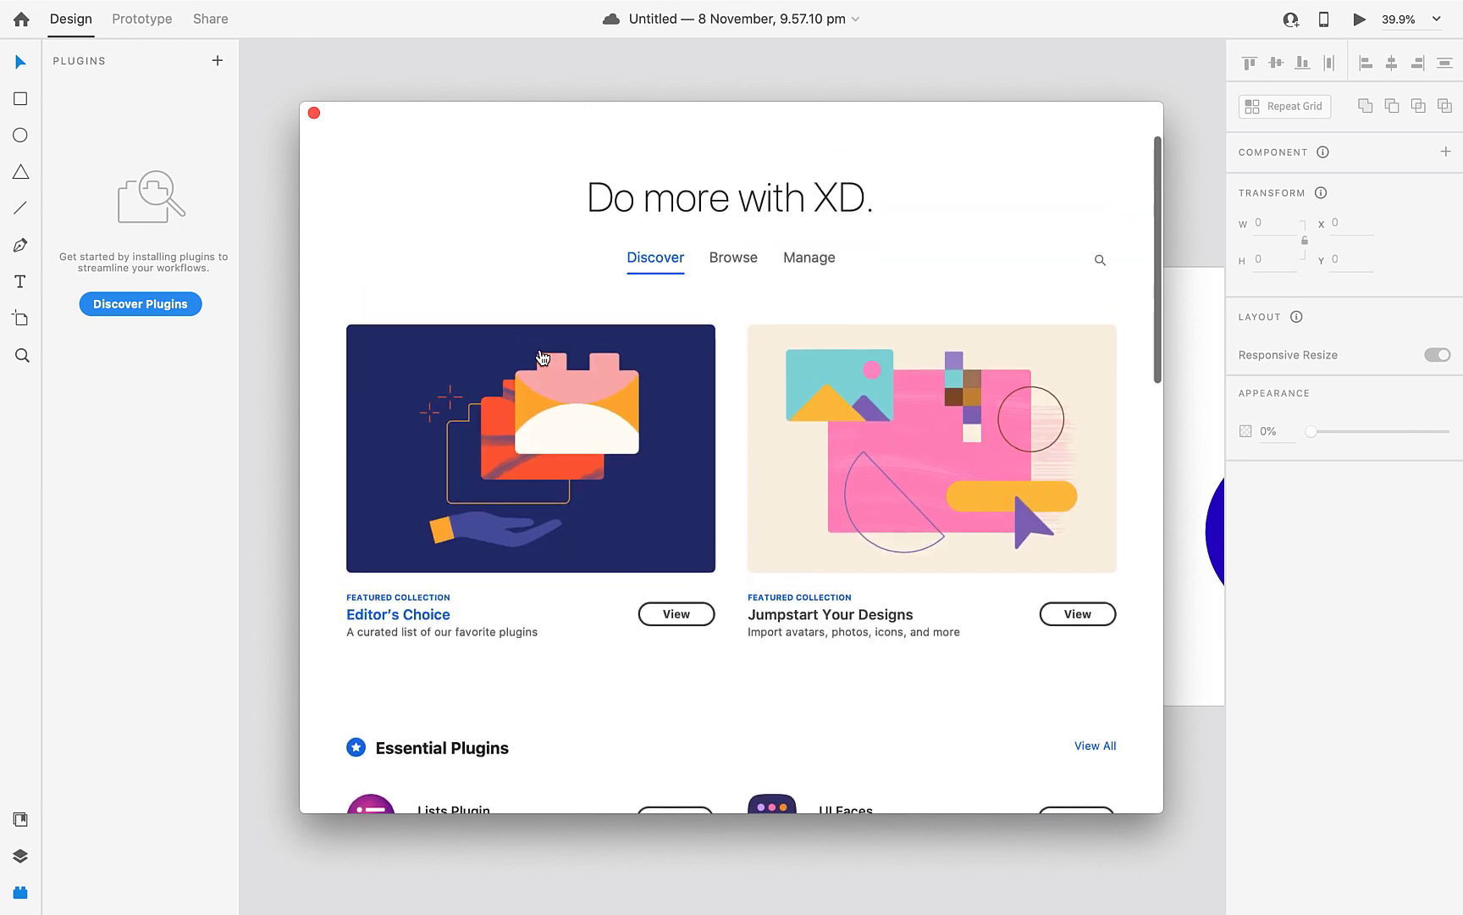
click(314, 113)
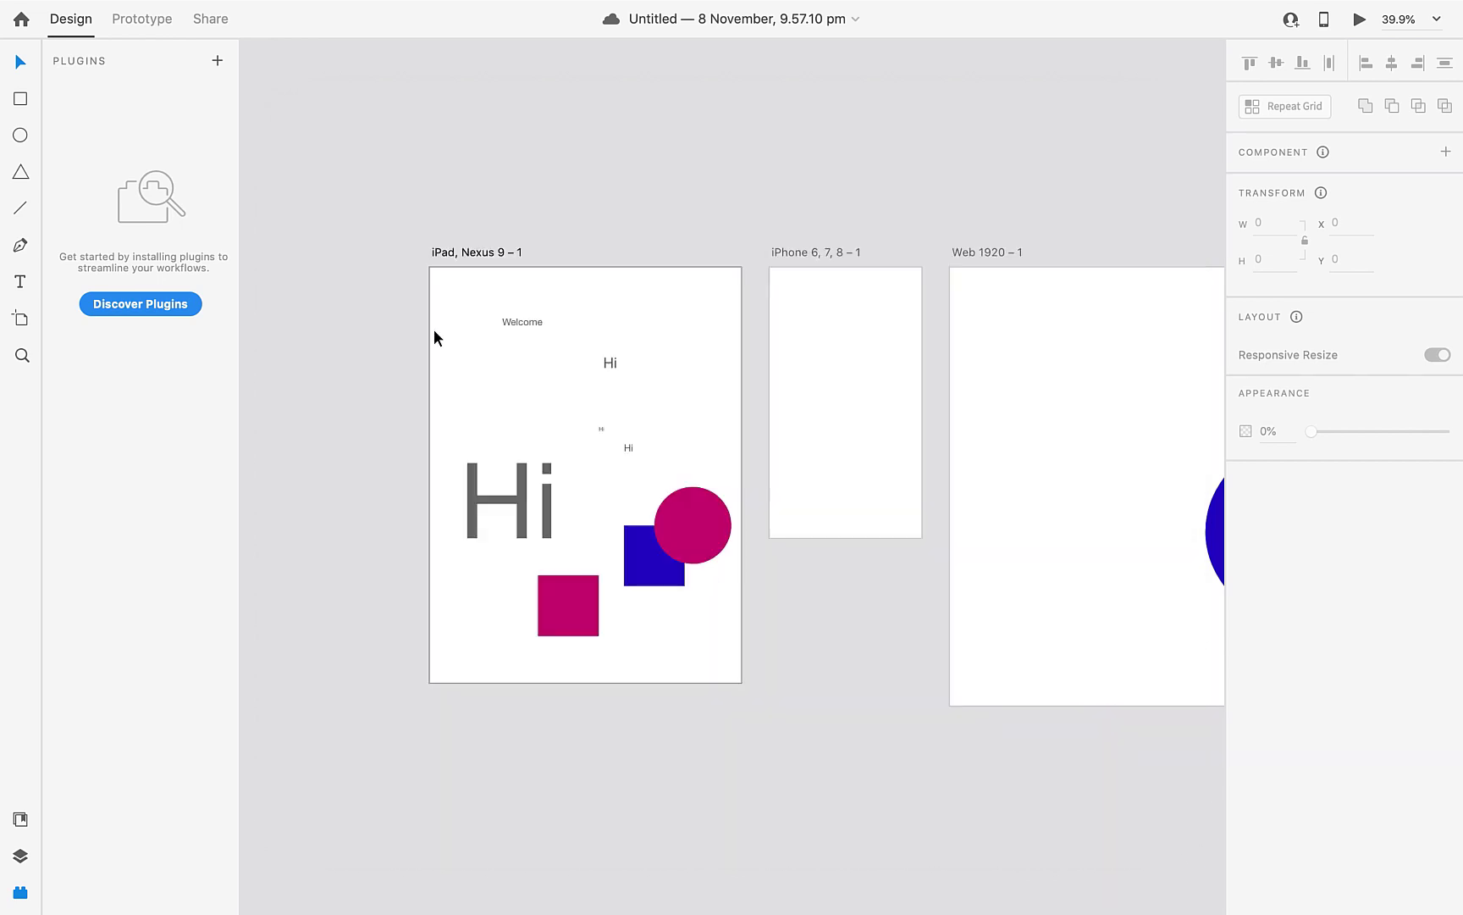